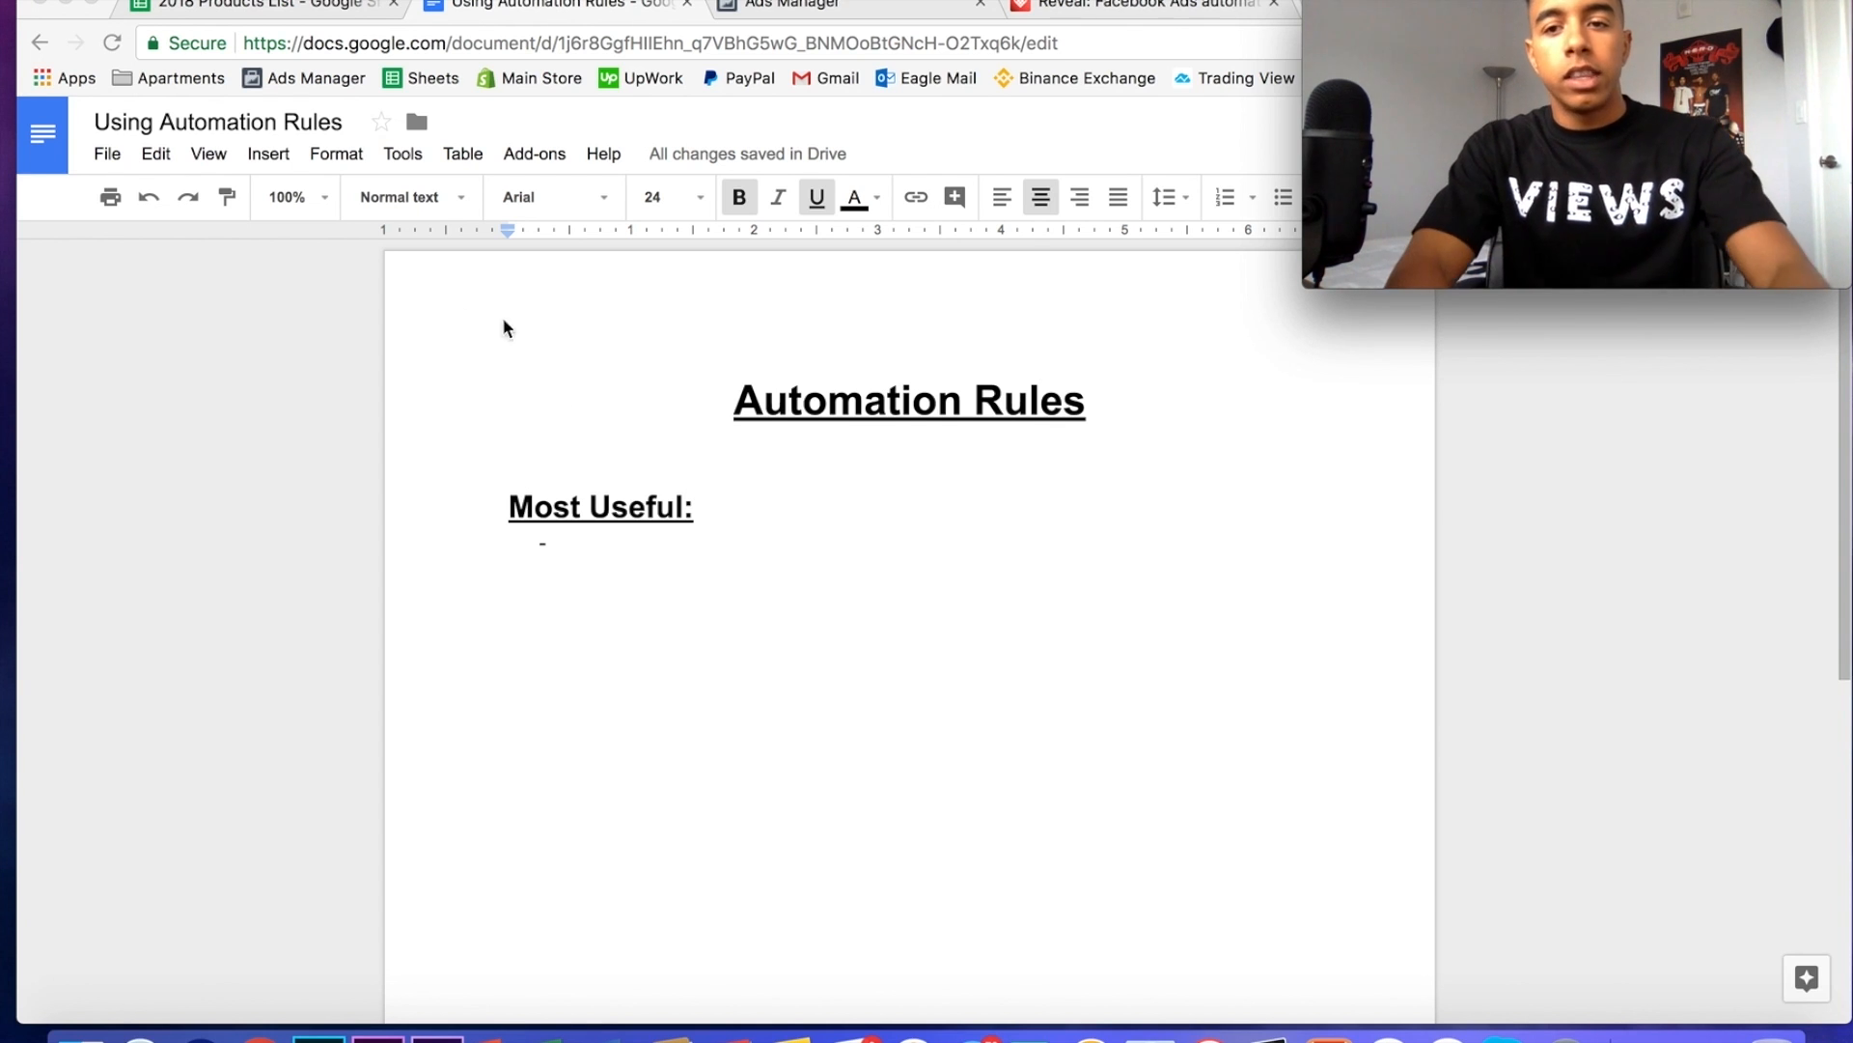
- Add the bullet 'Pausing Ad Sets if CPA is too high' under Most Useful
click(576, 544)
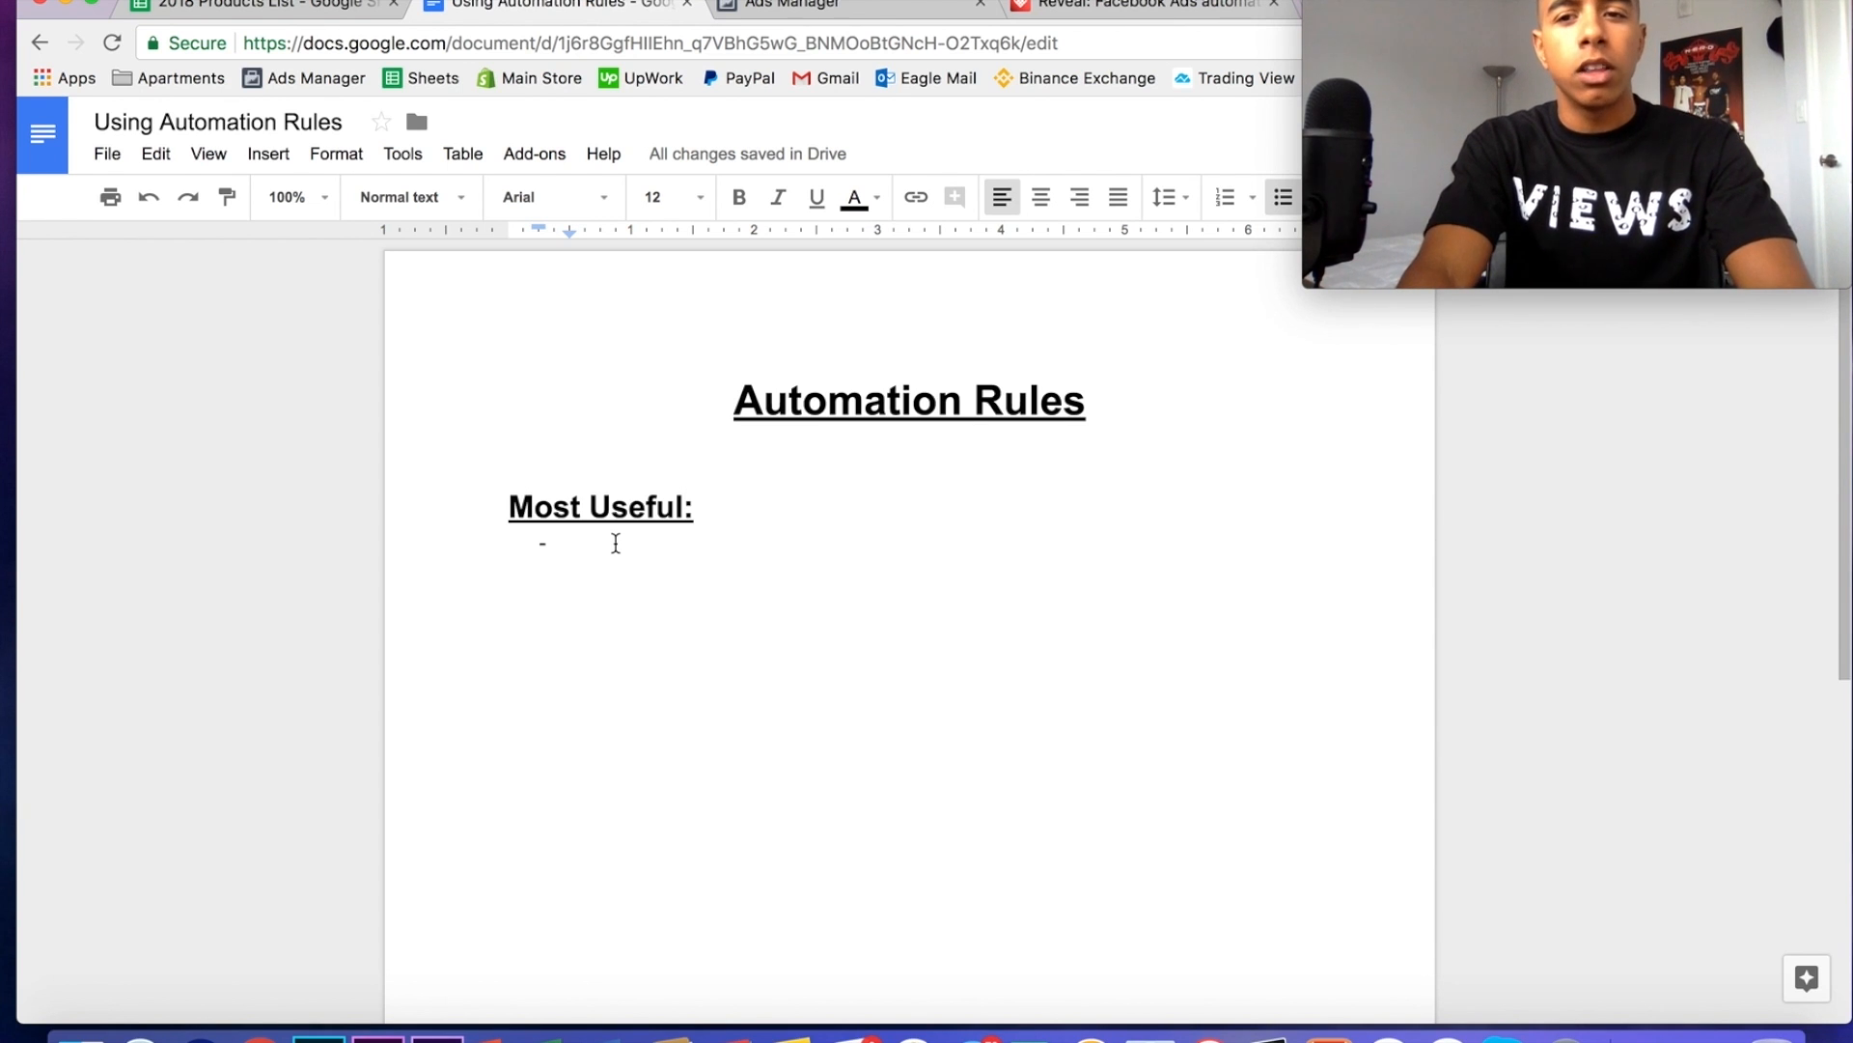
text(P)
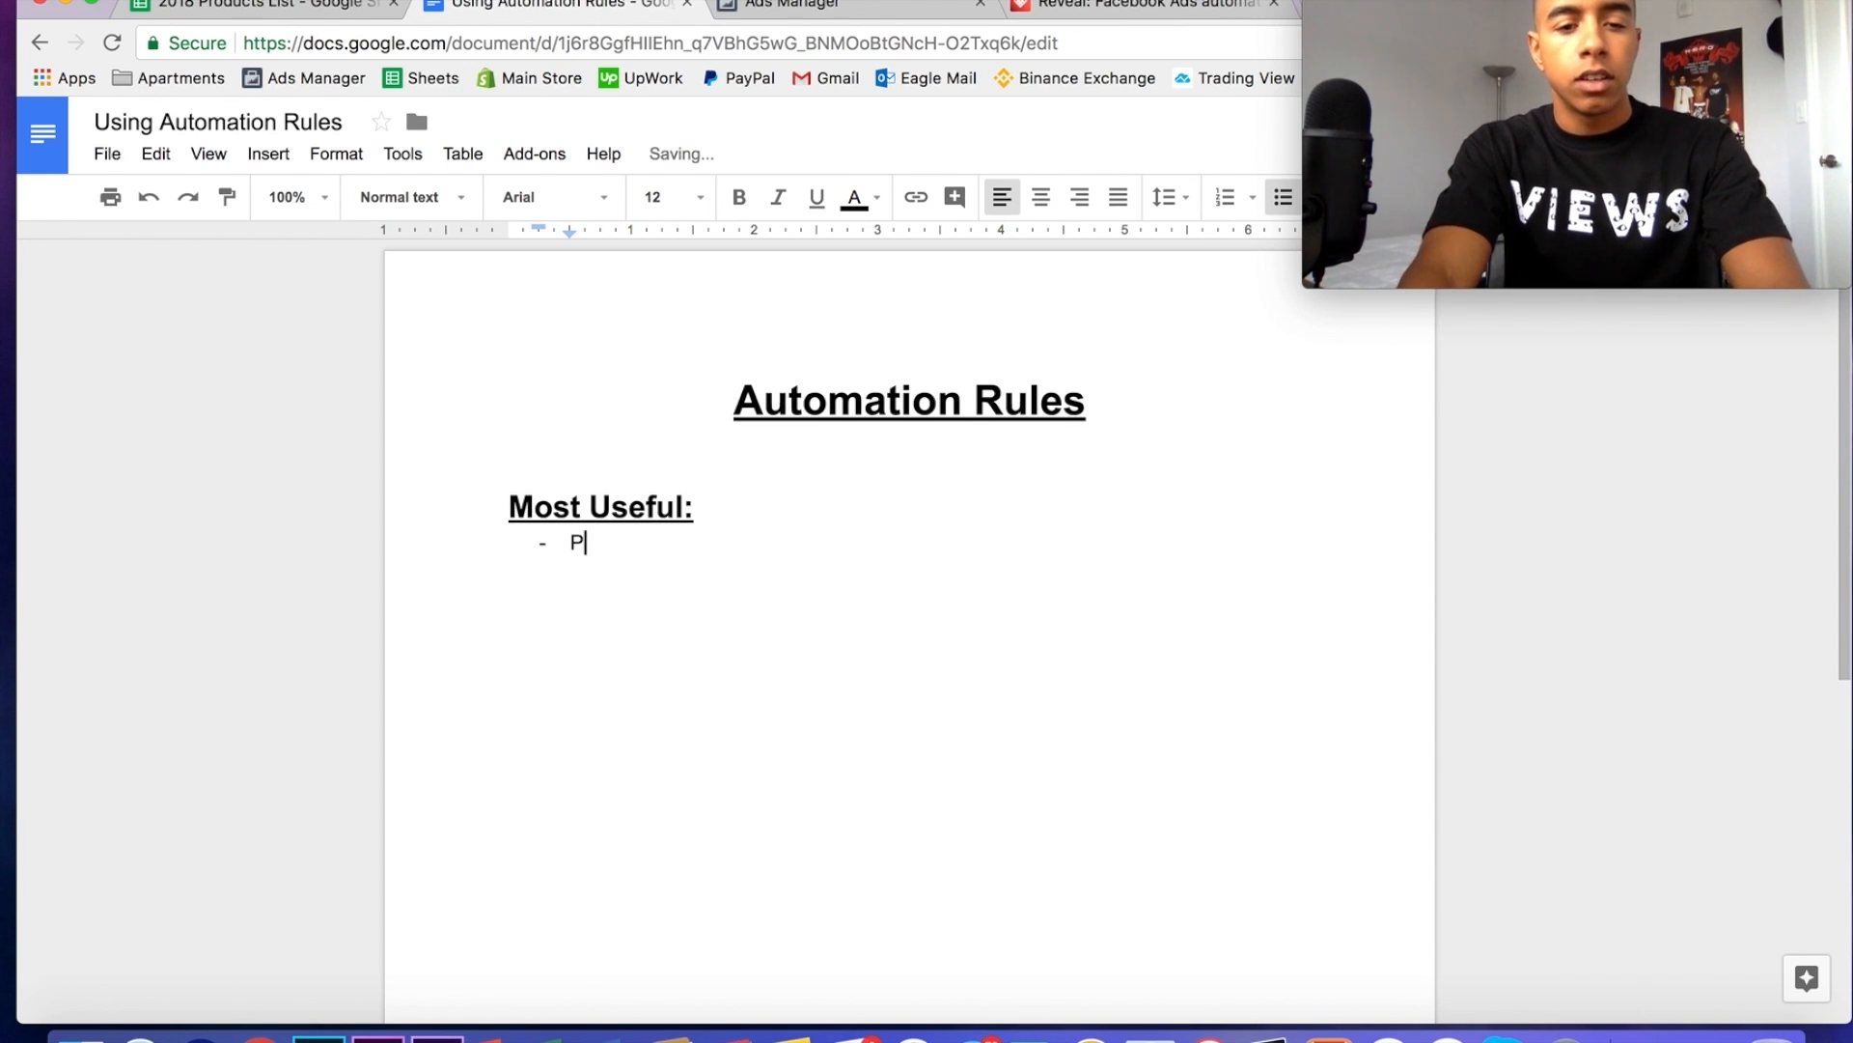
text(ausing Ad Sts if the CP)
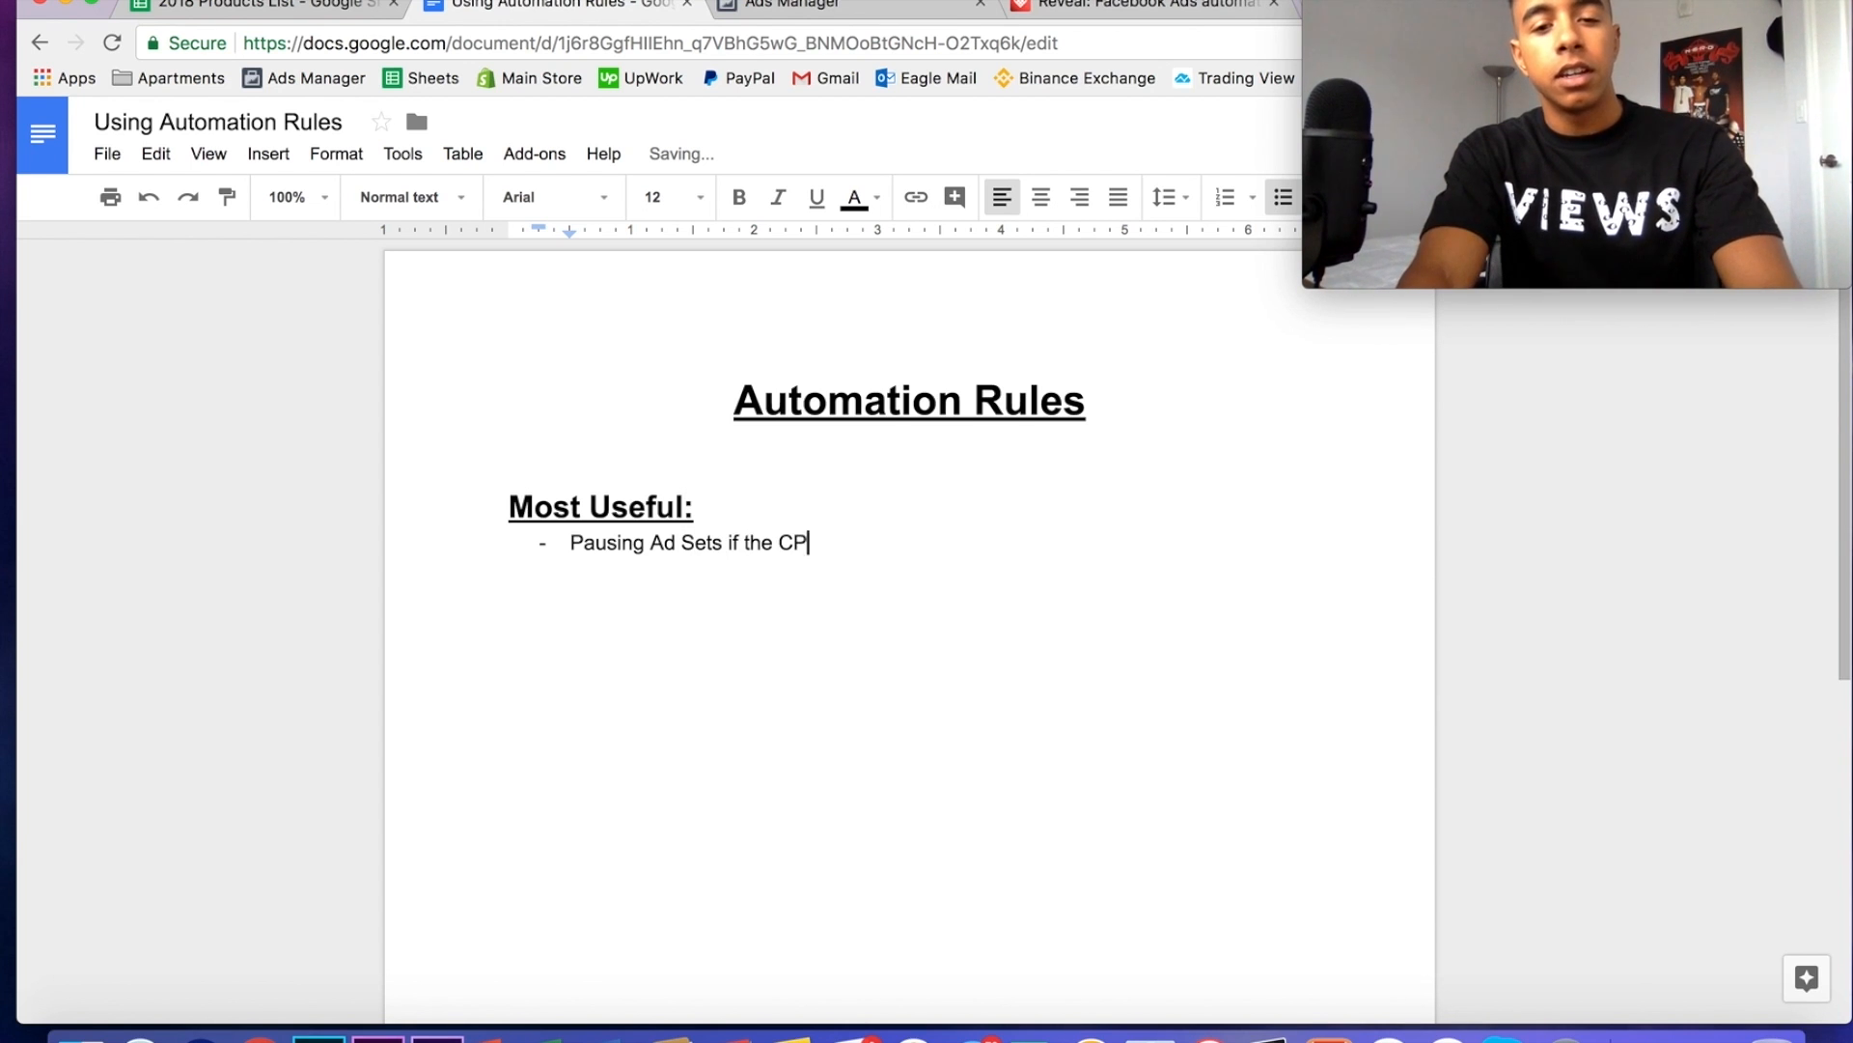
text(A is too hig)
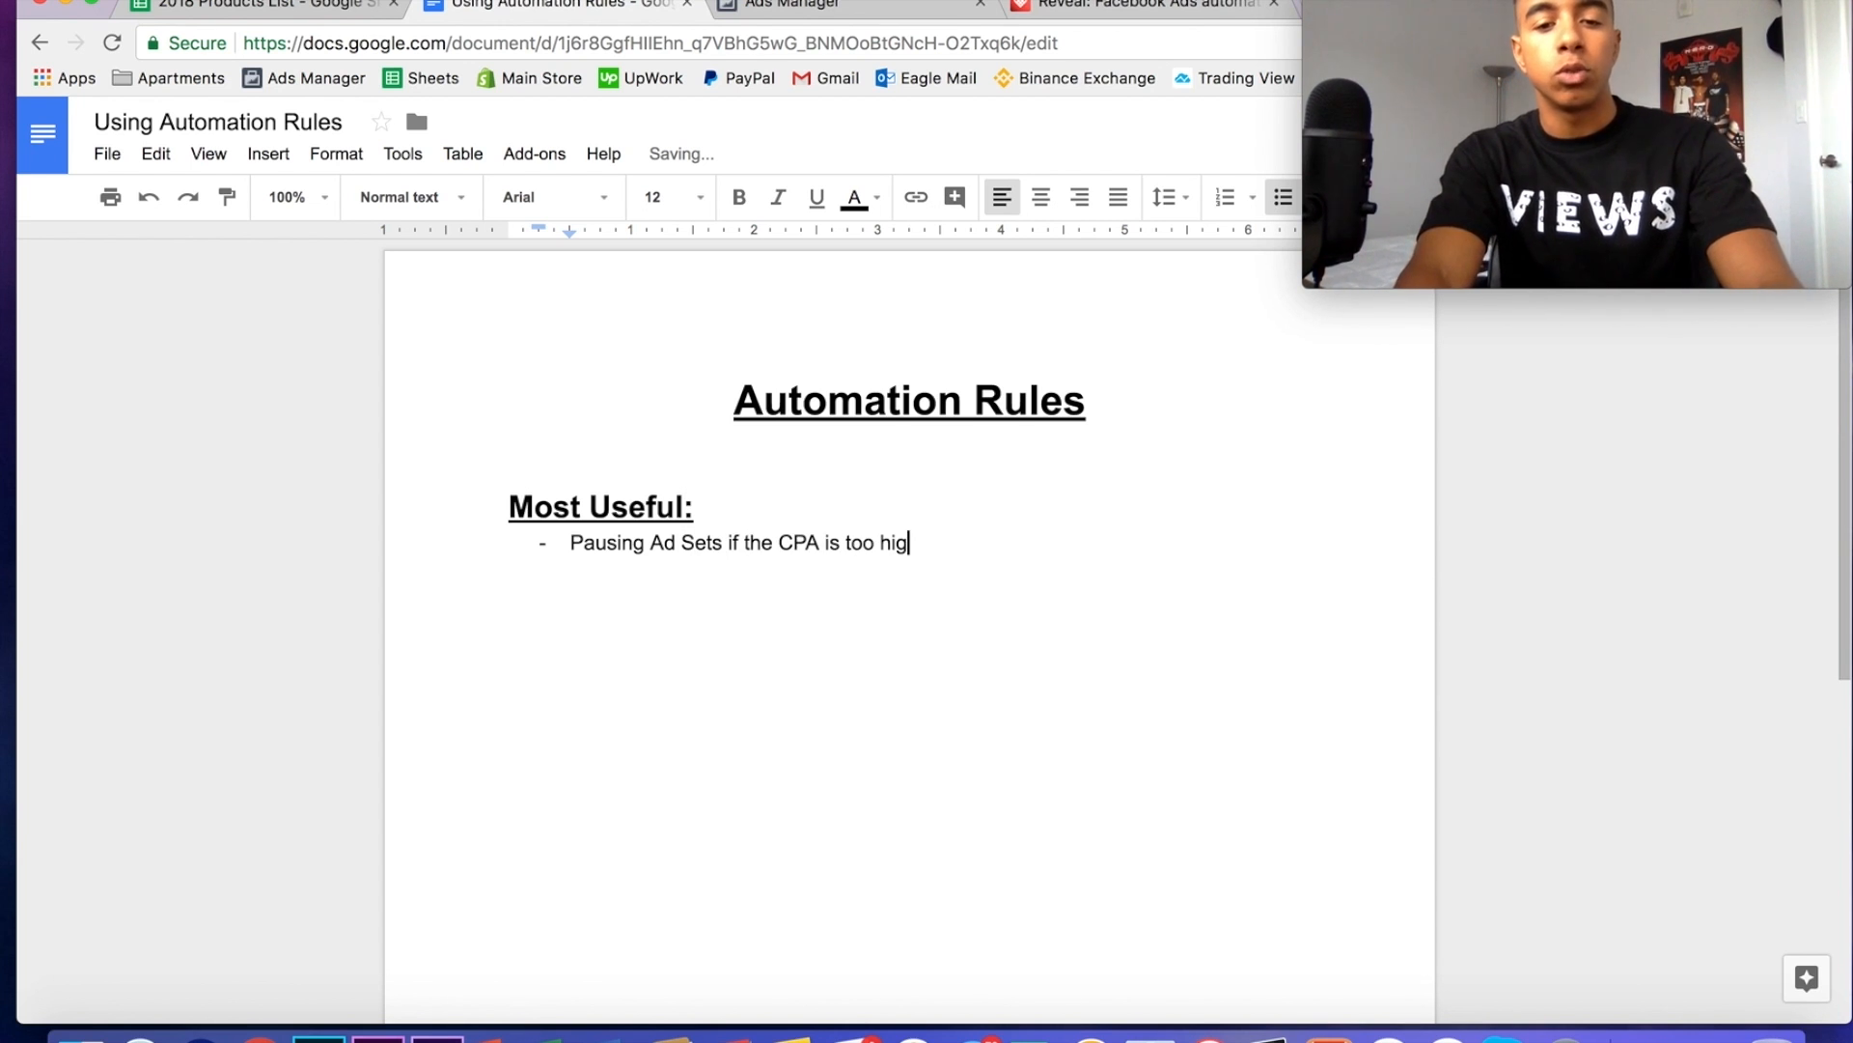
text(h)
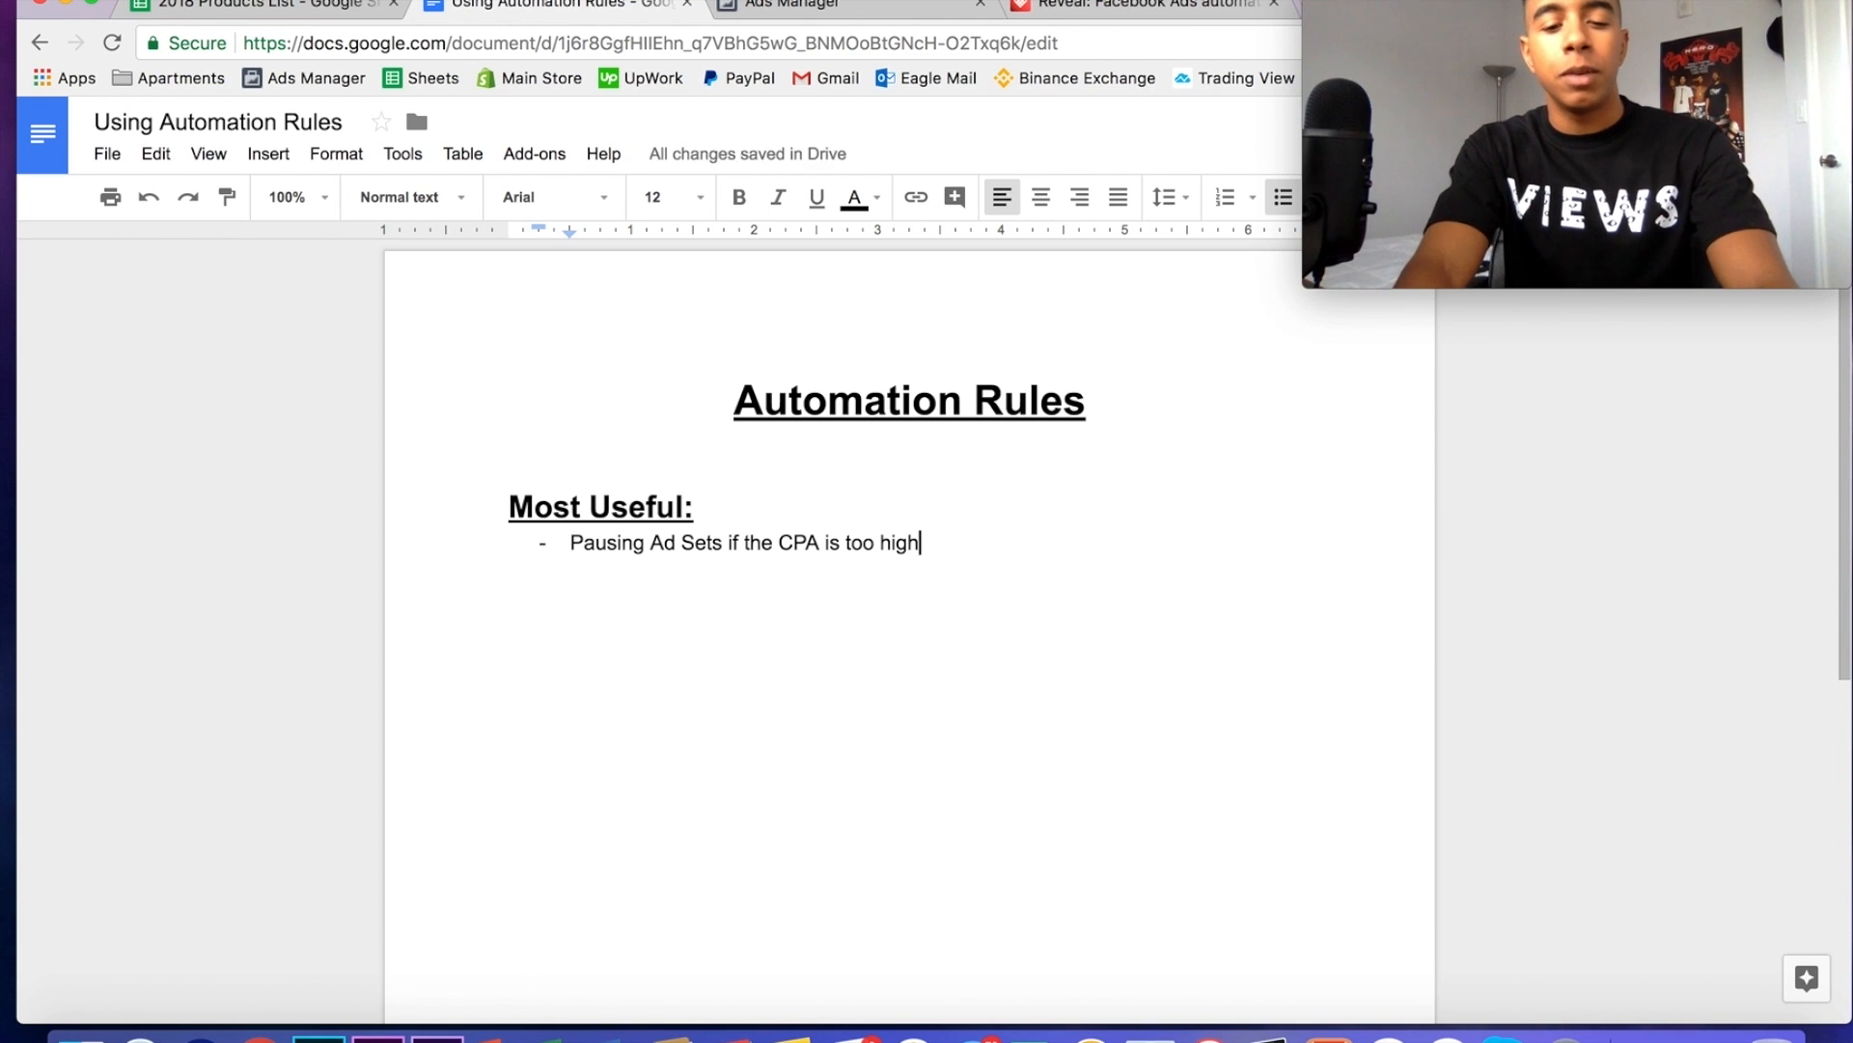
- Add the sub-point 'If the ad set costs more than $20 for a purchase, pause it'
text(If the)
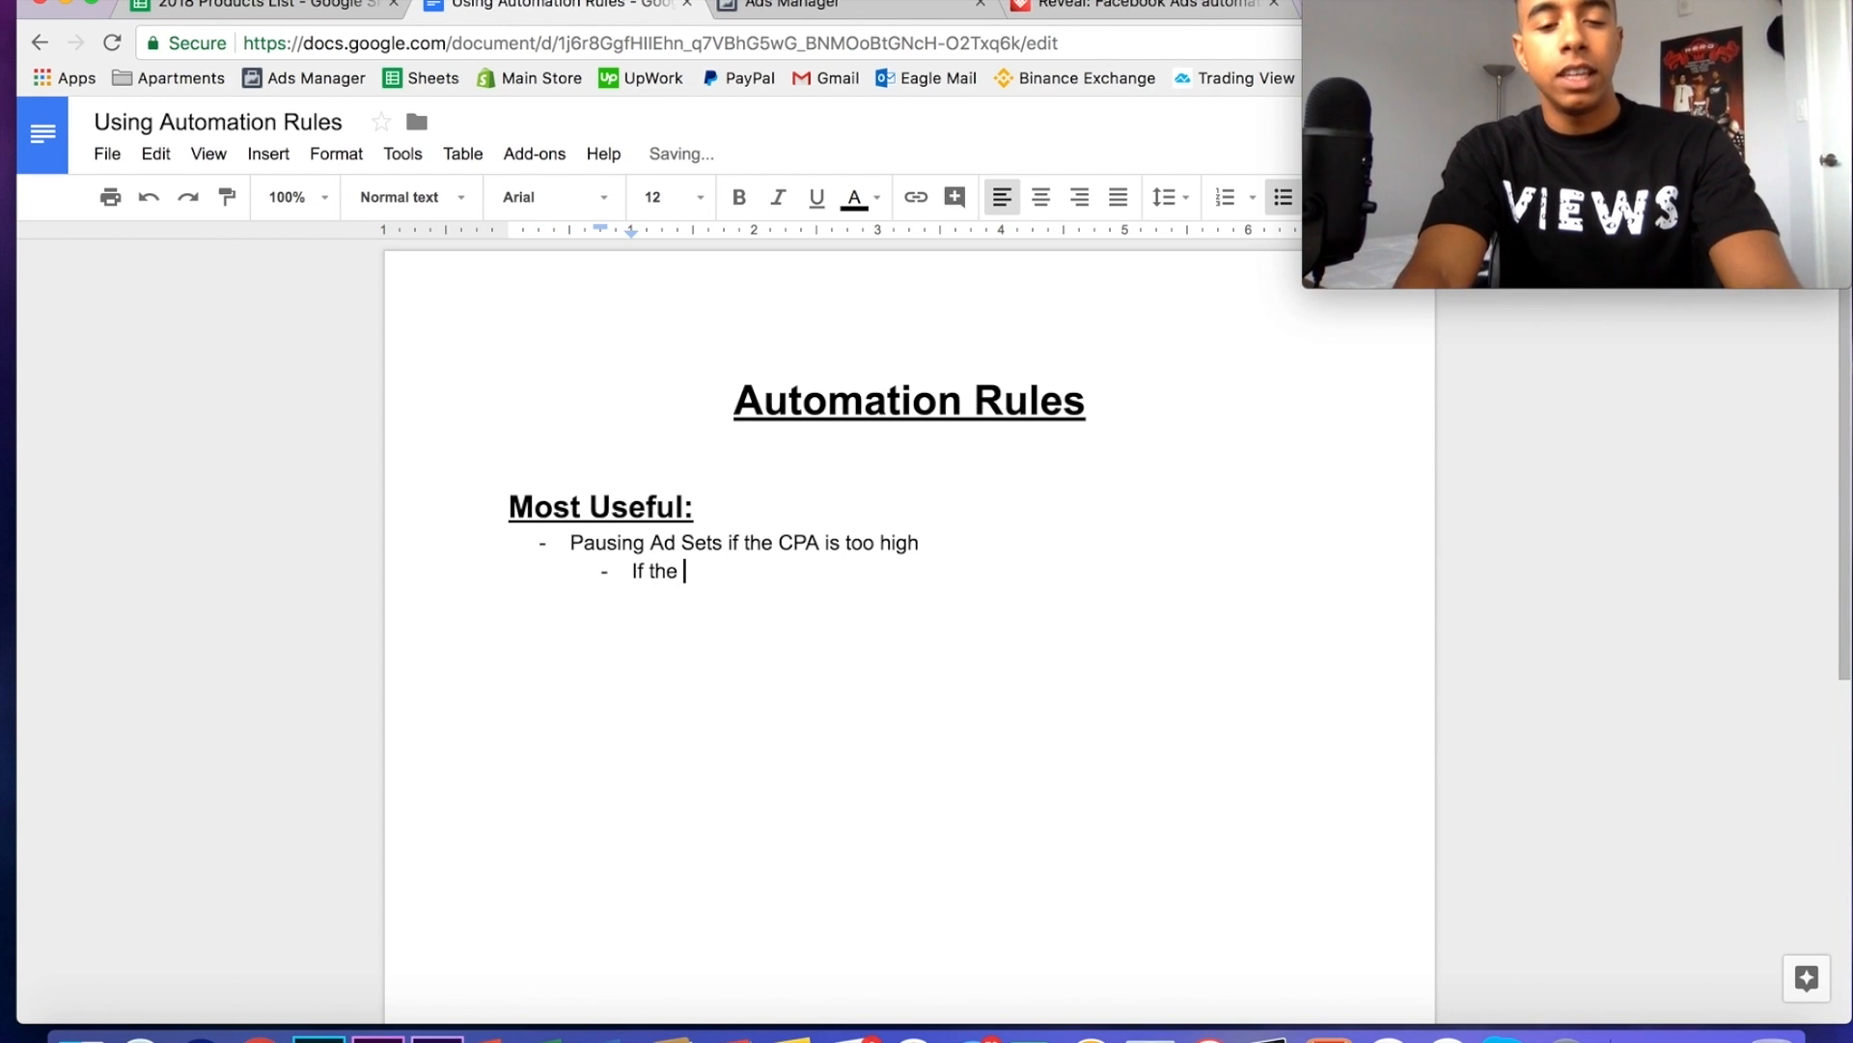
text(ad set)
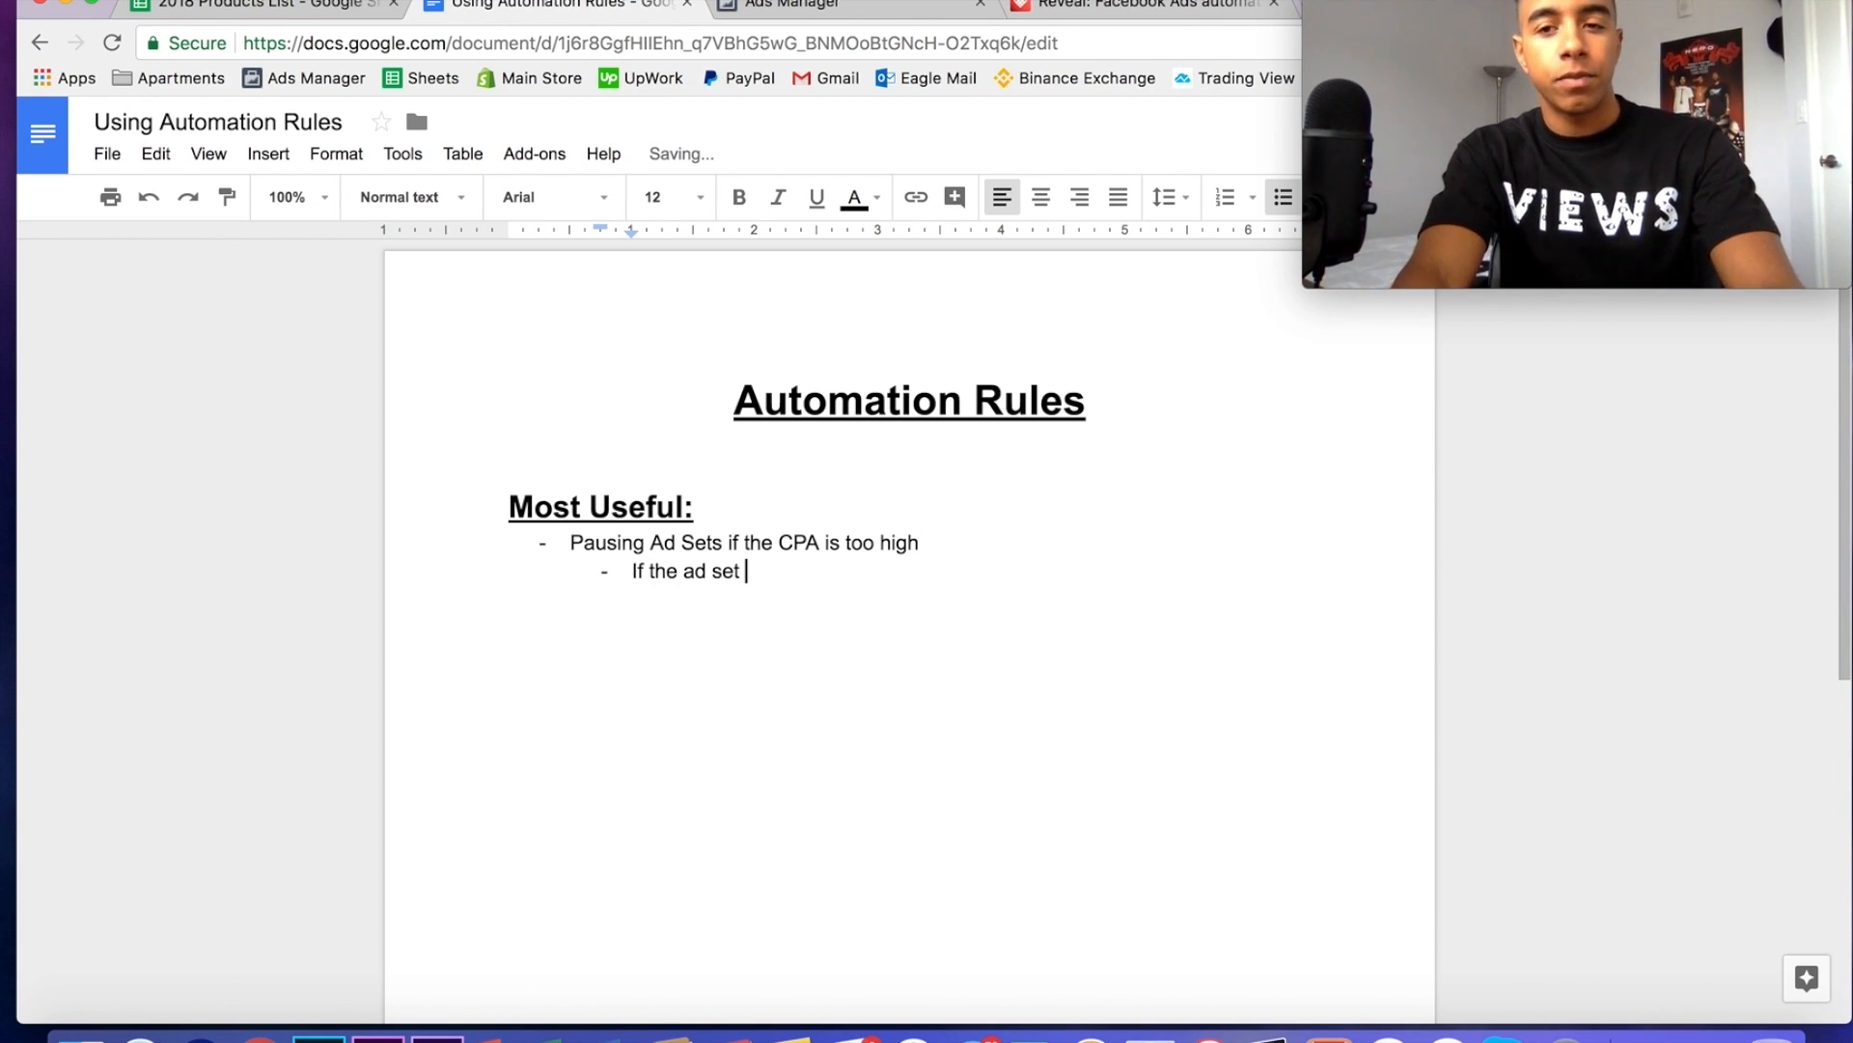
text(costs)
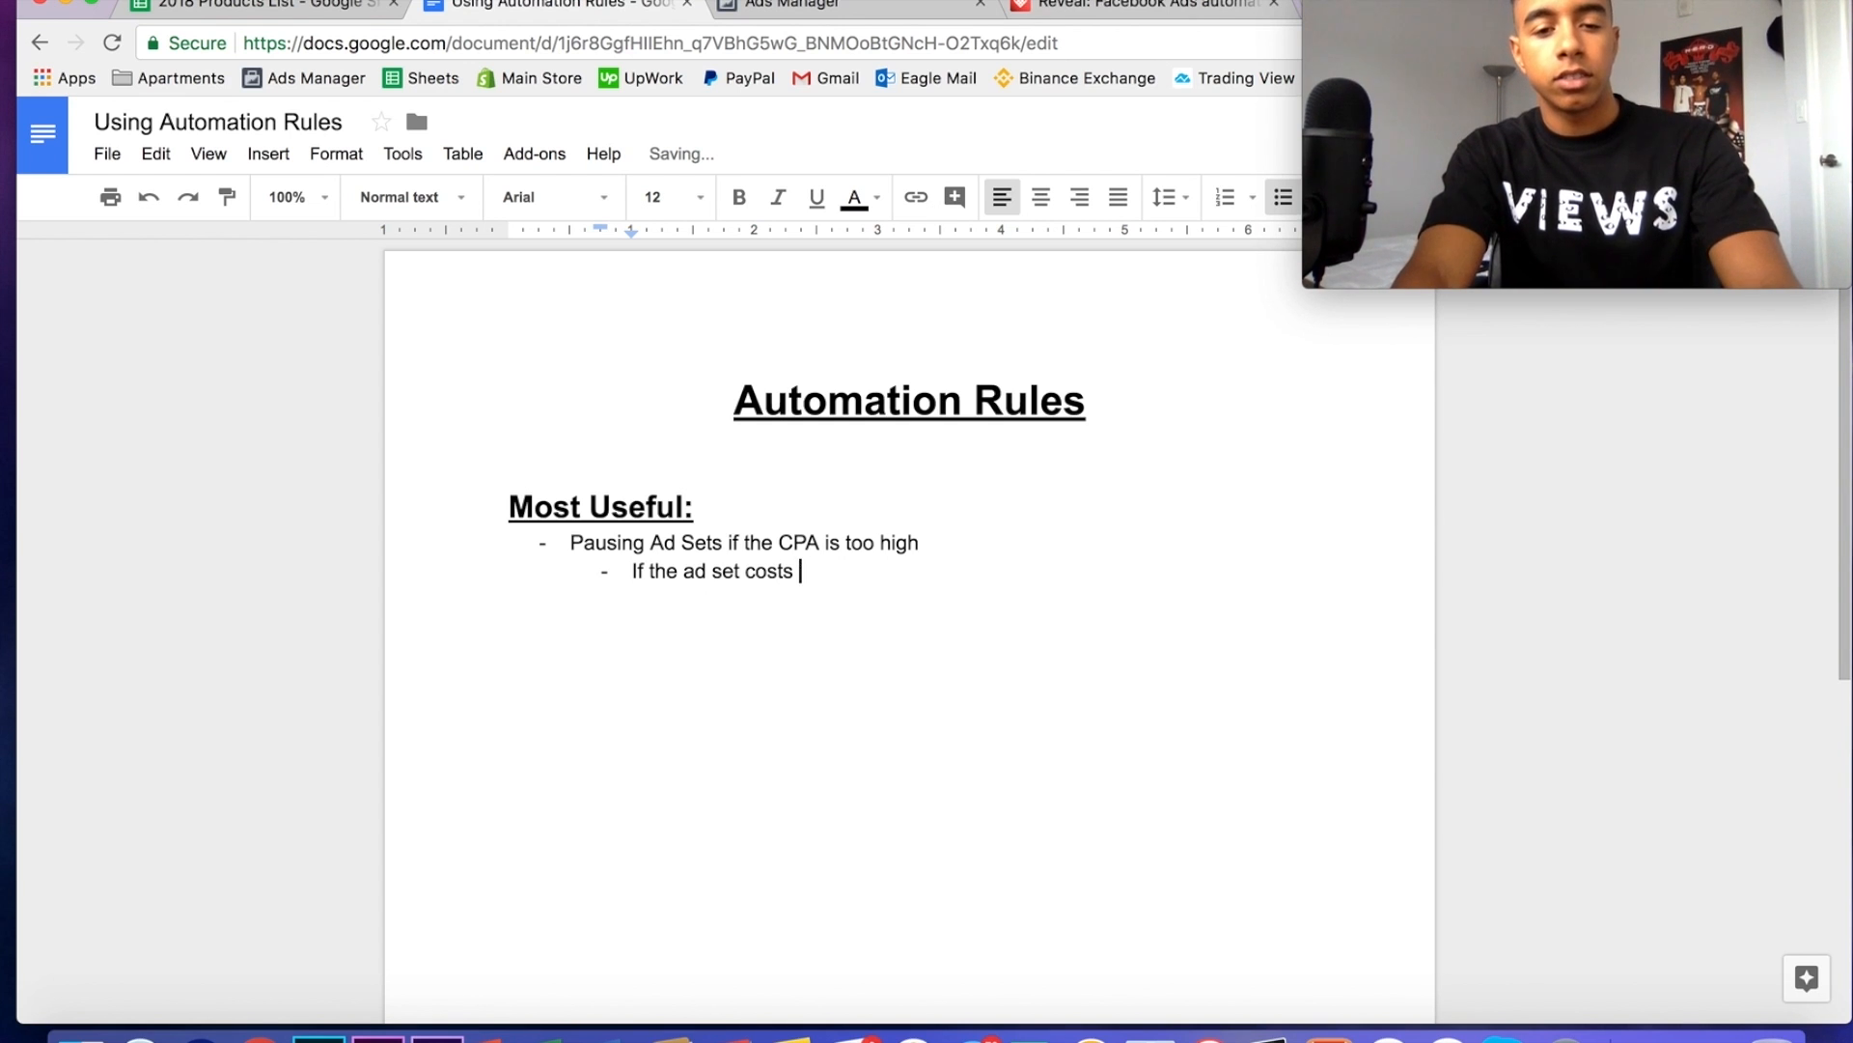
text(more than)
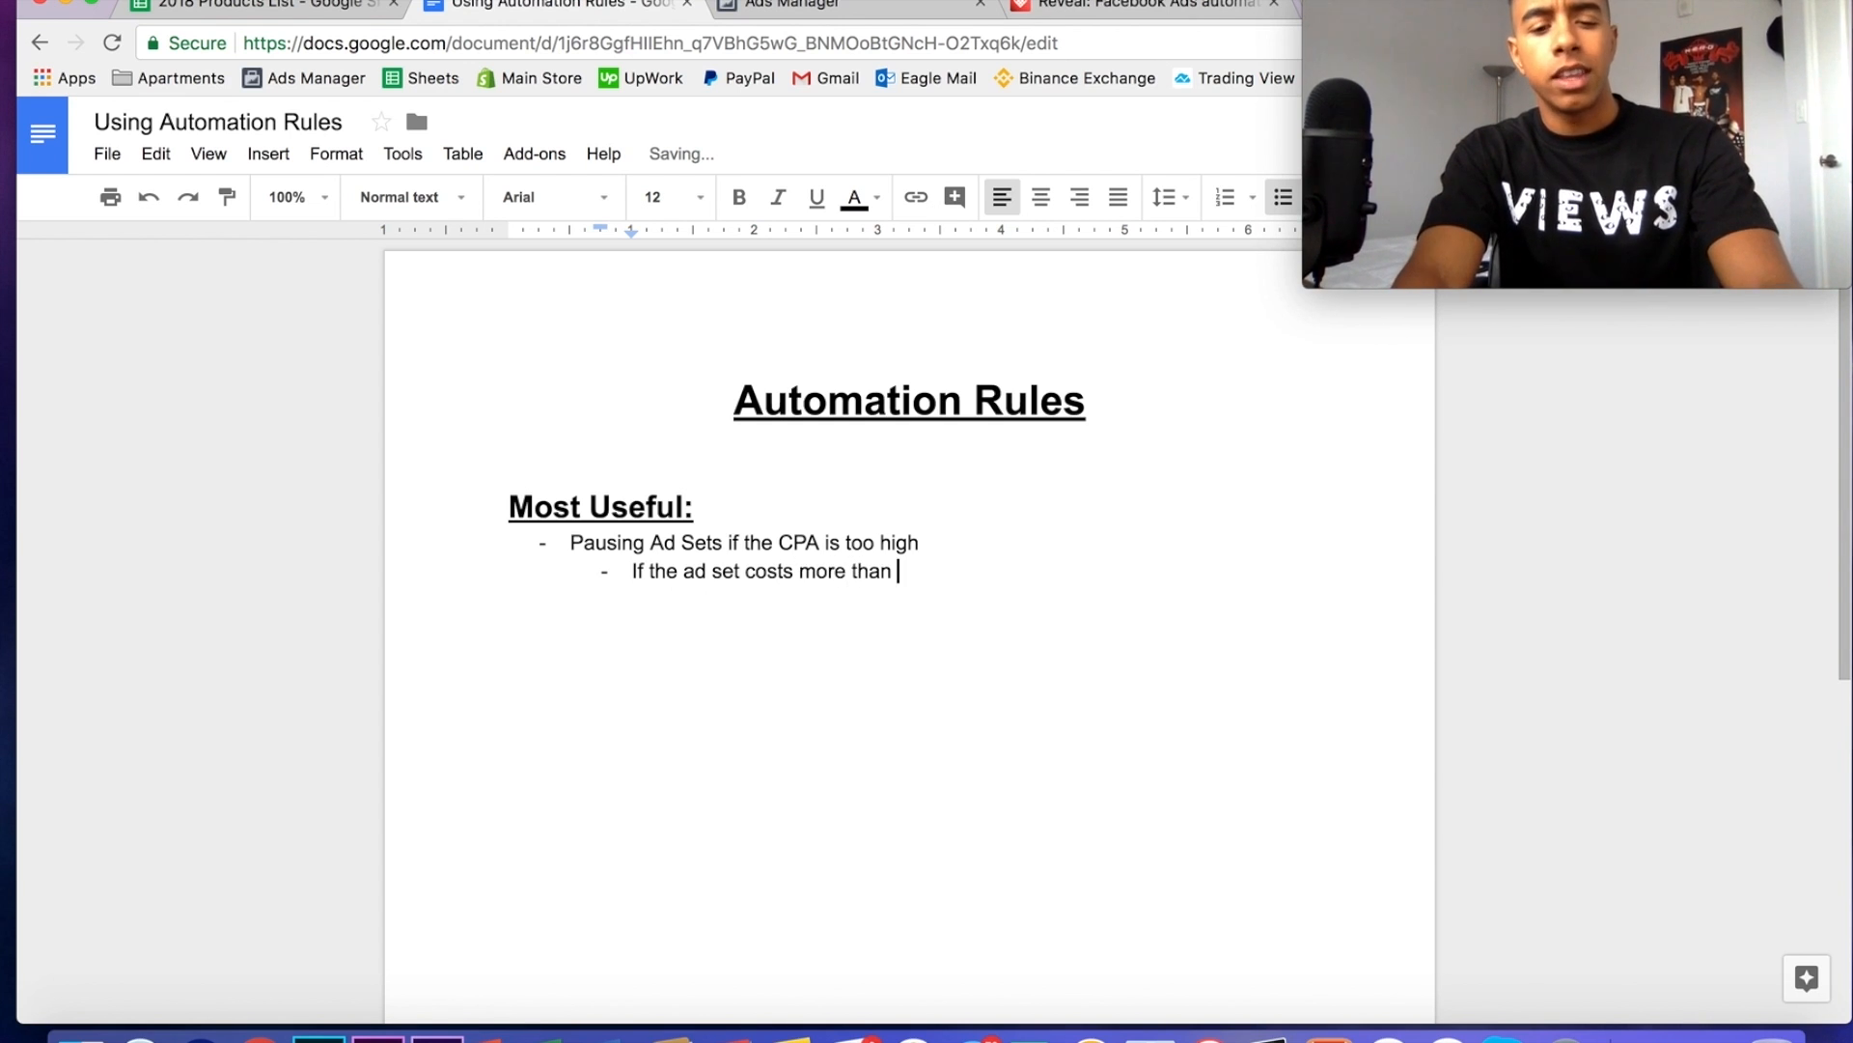
text($20 for a)
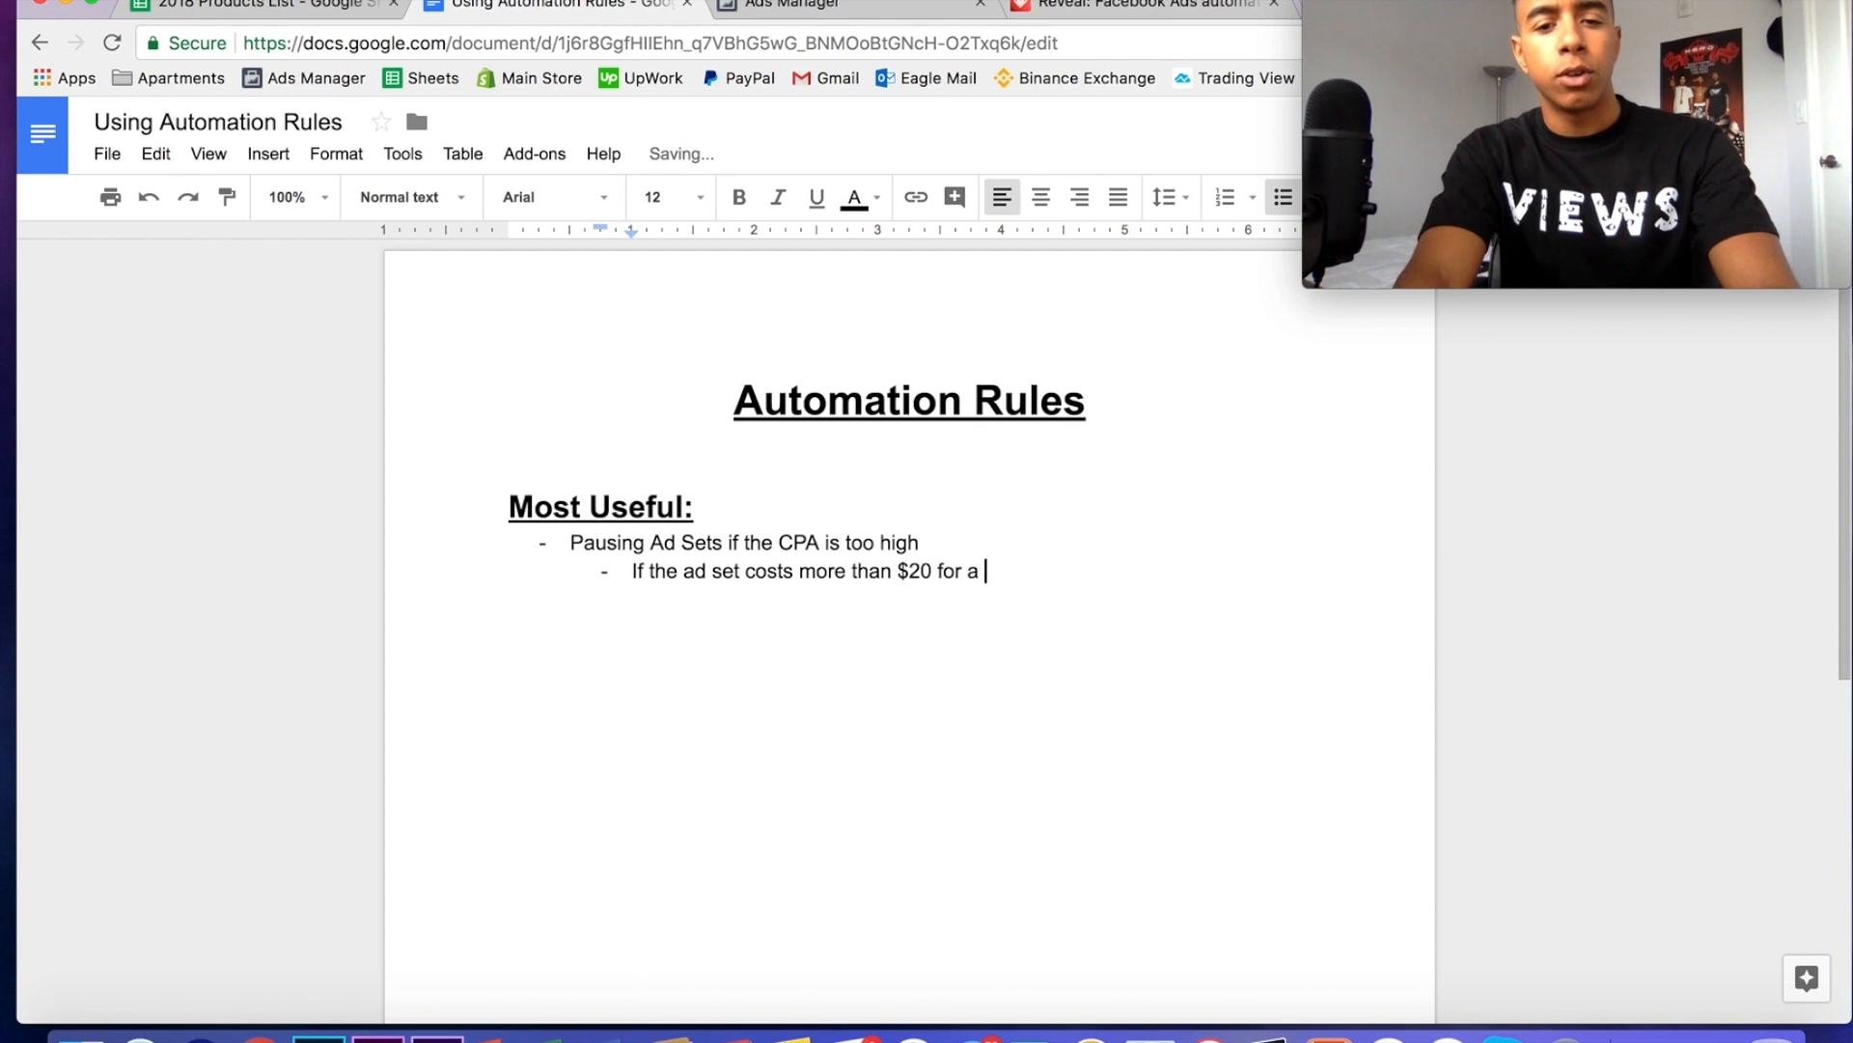
text(purchase, pause i)
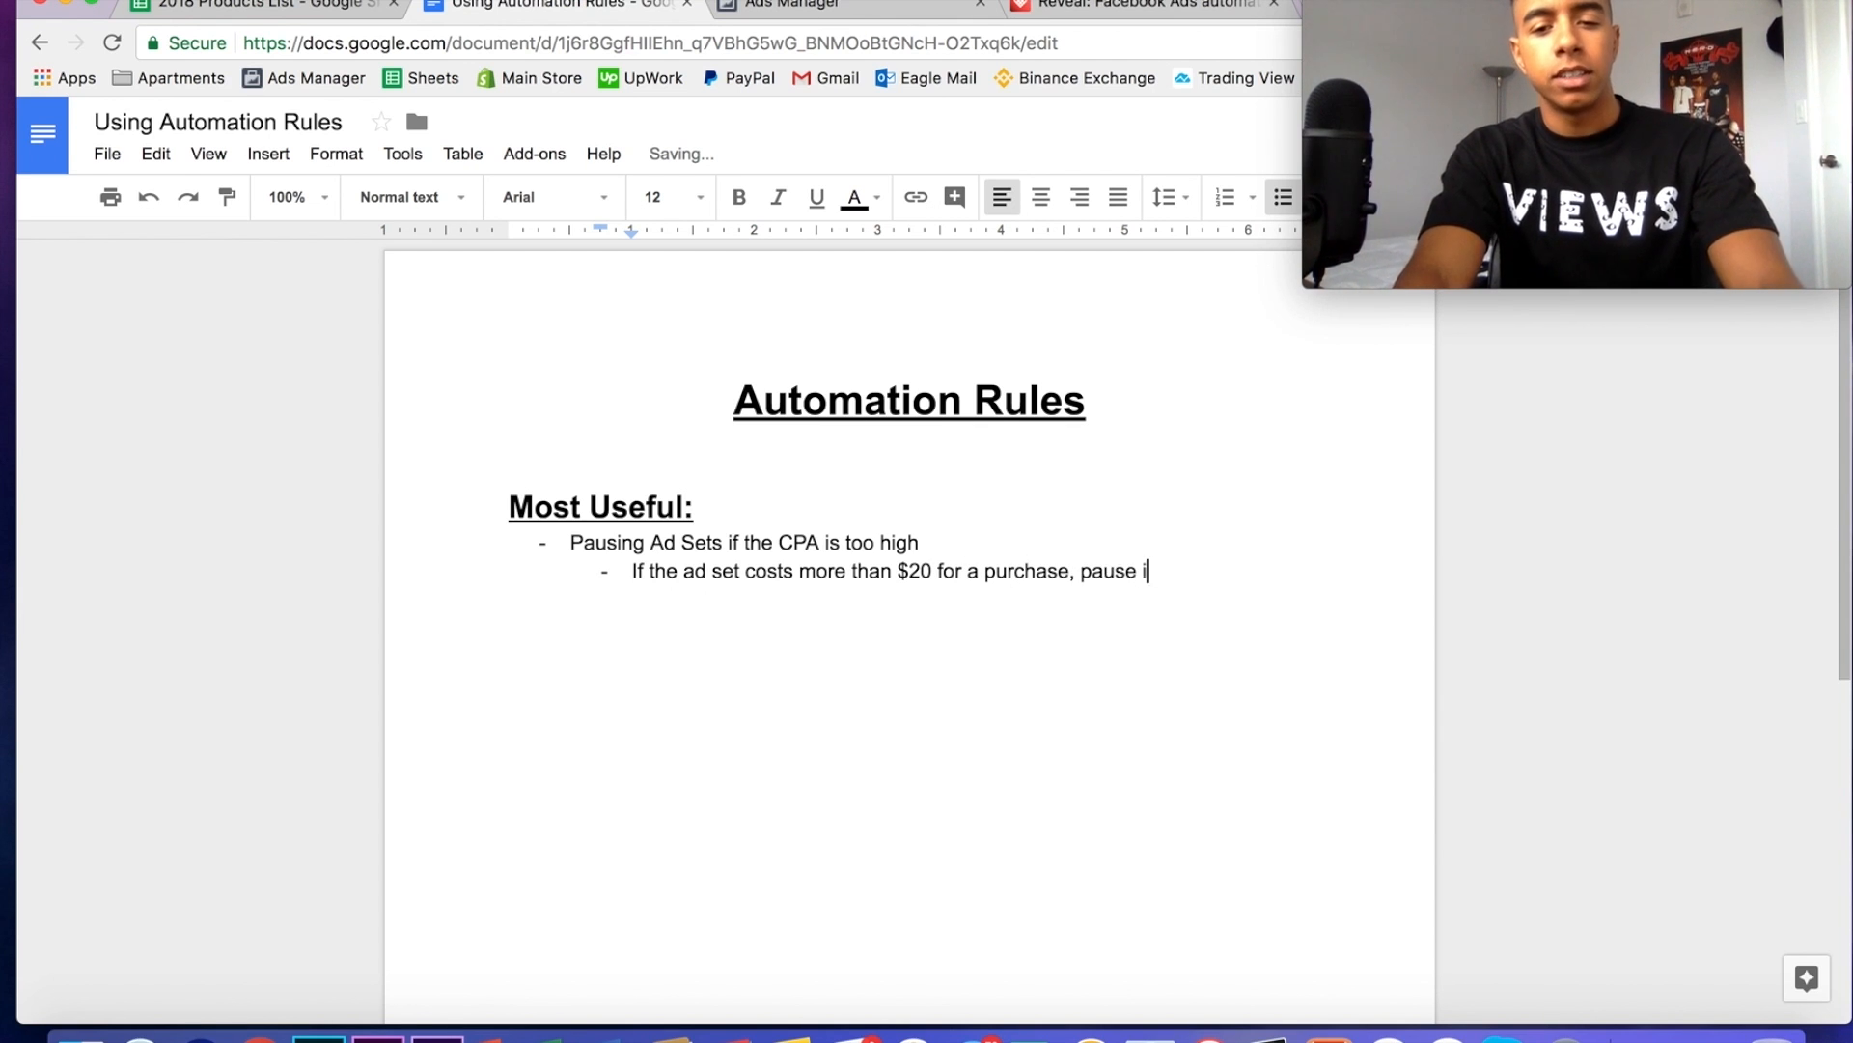
text(t)
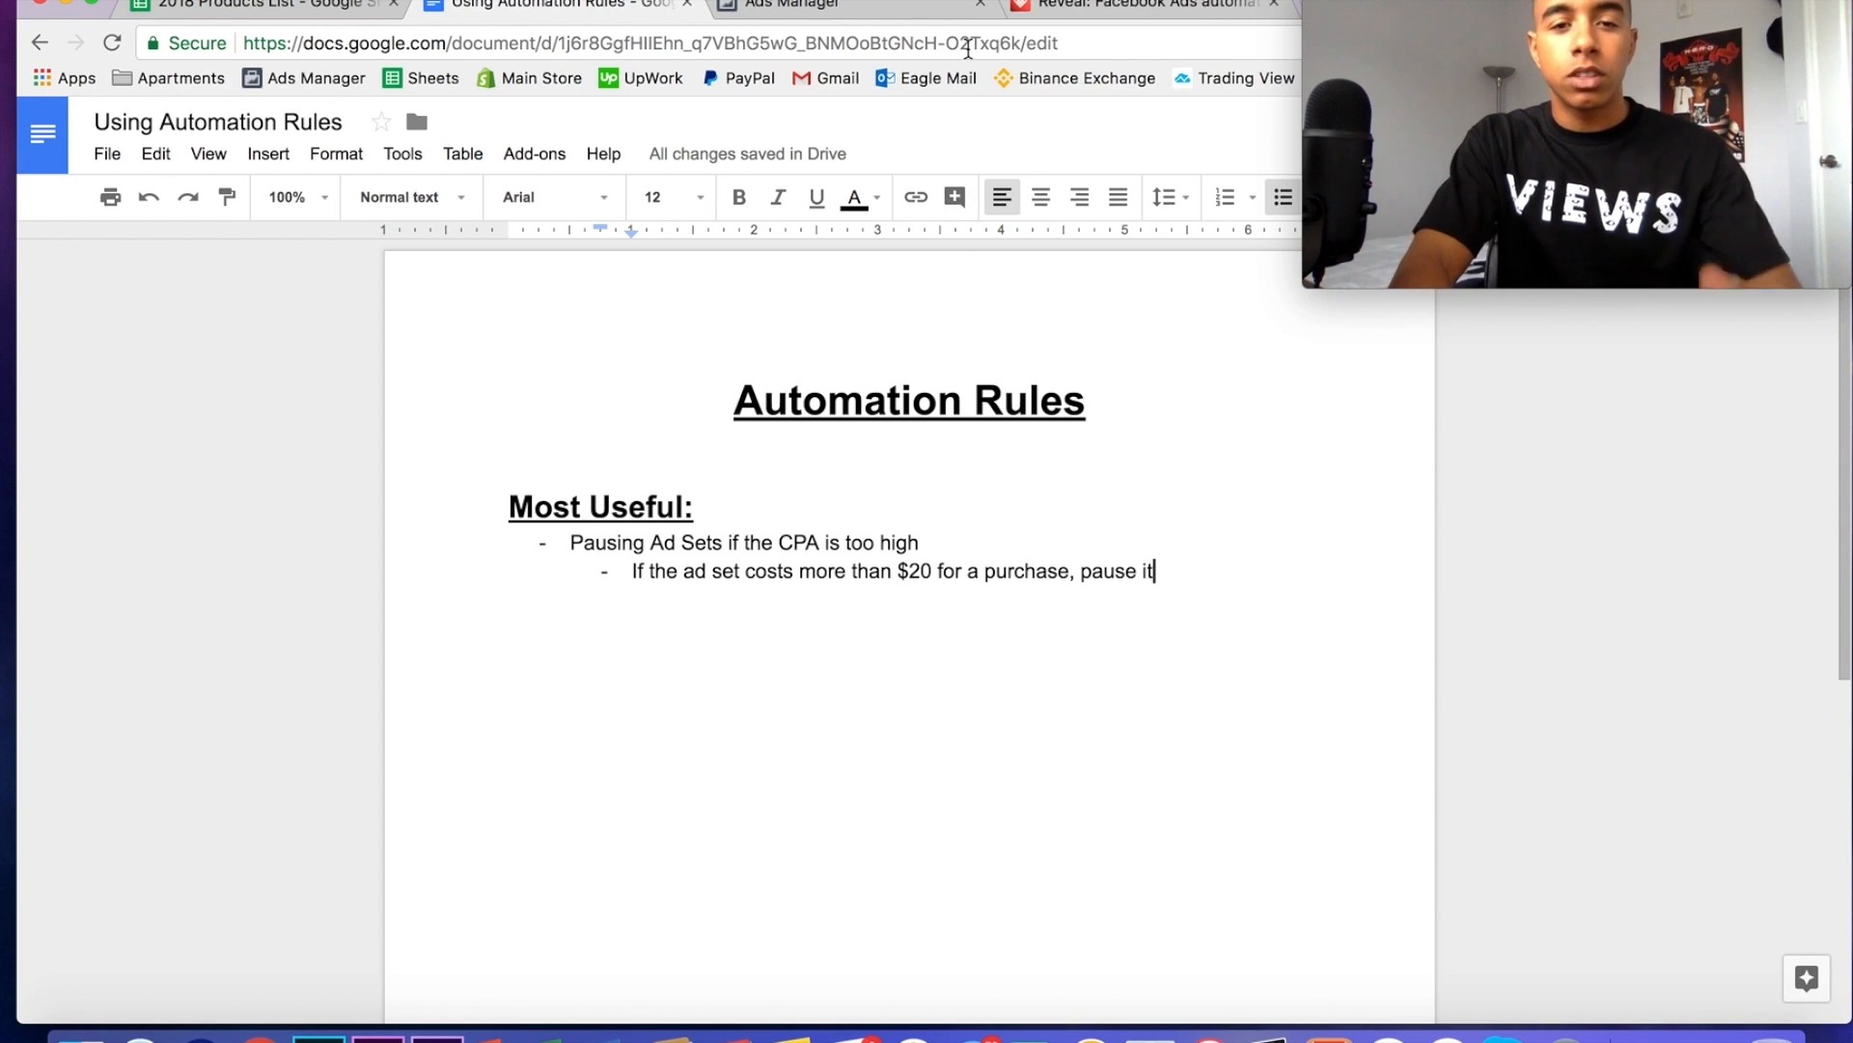
- In Ads Manager, select the $30 ad sets reaching 13,501 and 27,729 people
click(784, 4)
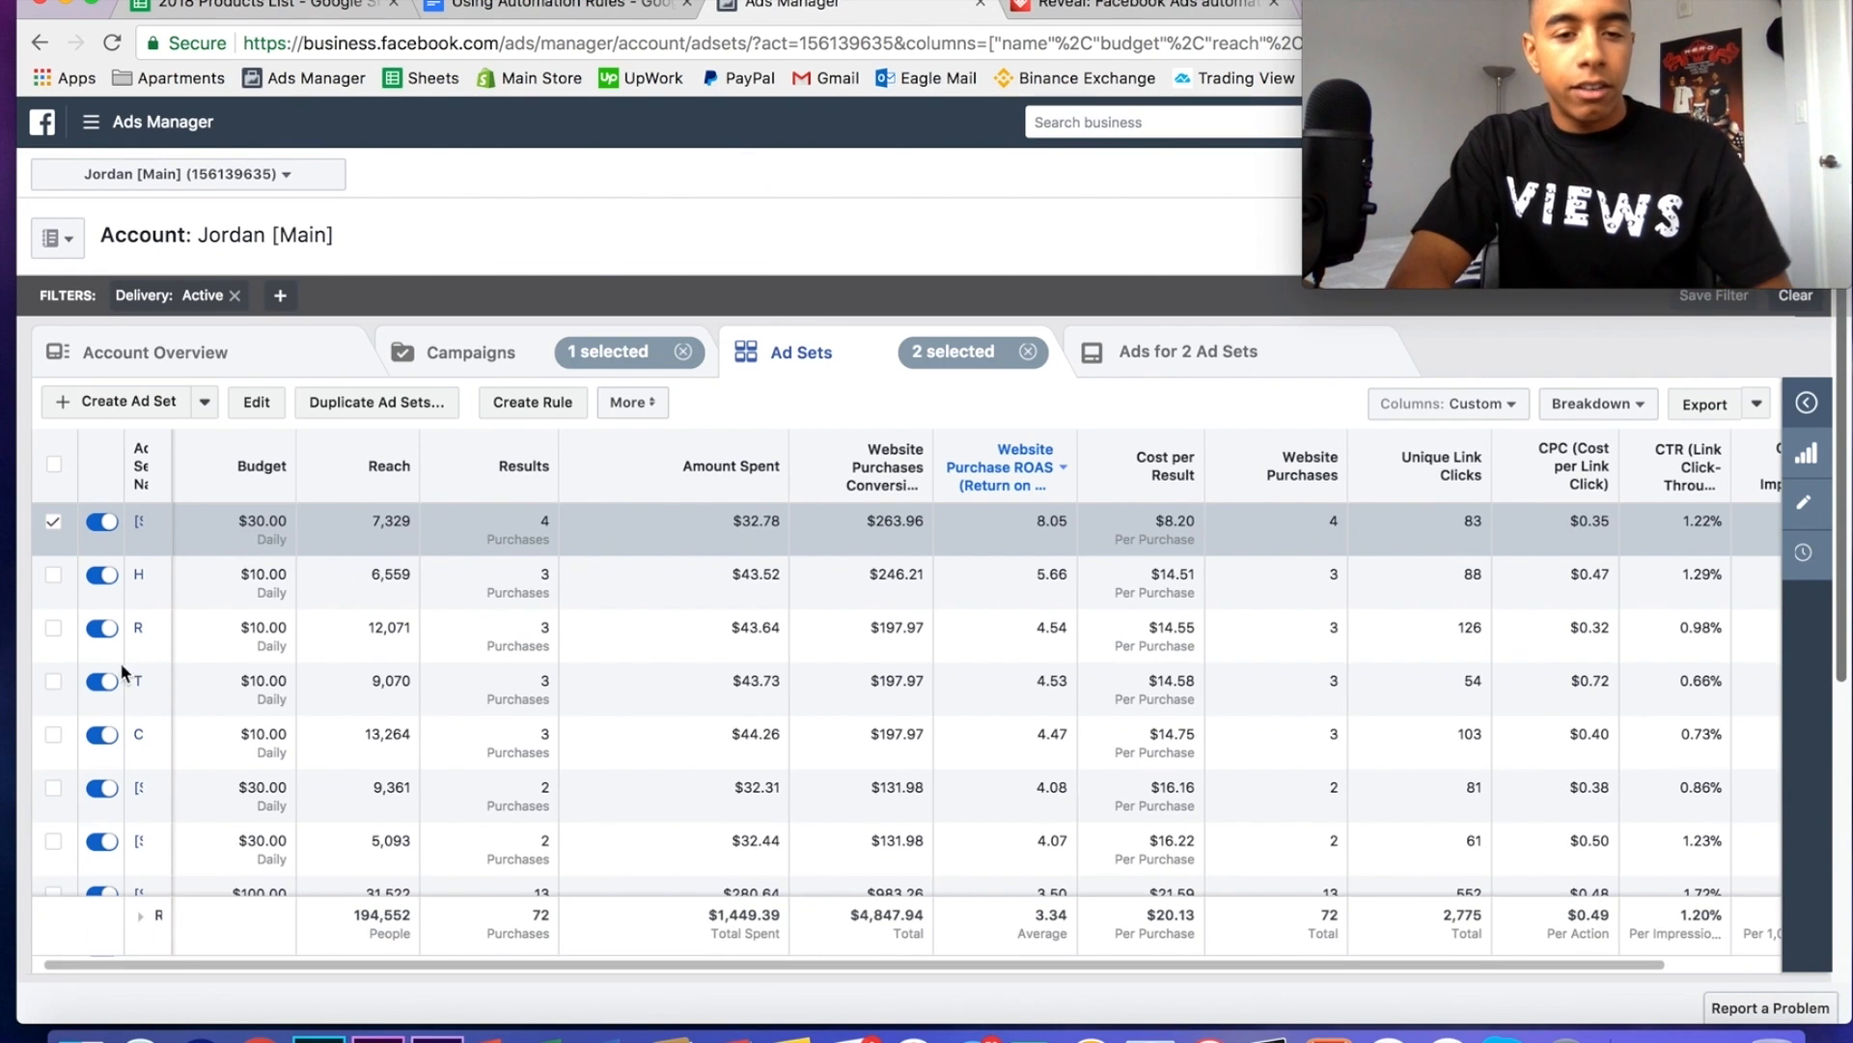
mouse_move(912, 748)
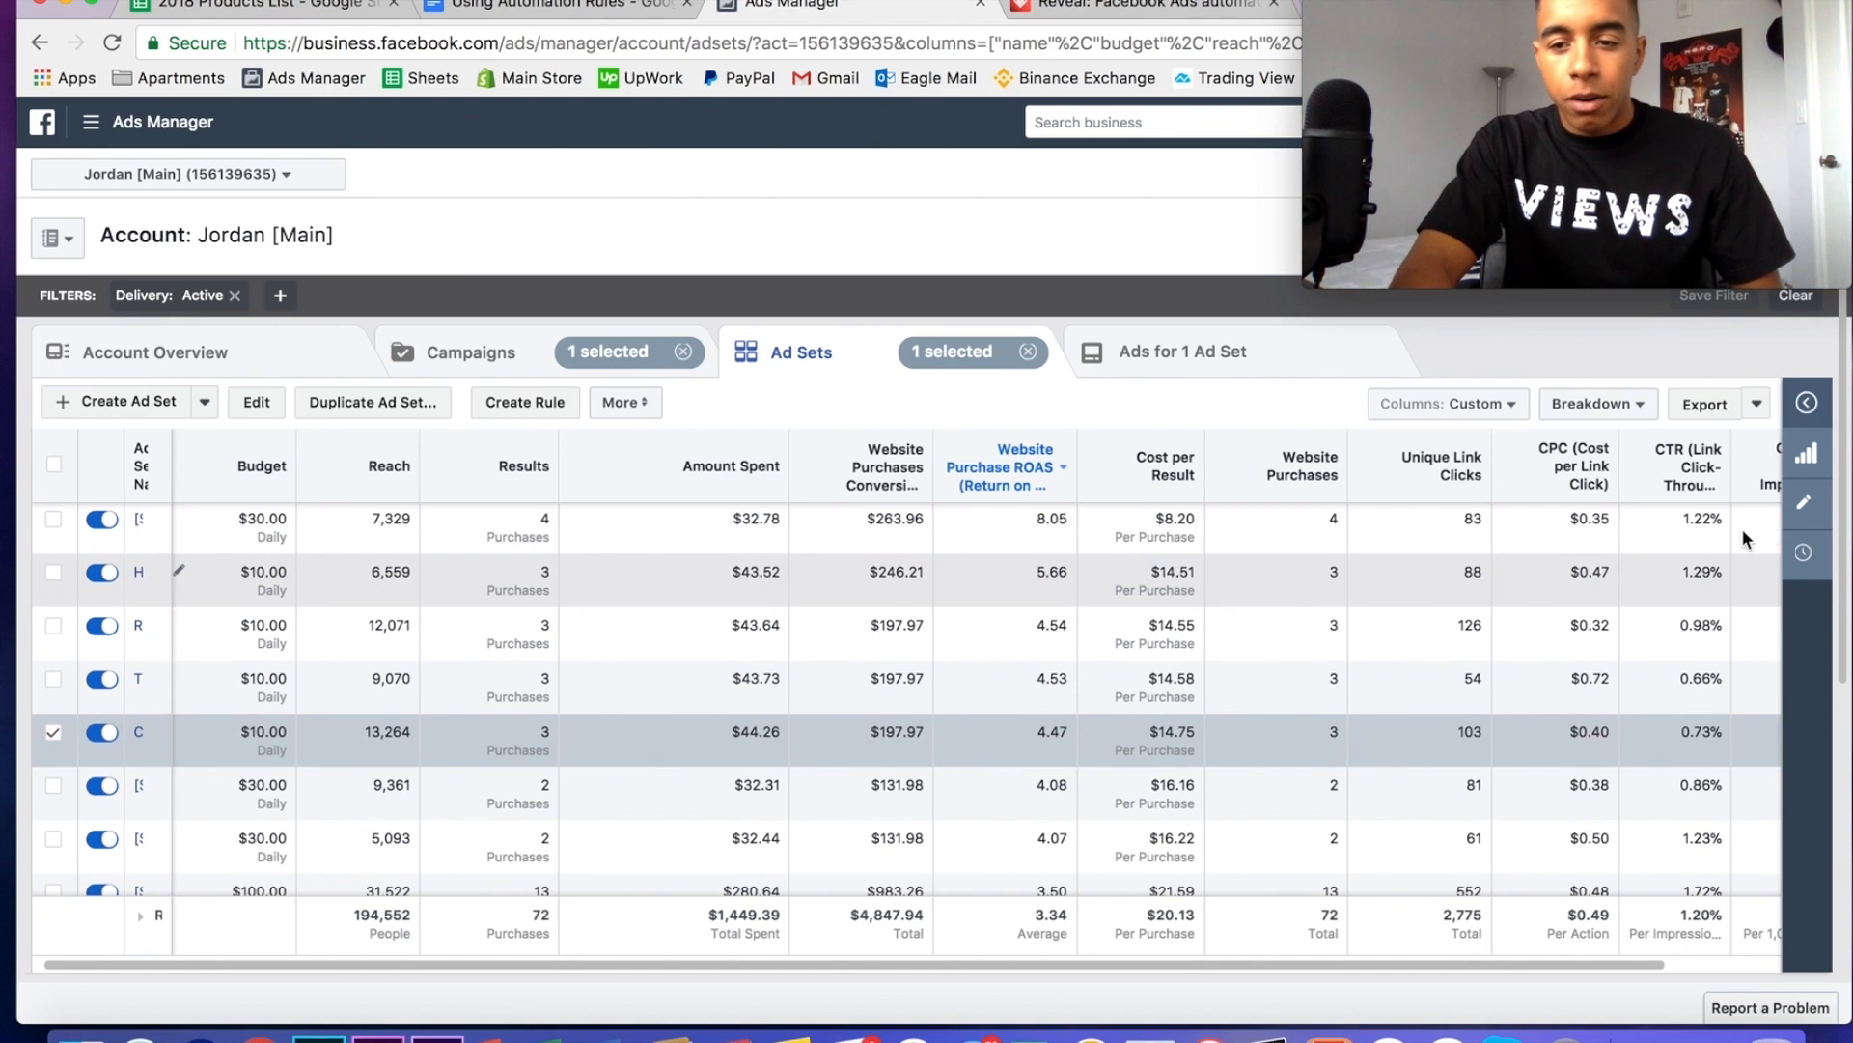
scroll(down, 3)
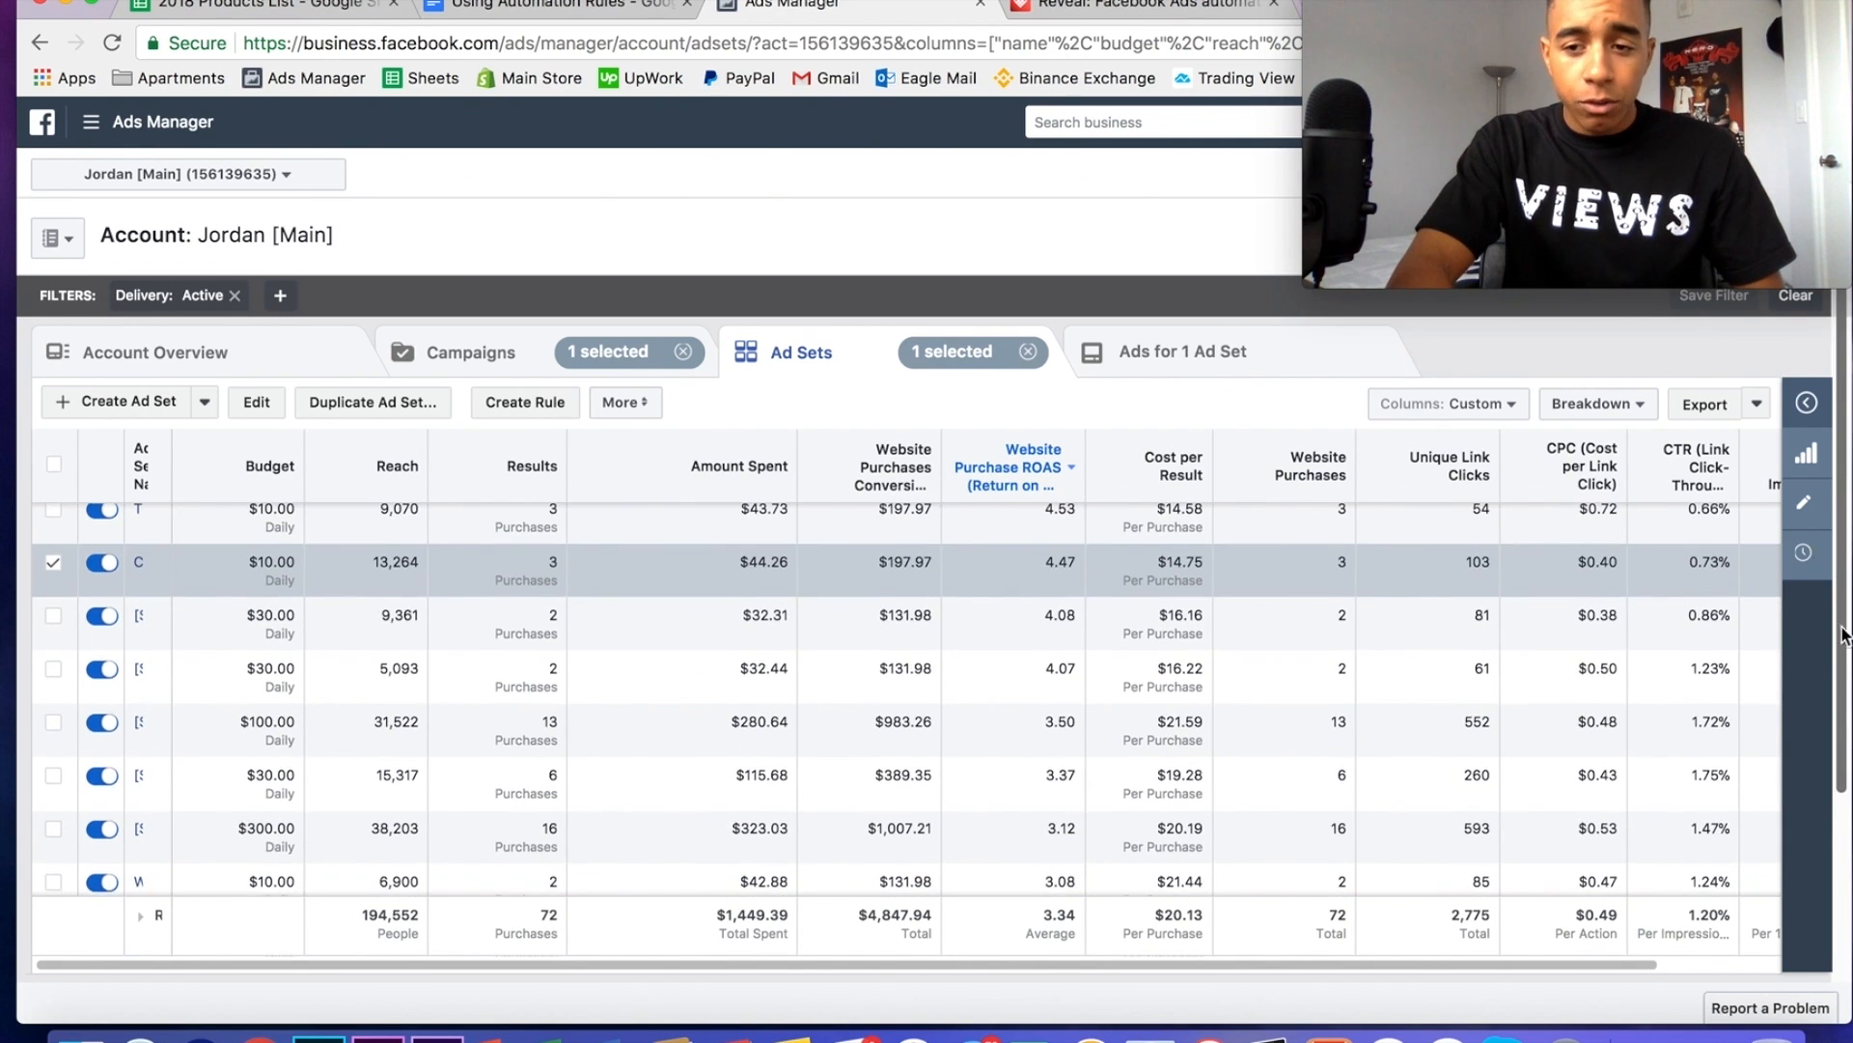
scroll(down, 3)
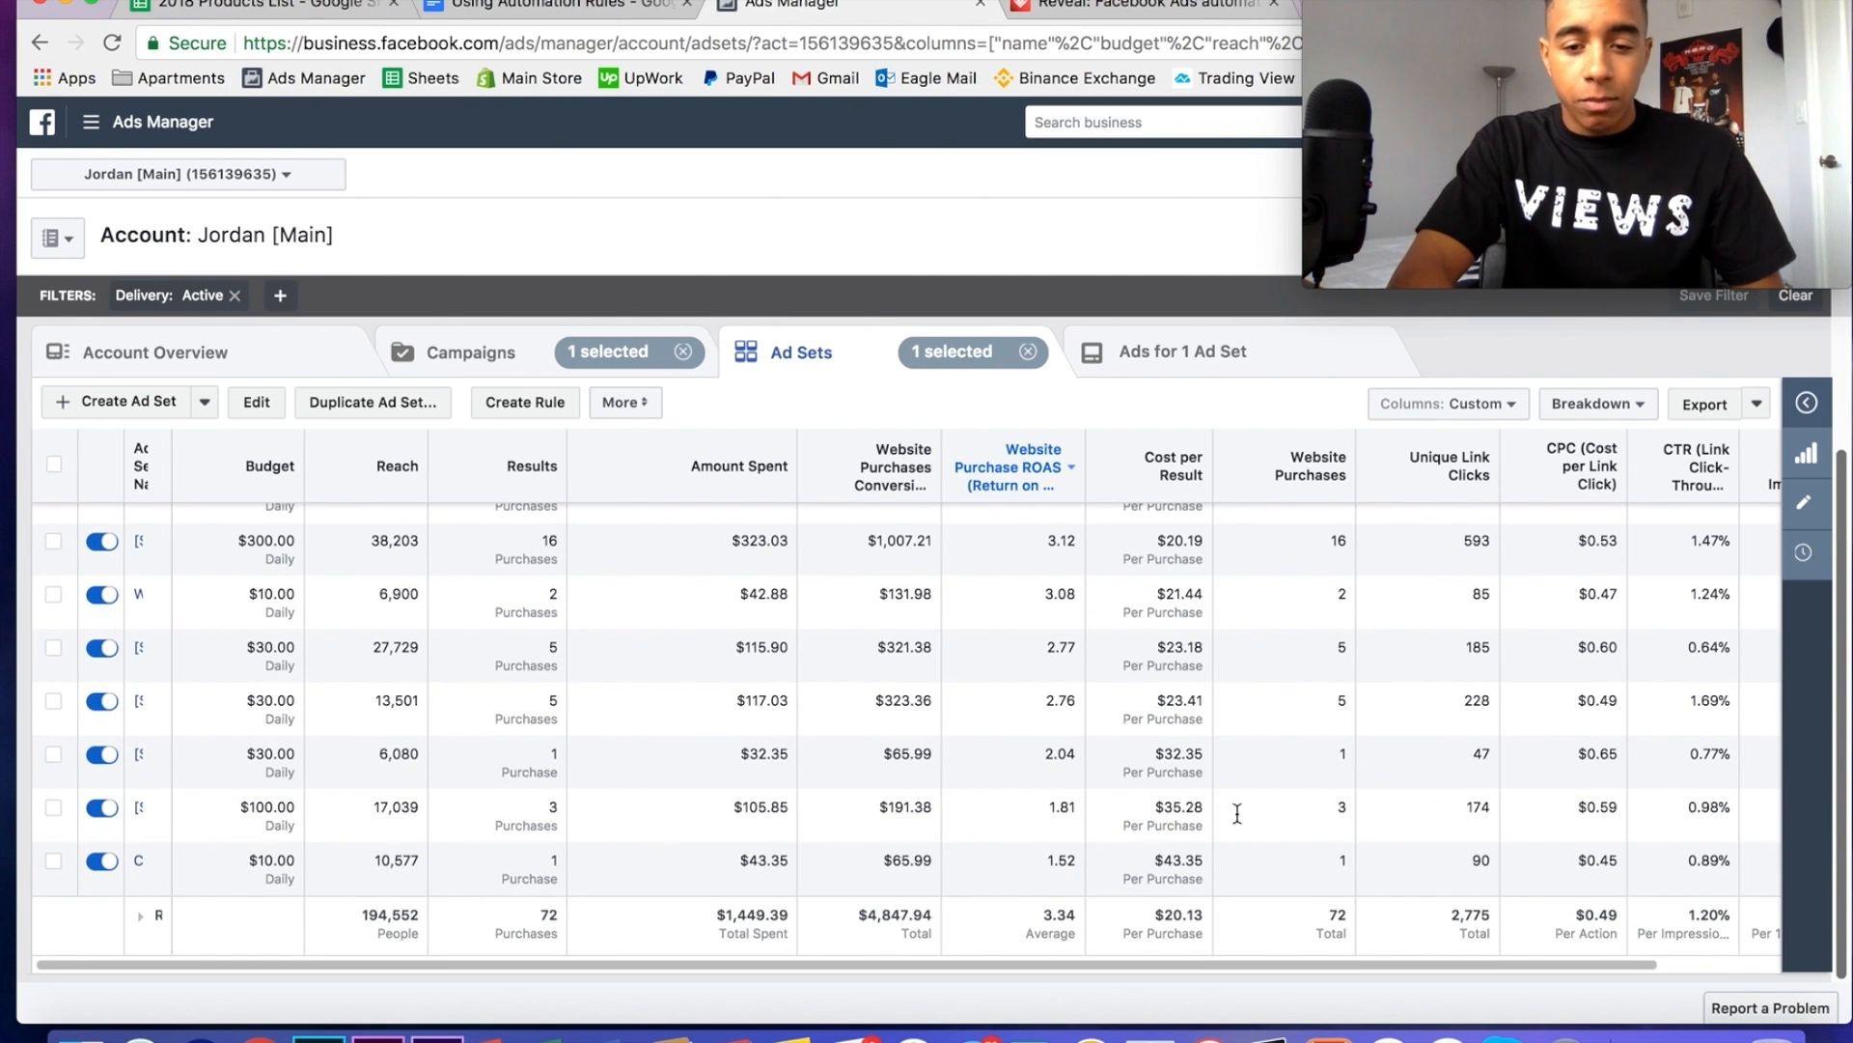
mouse_move(1167, 892)
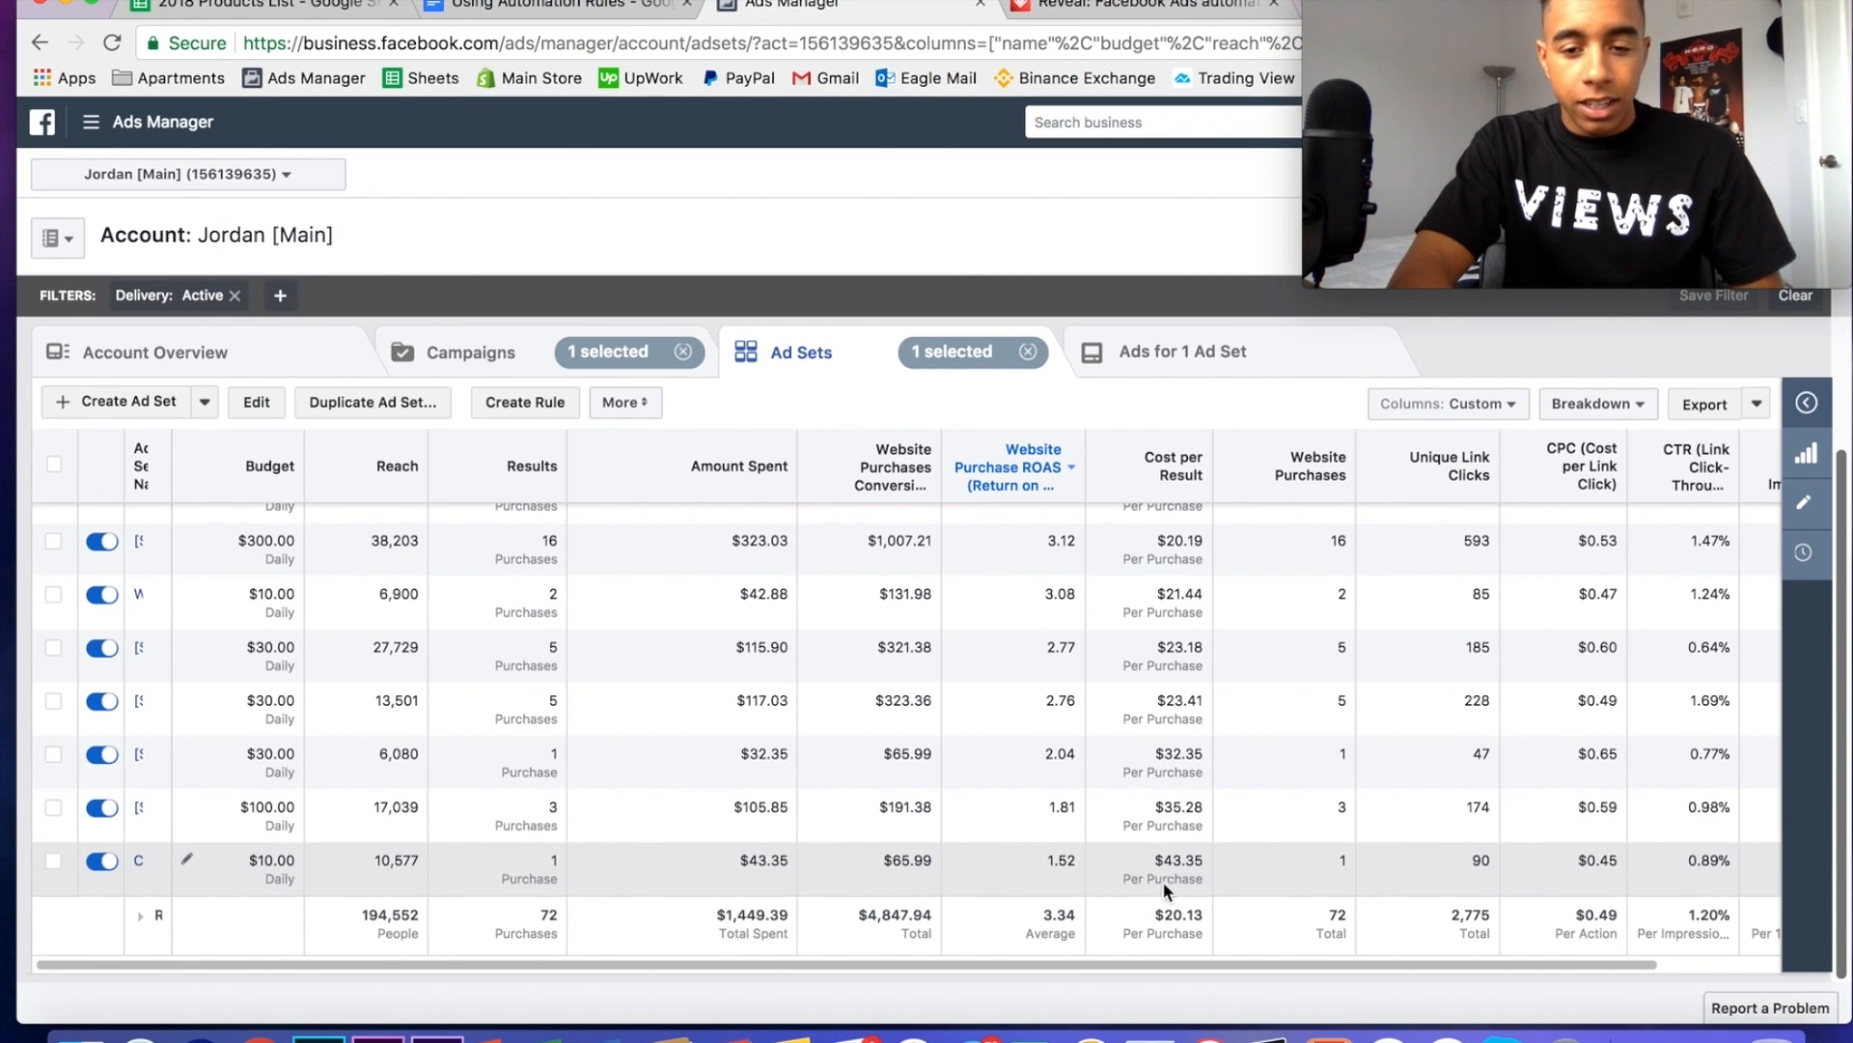
mouse_move(1227, 657)
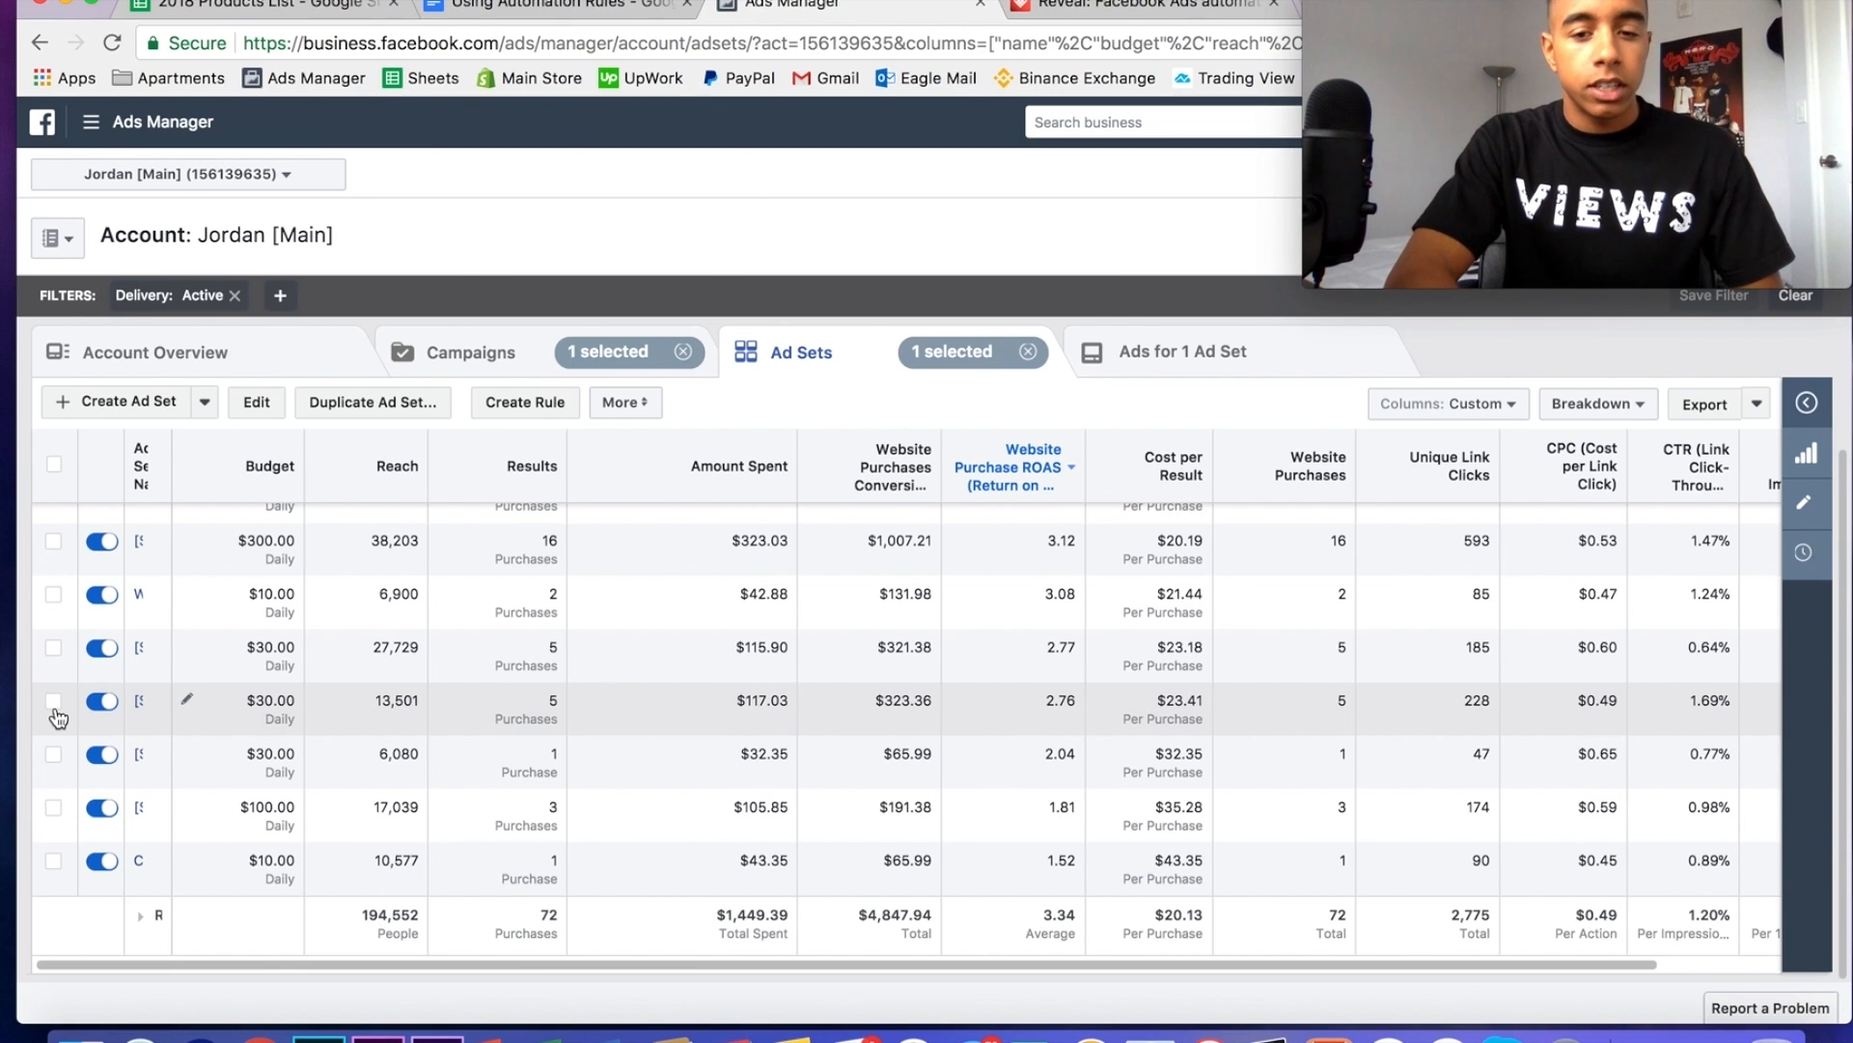
click(53, 701)
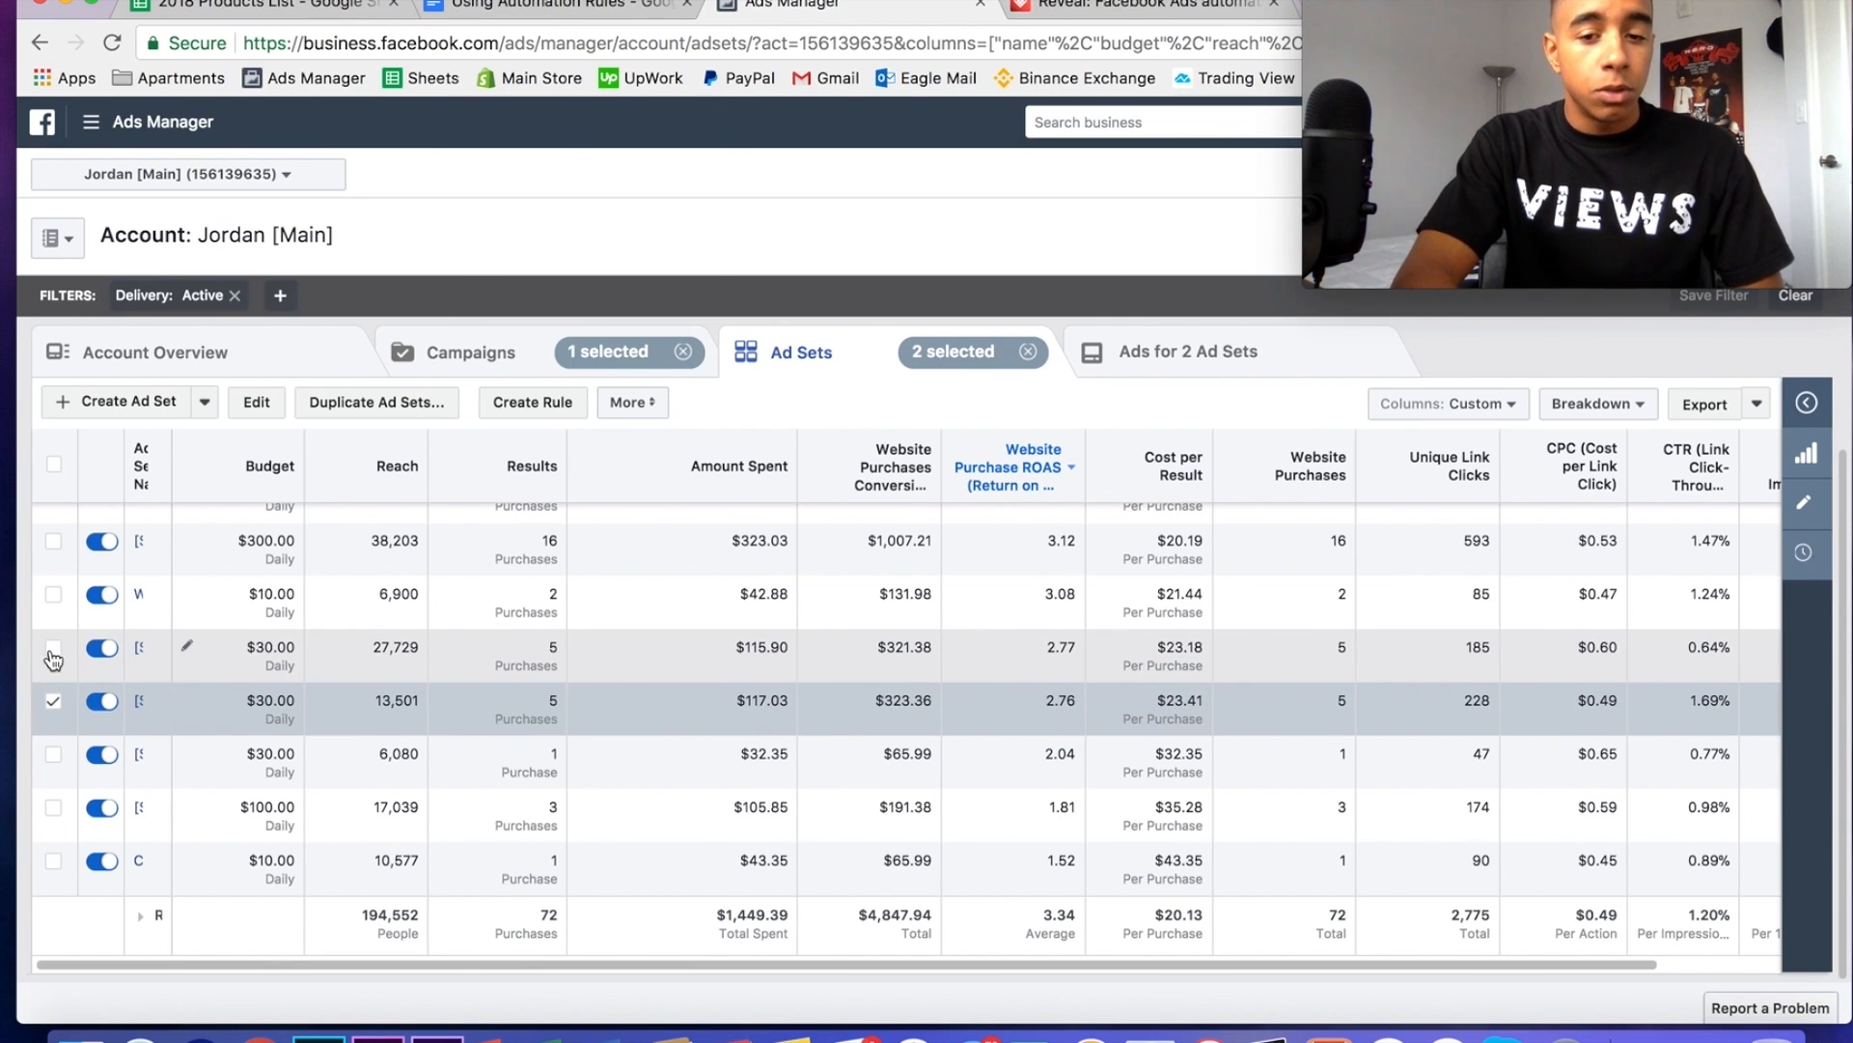
click(53, 646)
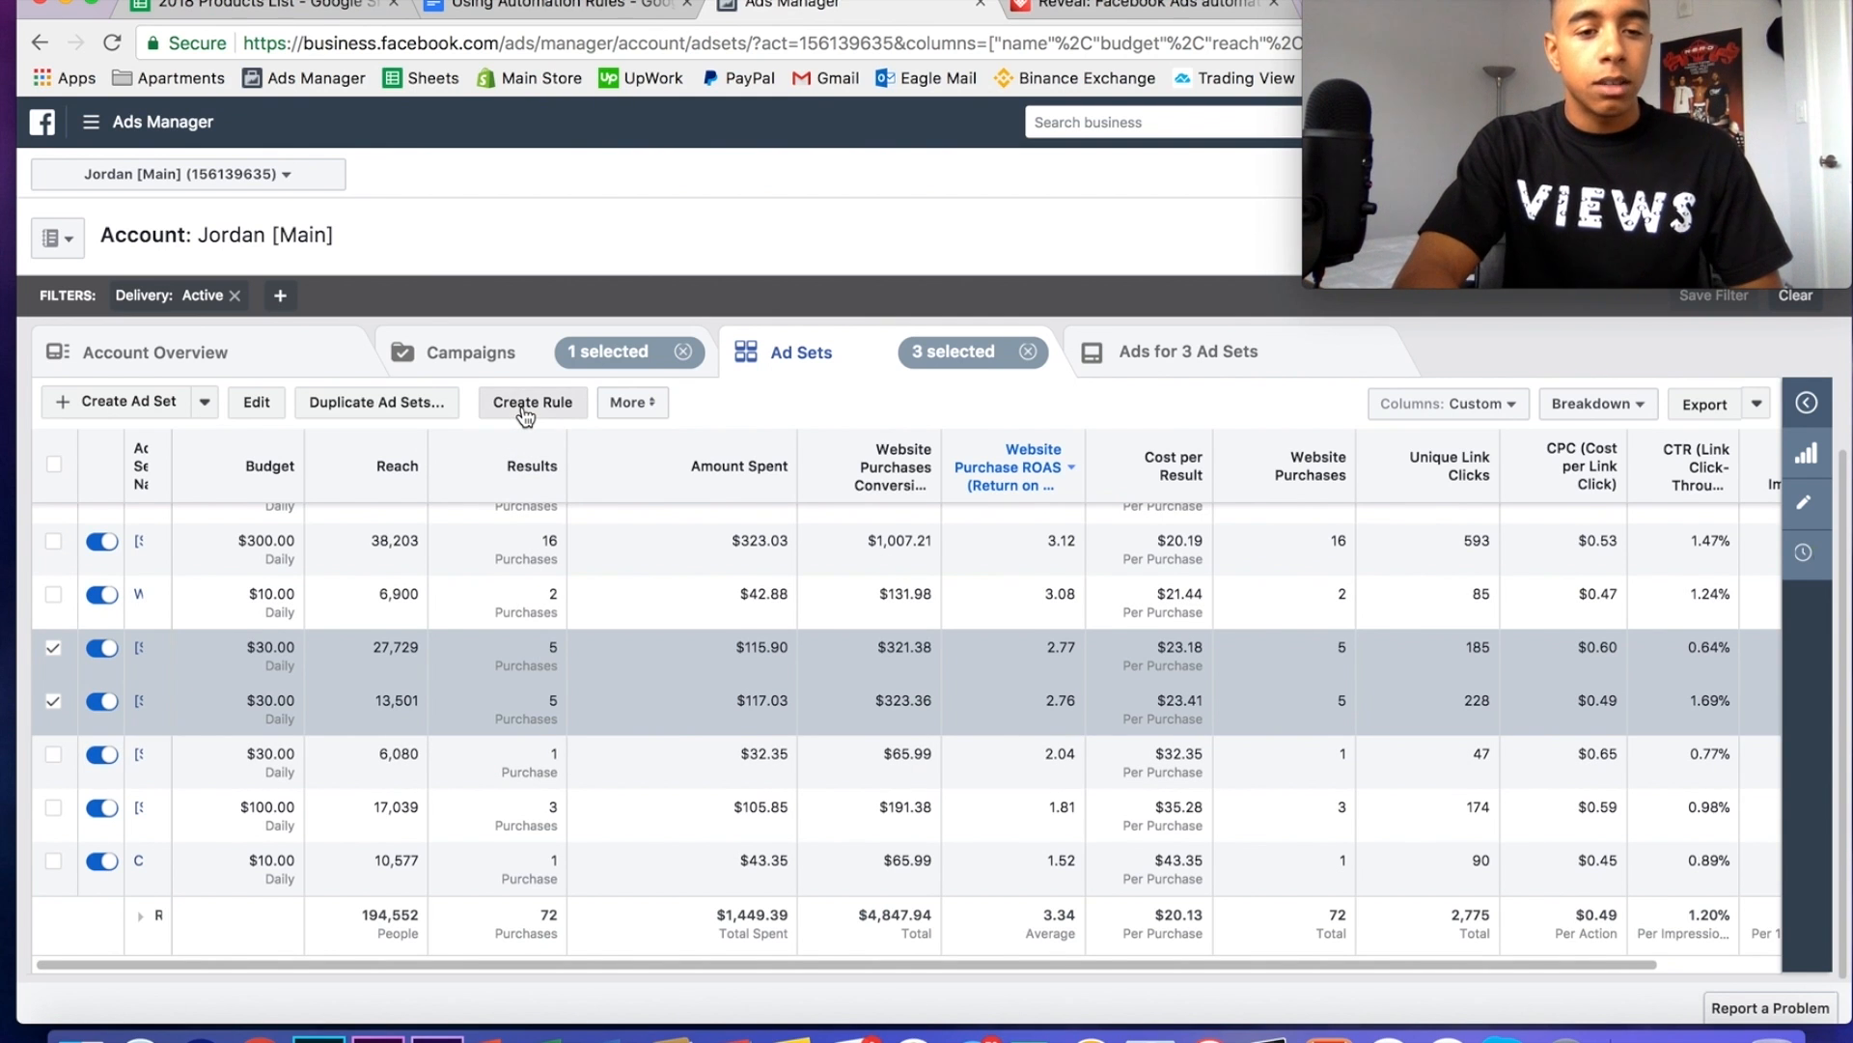
- Create rule 'CPP >$30 Pause Ad Set' pausing ad sets when cost per result exceeds $30
click(532, 402)
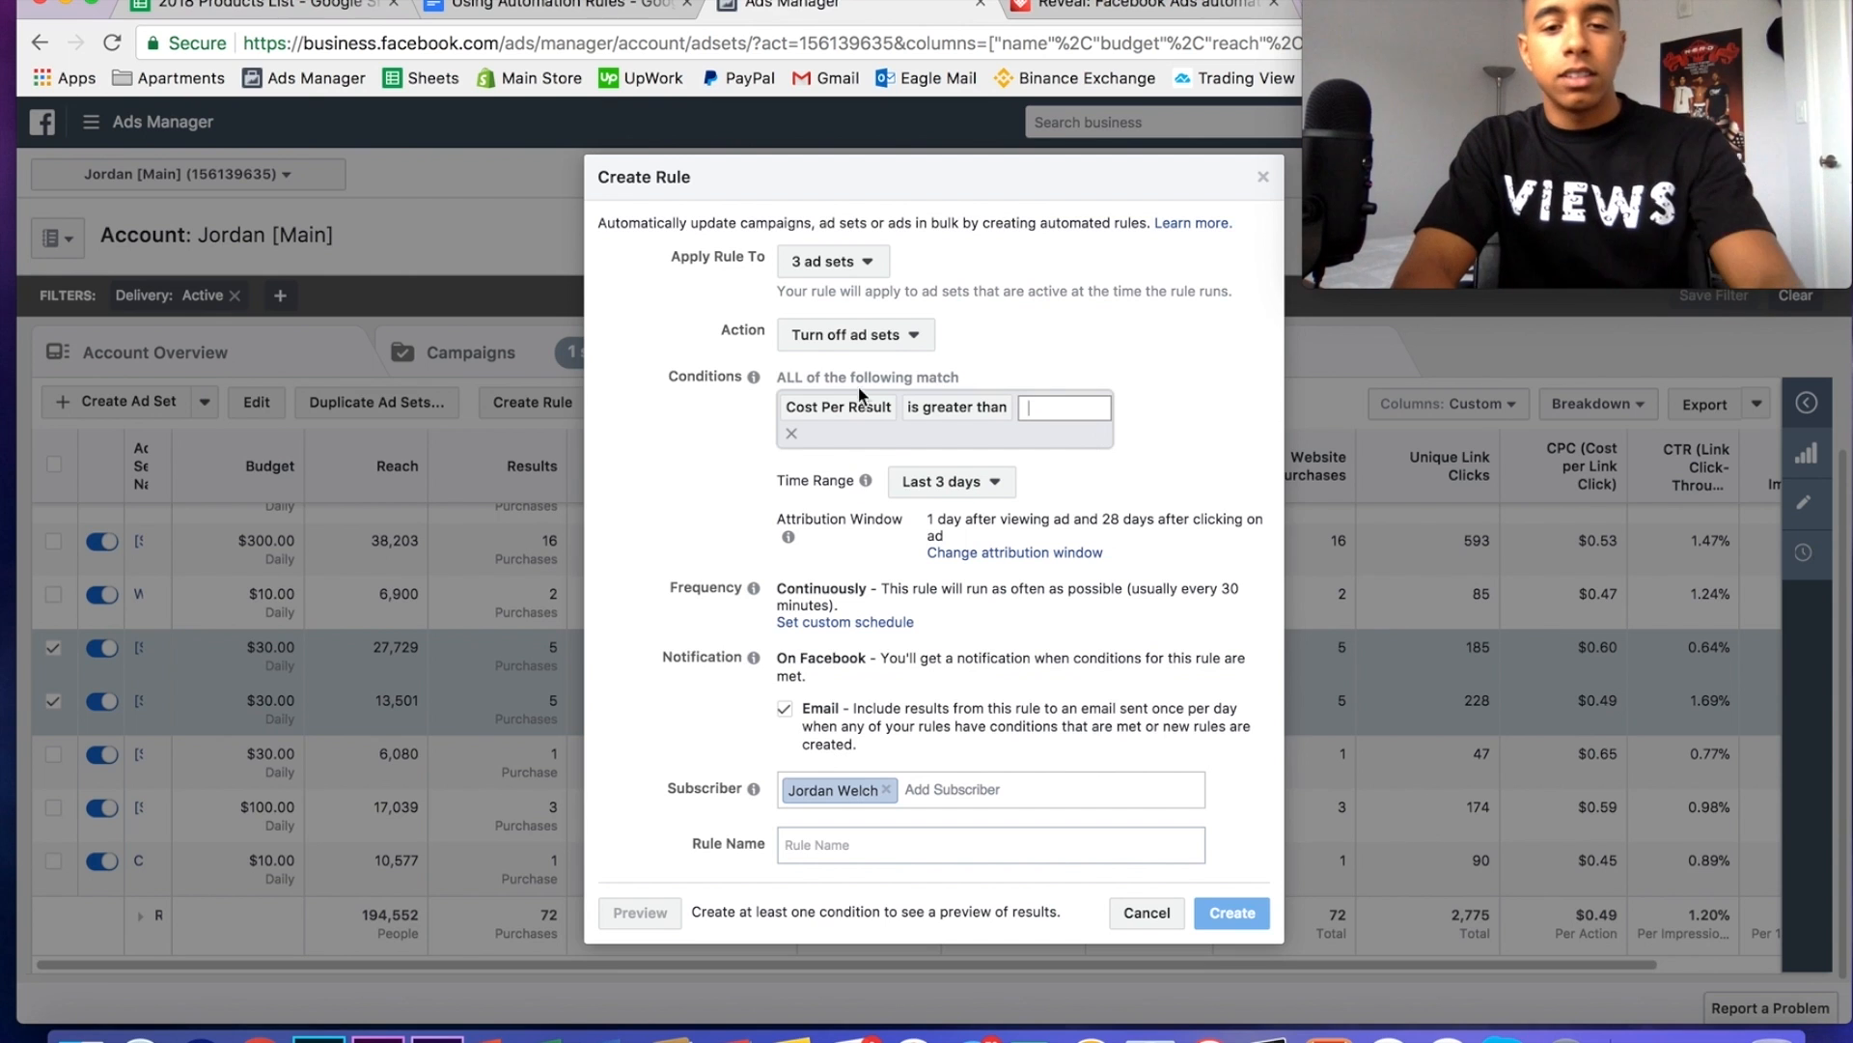
mouse_move(861, 480)
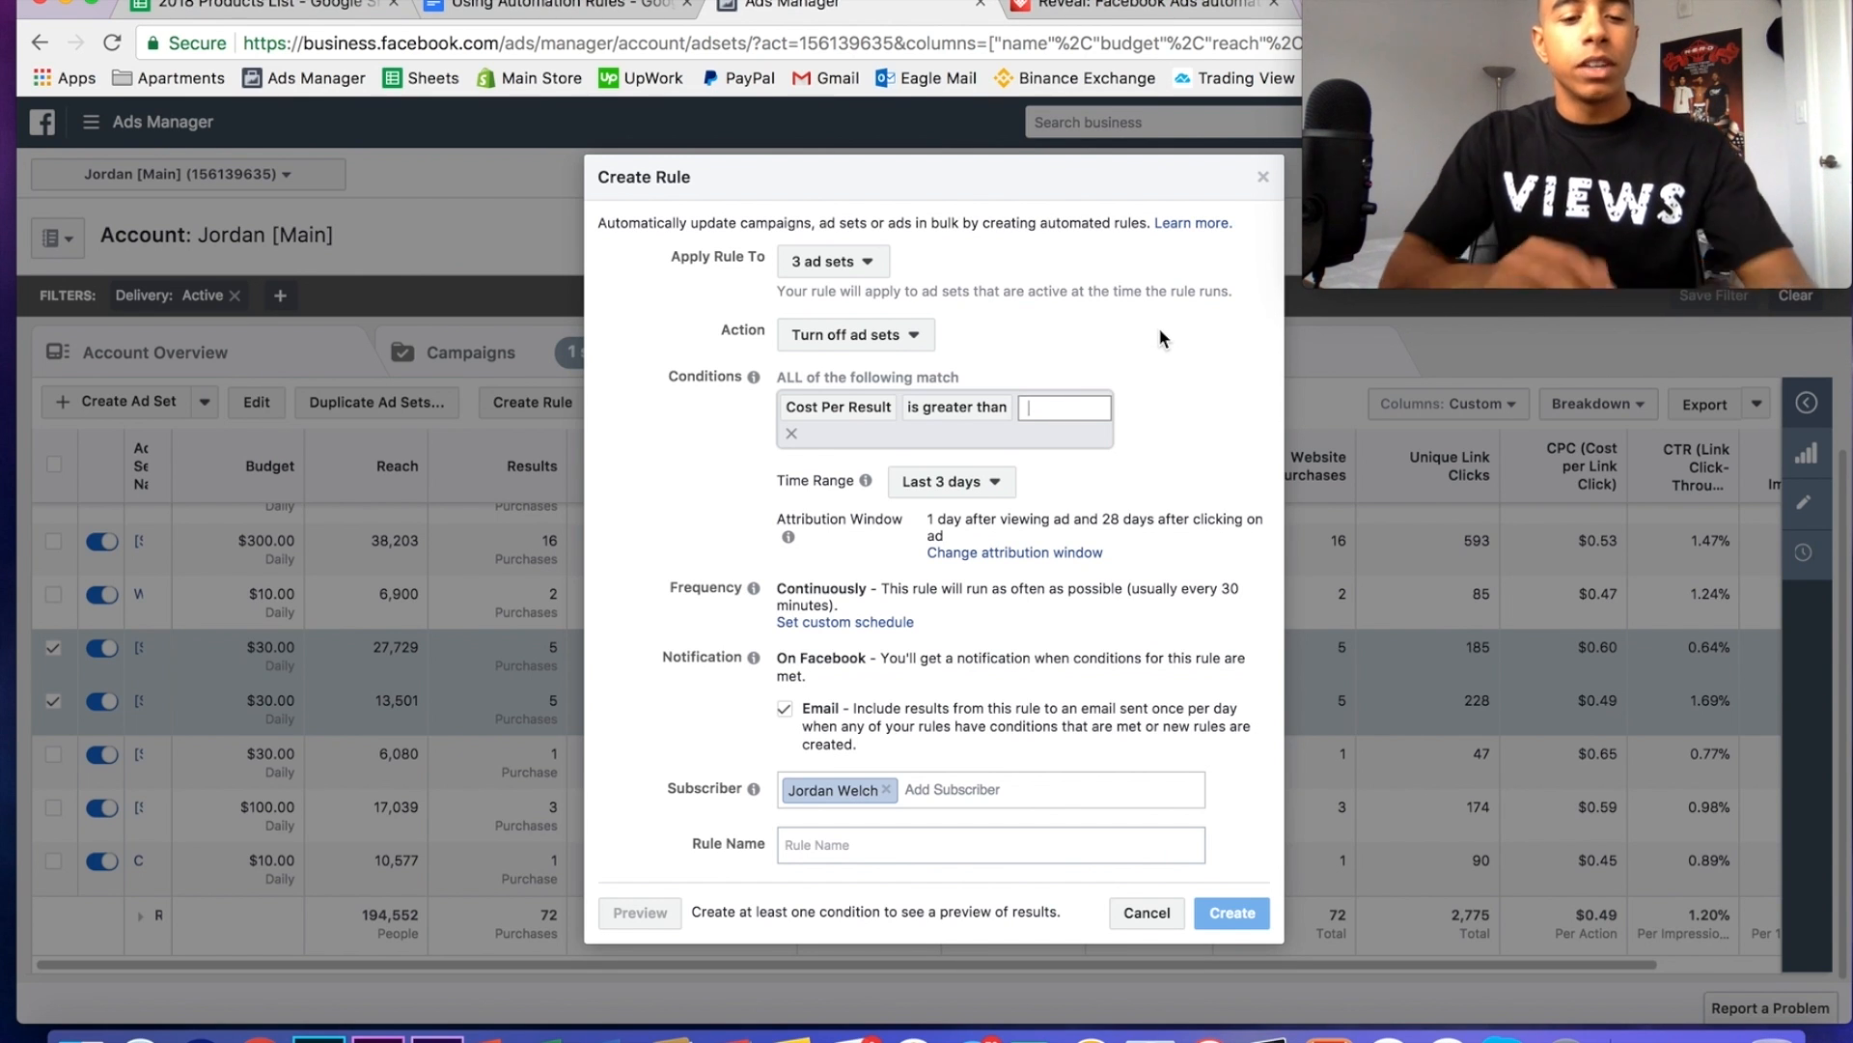
text($3)
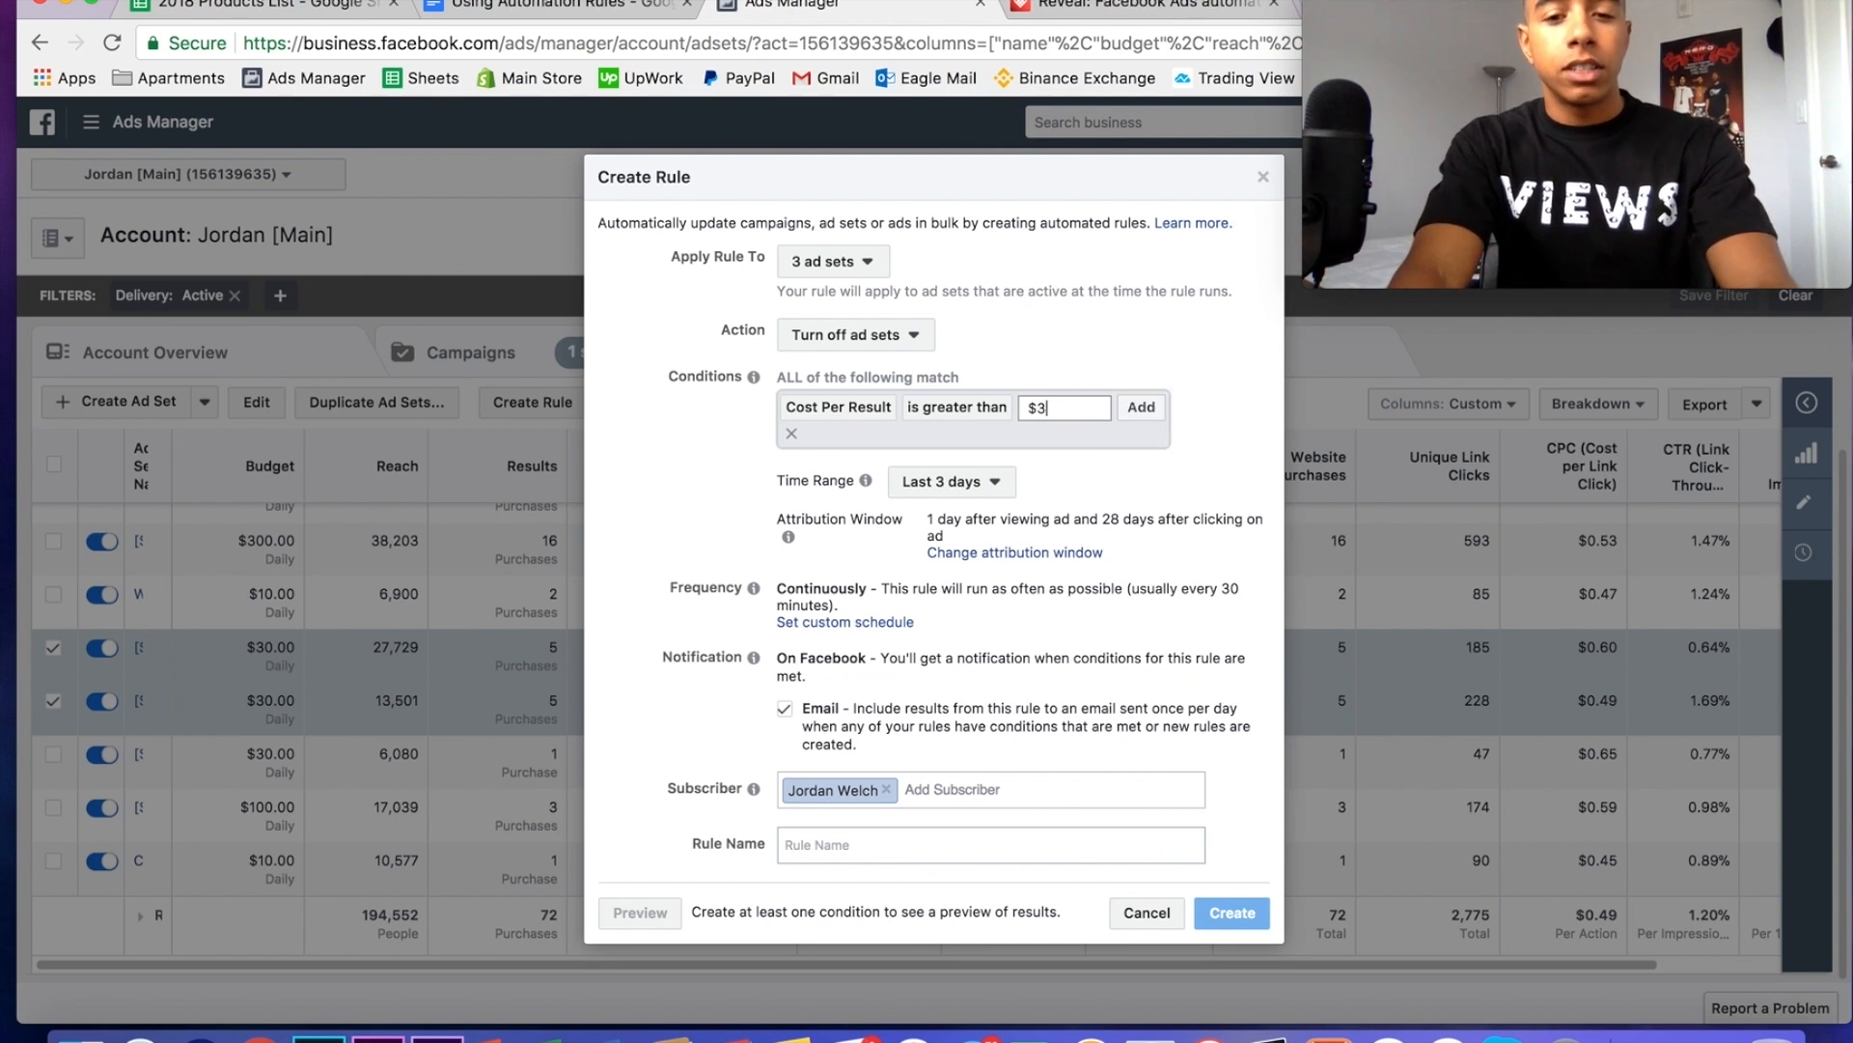
text(0)
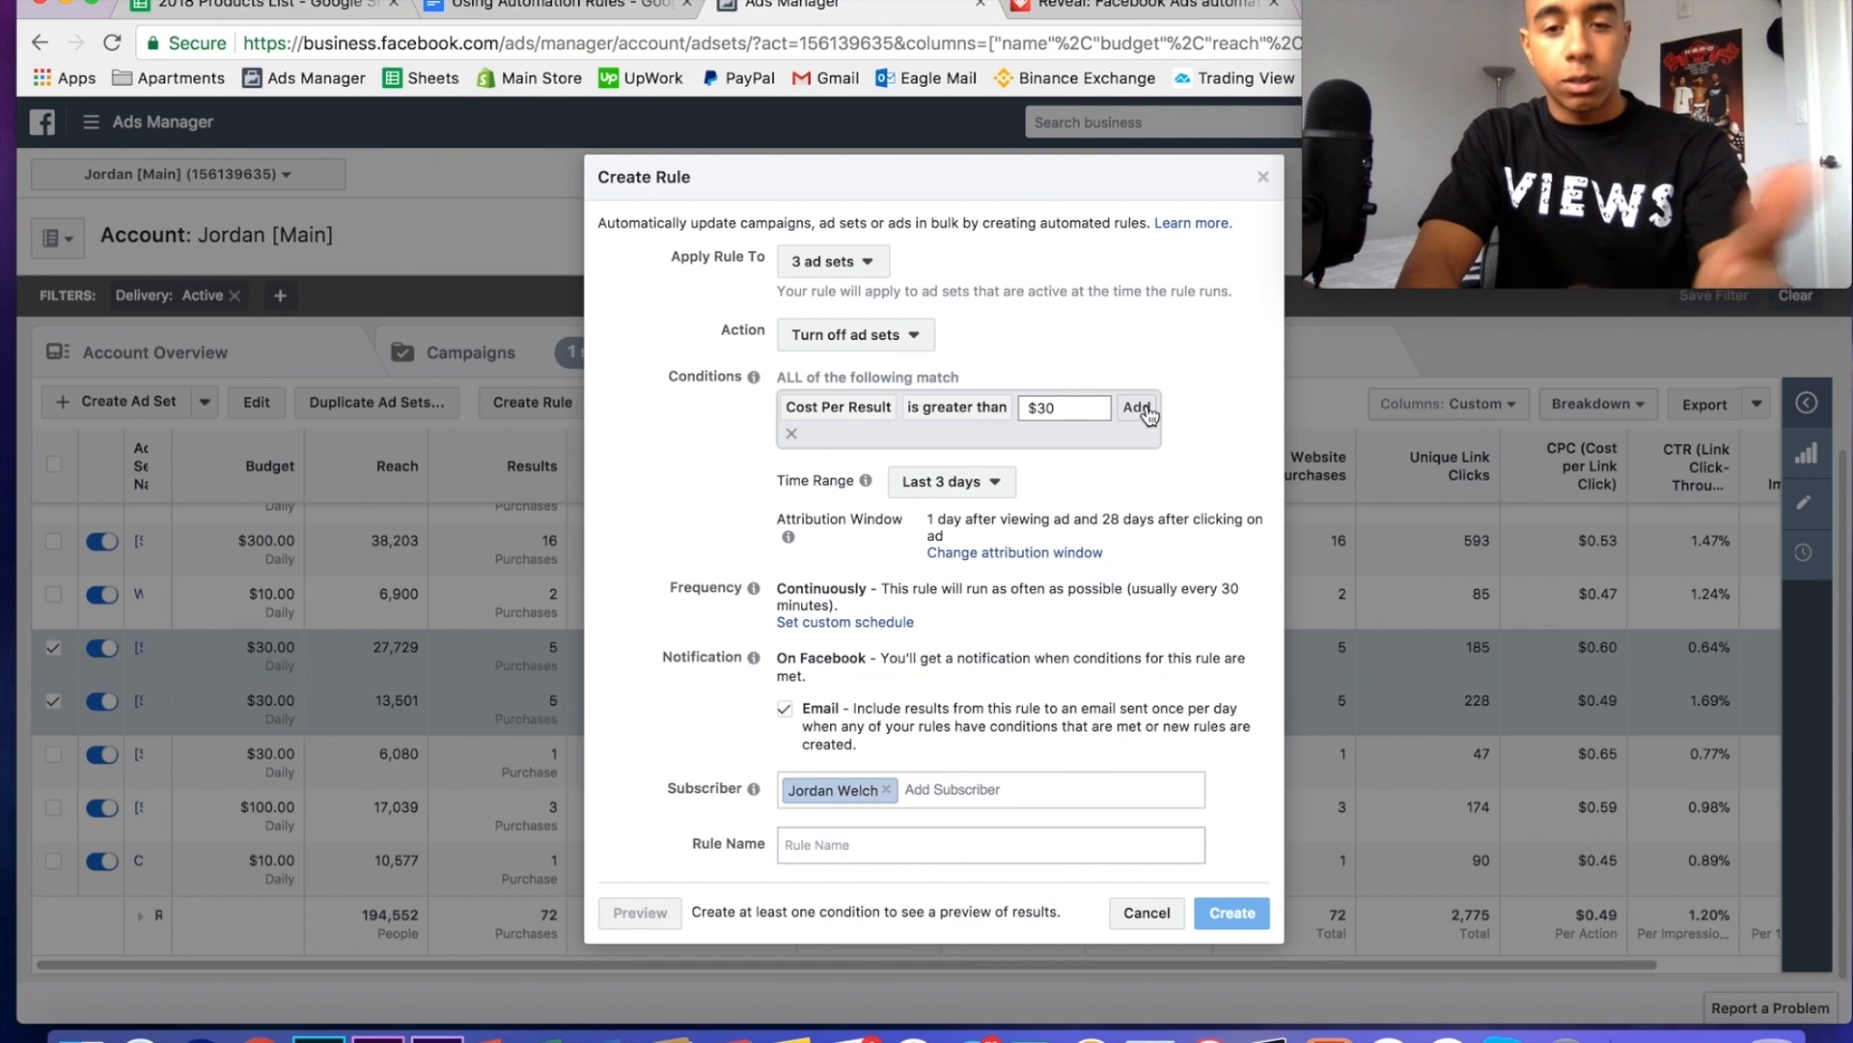
click(1137, 407)
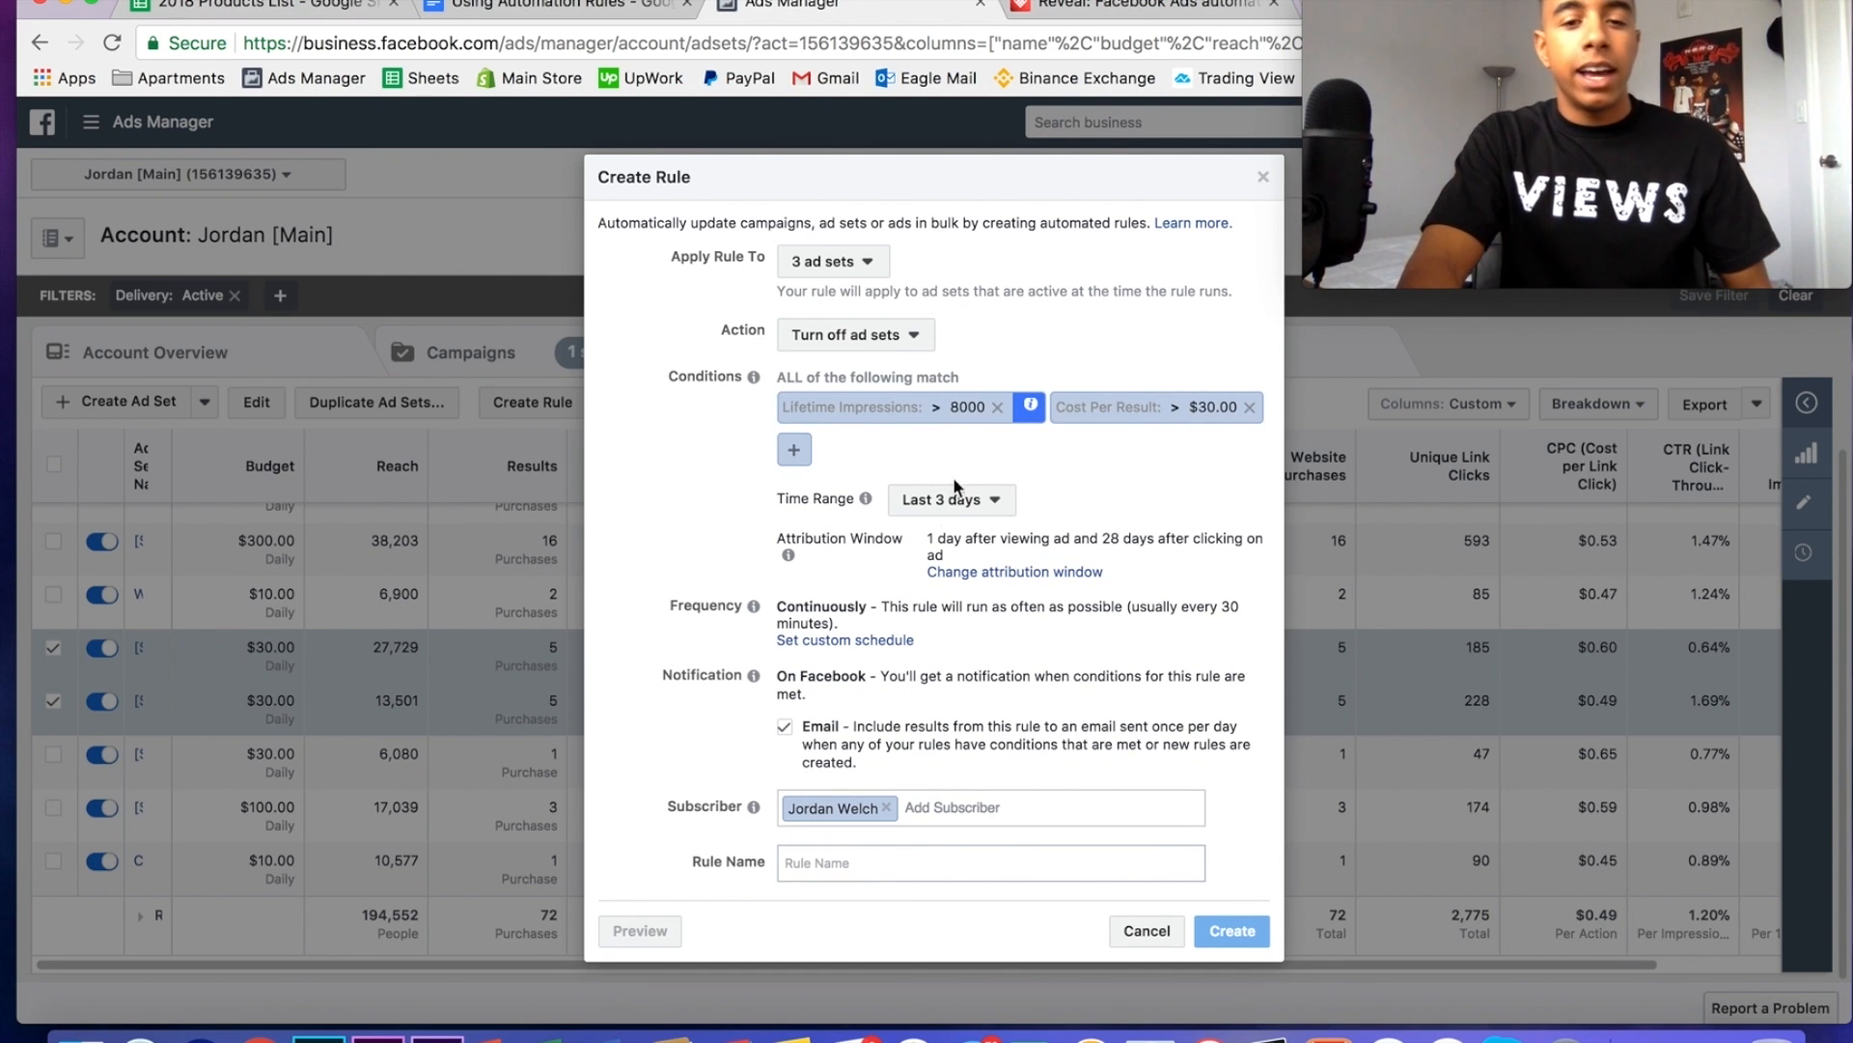
mouse_move(960, 432)
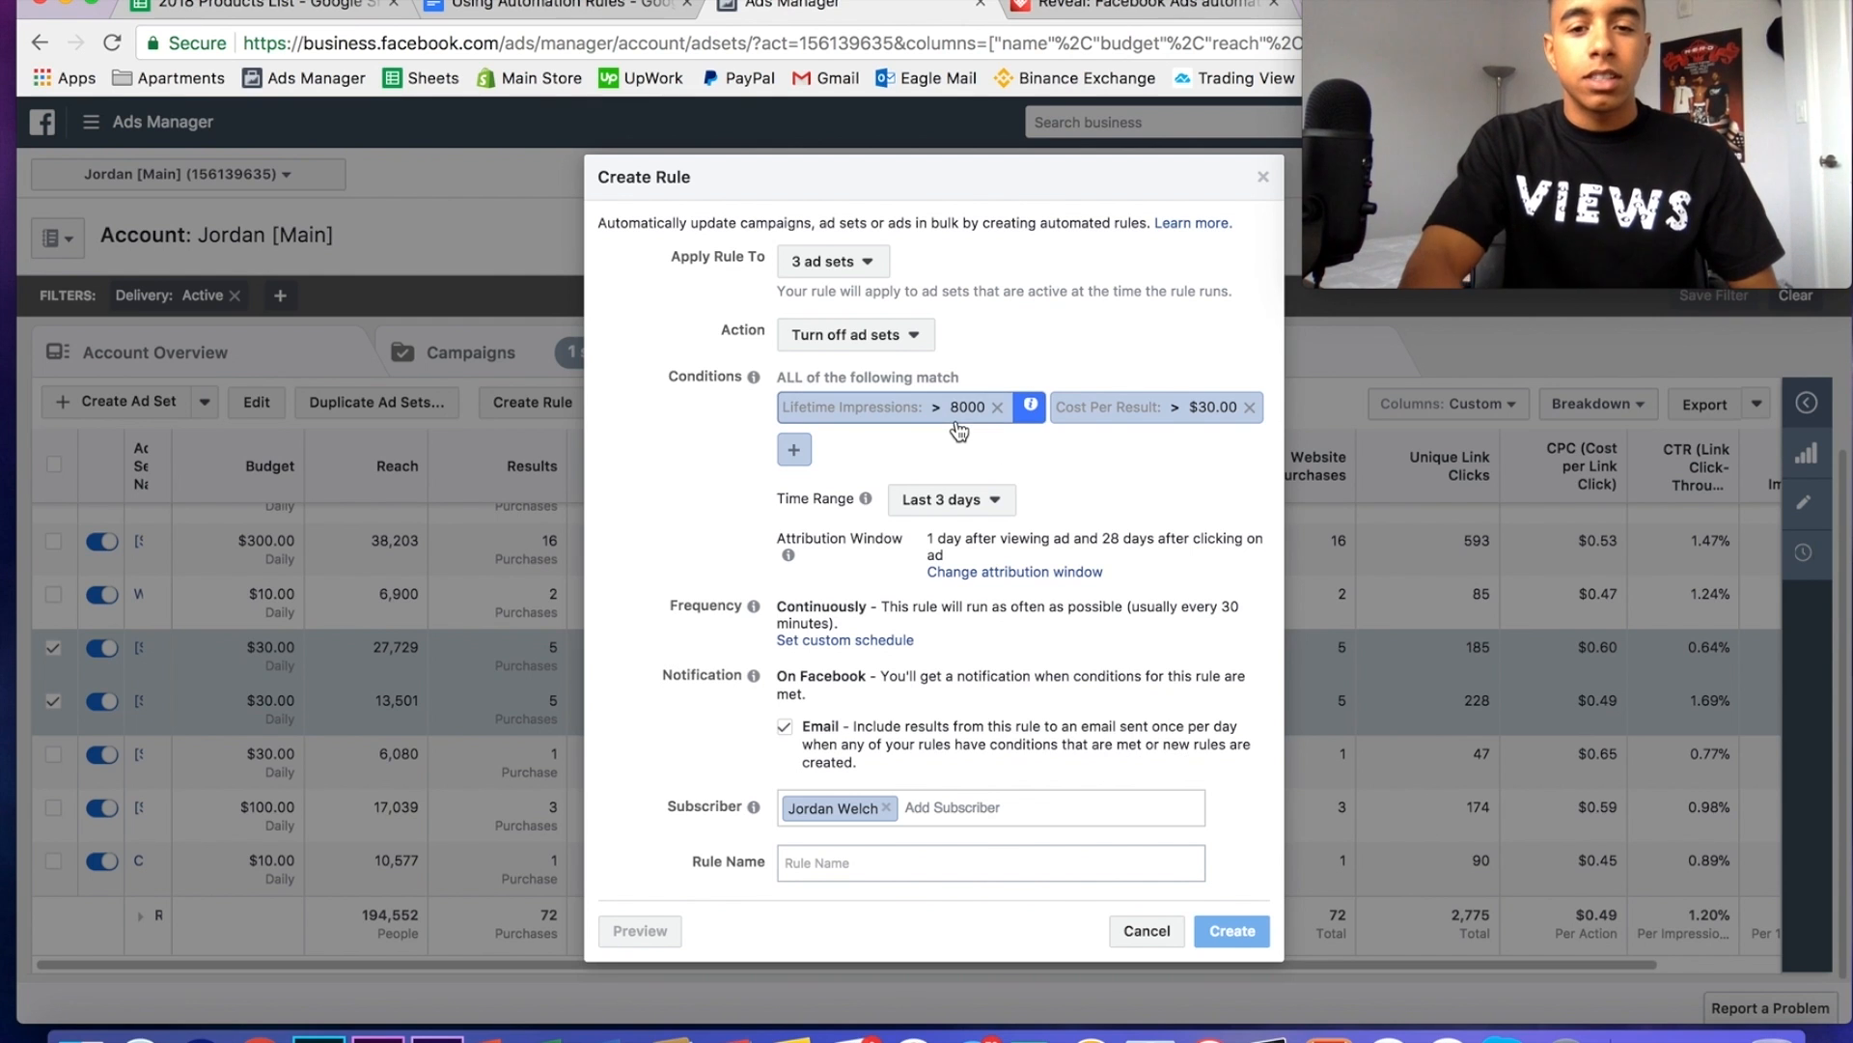
mouse_move(1030, 408)
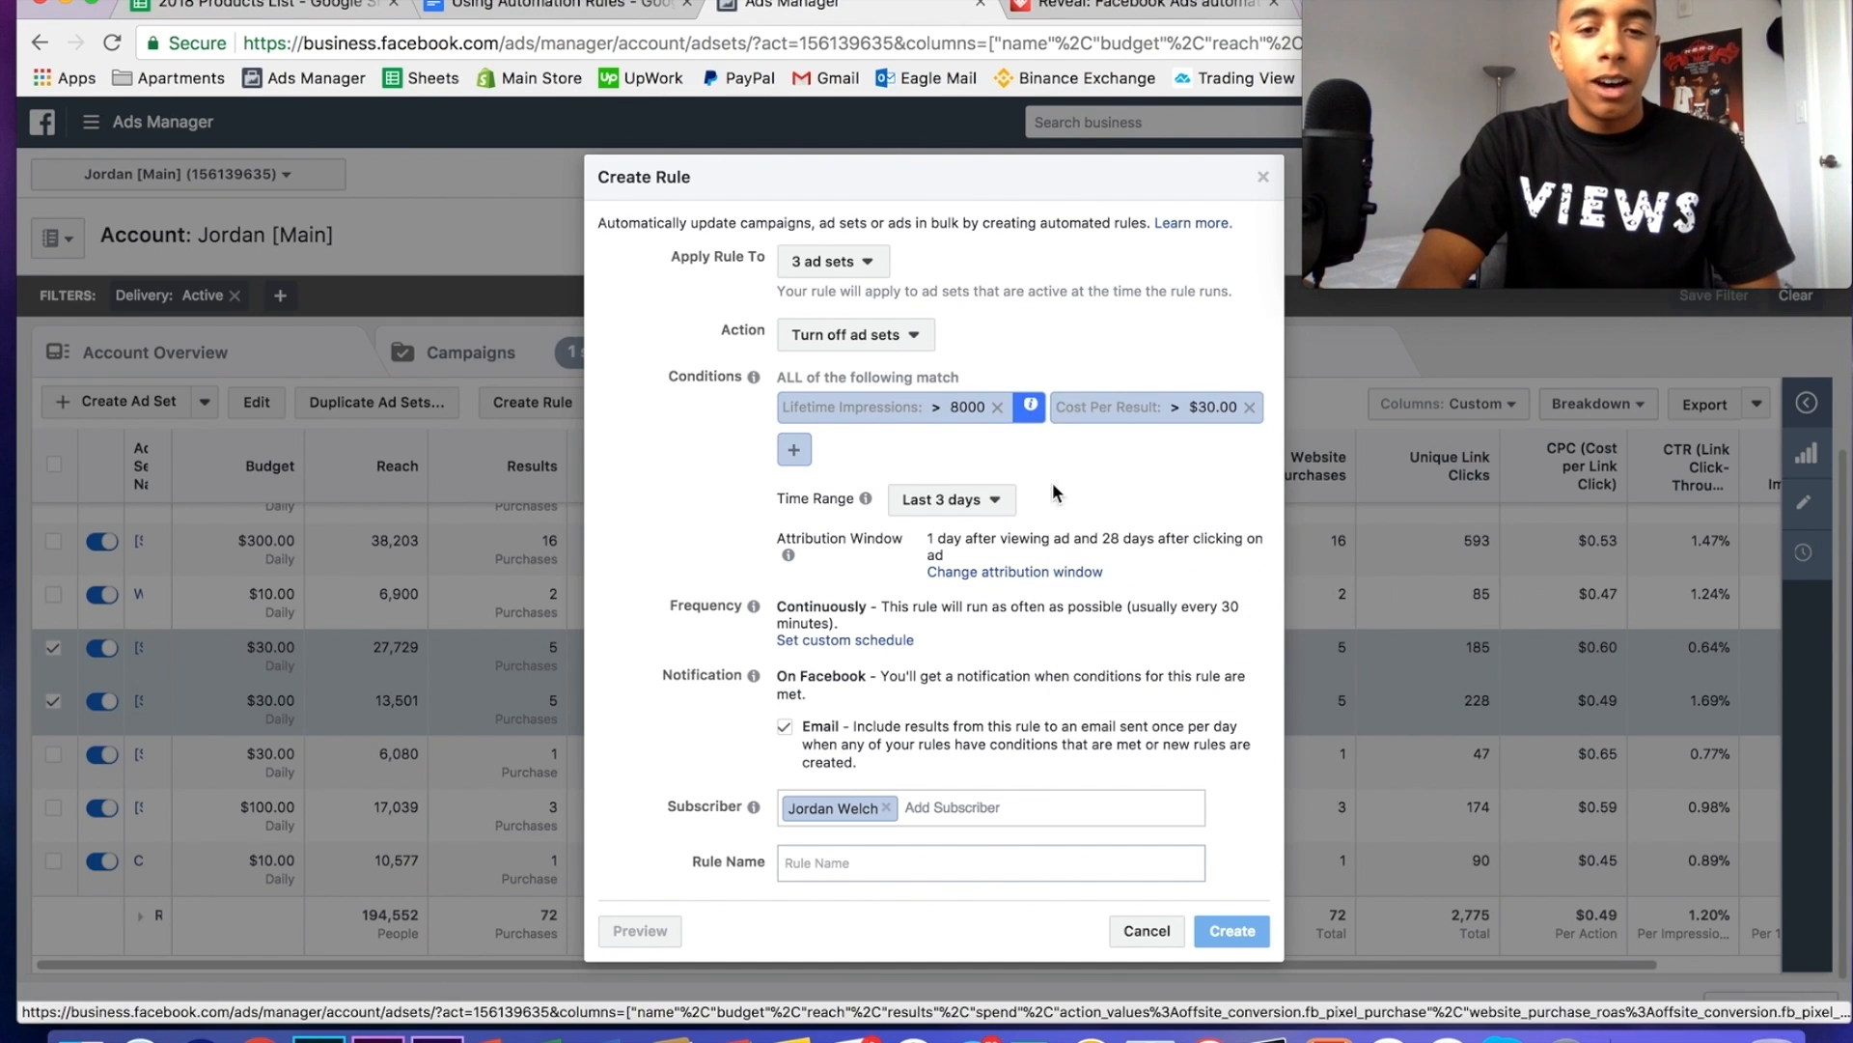
mouse_move(1011, 506)
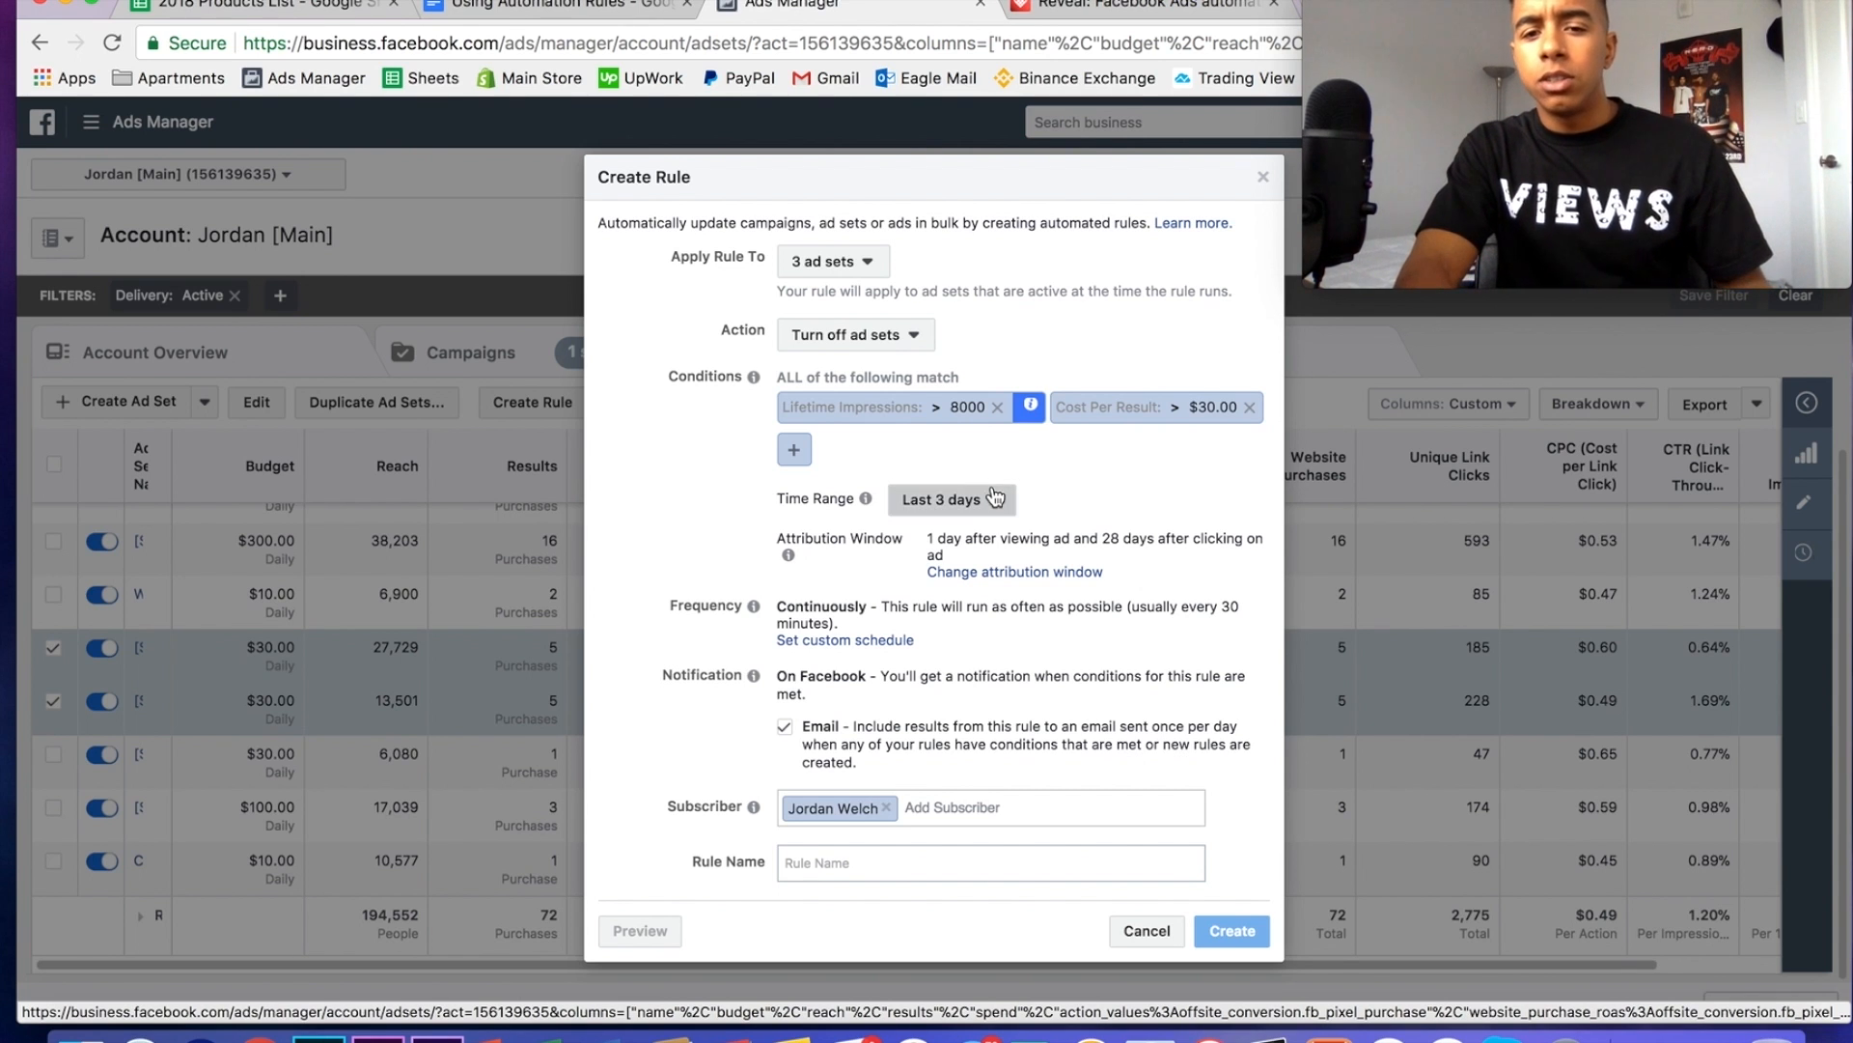
click(951, 499)
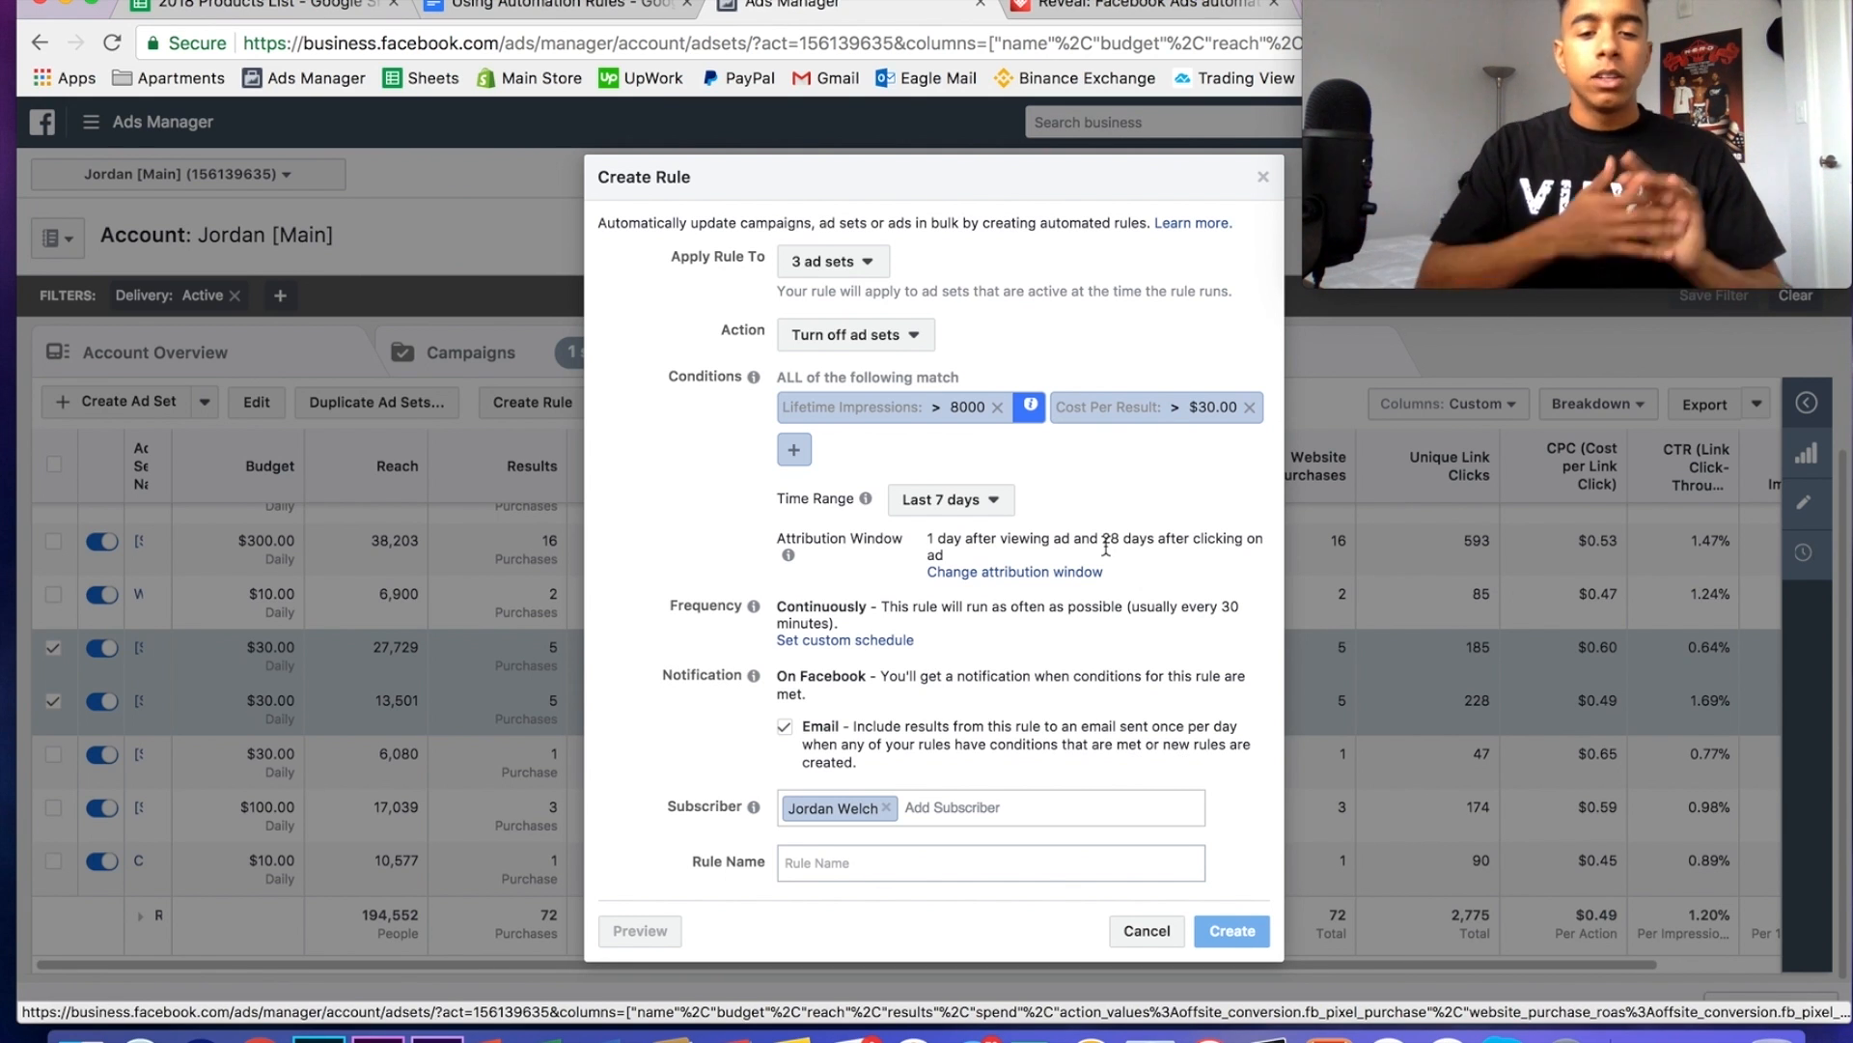
click(991, 862)
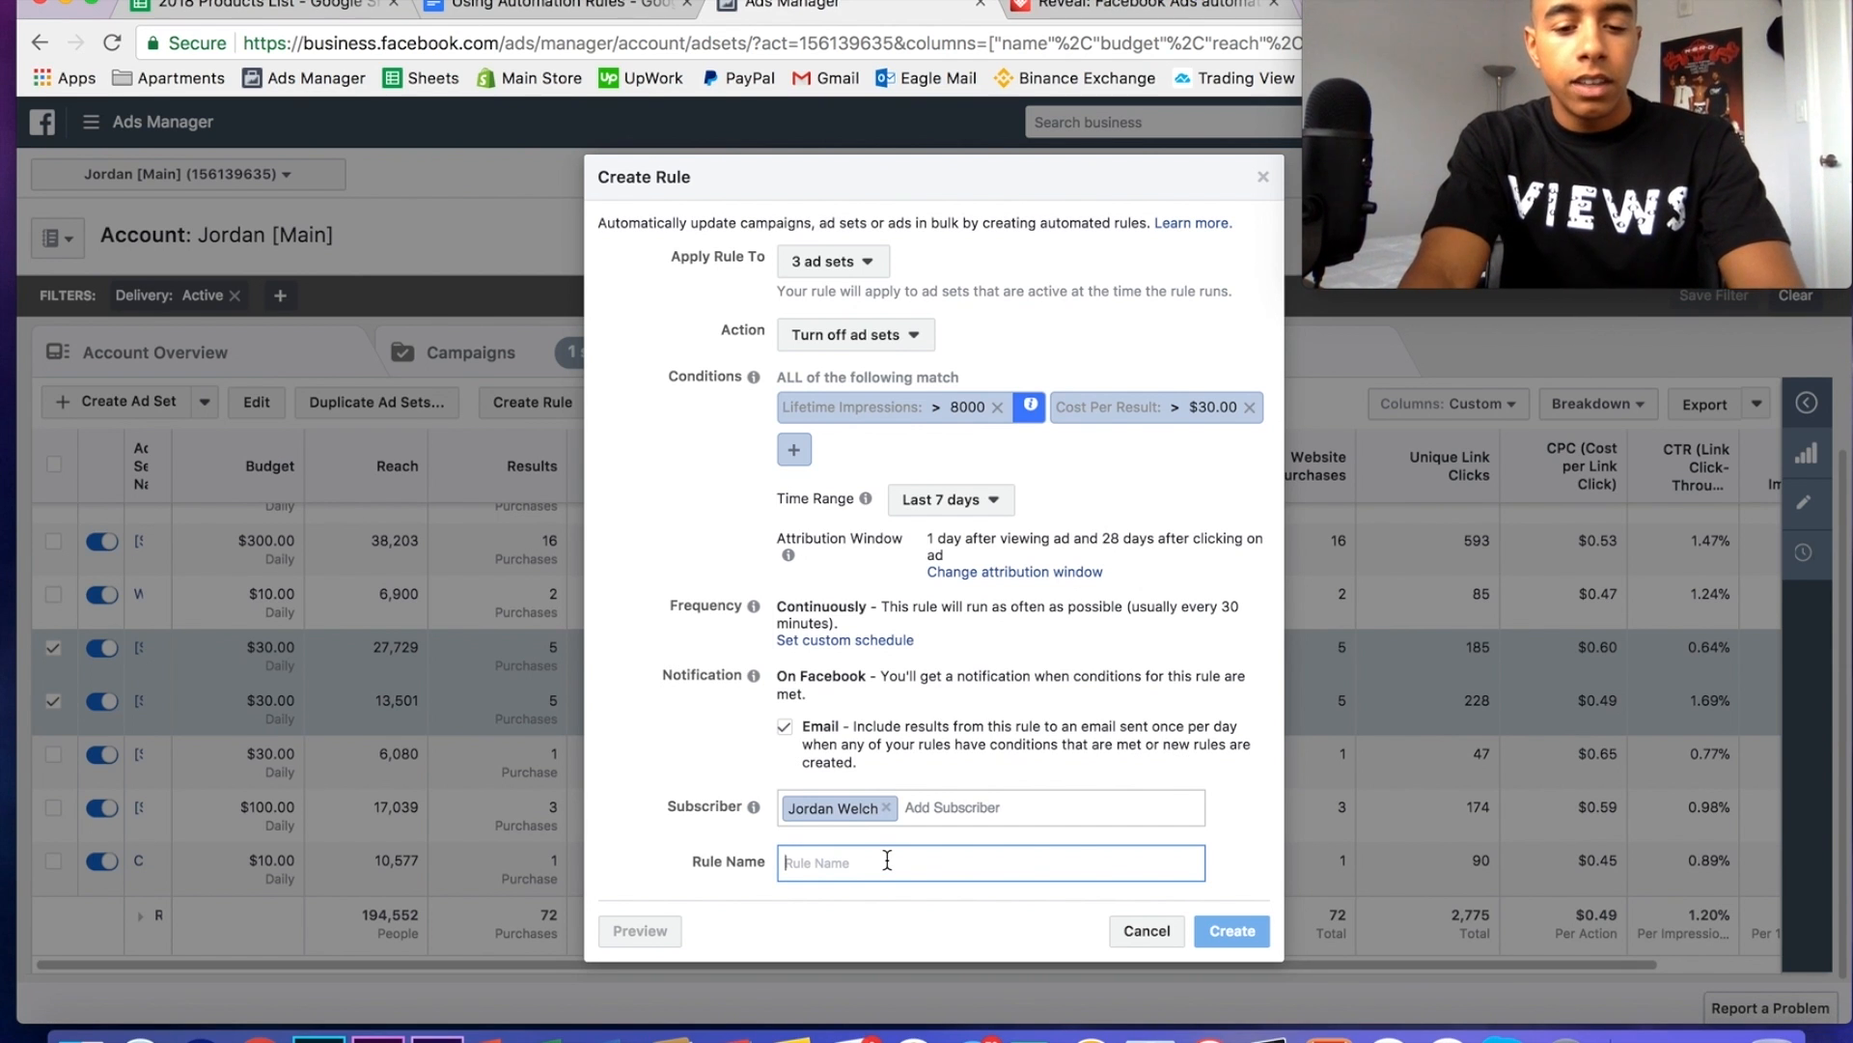
text(CPP >$30 Pause Ad Set)
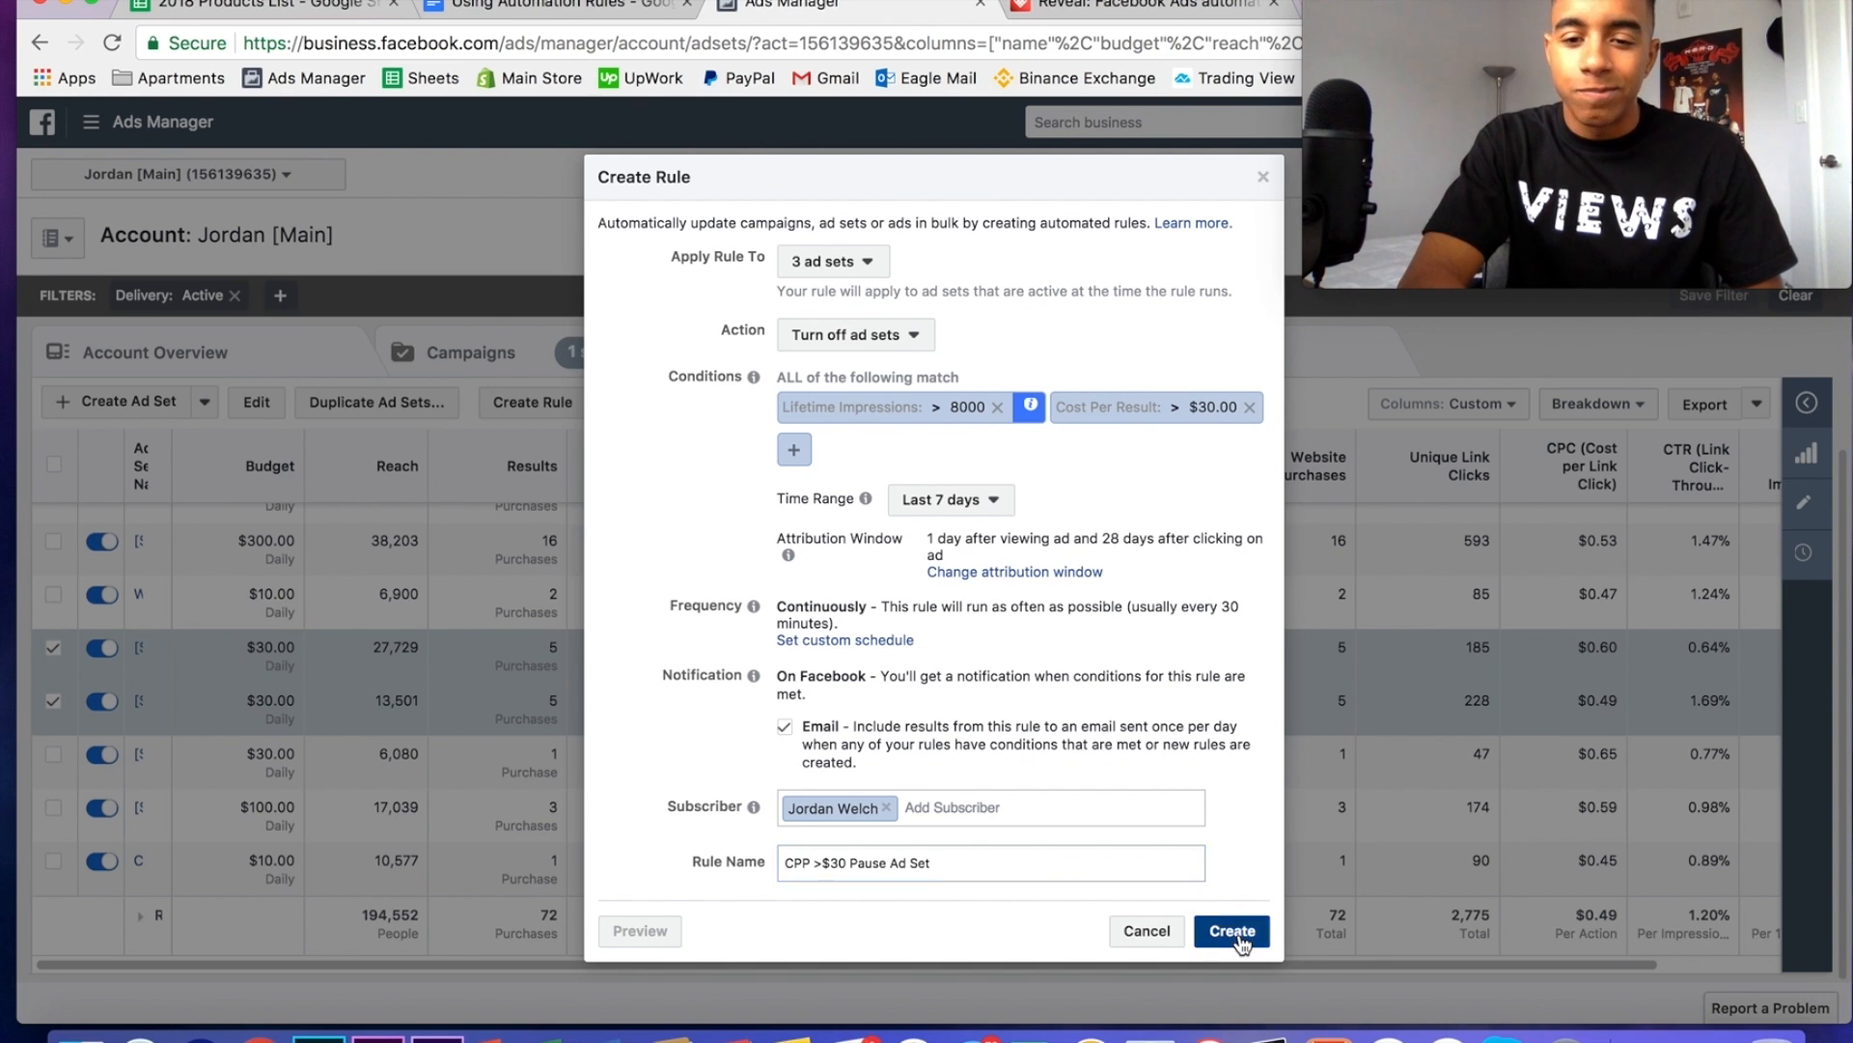
click(1232, 931)
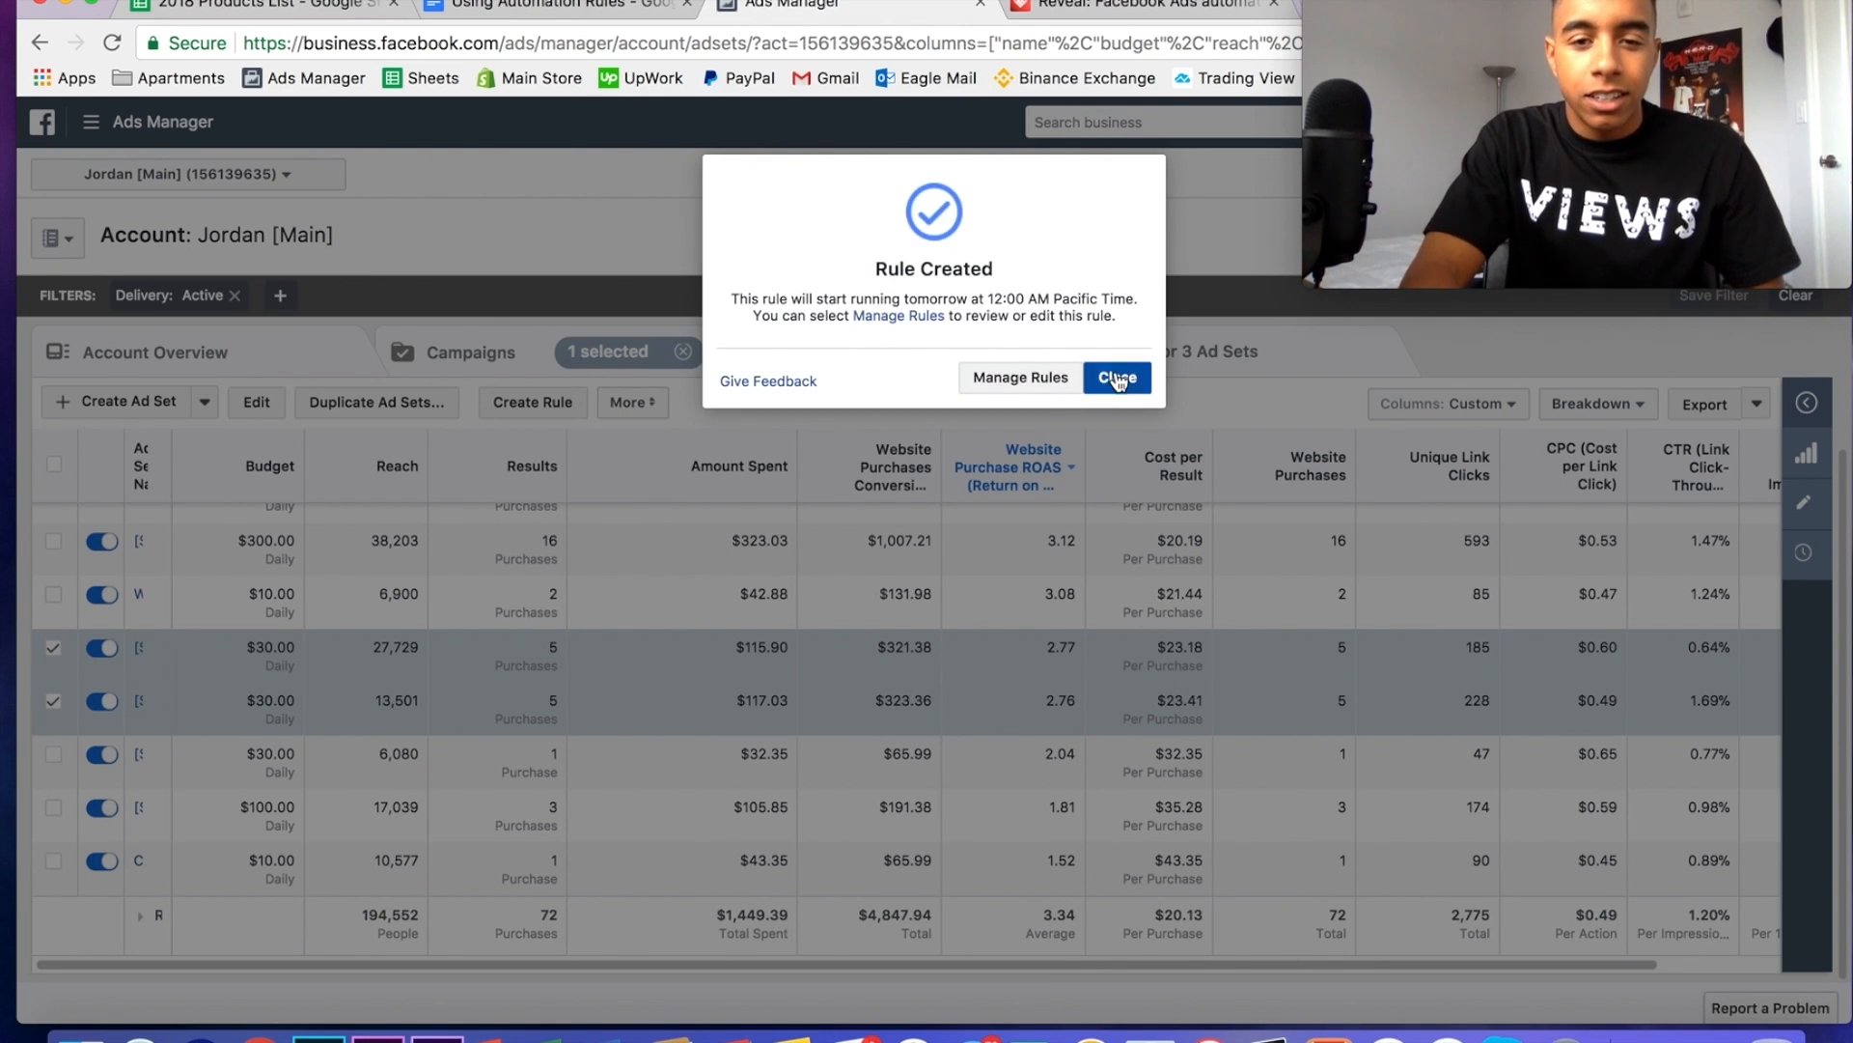
- Close the Rule Created confirmation and return to the Using Automation Rules document
click(1117, 377)
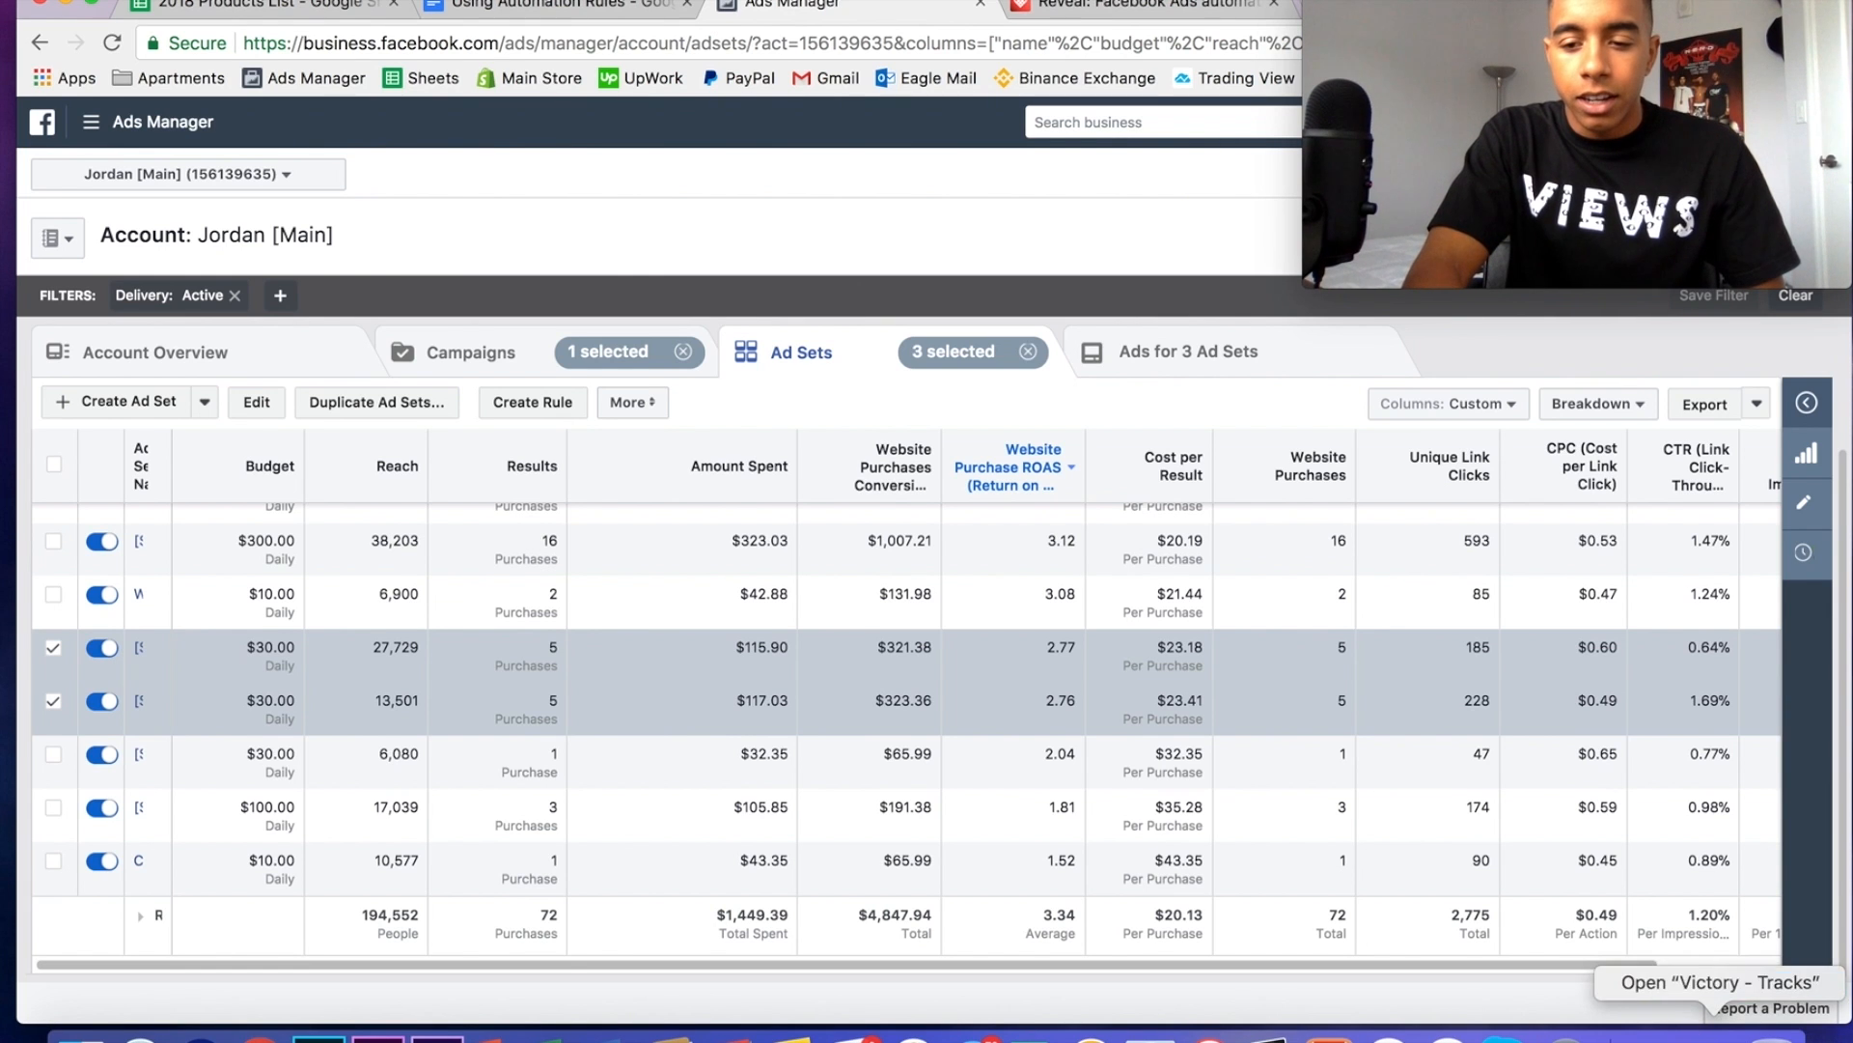
mouse_move(1495, 766)
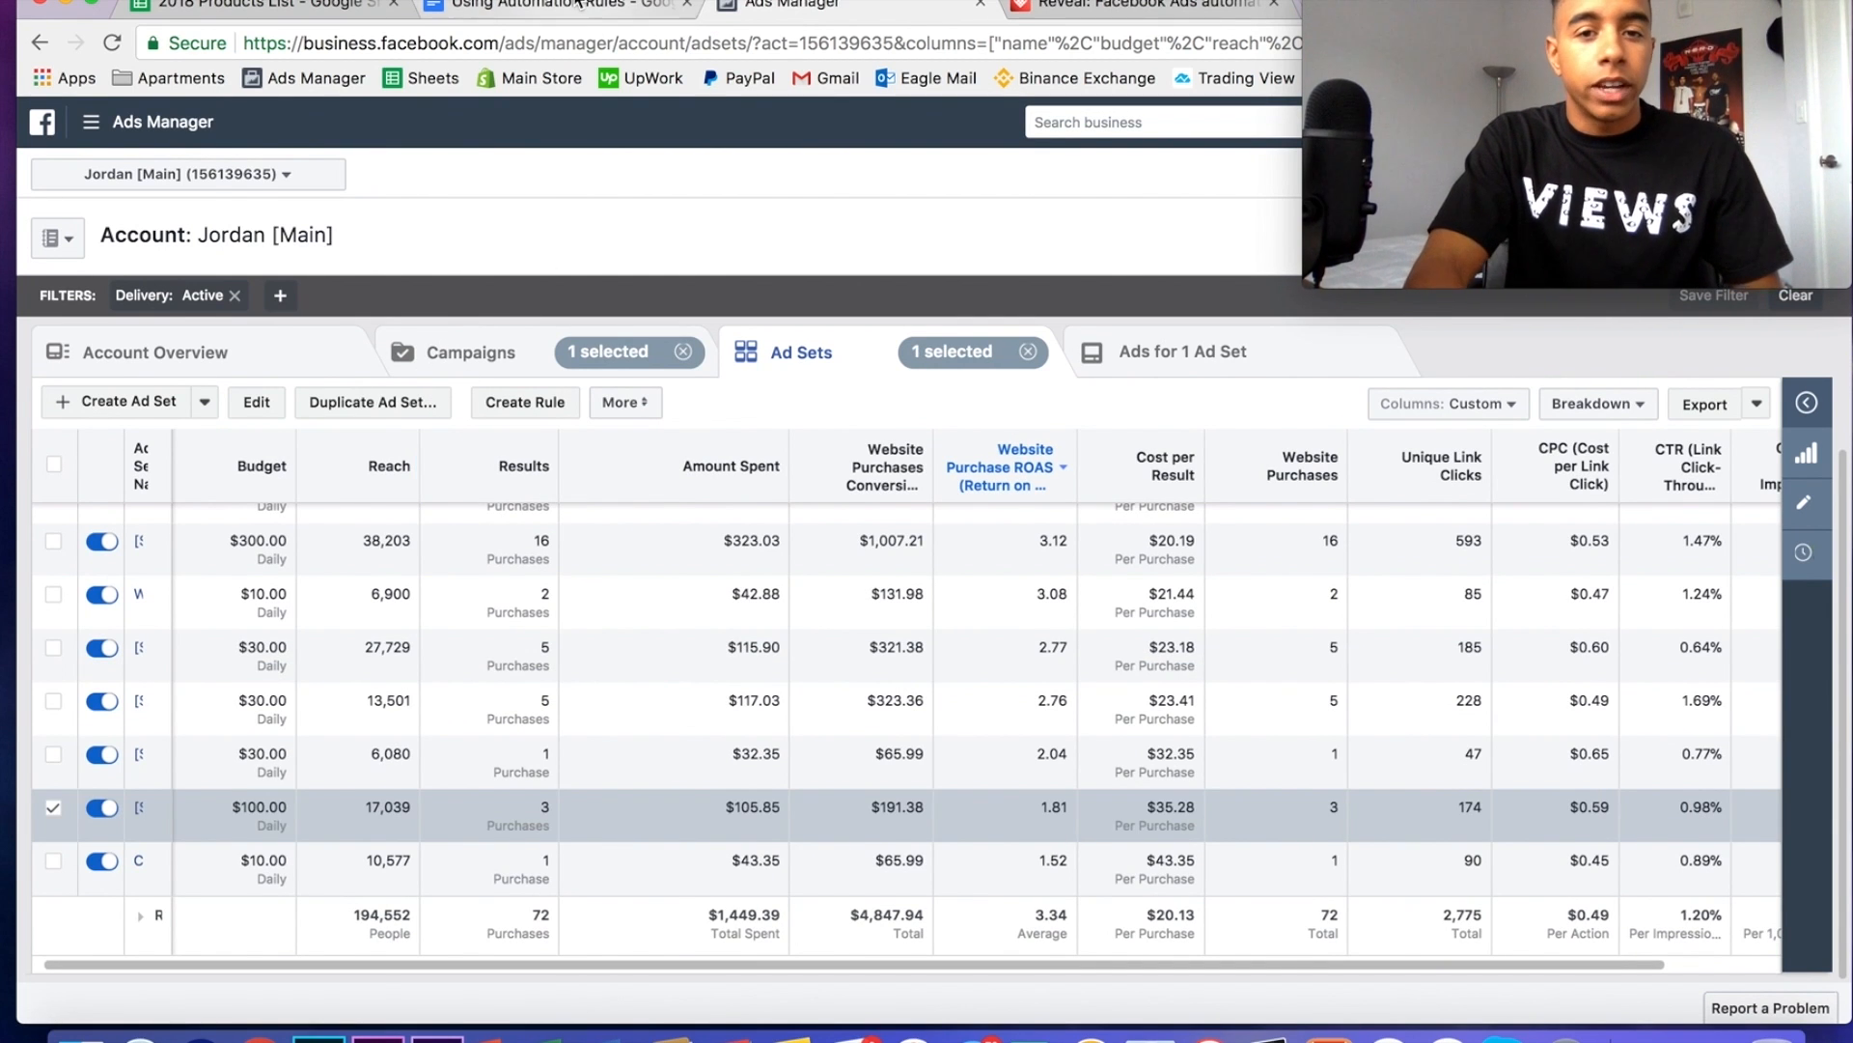
click(555, 5)
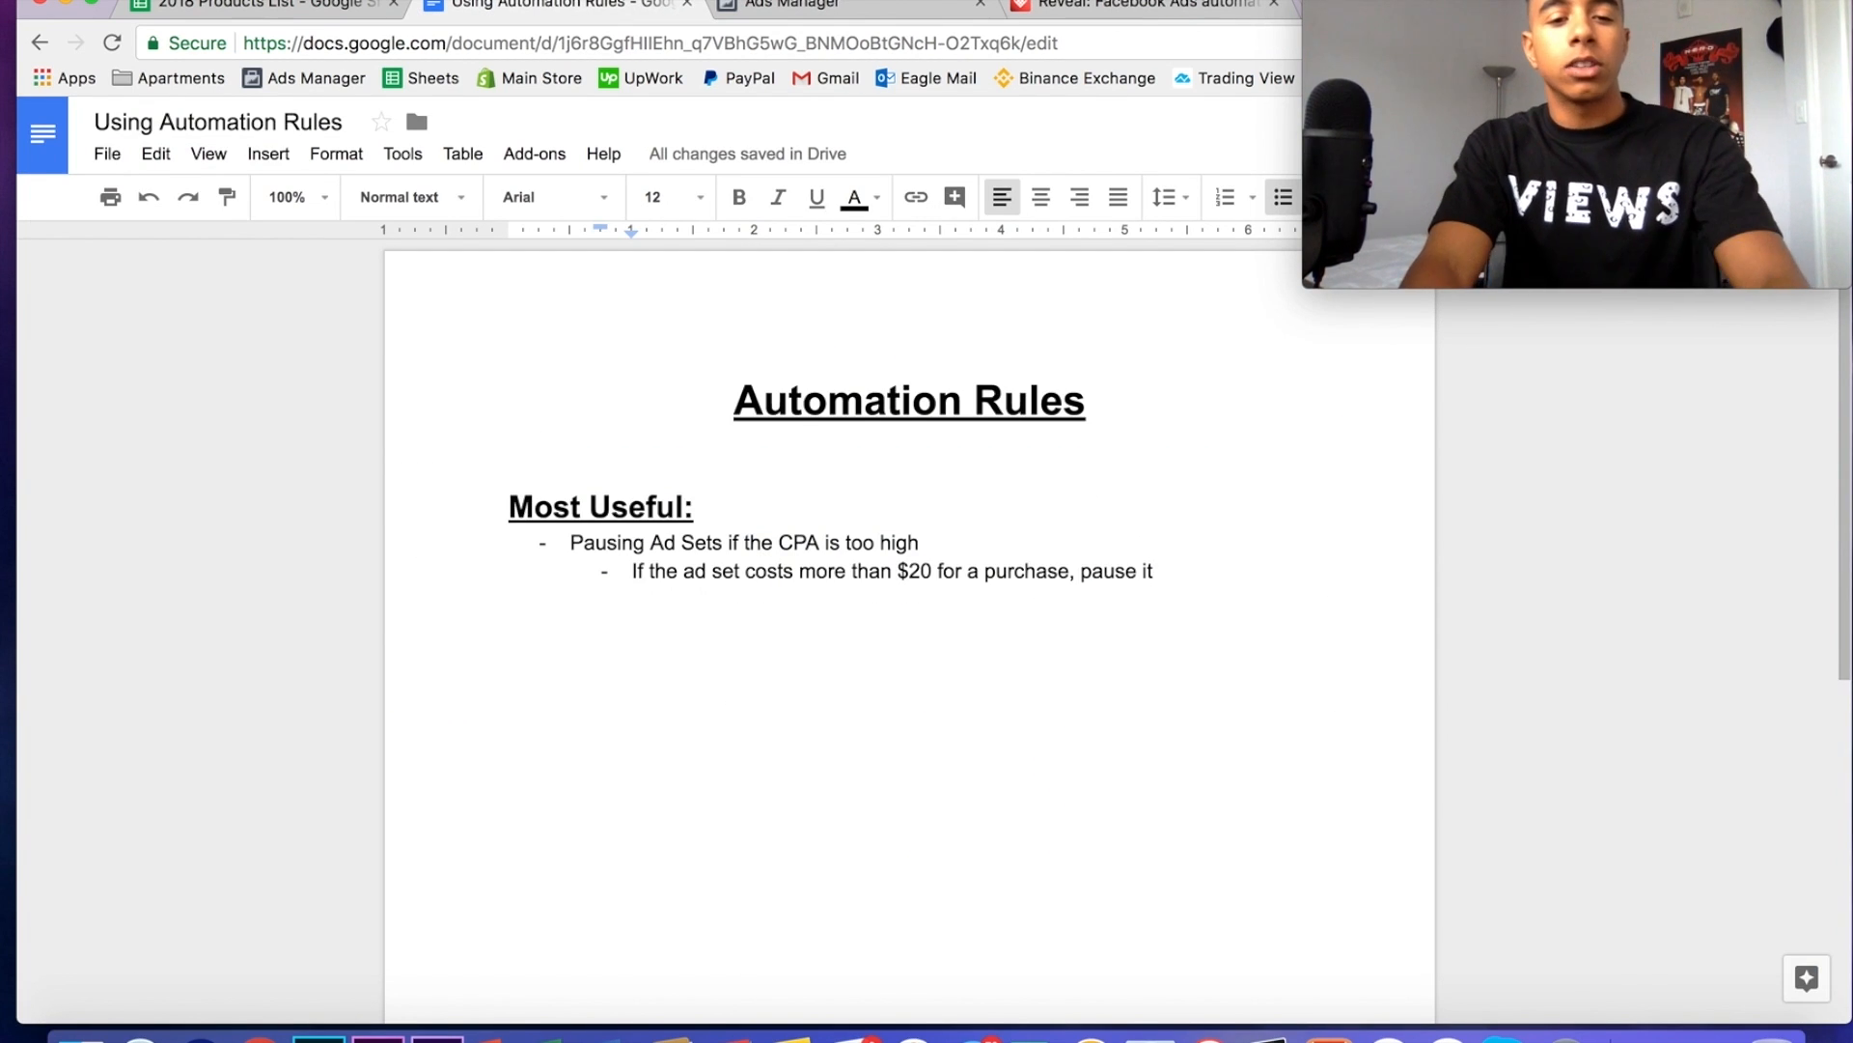
- Add the bullet 'Increase the budget if the CPA is "x"' and go back to Ads Manager
key(Enter)
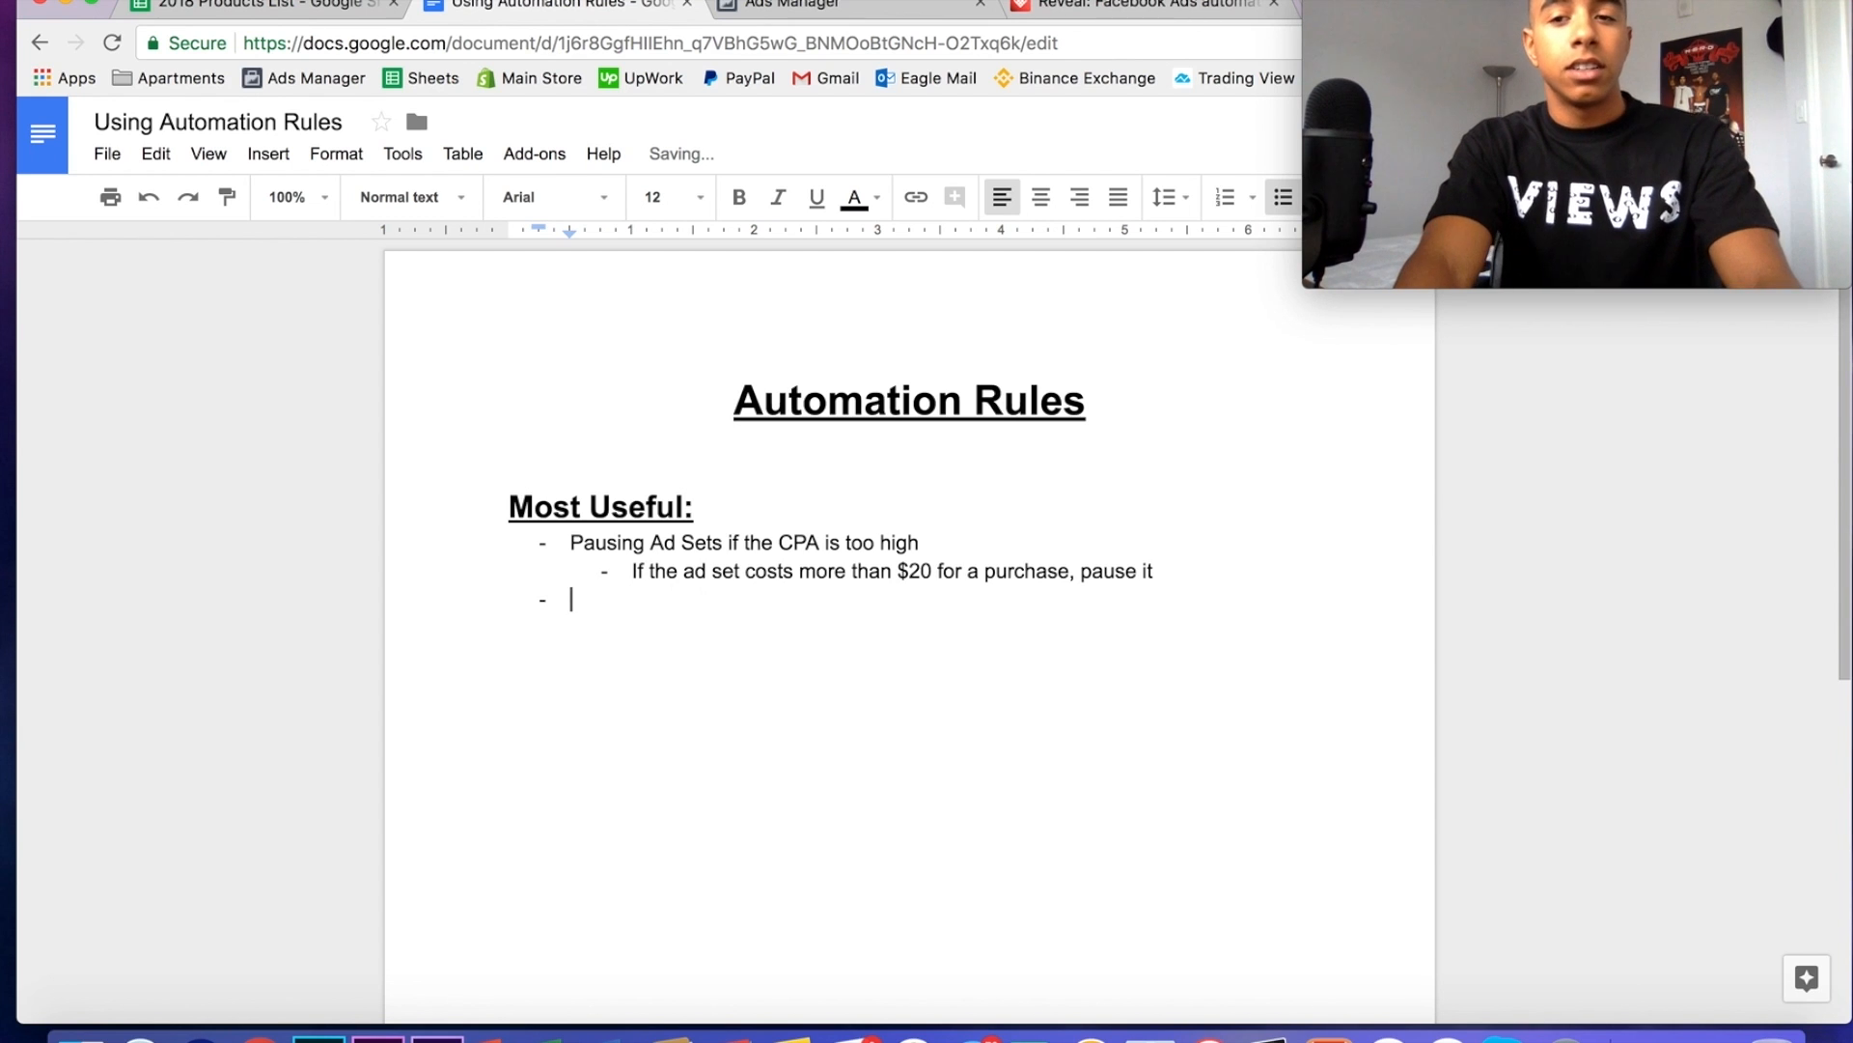
text(Increase the)
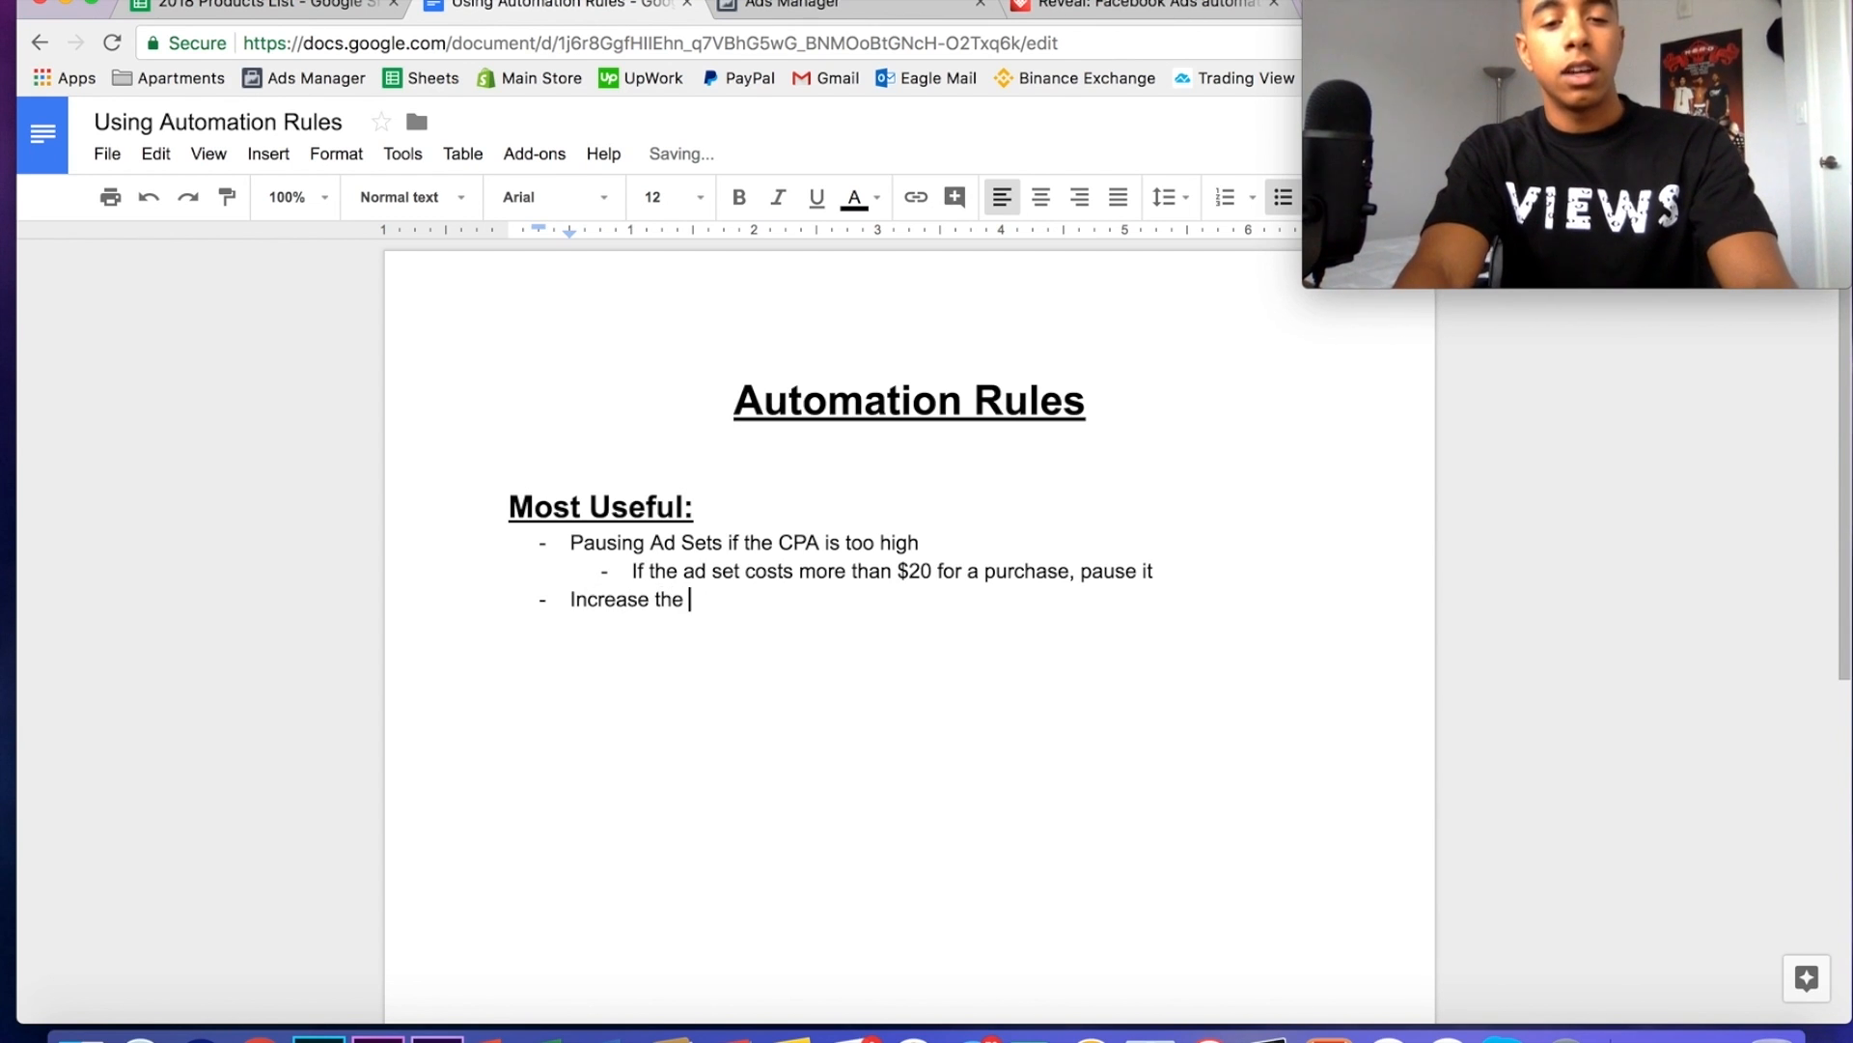
text(budget if the CPA is “)
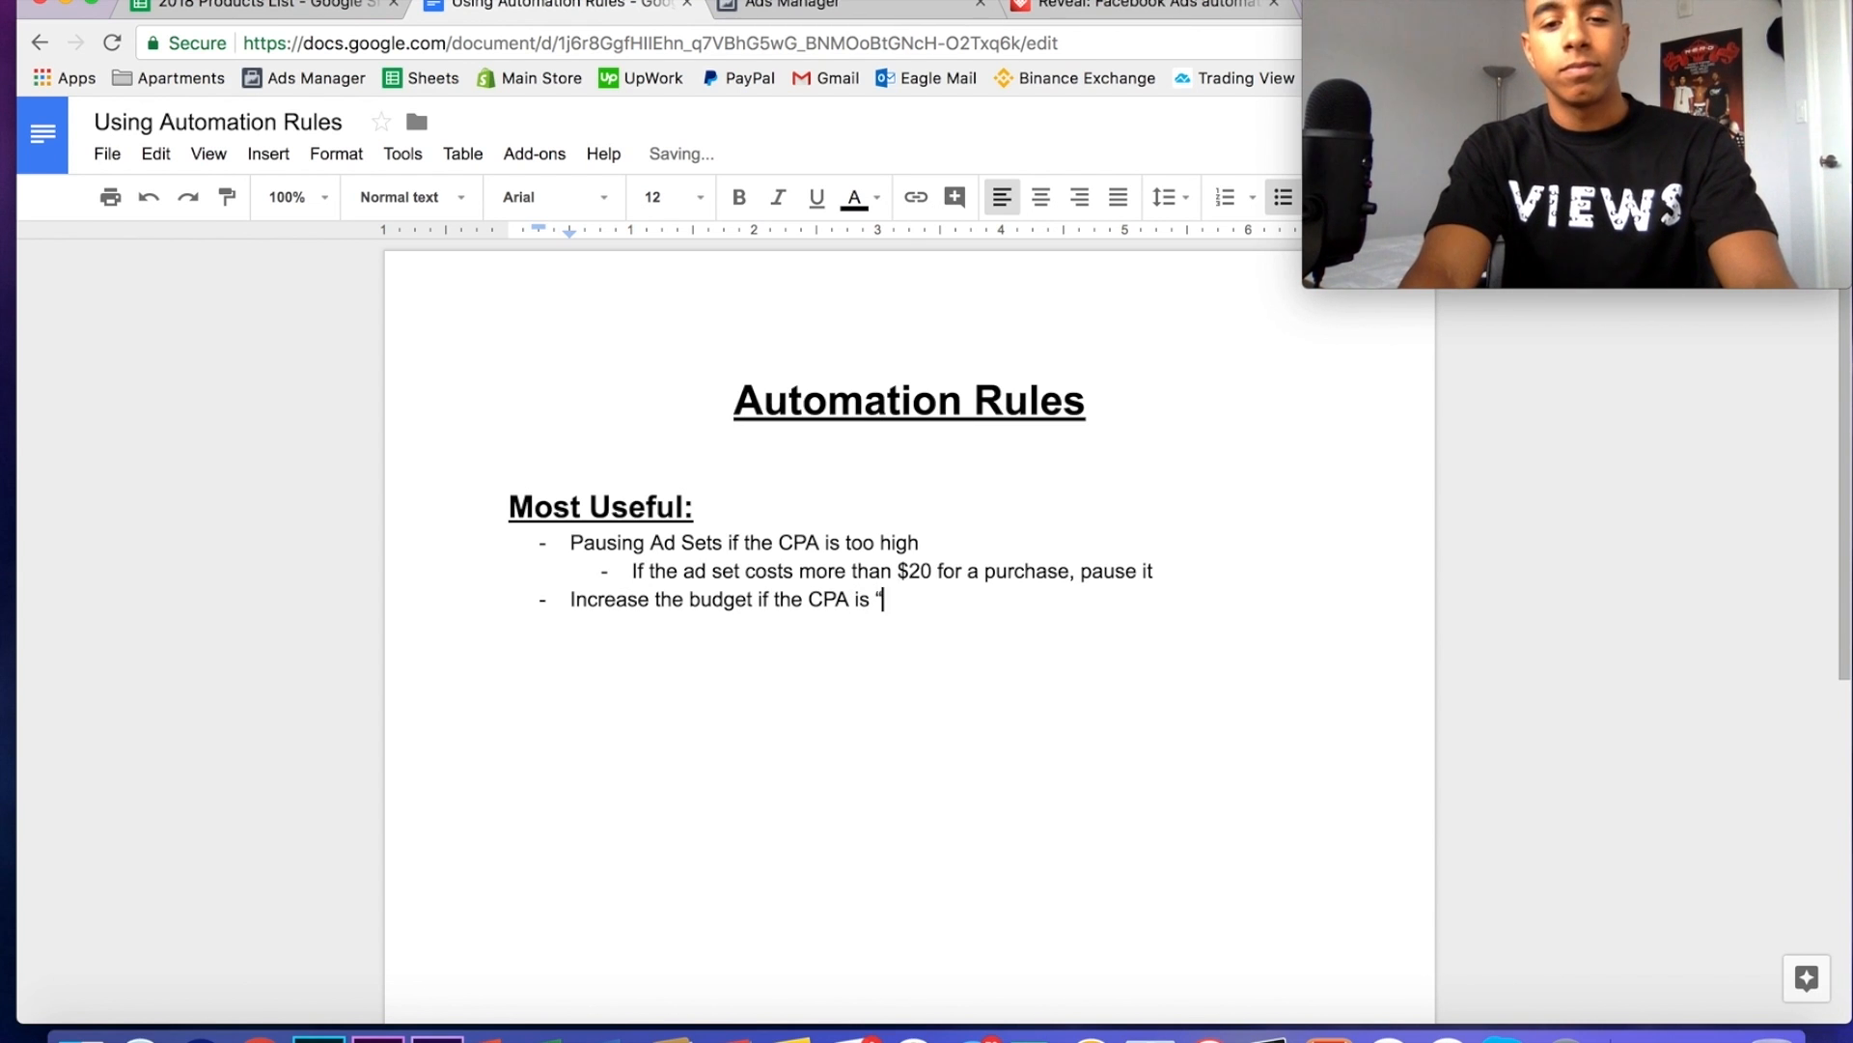
text(x")
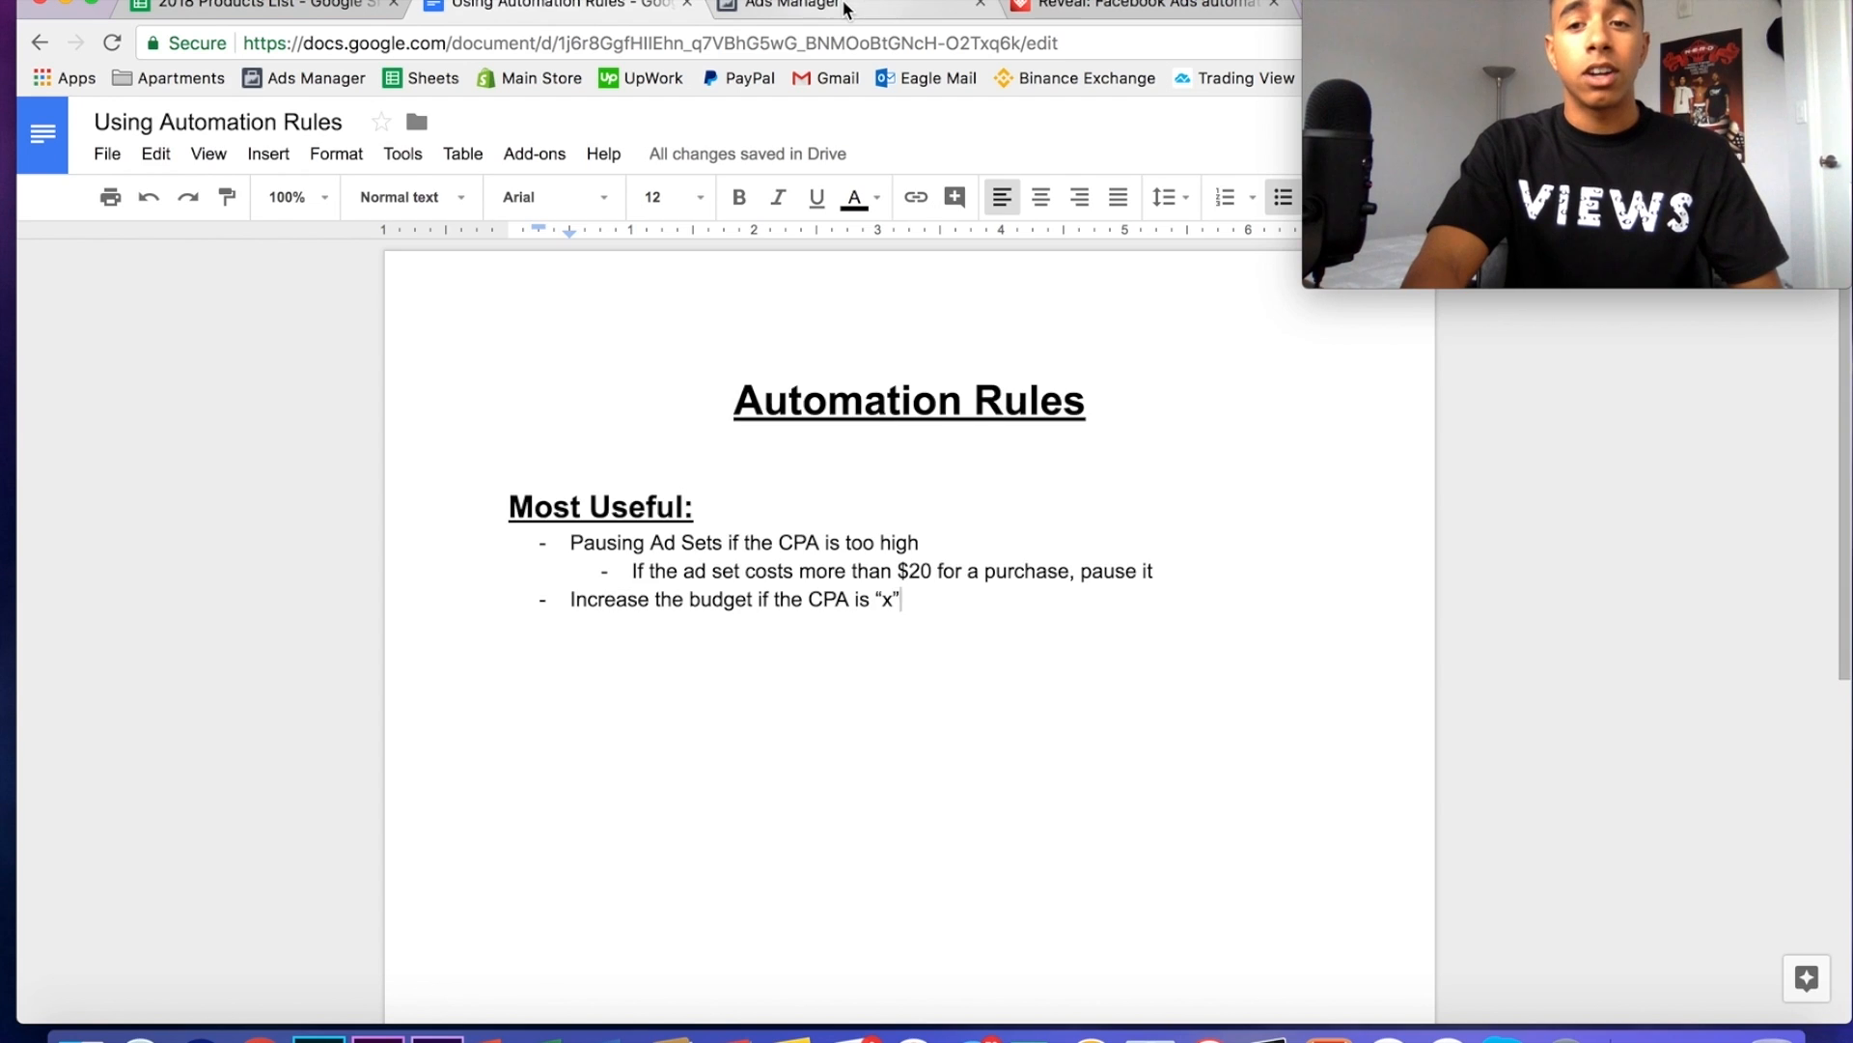
click(789, 4)
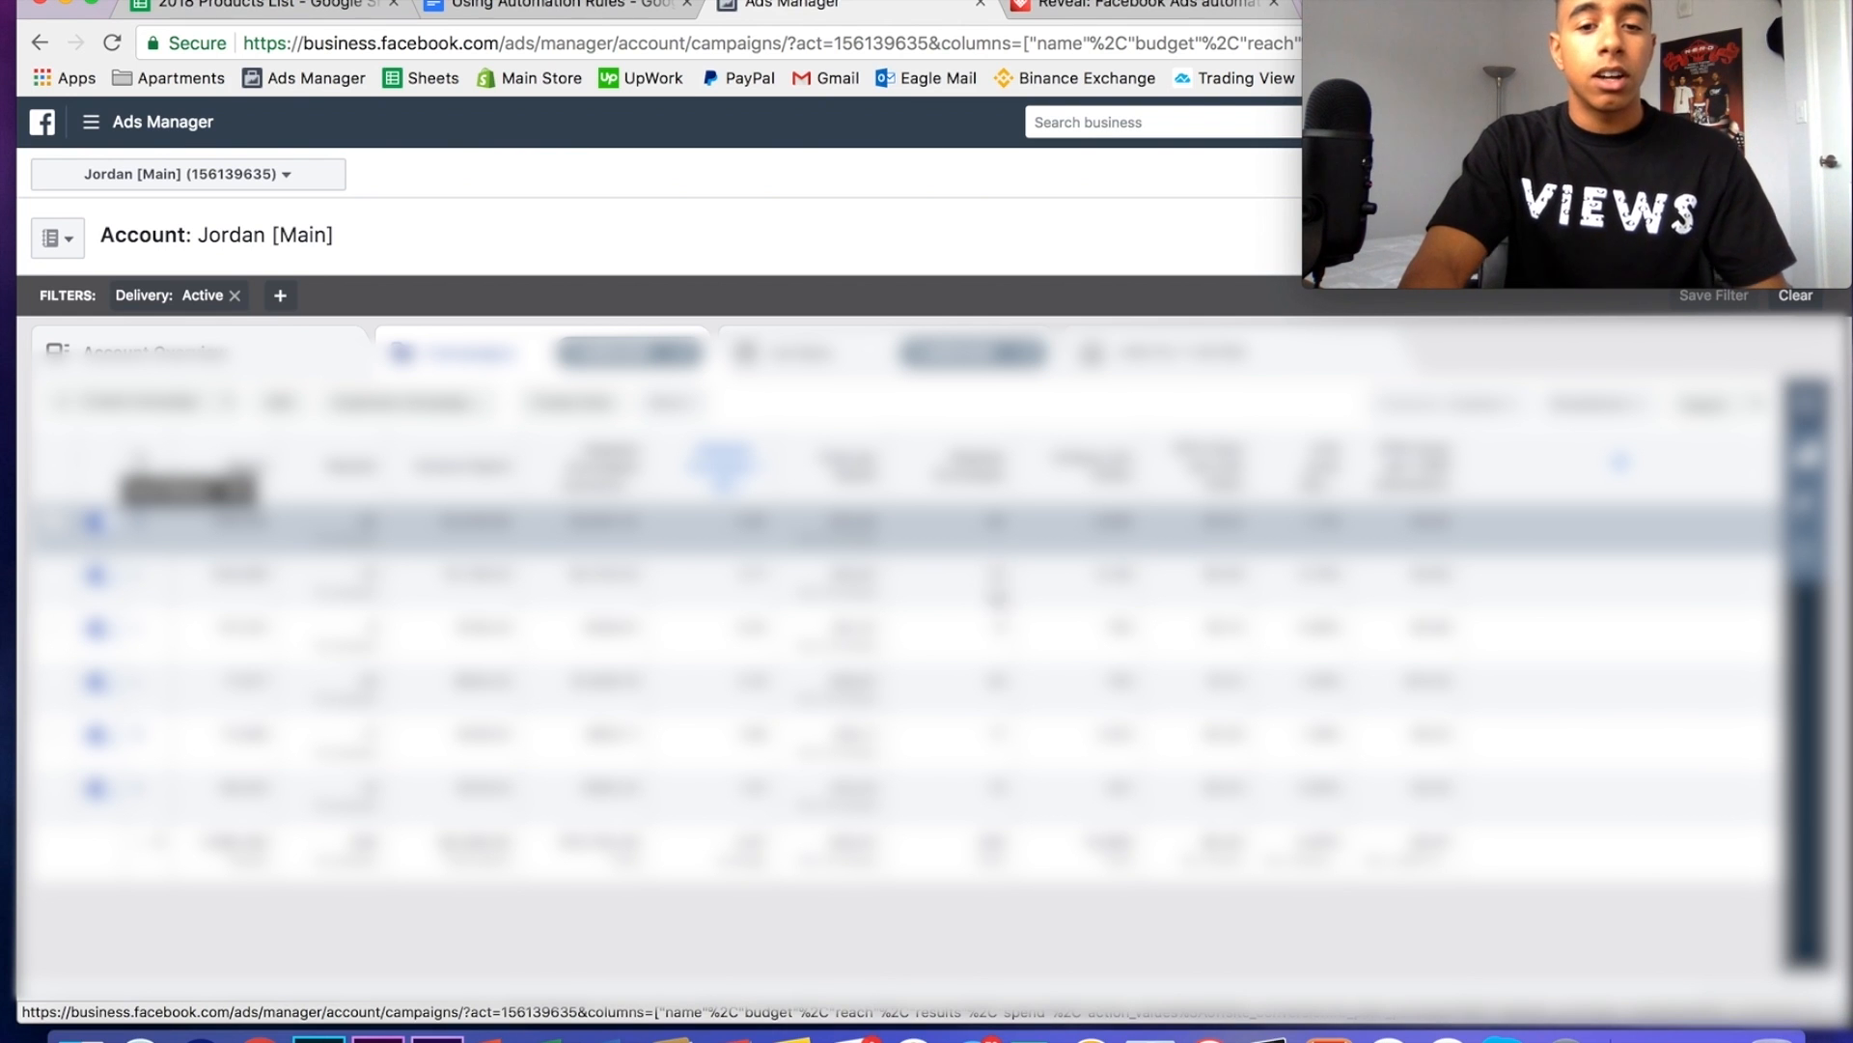
mouse_move(711, 308)
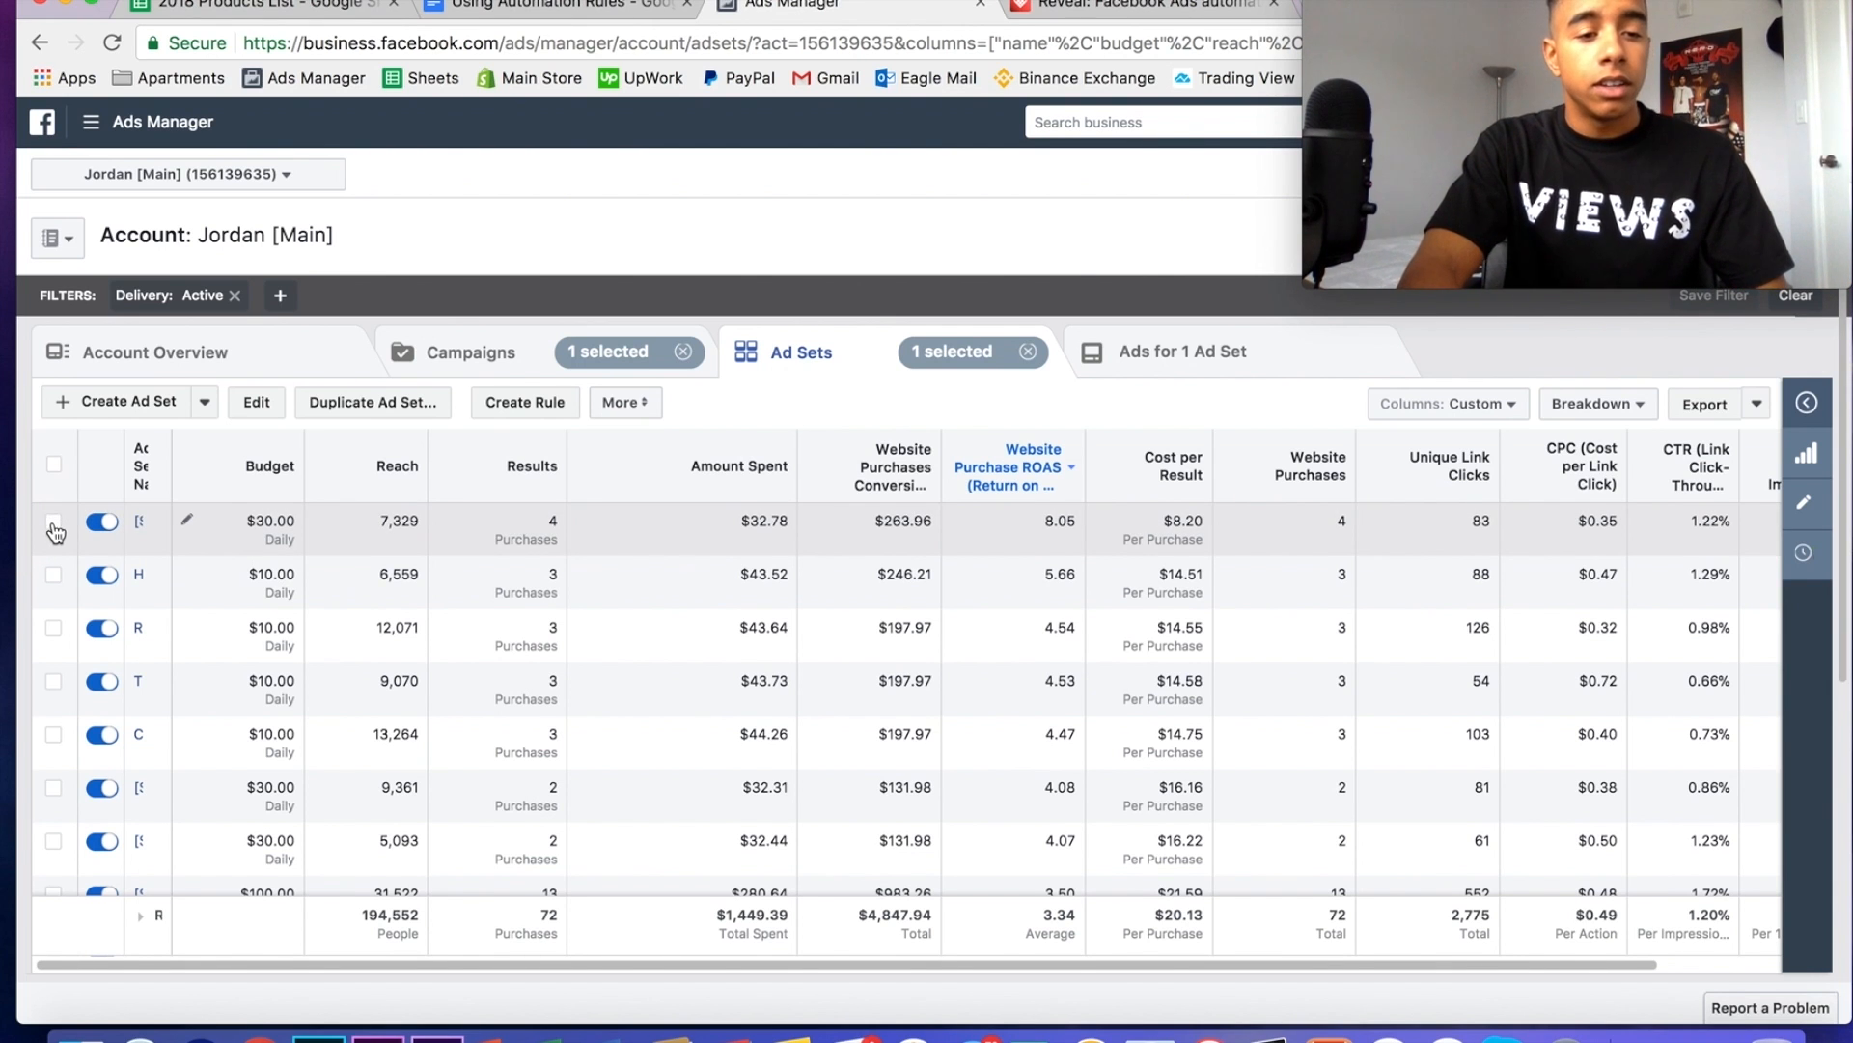
- Add the 8.05 ROAS ad set and draft a 15% daily-budget increase rule for cost per result under $15
click(53, 522)
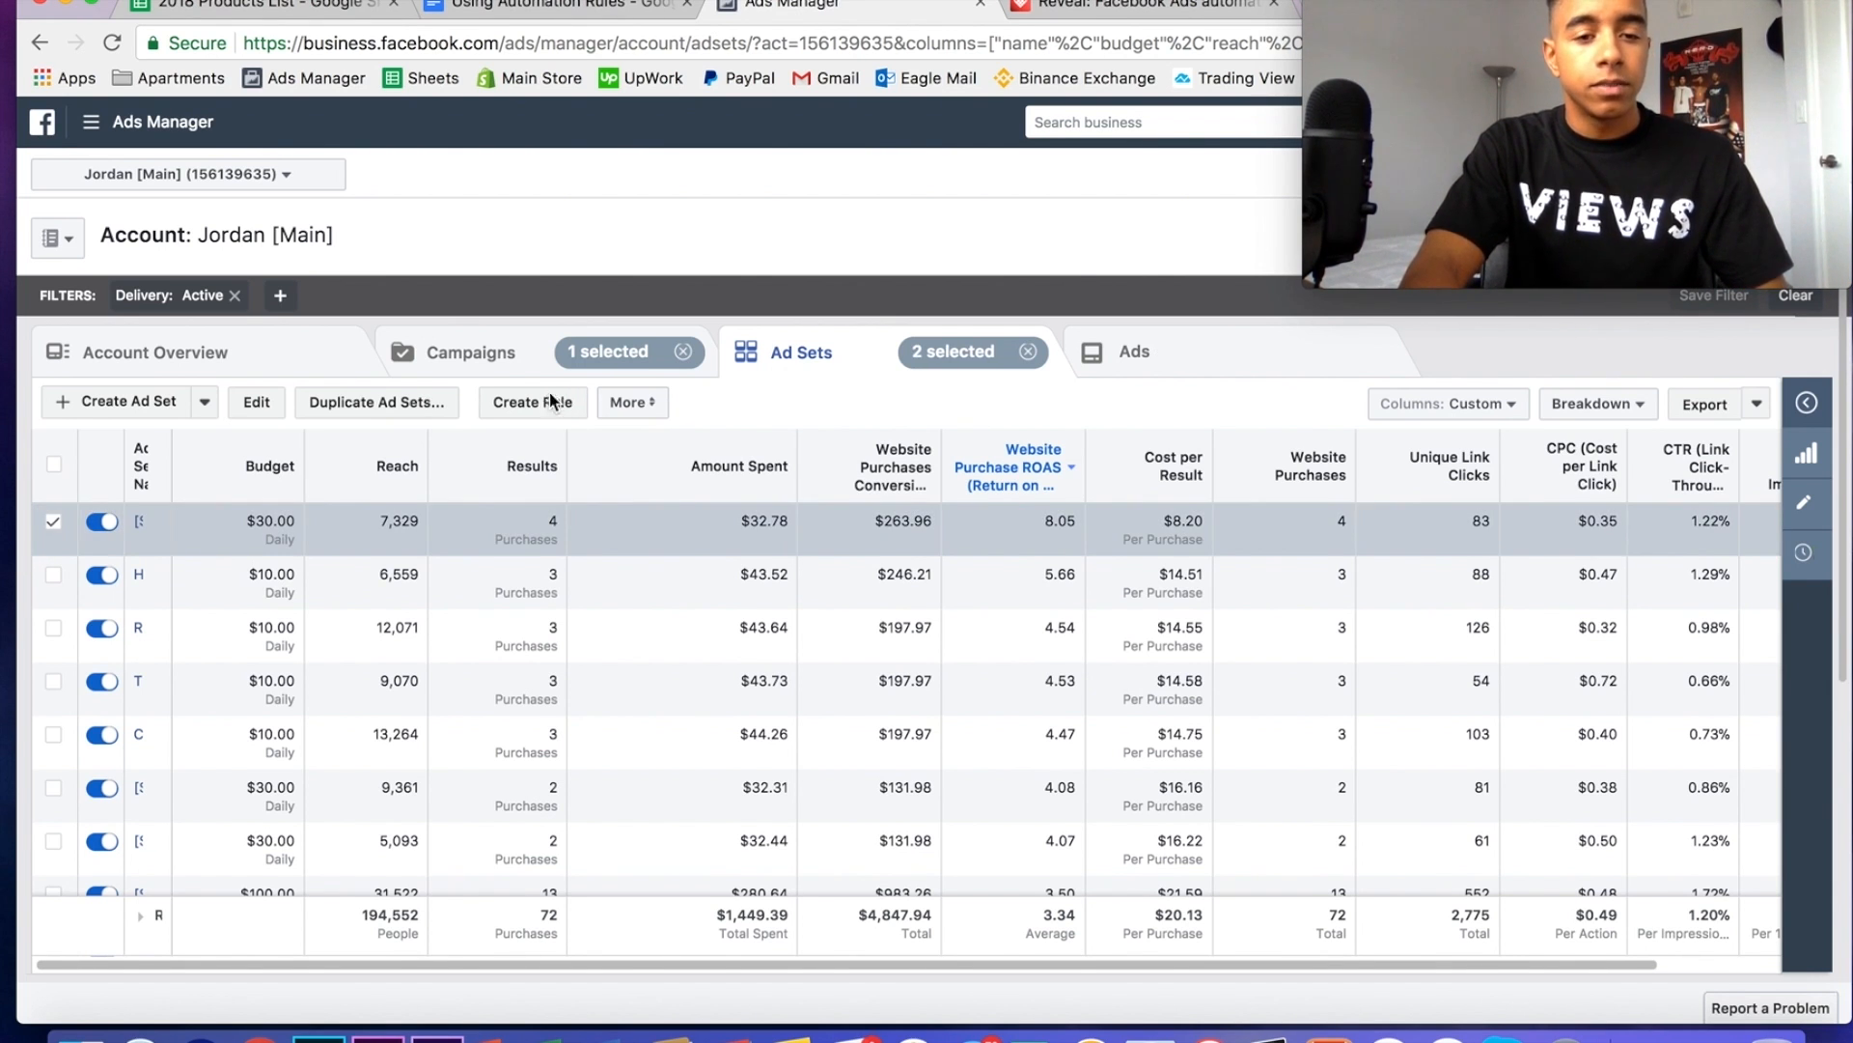
click(533, 402)
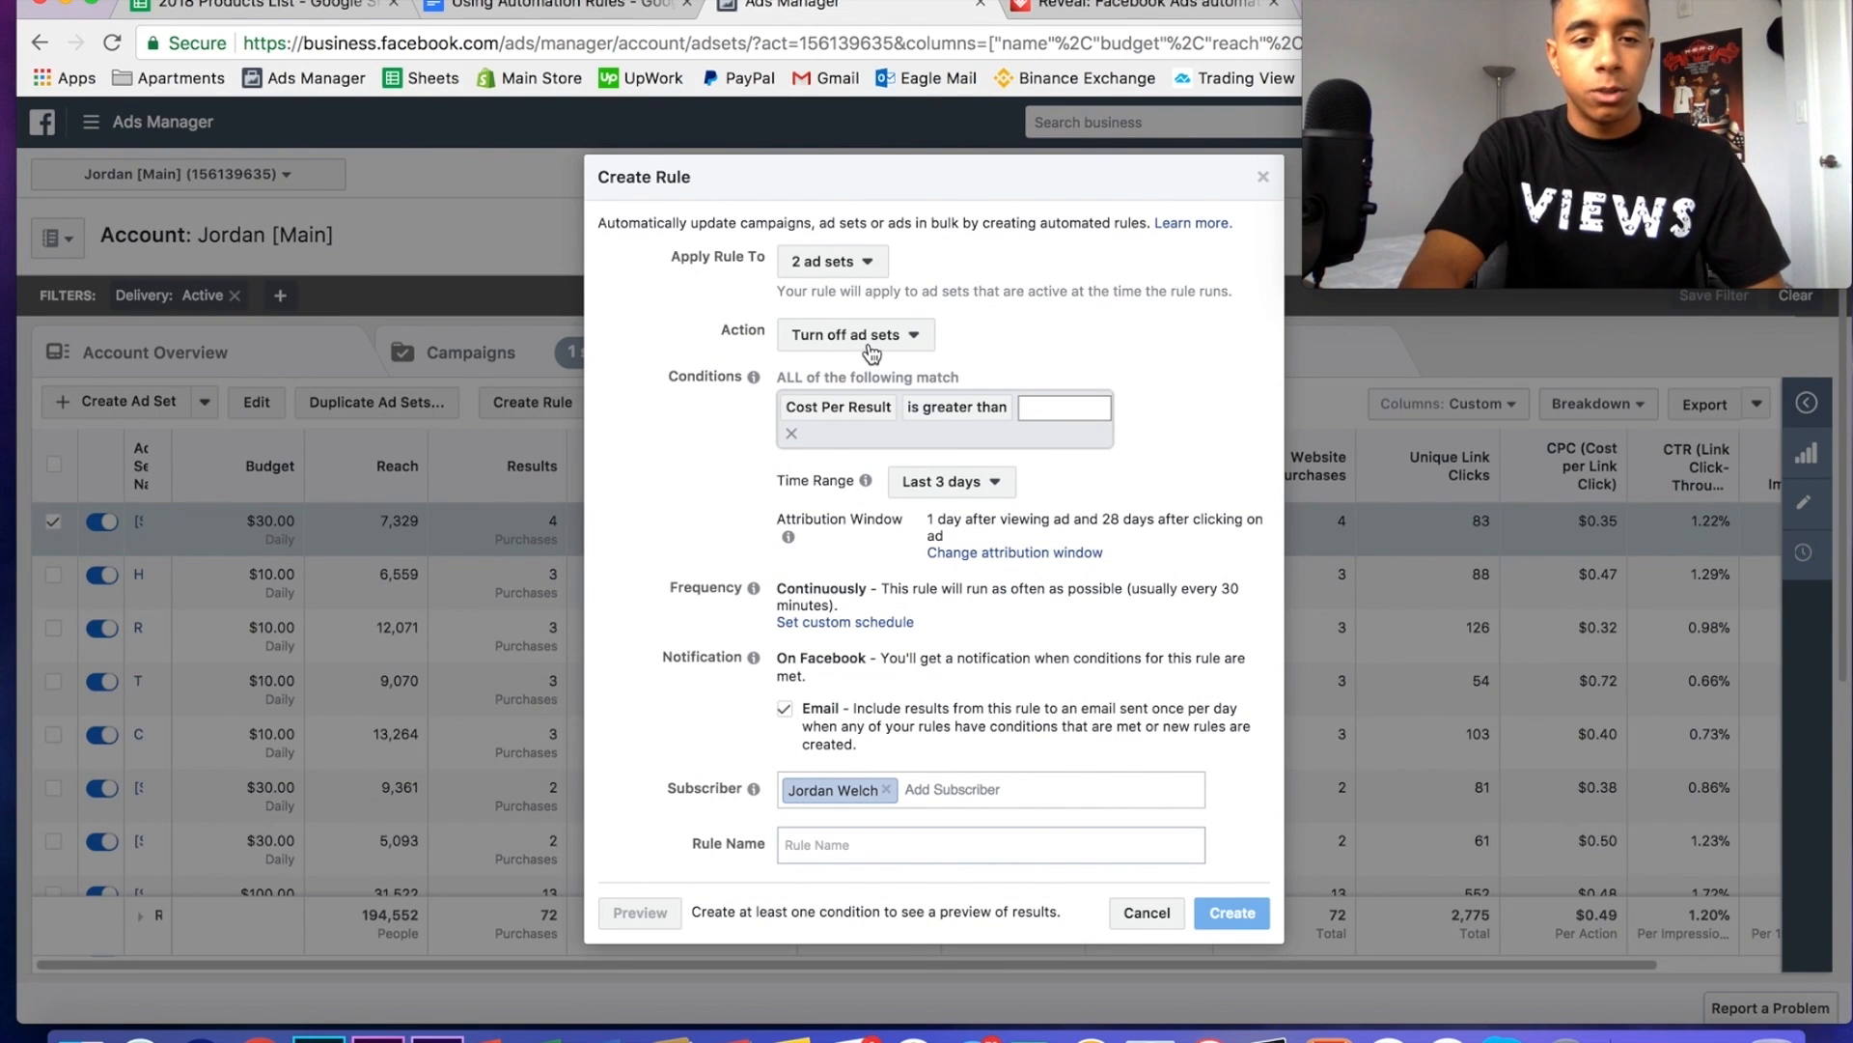
click(855, 335)
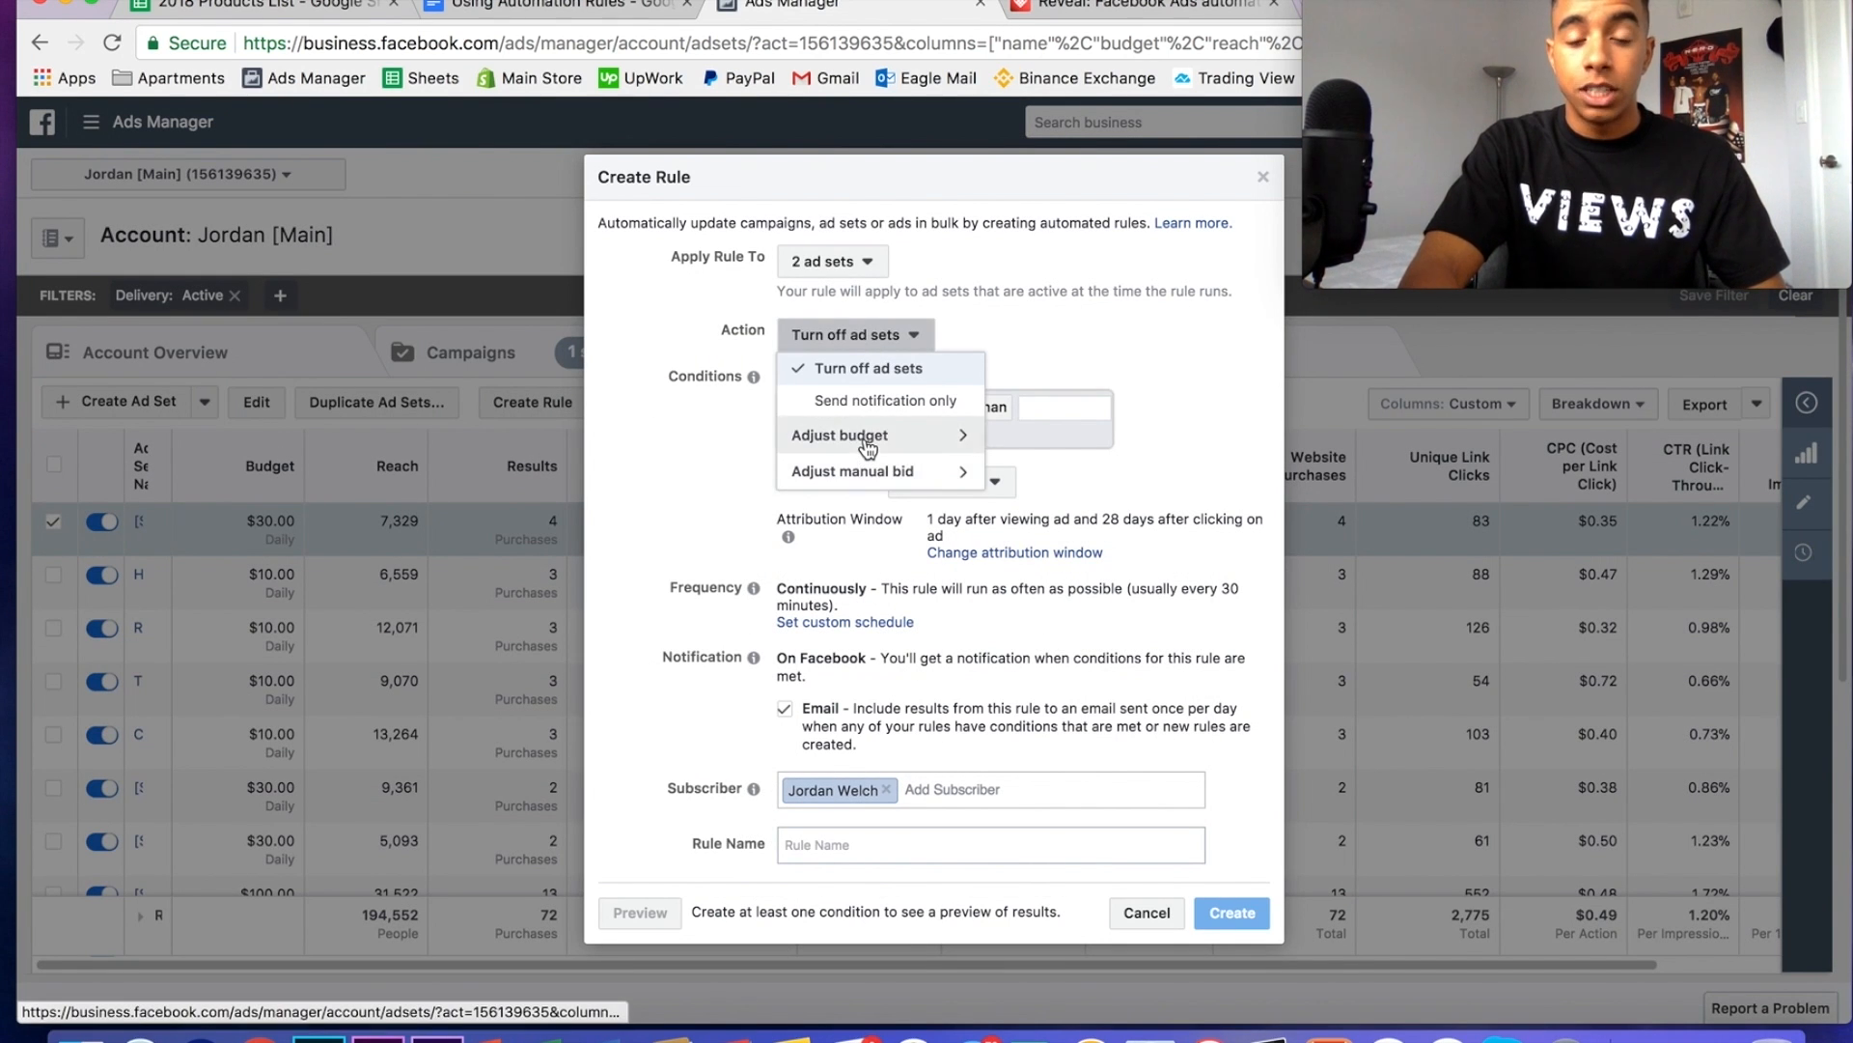
click(839, 436)
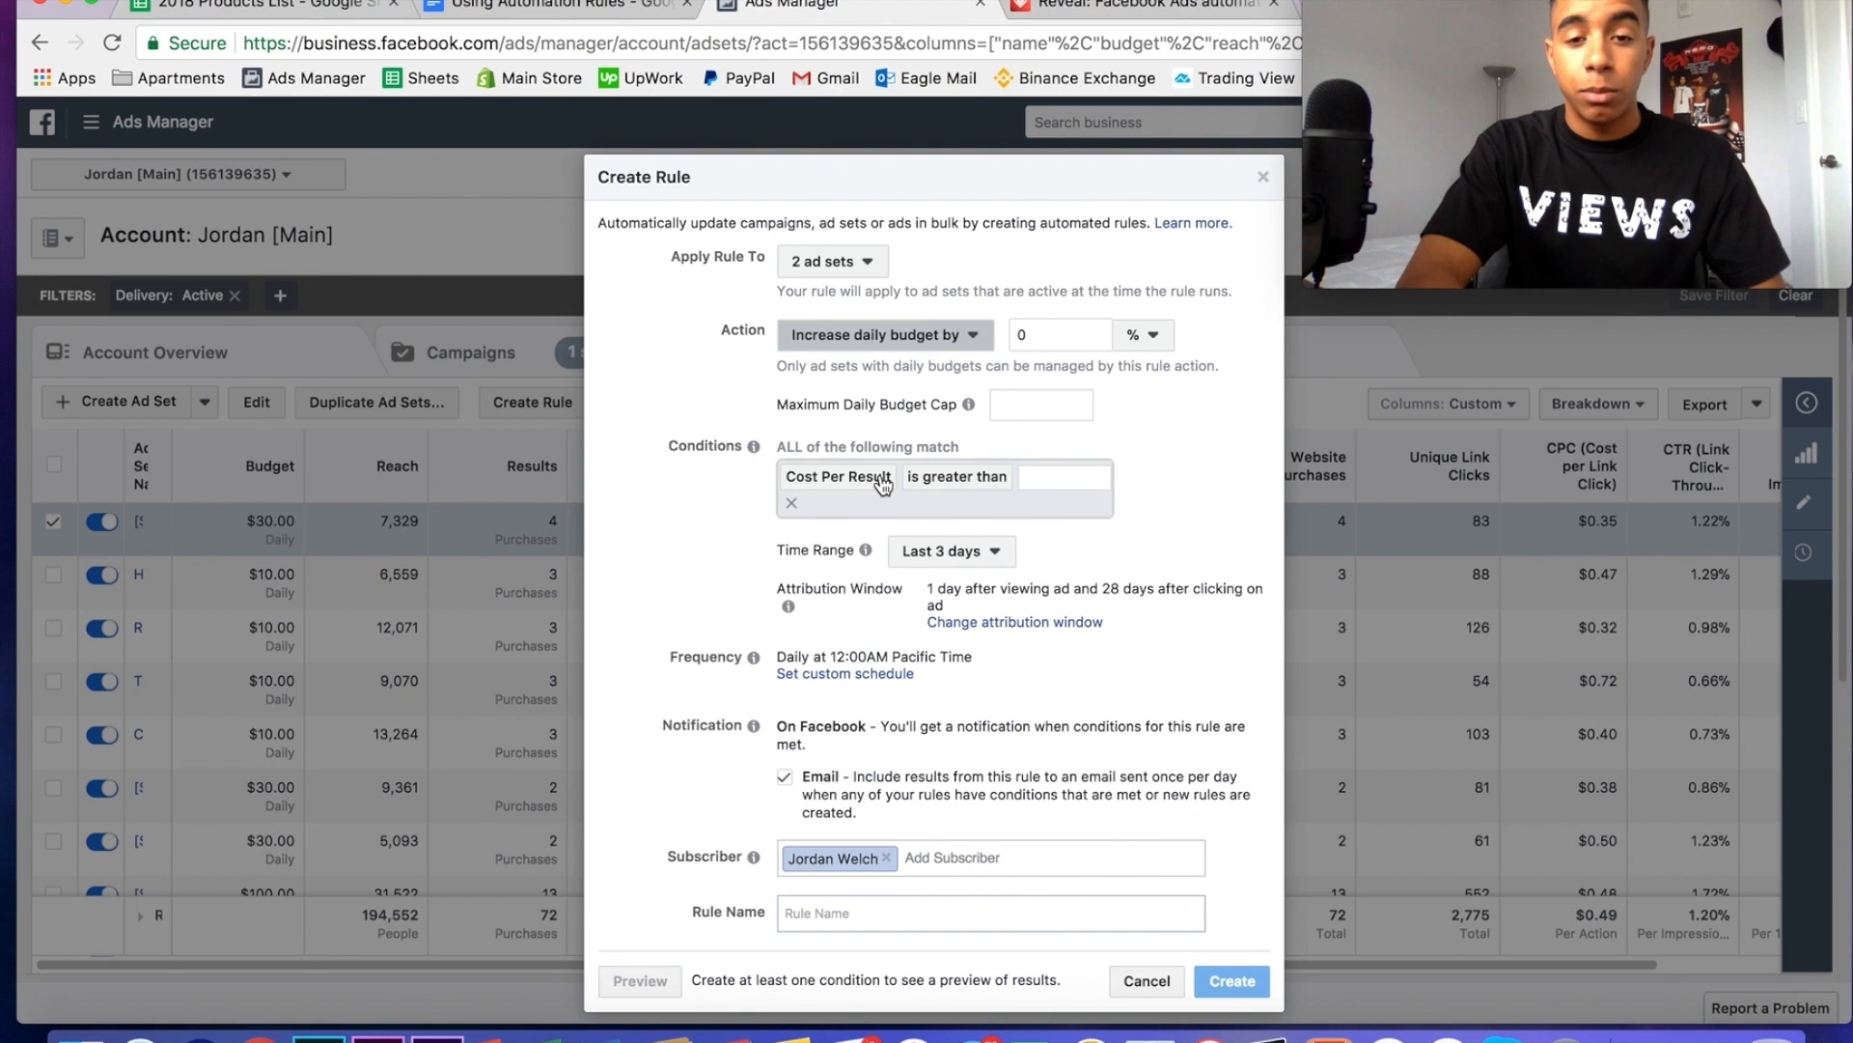
click(1060, 335)
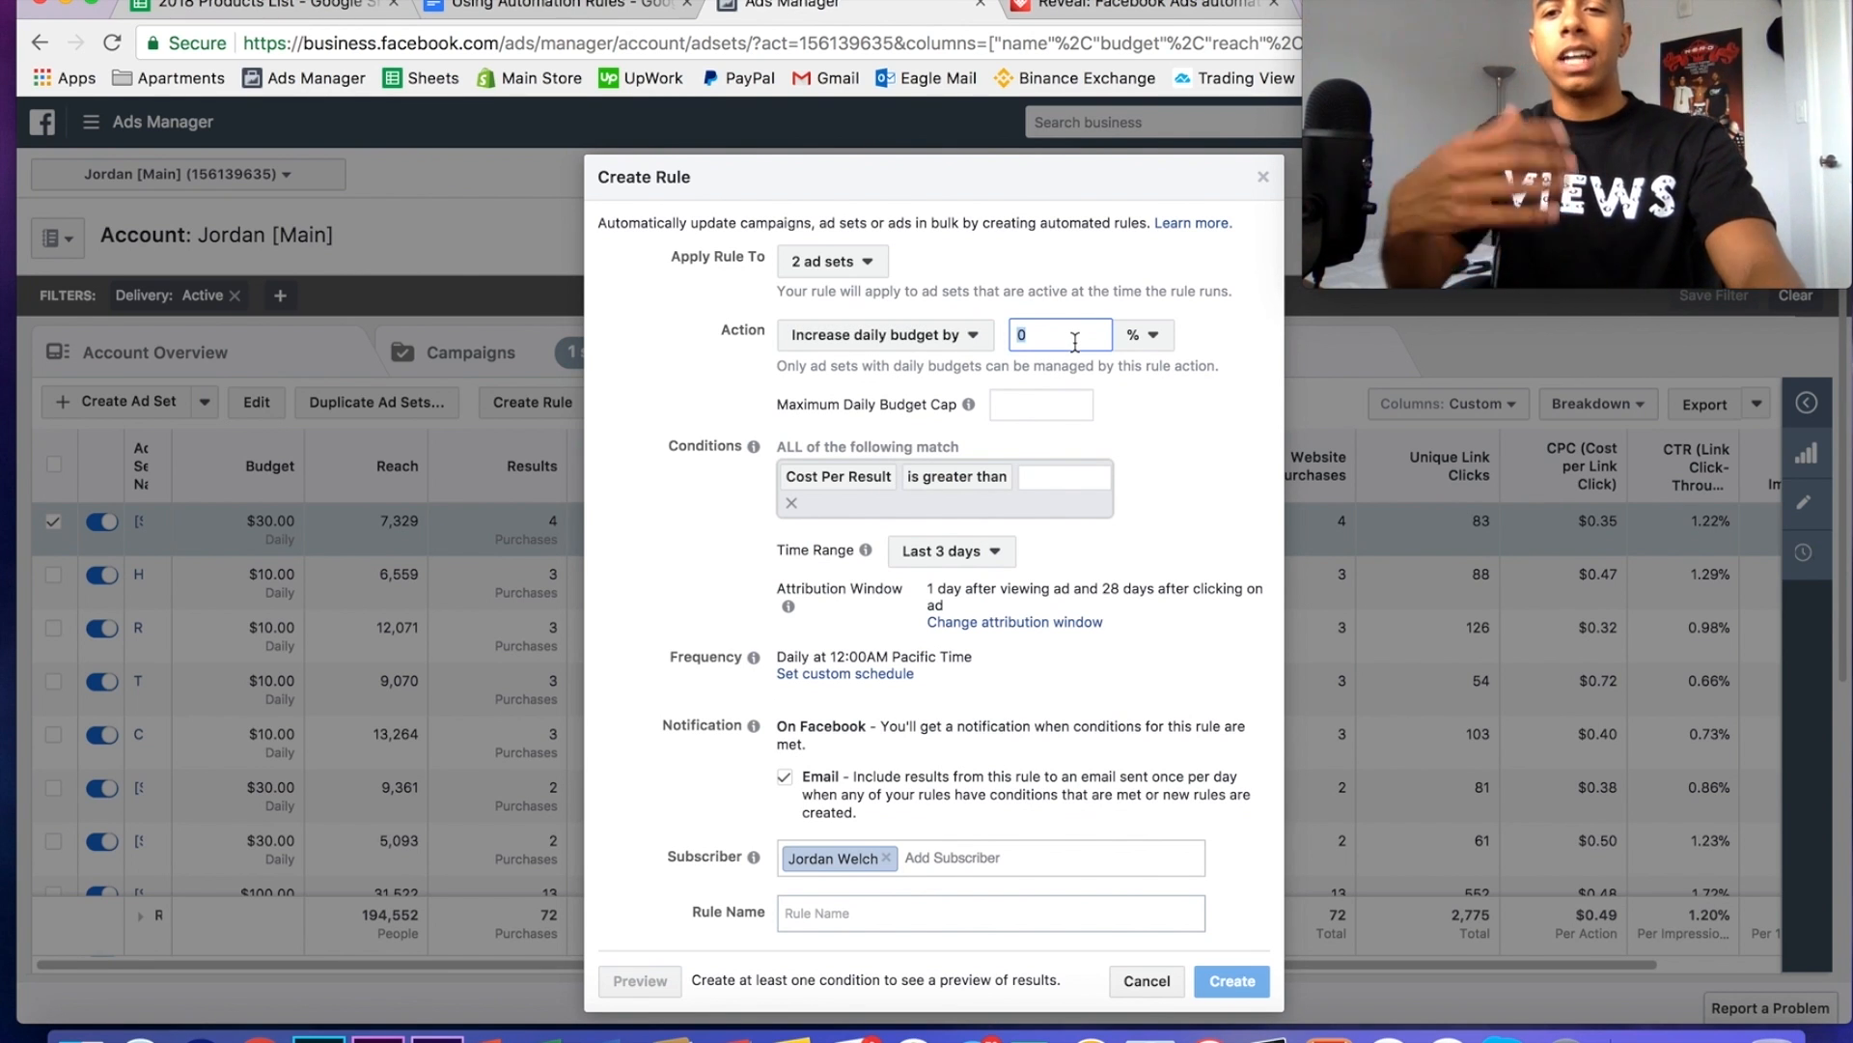
text(15)
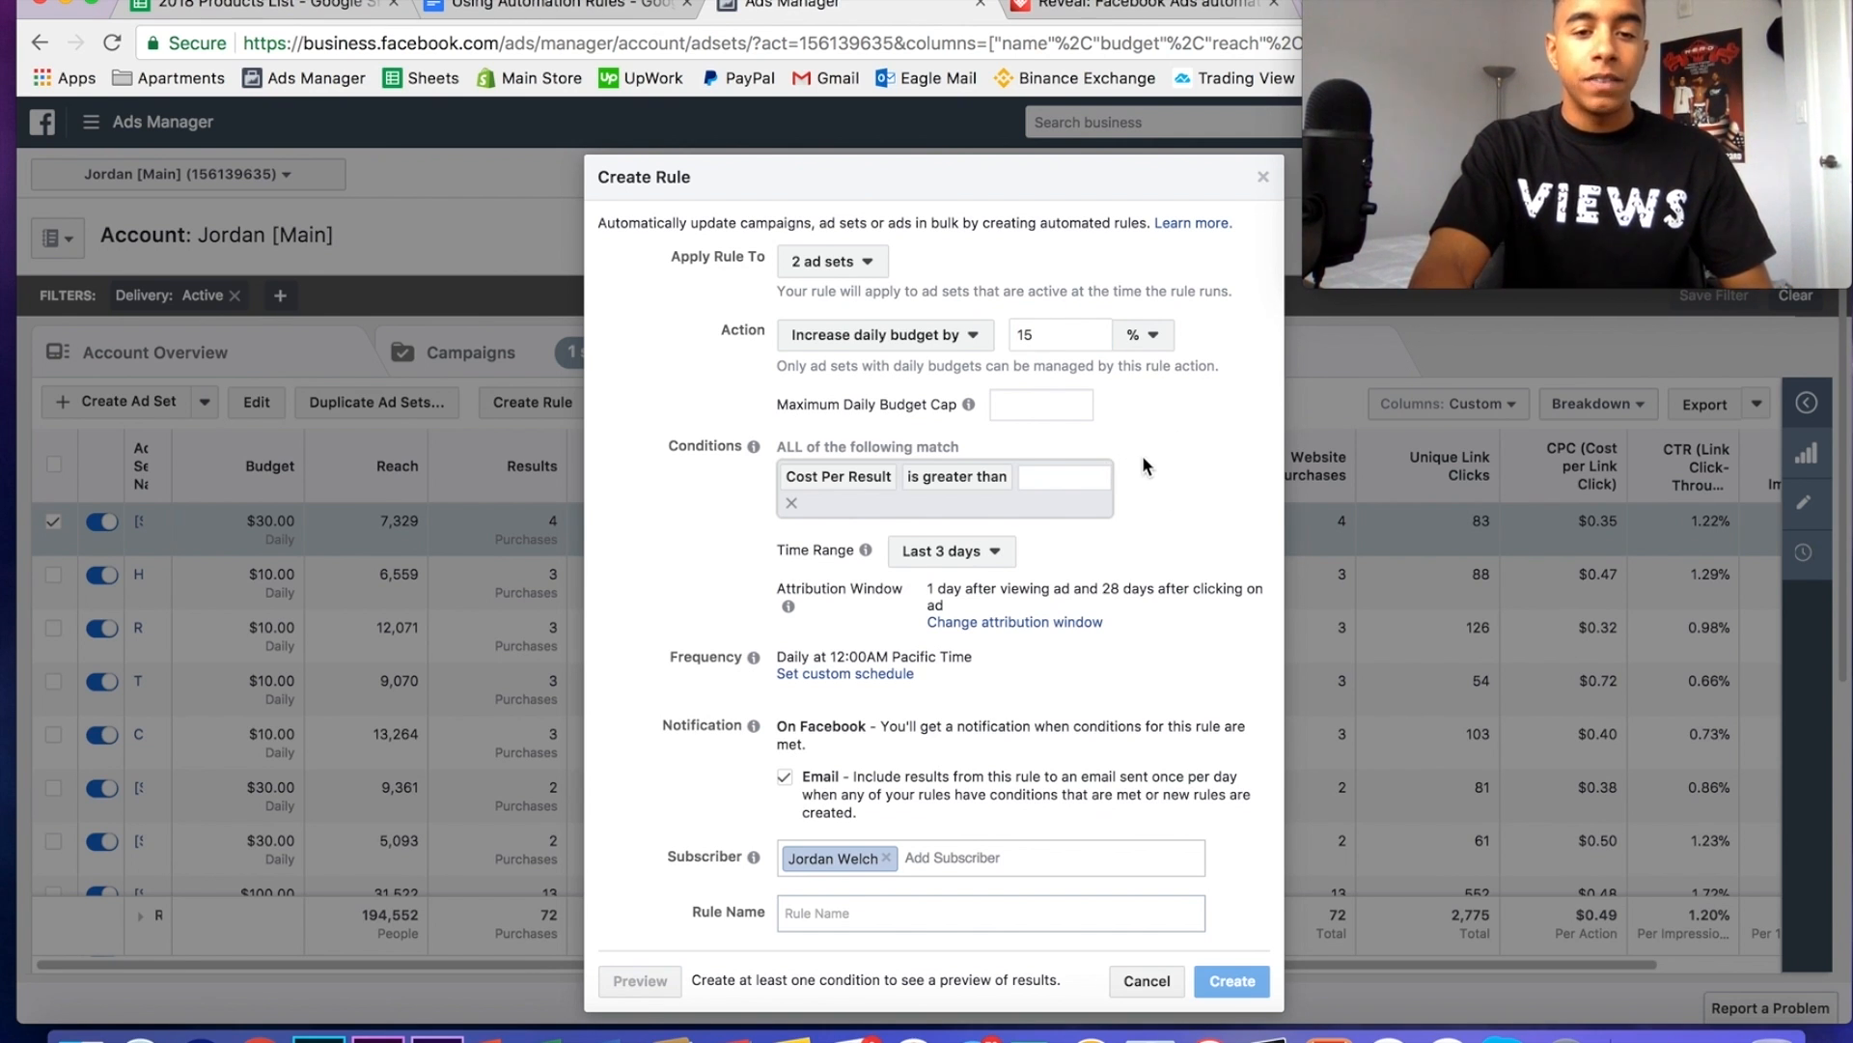
click(957, 476)
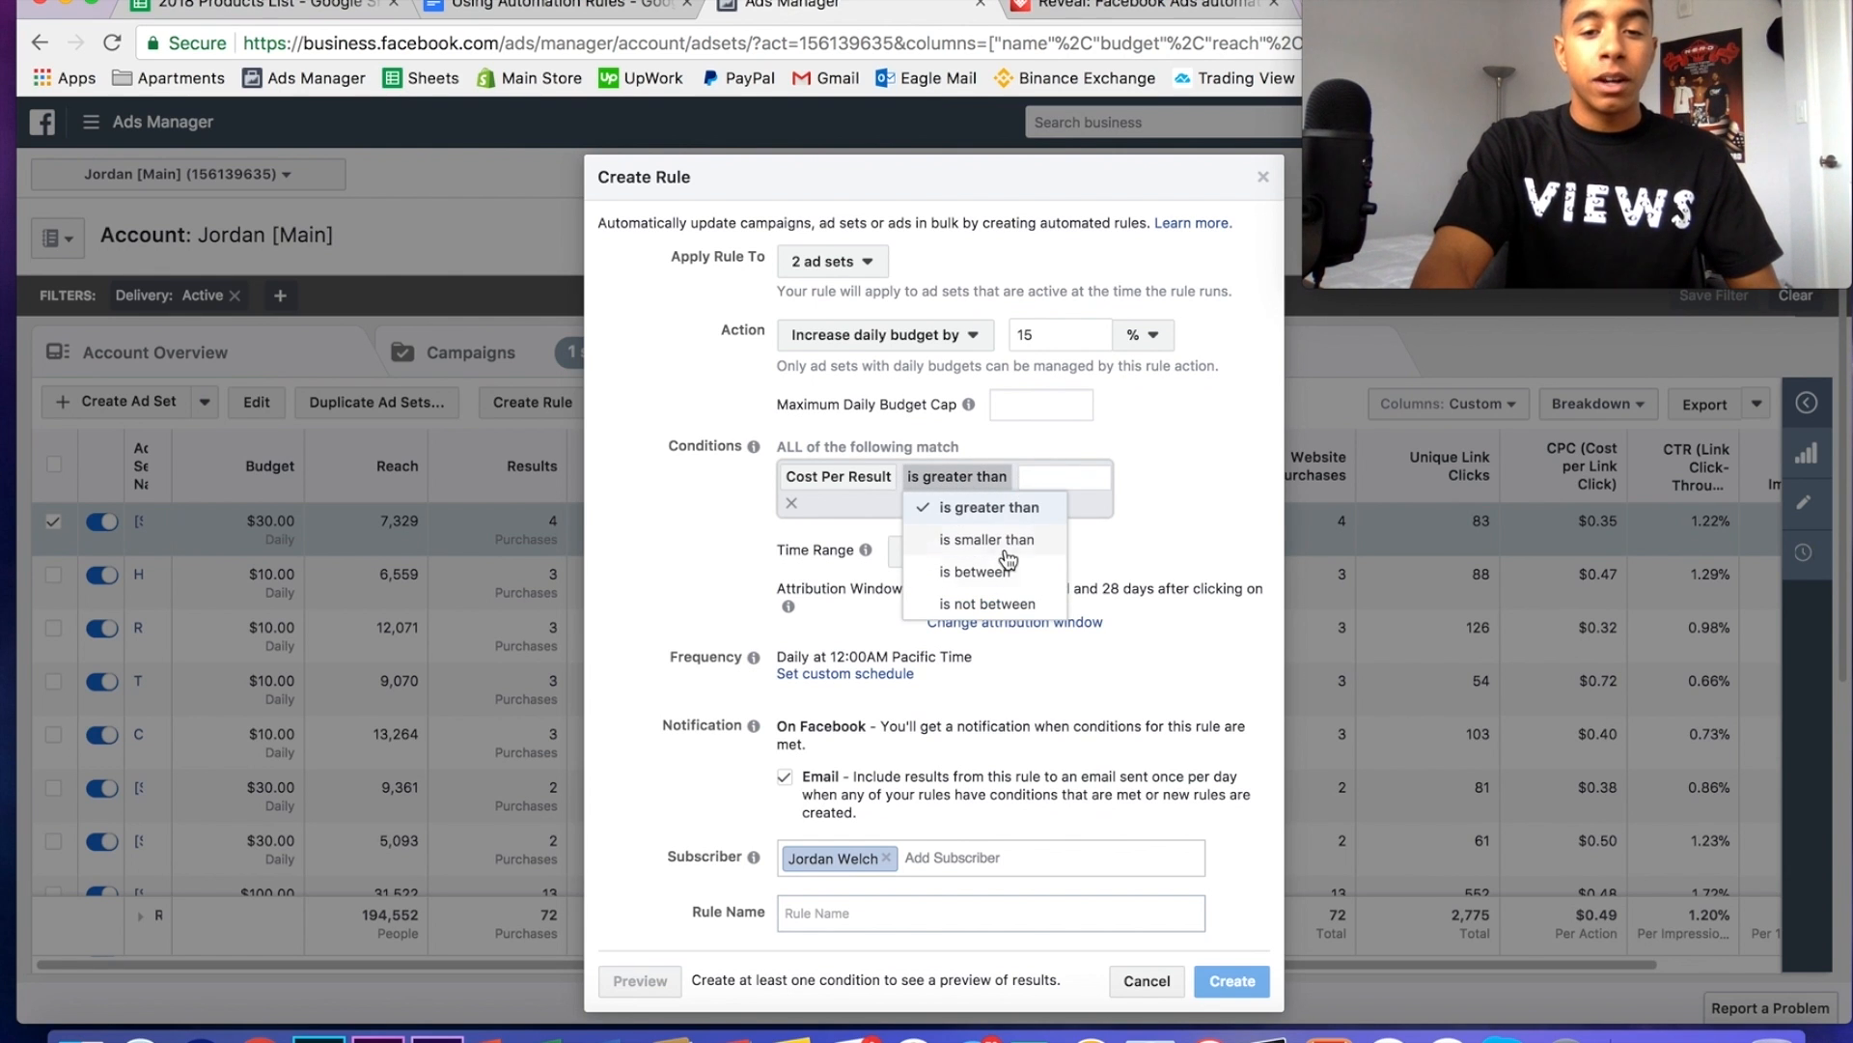
click(986, 539)
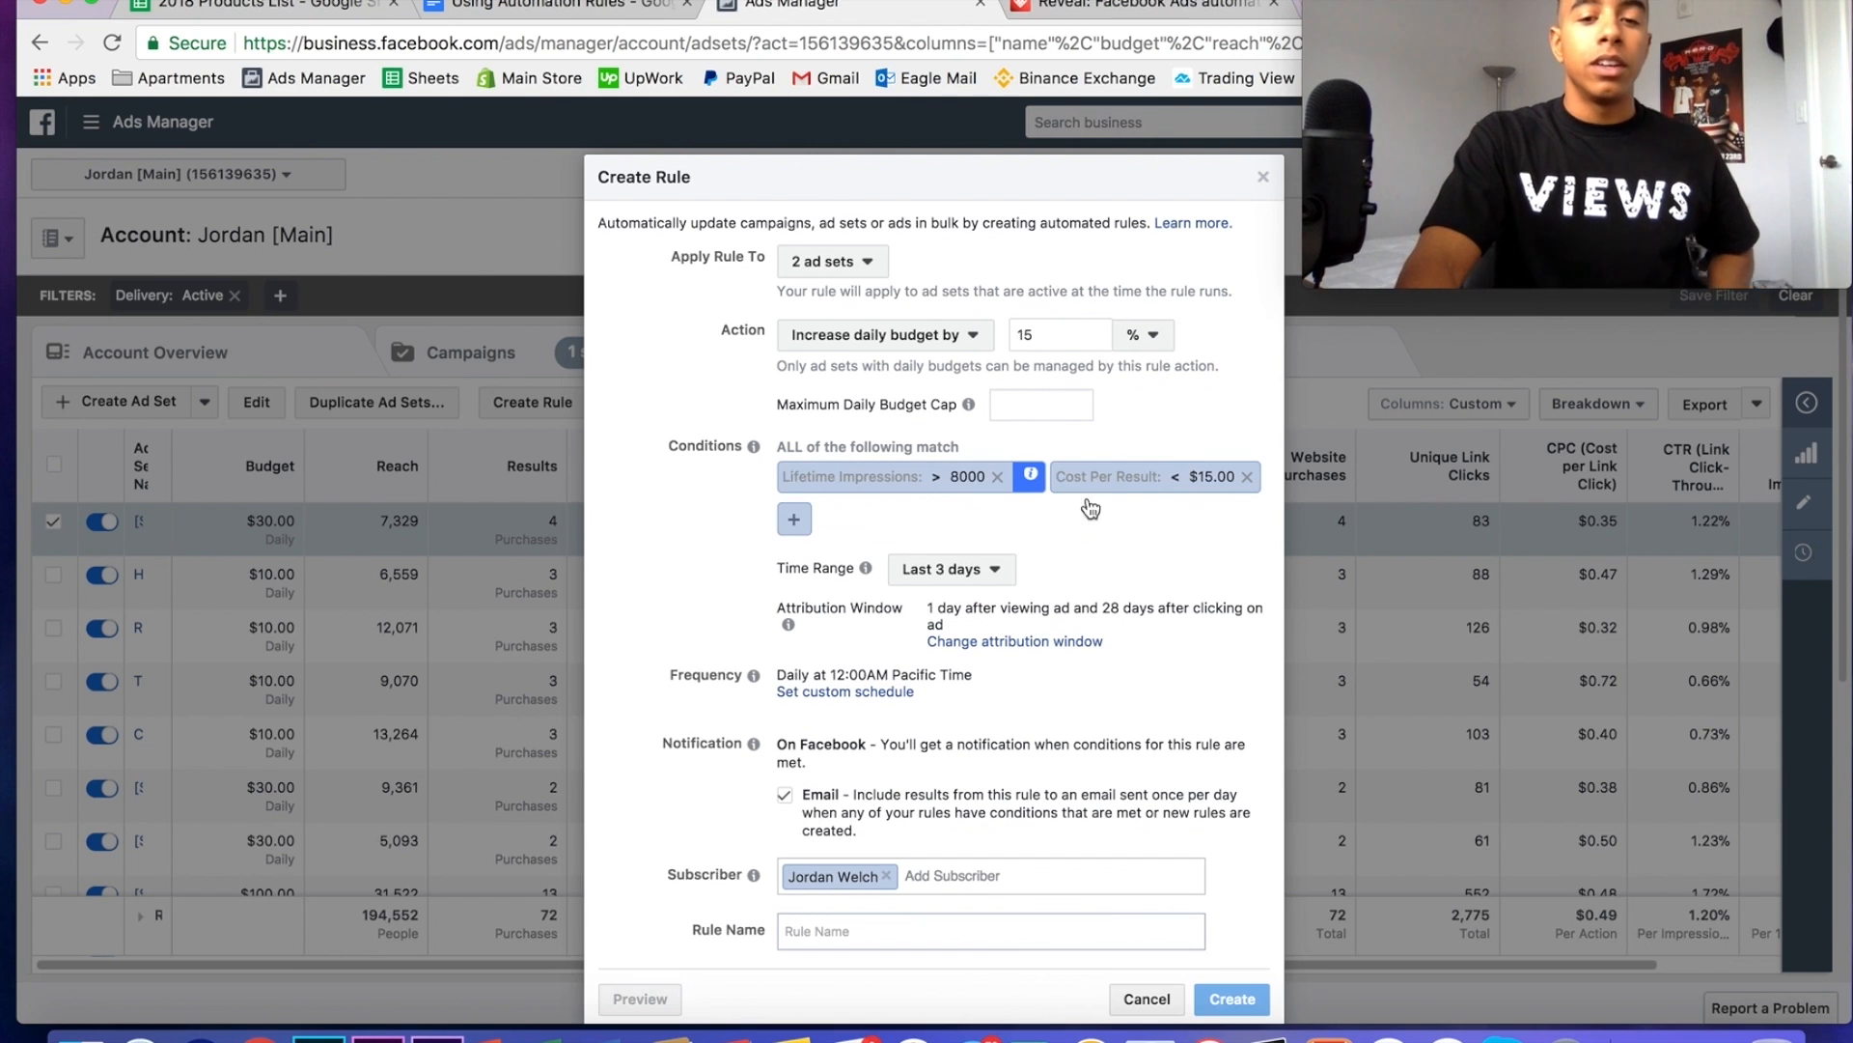
mouse_move(1172, 578)
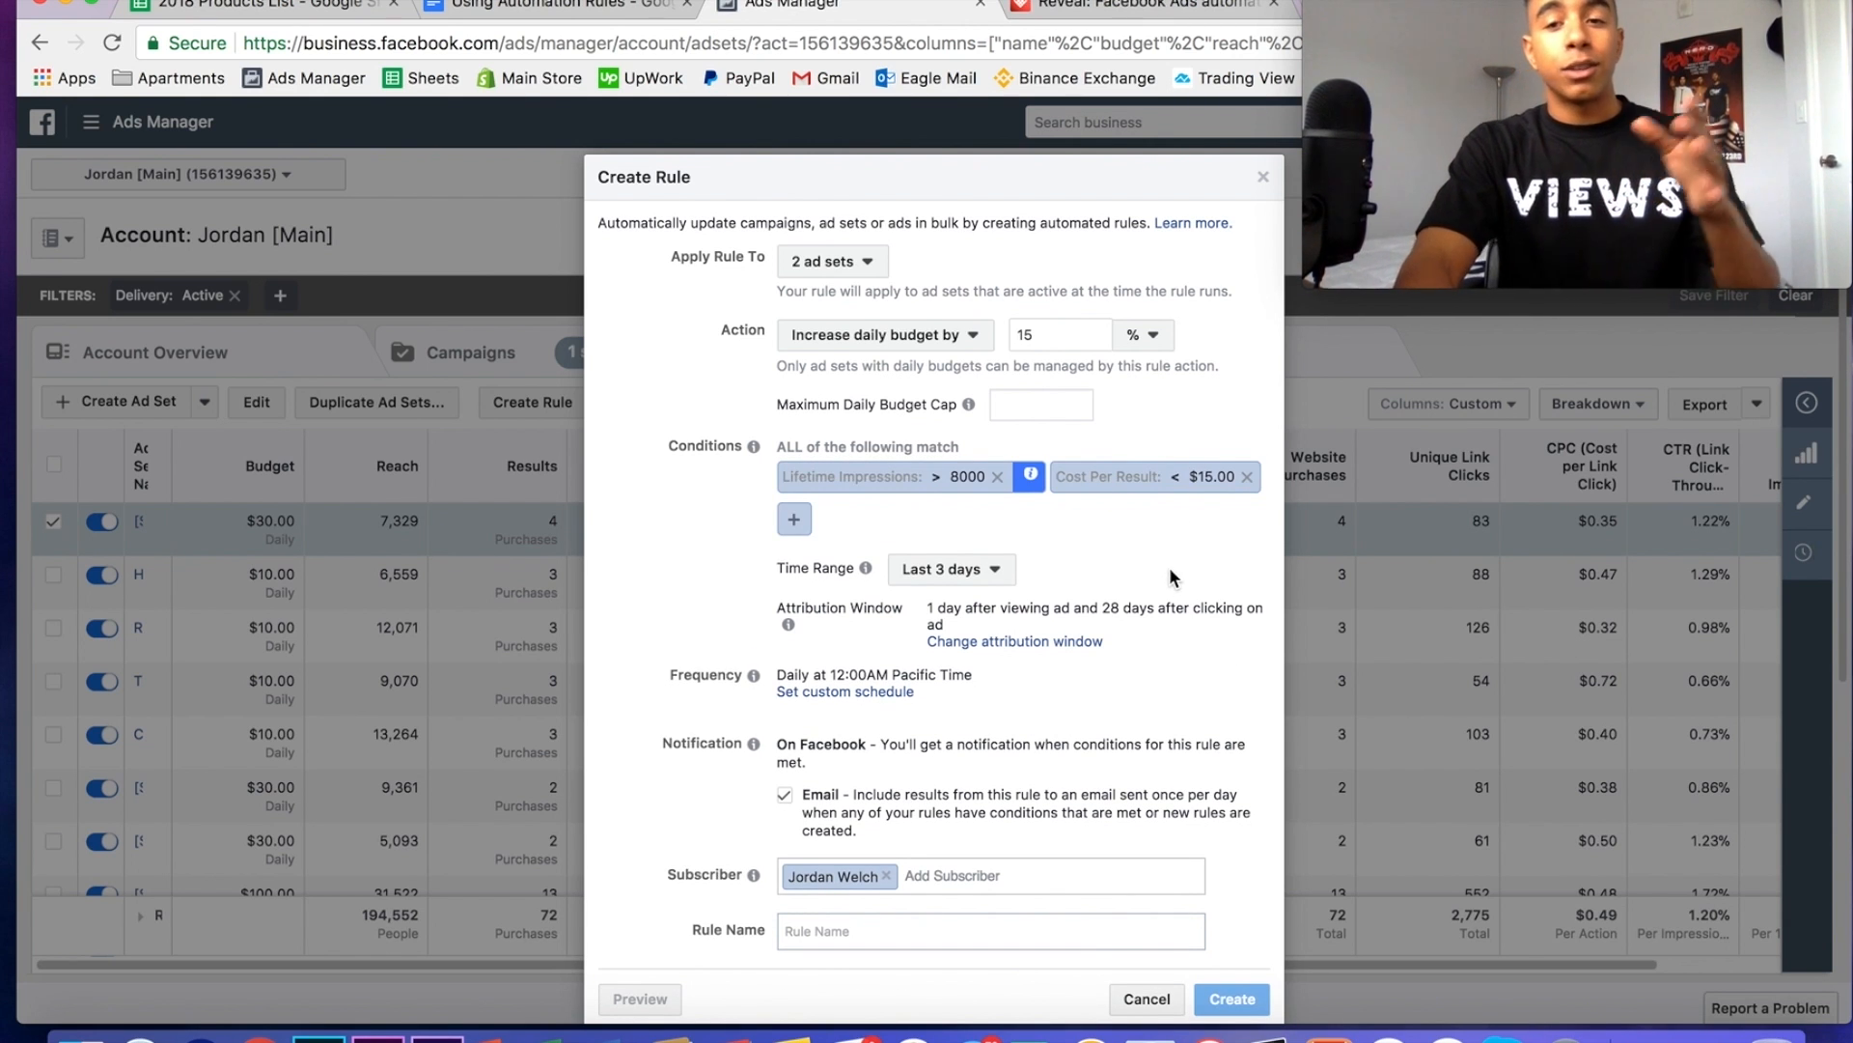
mouse_move(1134, 585)
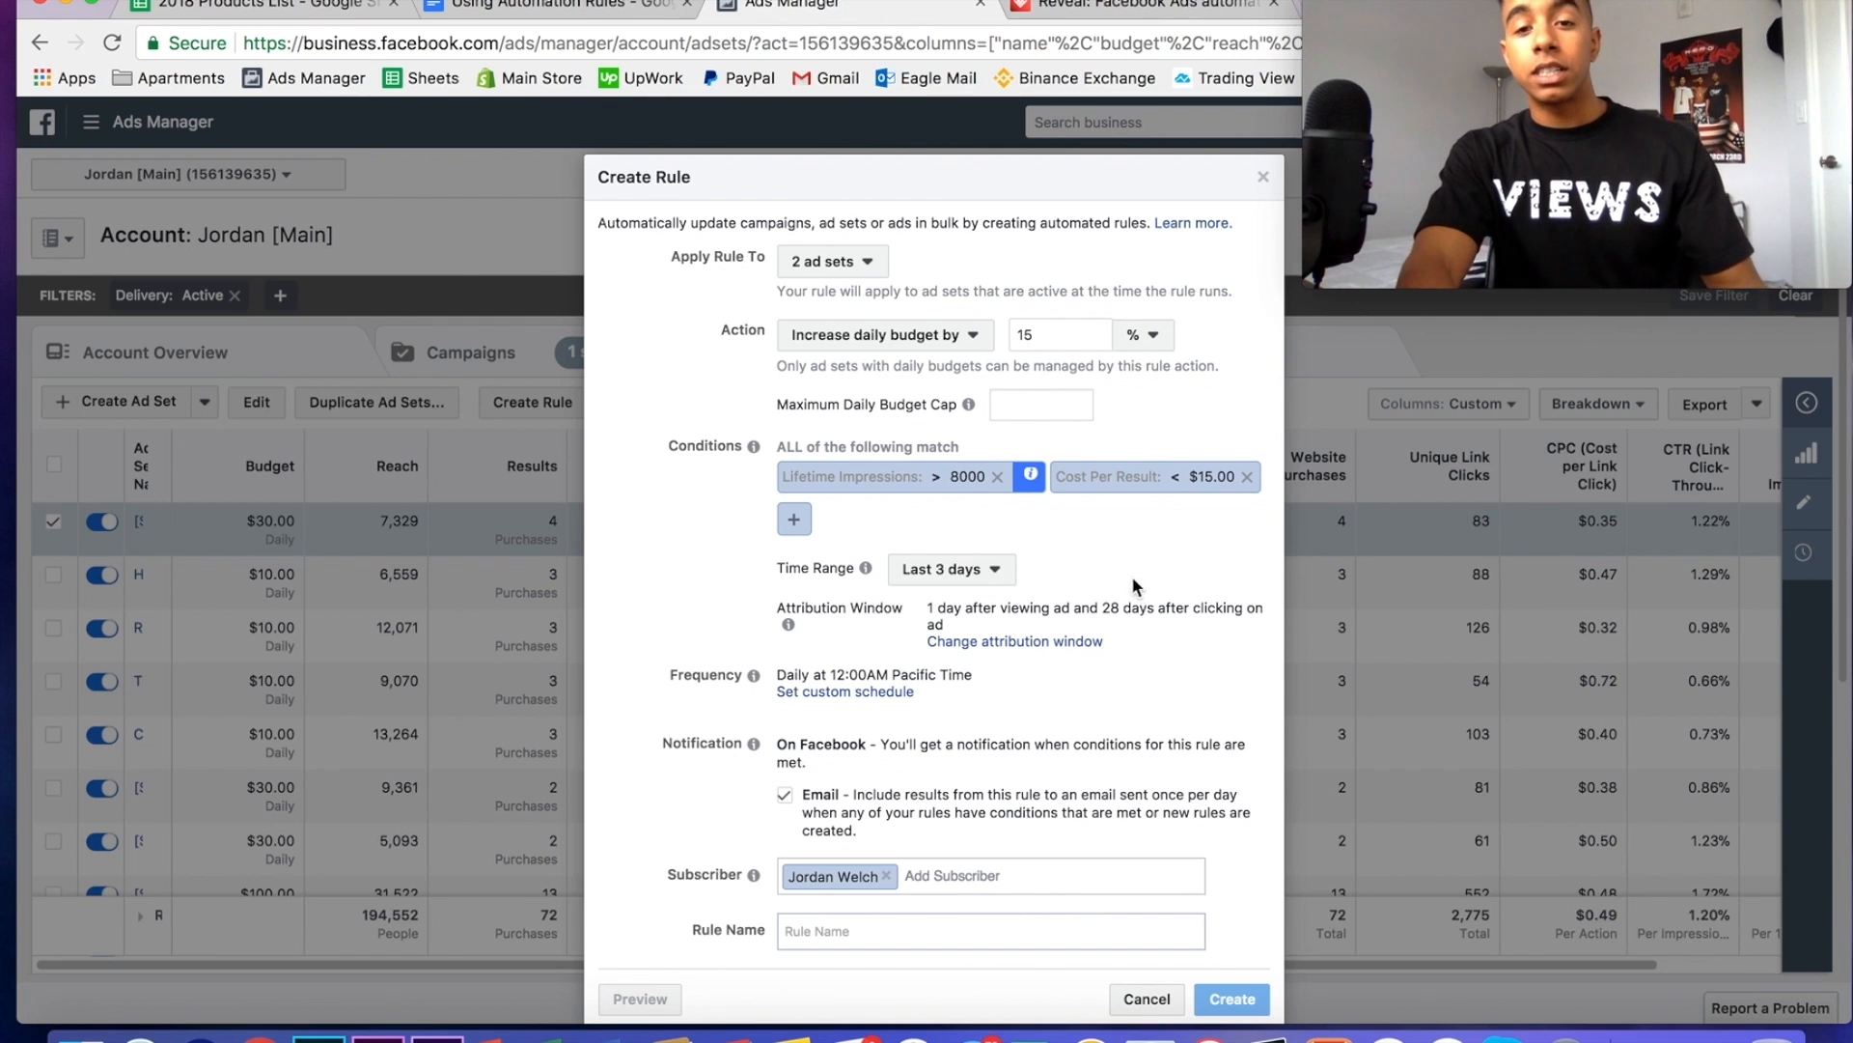
mouse_move(1091, 582)
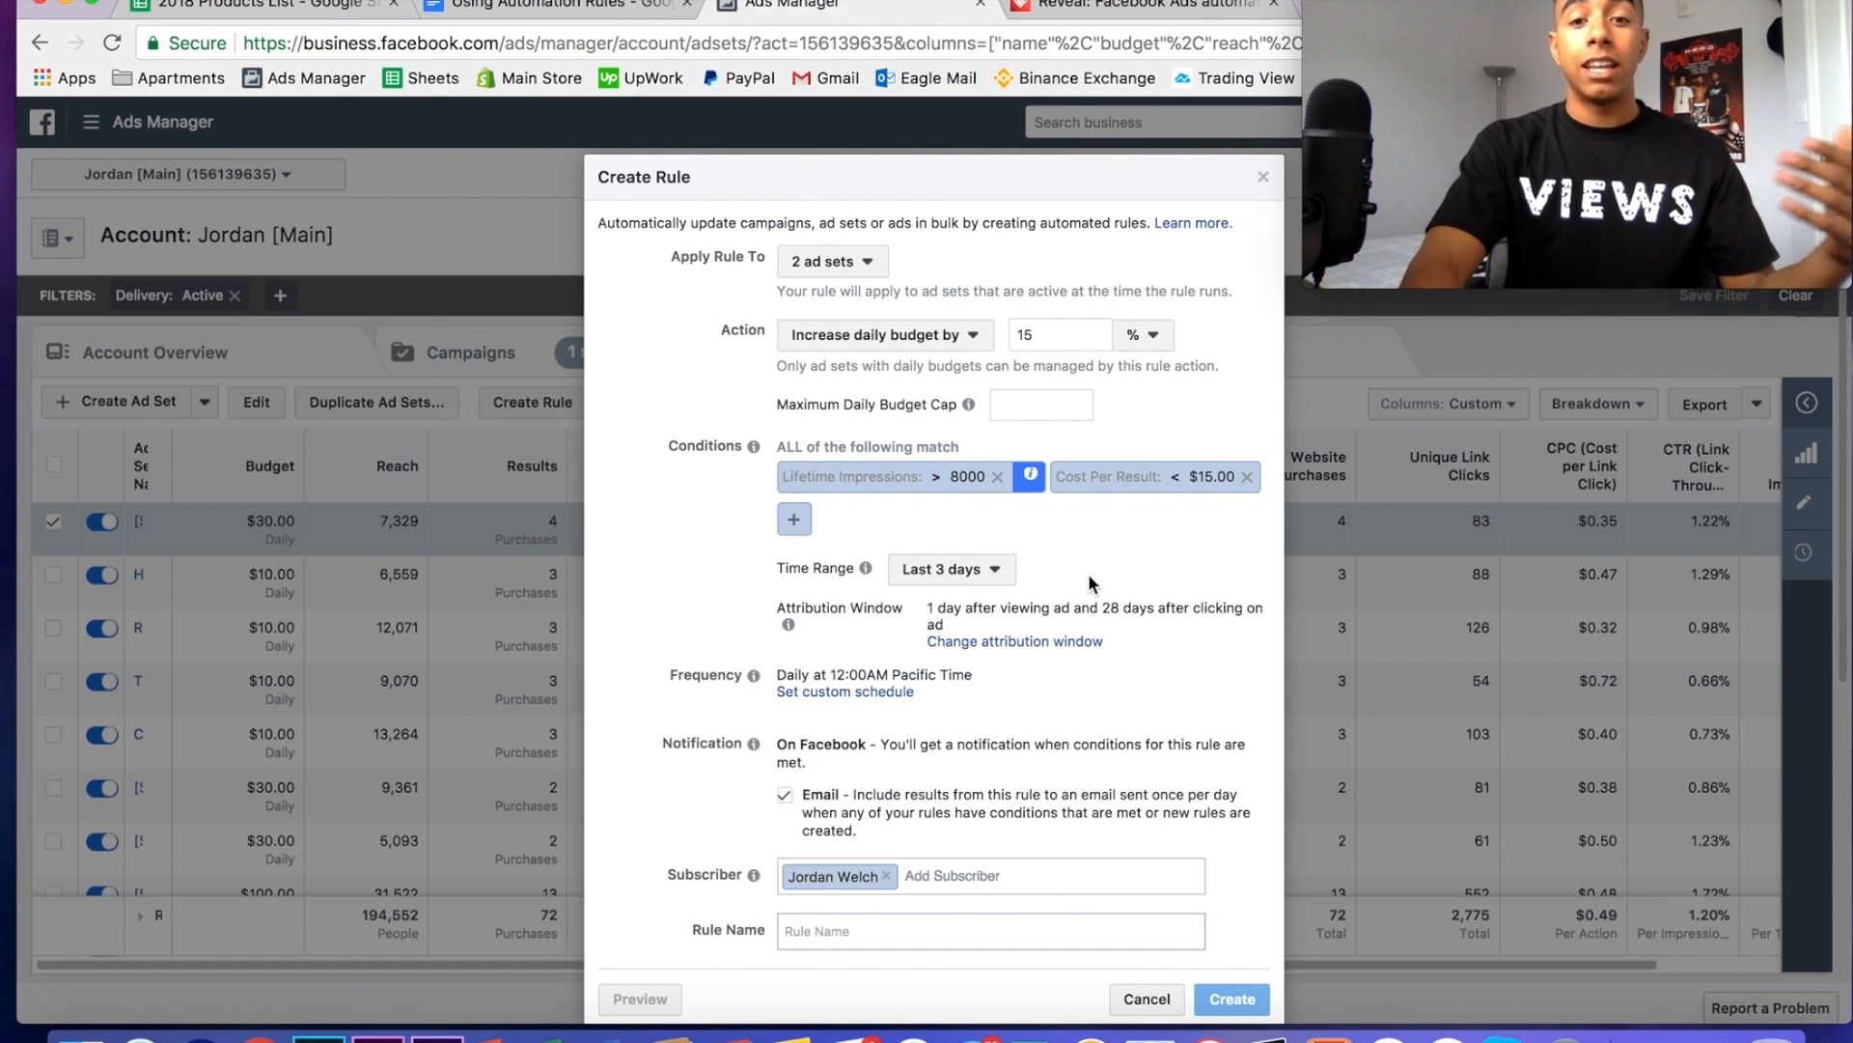
mouse_move(1052, 569)
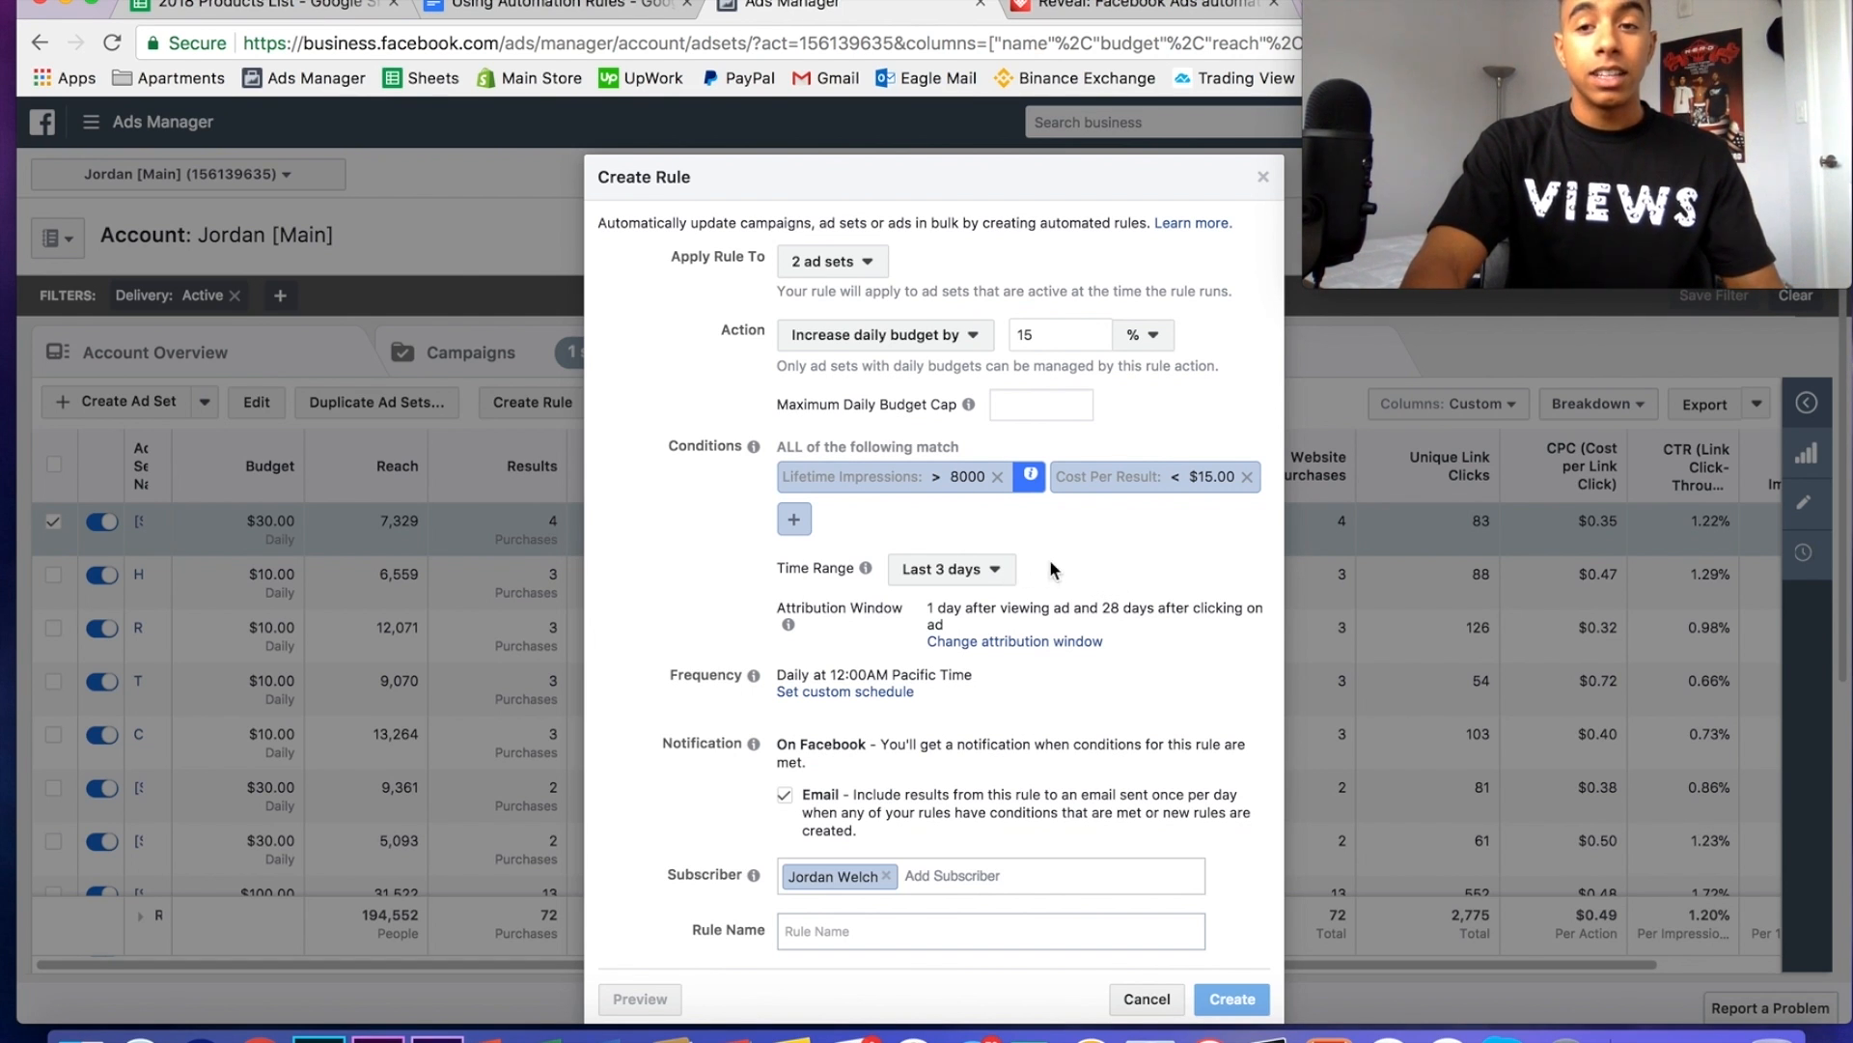
mouse_move(1114, 594)
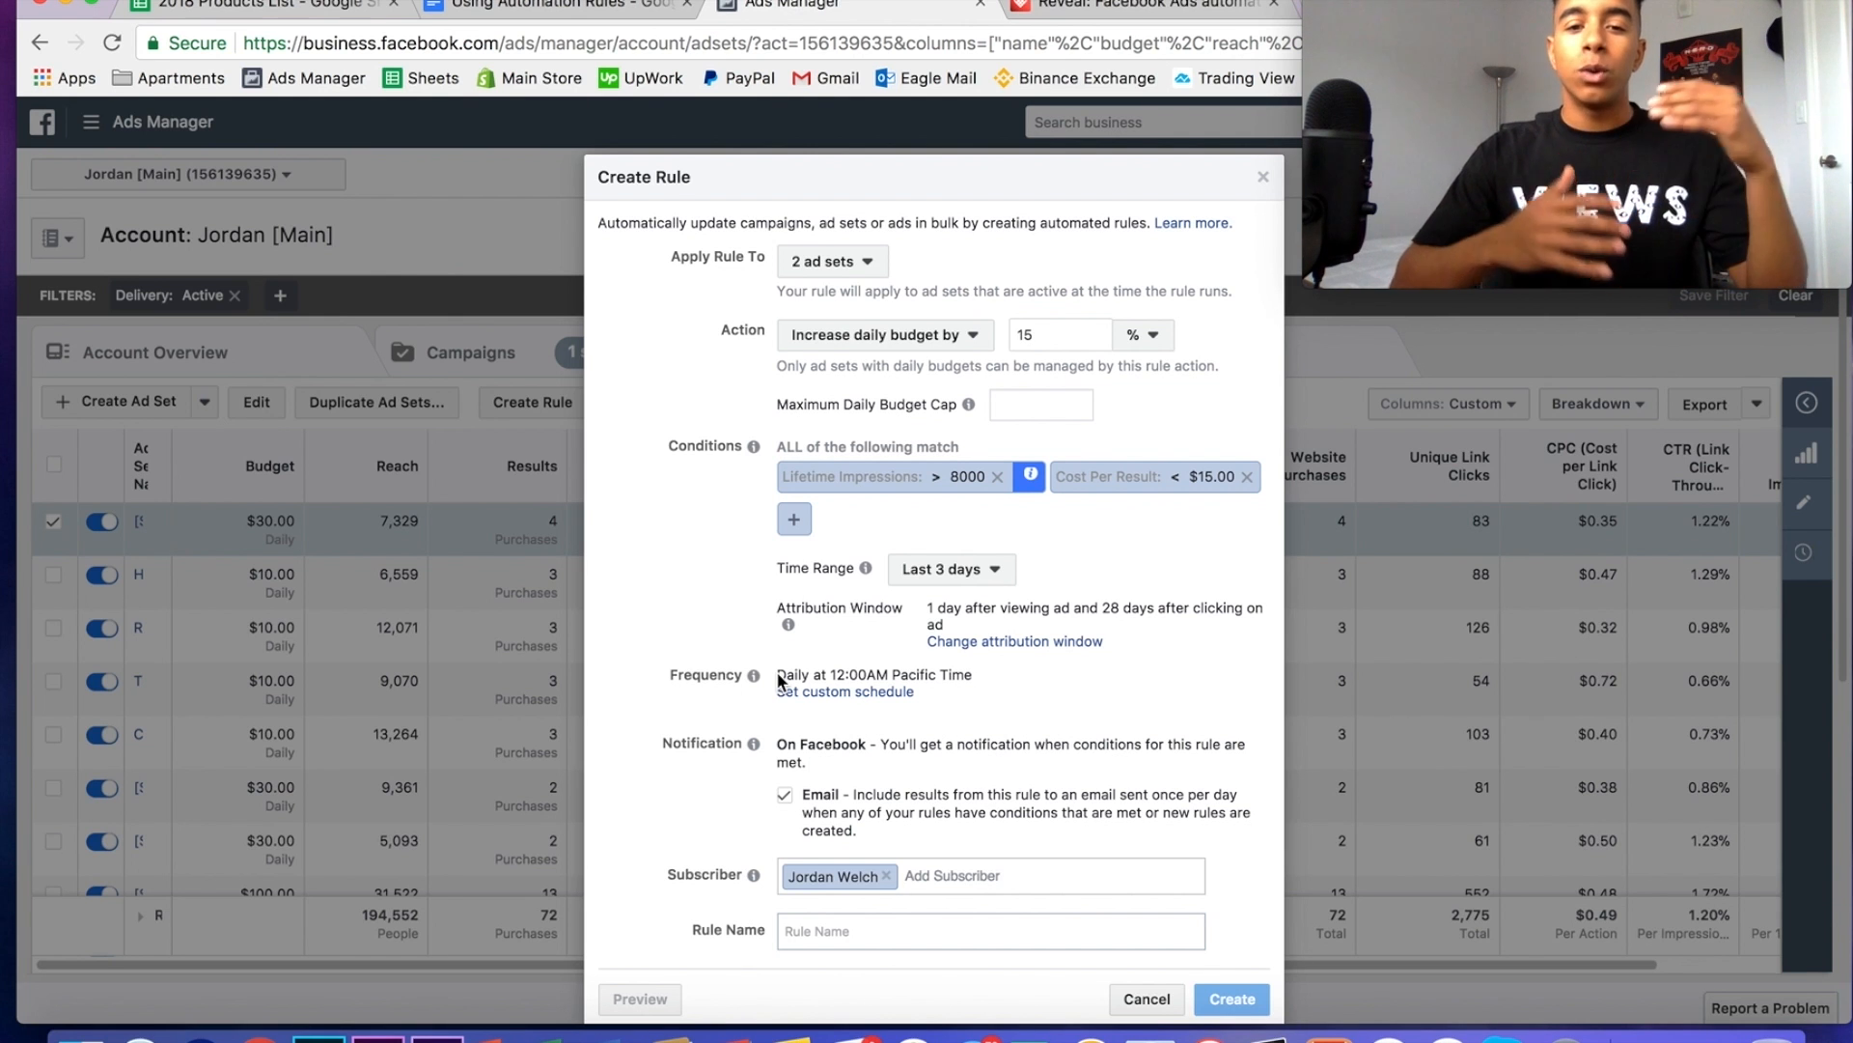
mouse_move(748, 675)
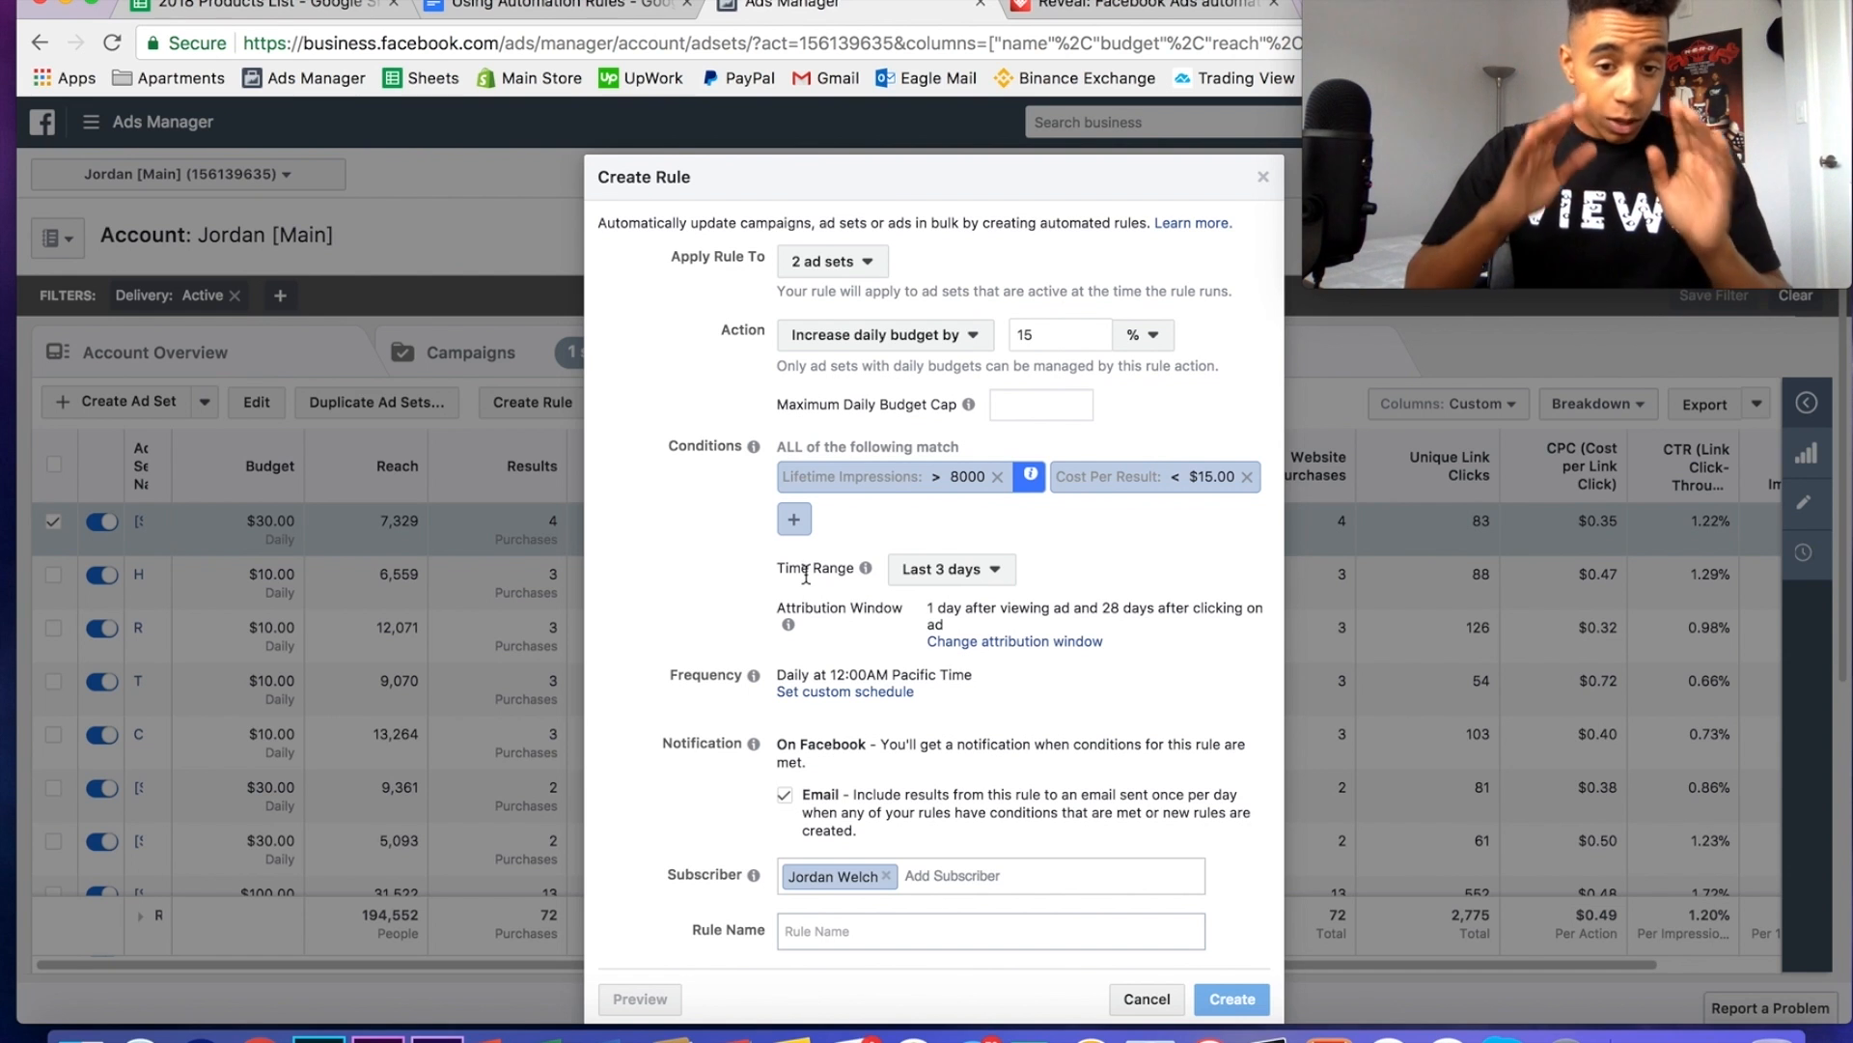
click(991, 931)
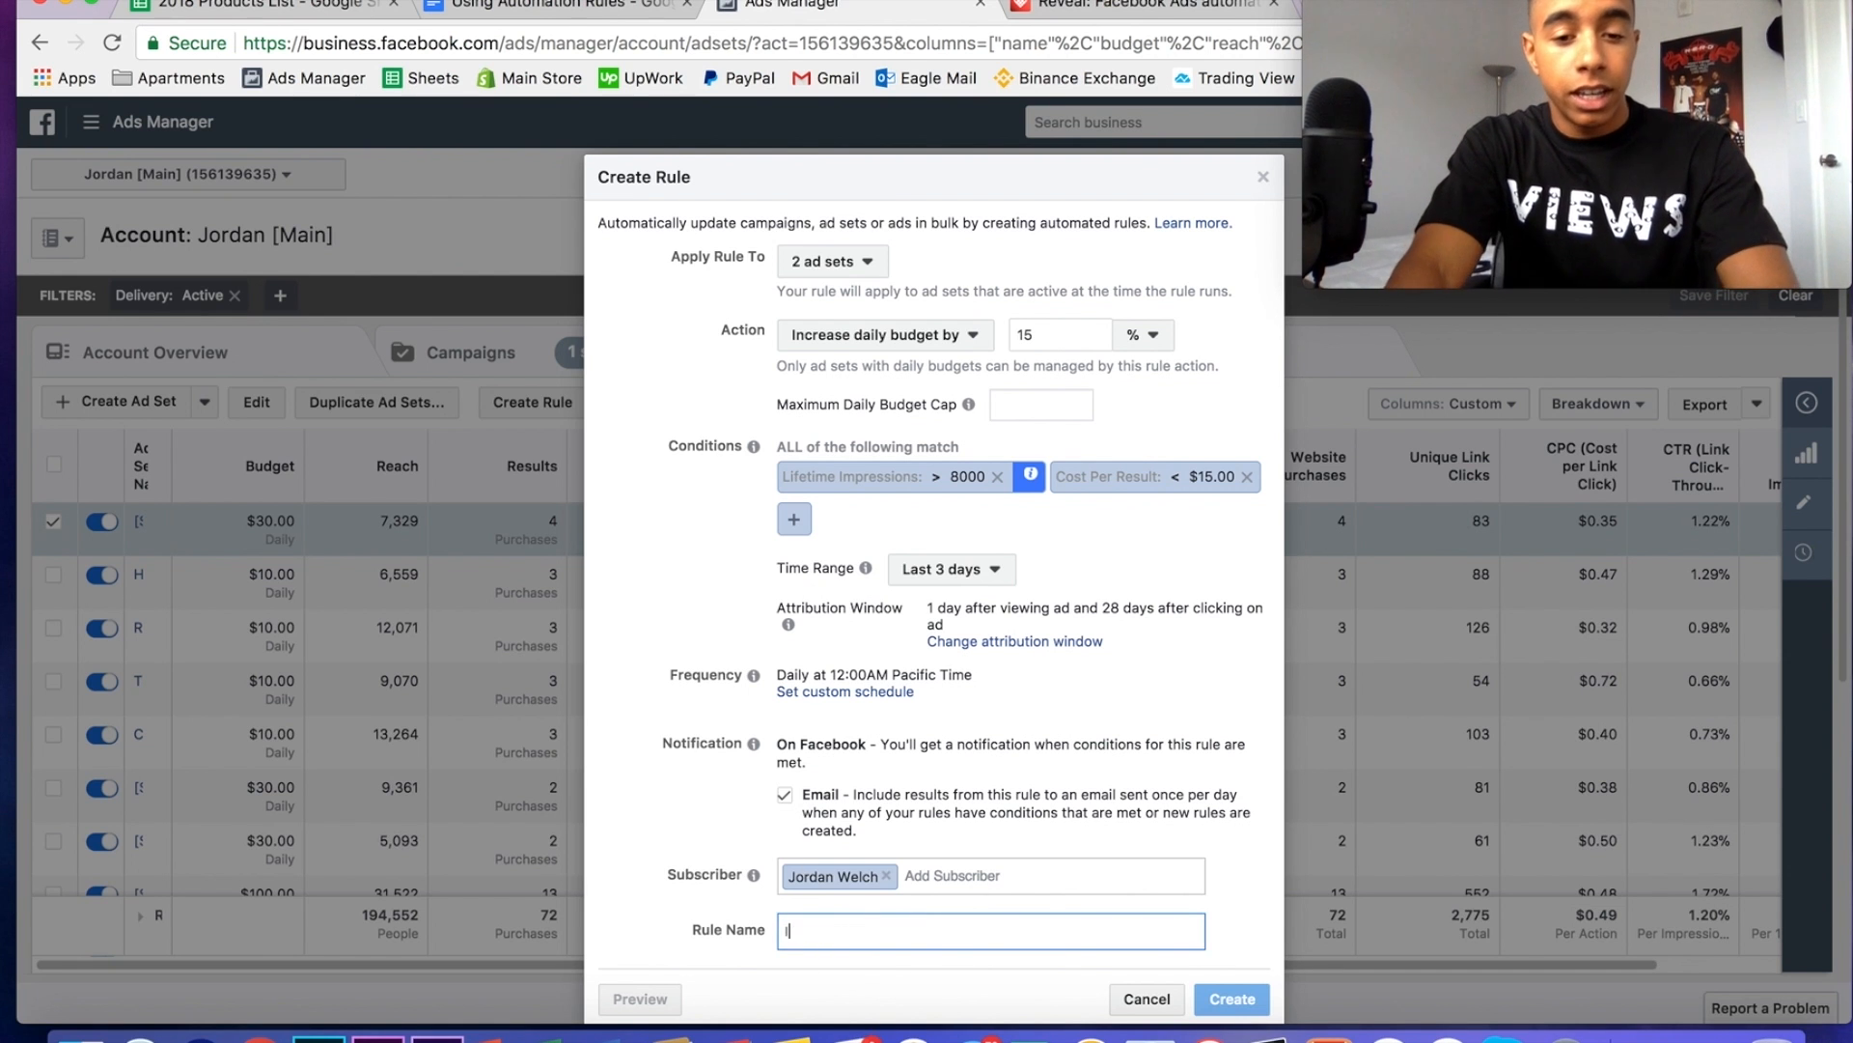
- Discard the unfinished budget-increase rule and bring up Revealbot's automation rules page
text(Increase)
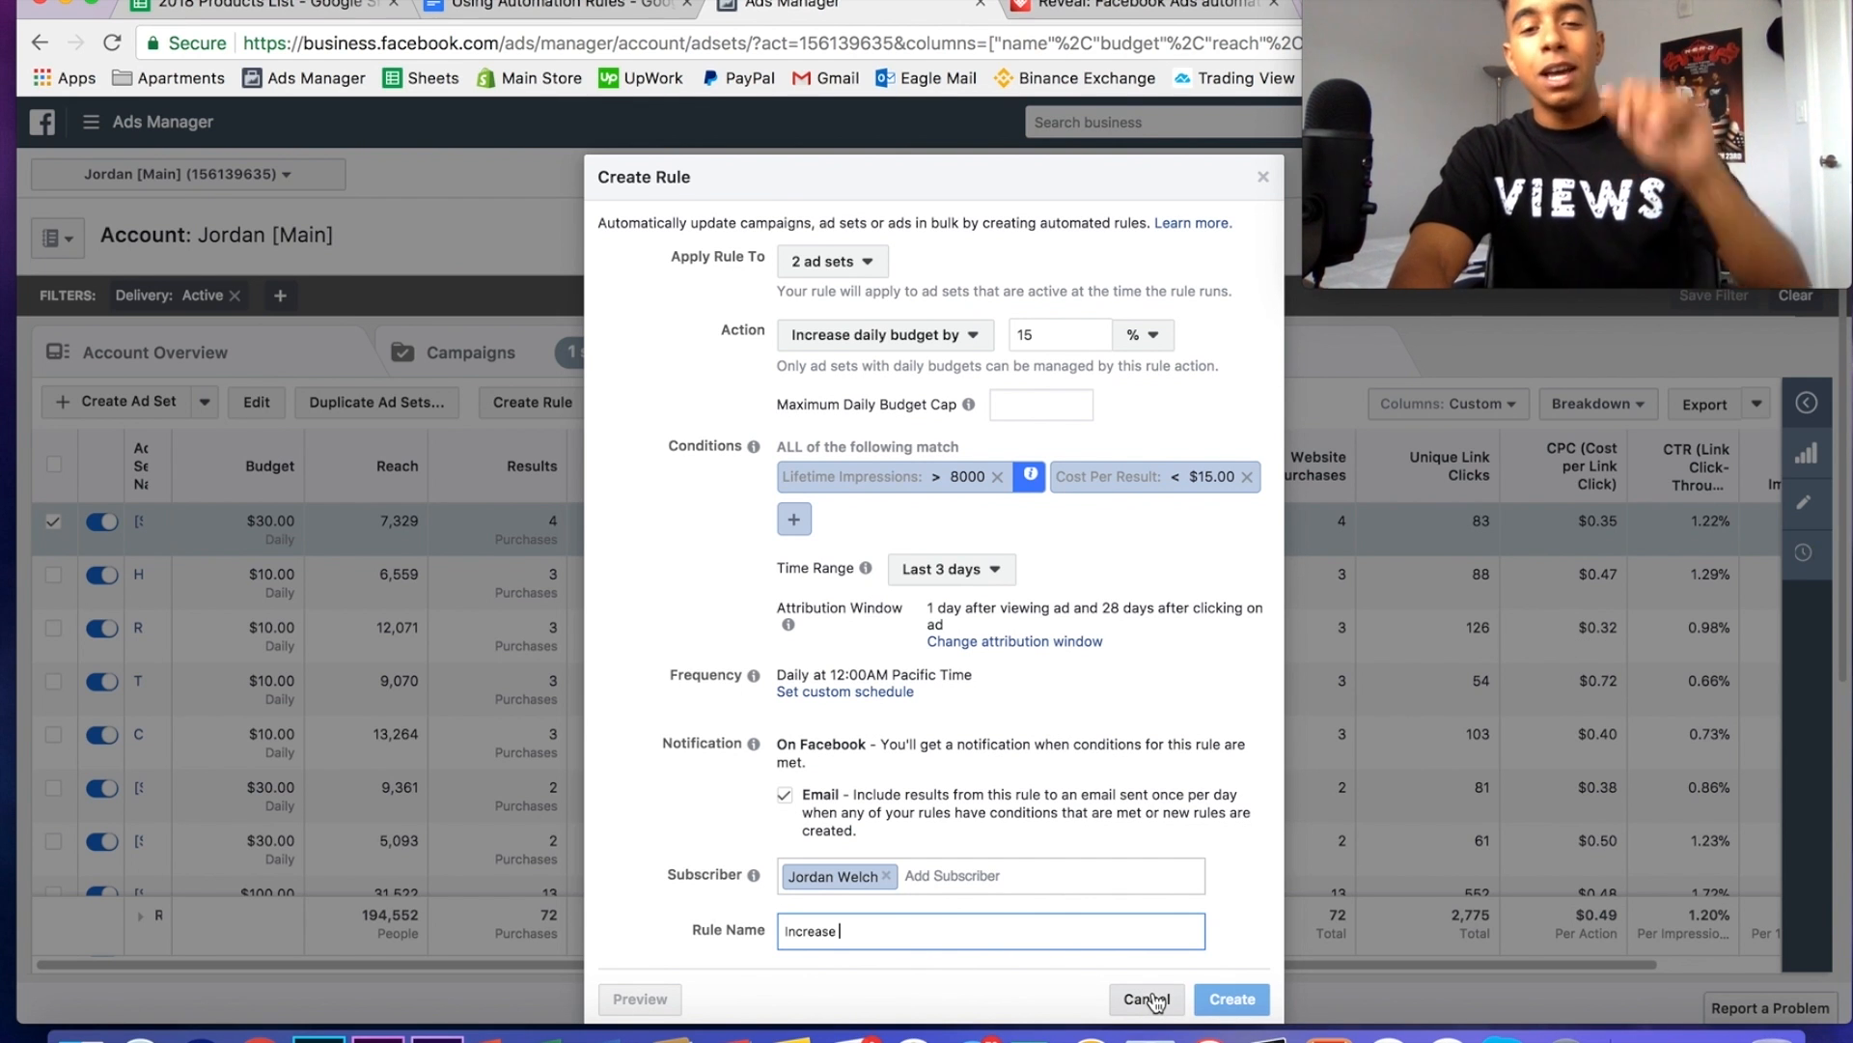
click(1147, 999)
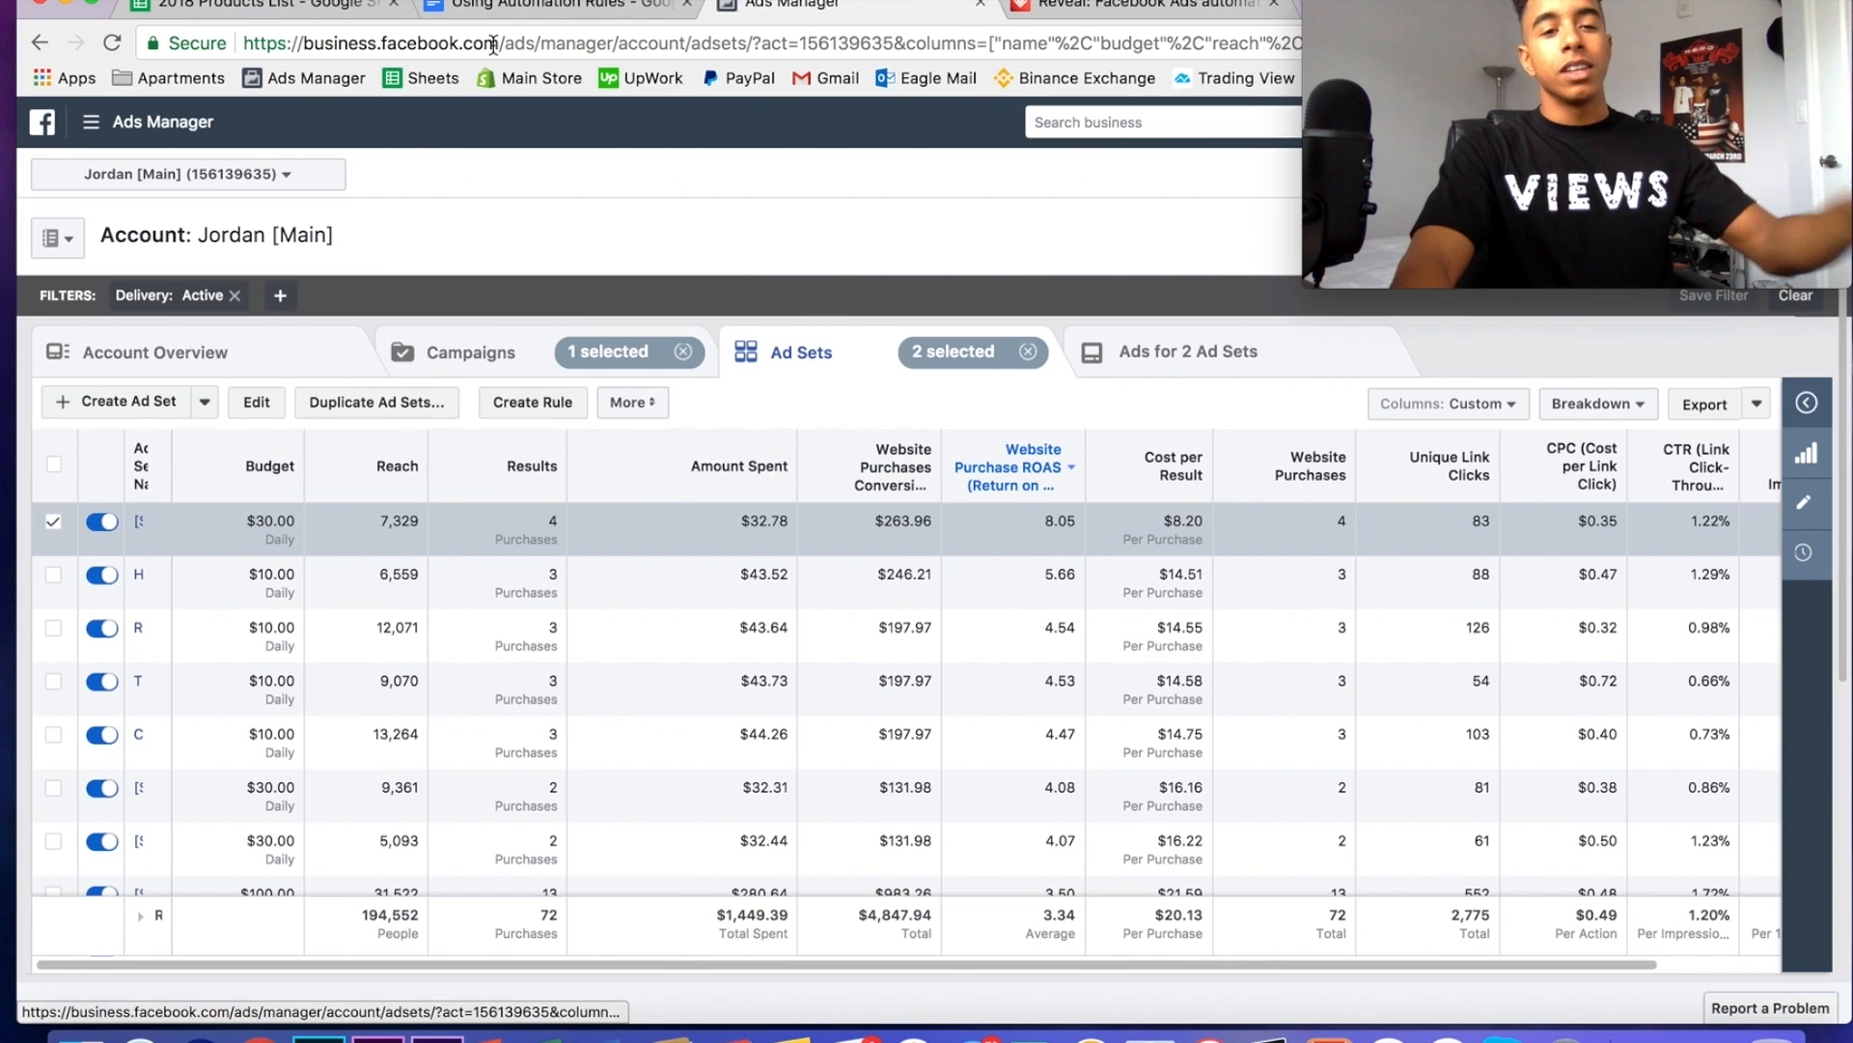
click(564, 5)
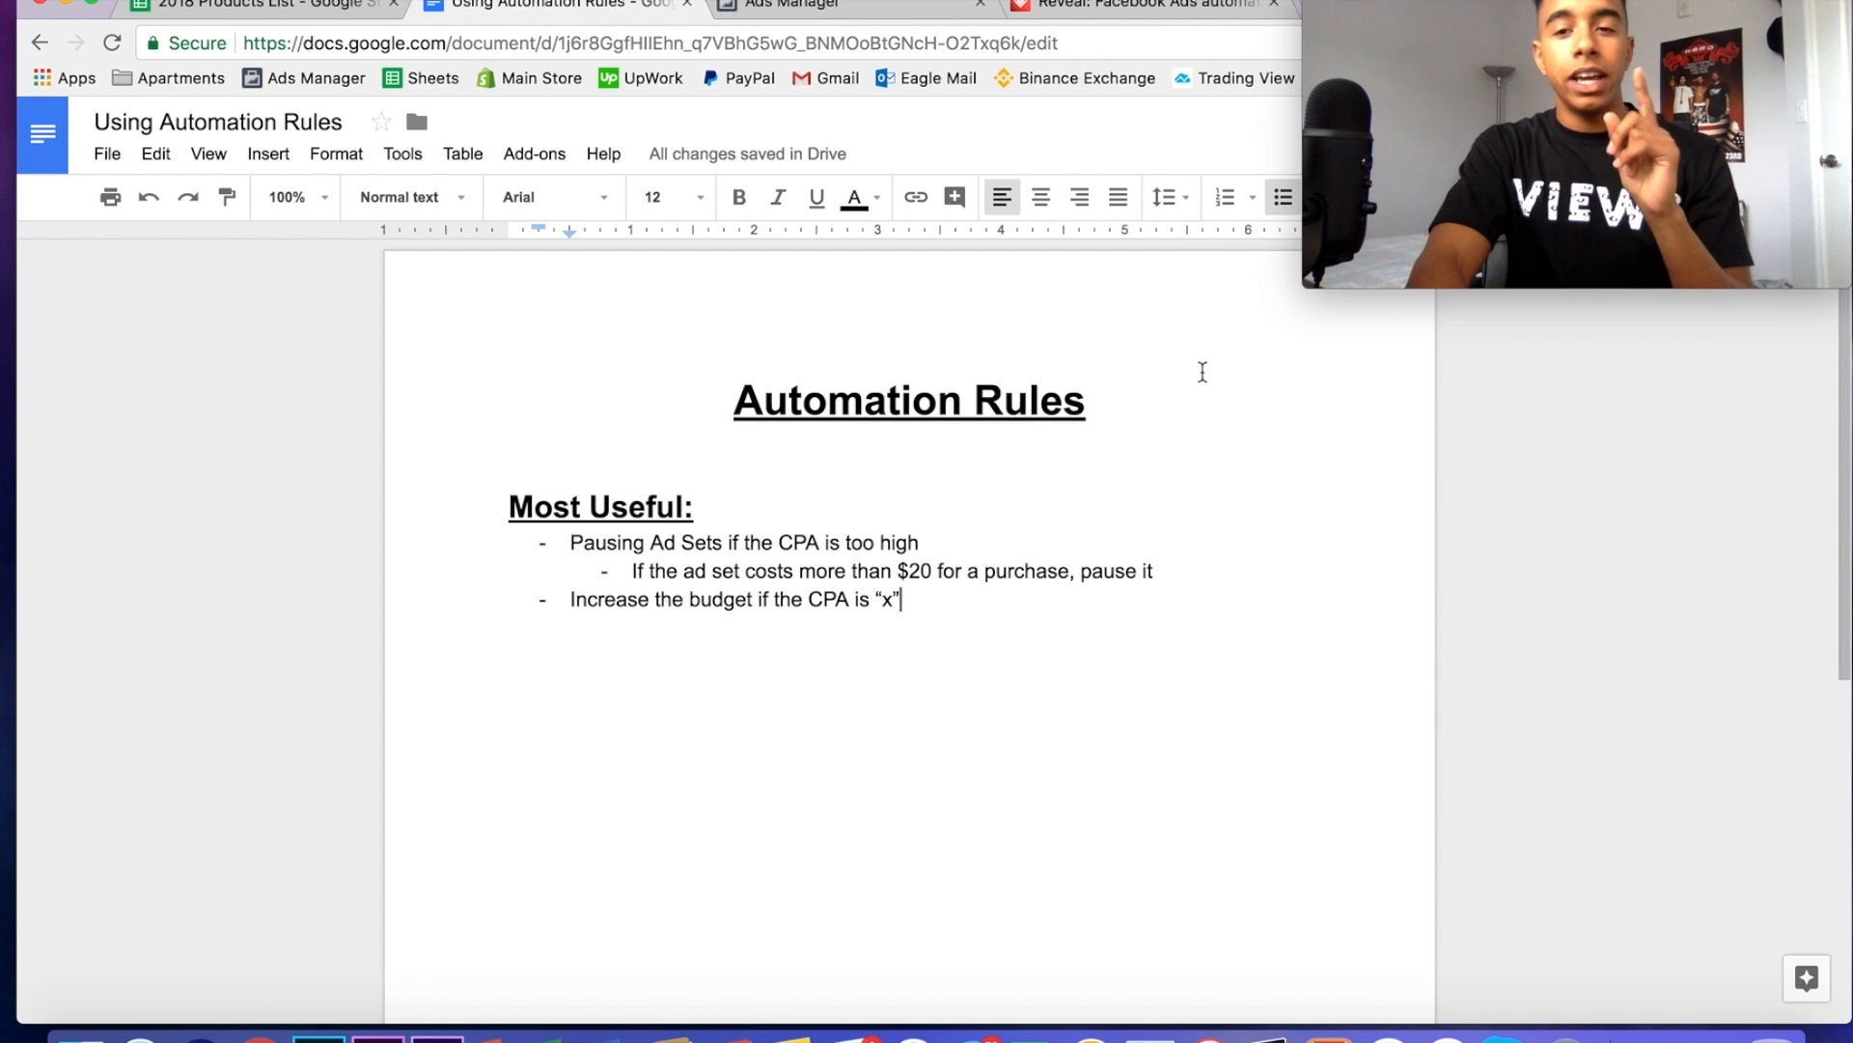
mouse_move(1210, 472)
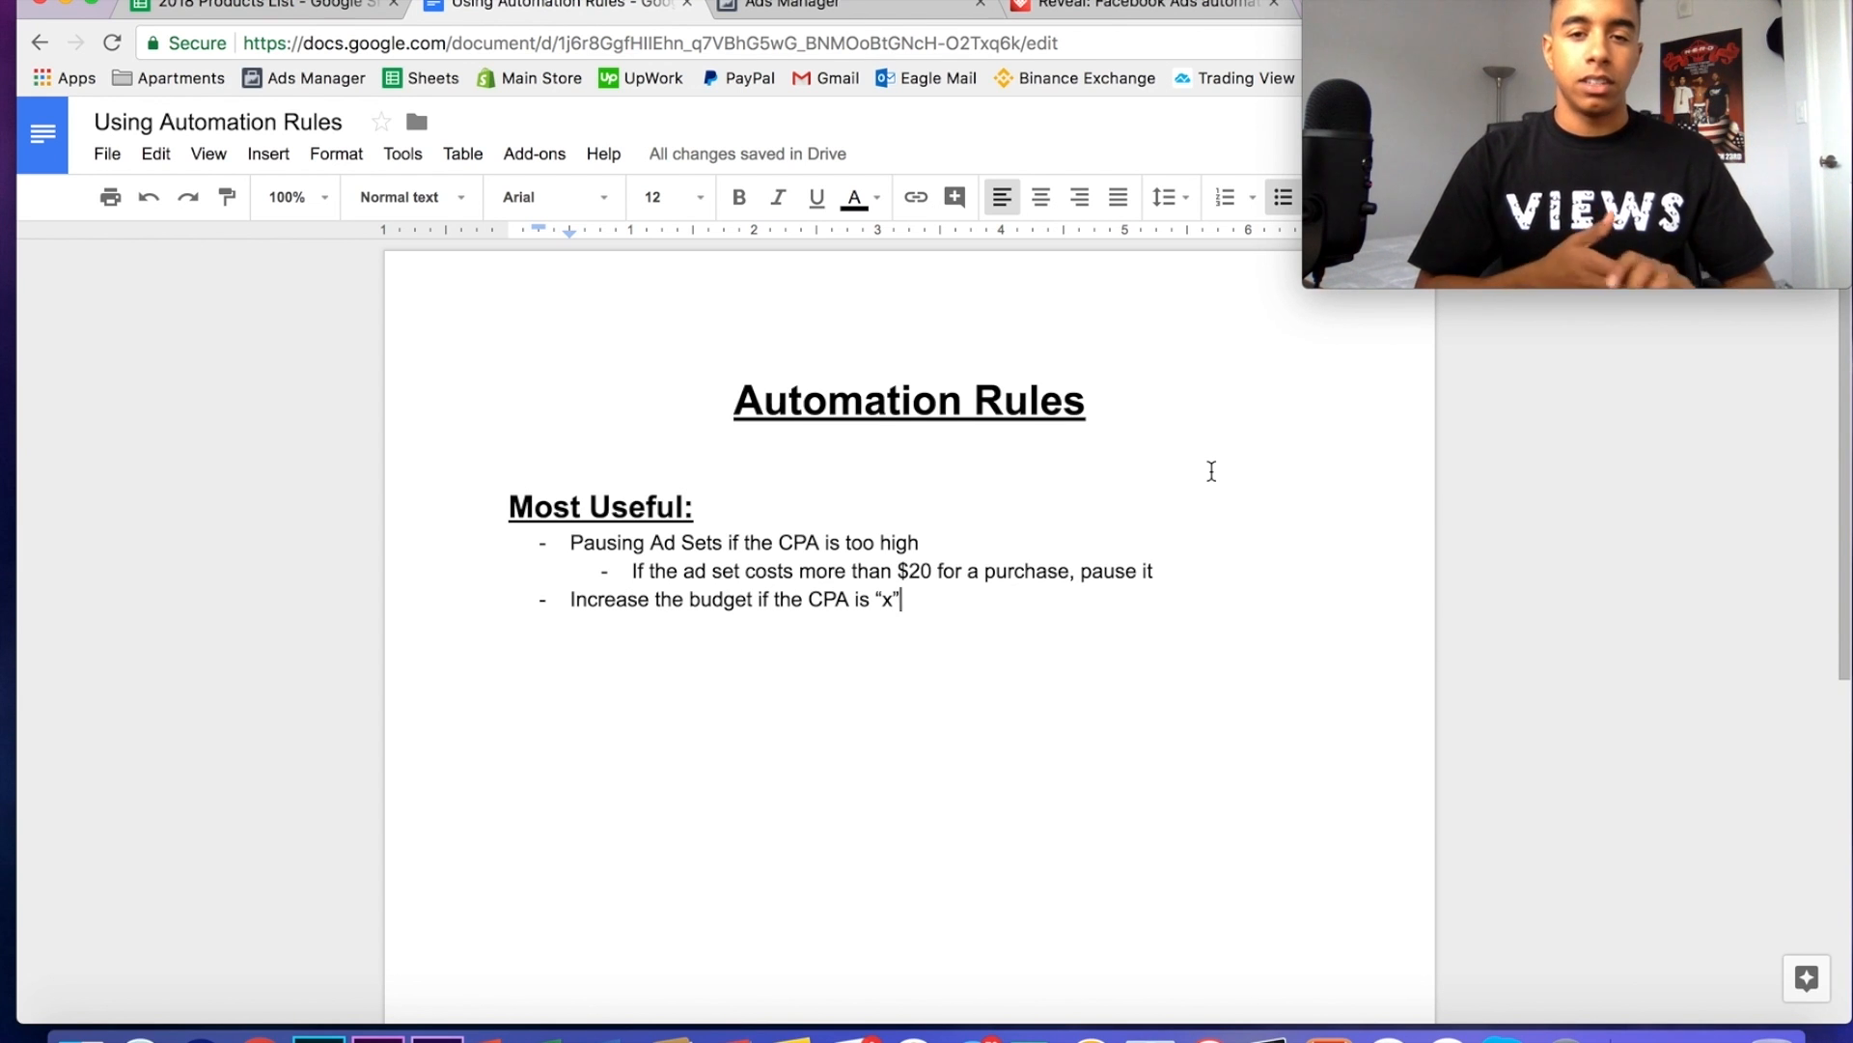
click(1124, 8)
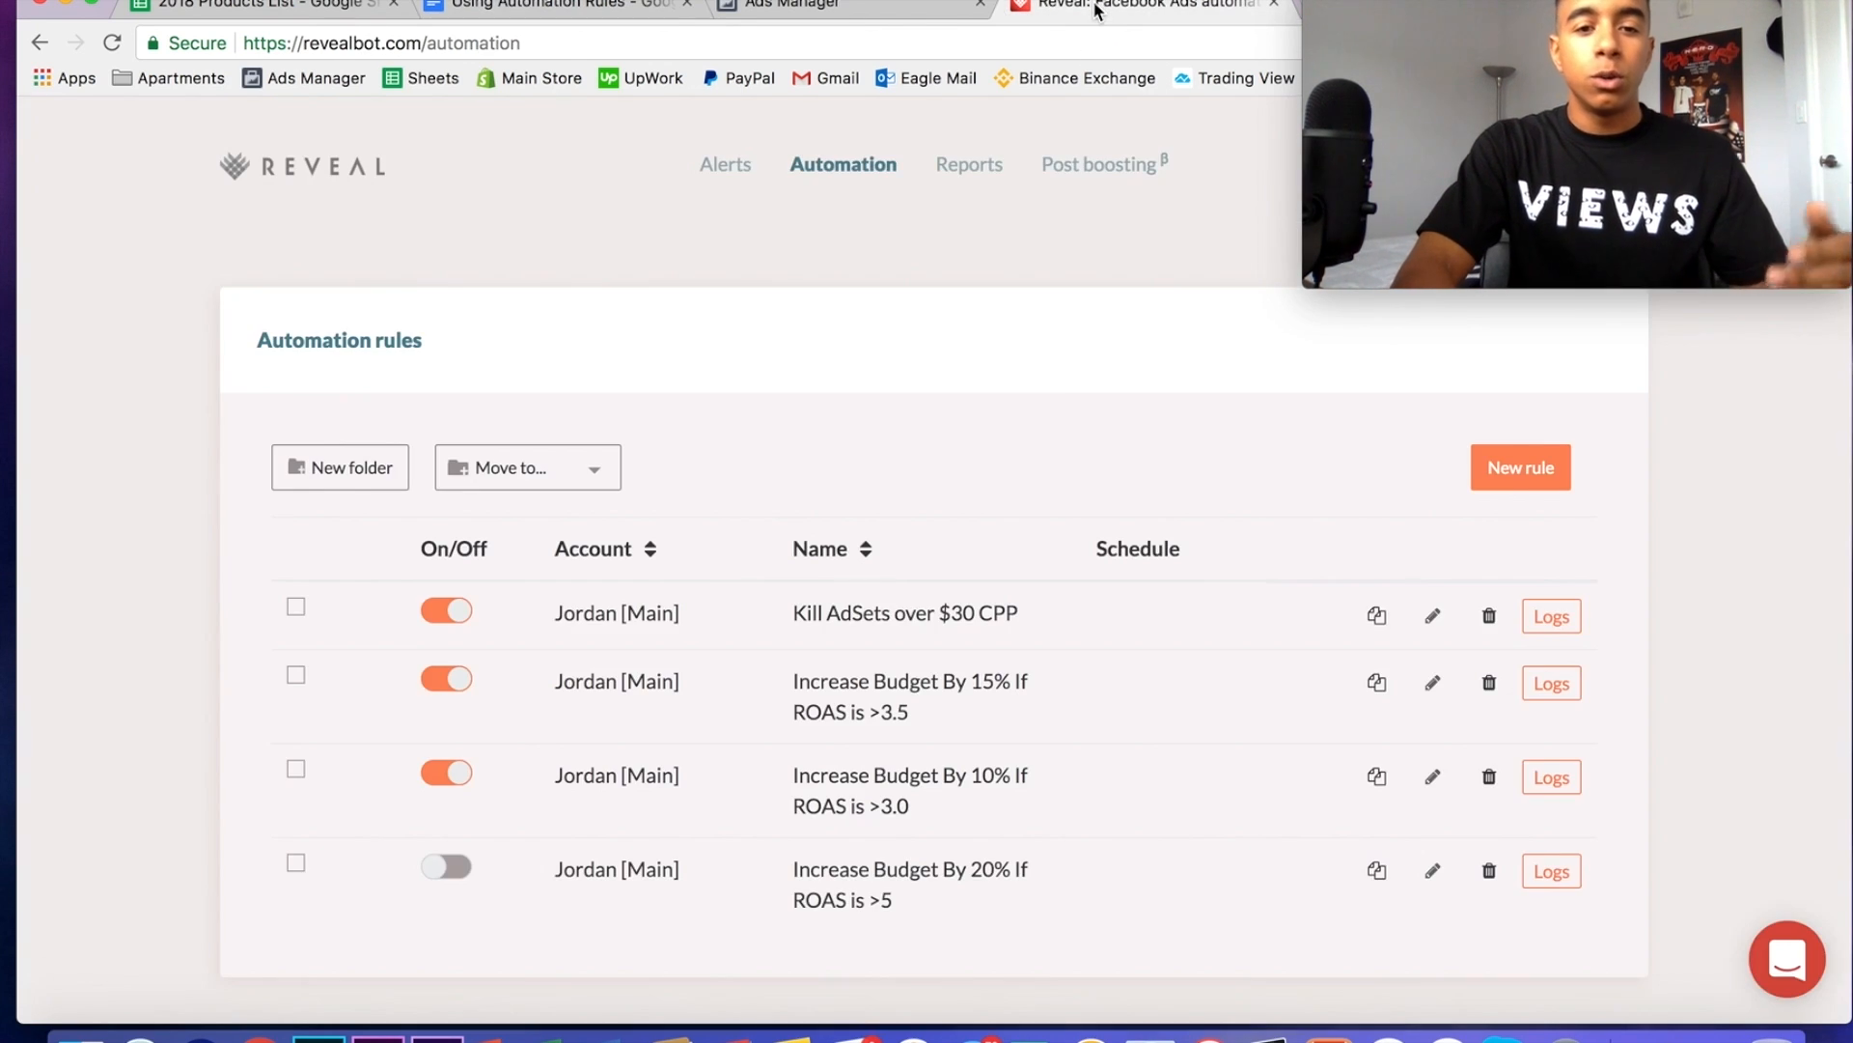
mouse_move(1532, 478)
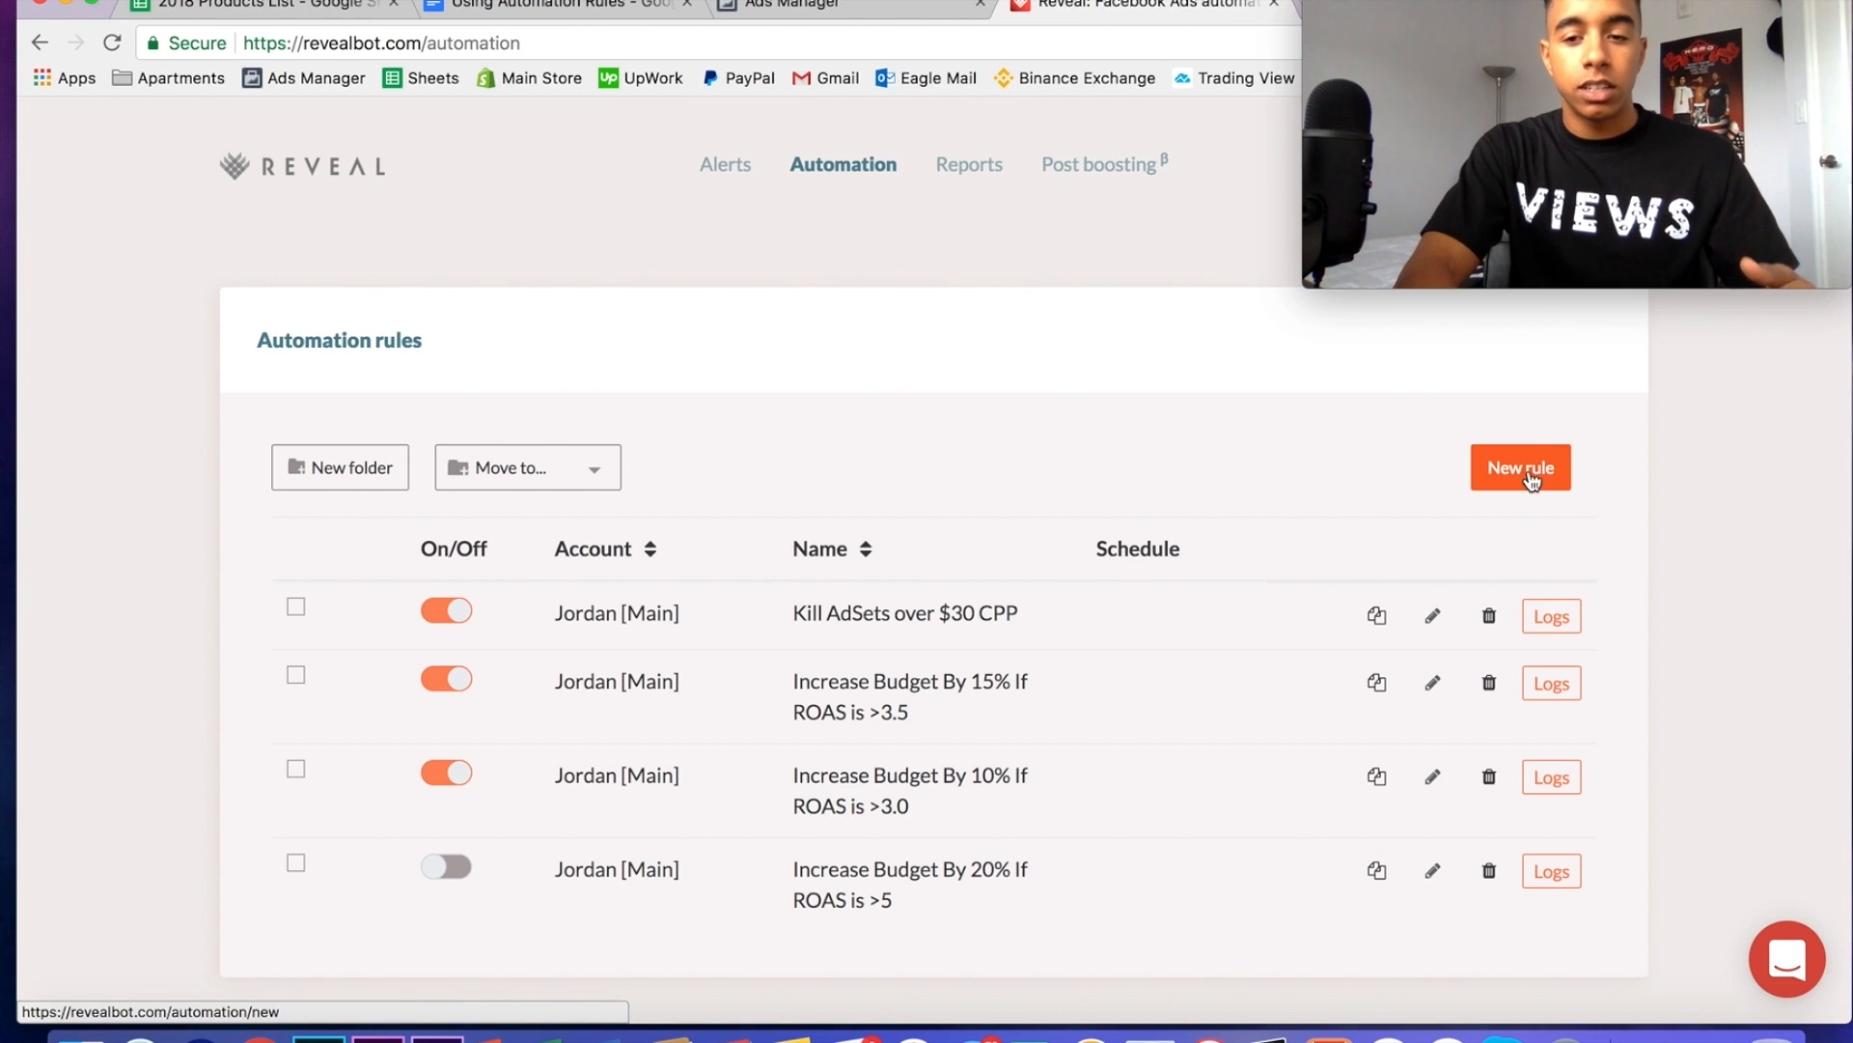
- Create a new Revealbot rule named 'Increase Budget if ROAS > 3.5'
click(1520, 468)
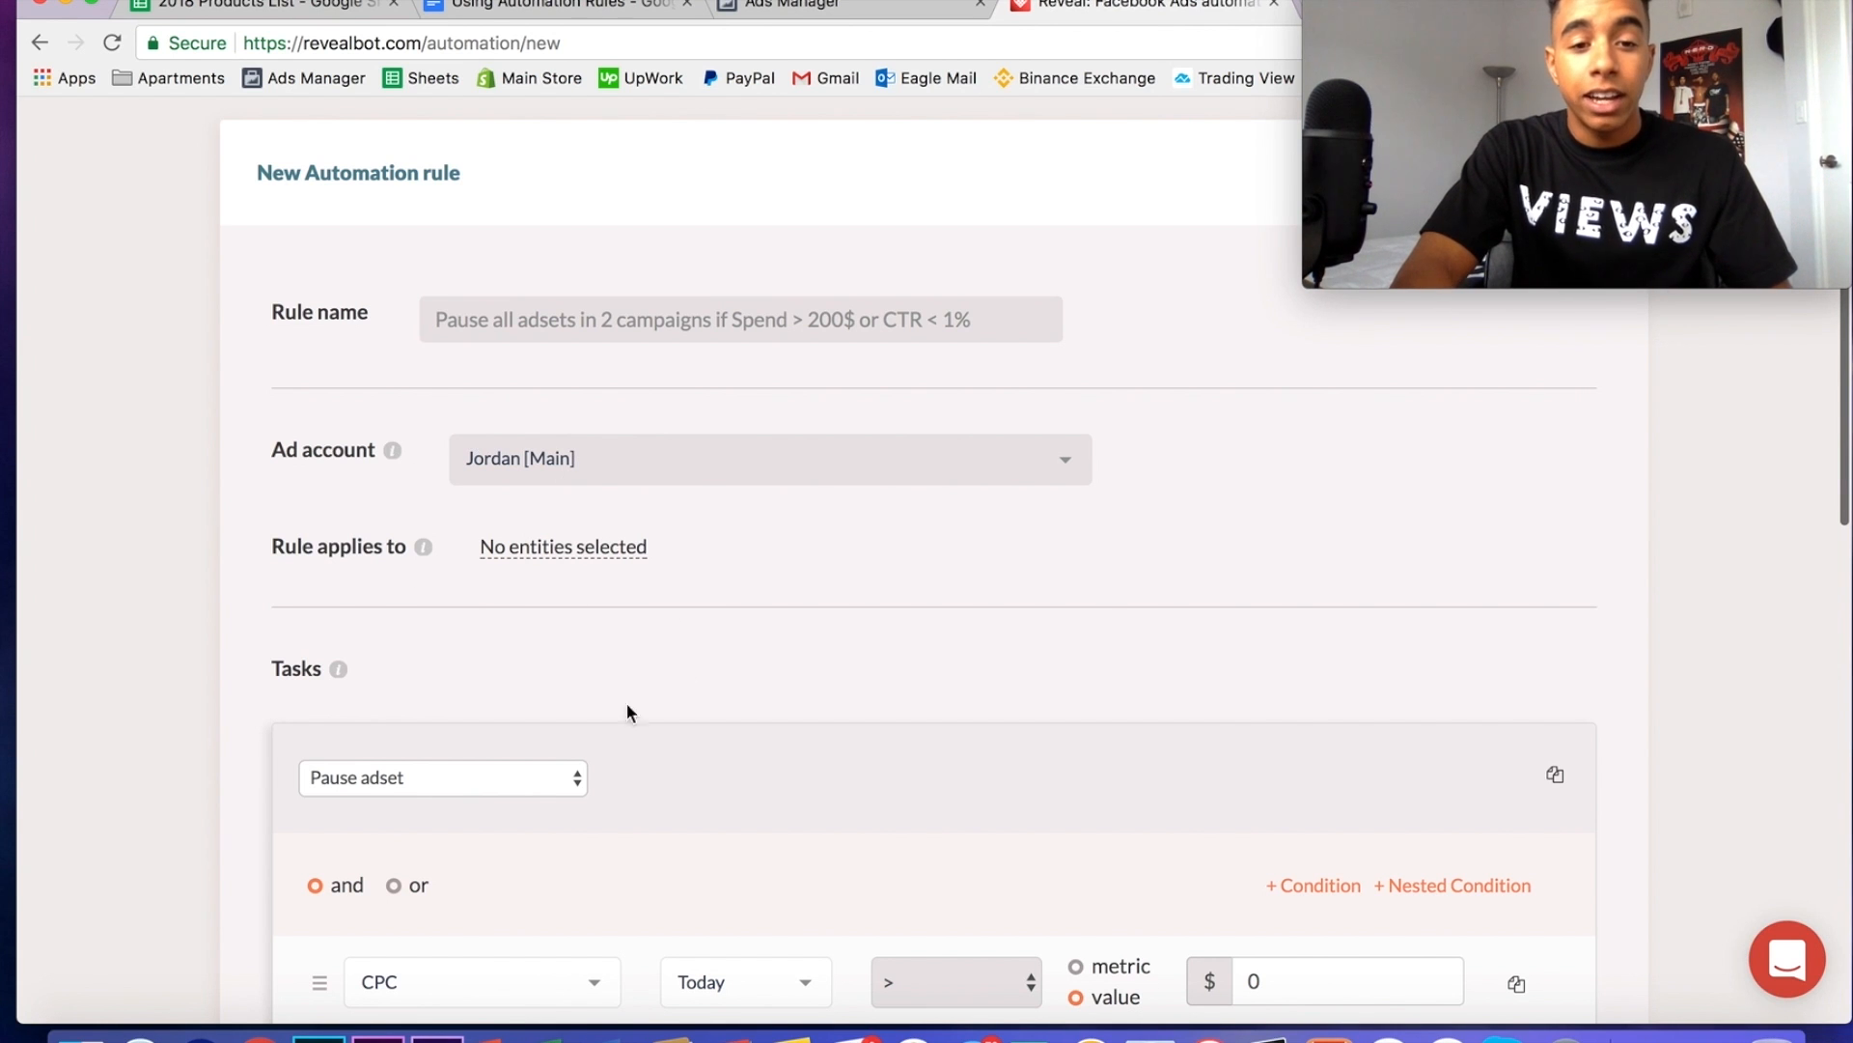
mouse_move(746, 618)
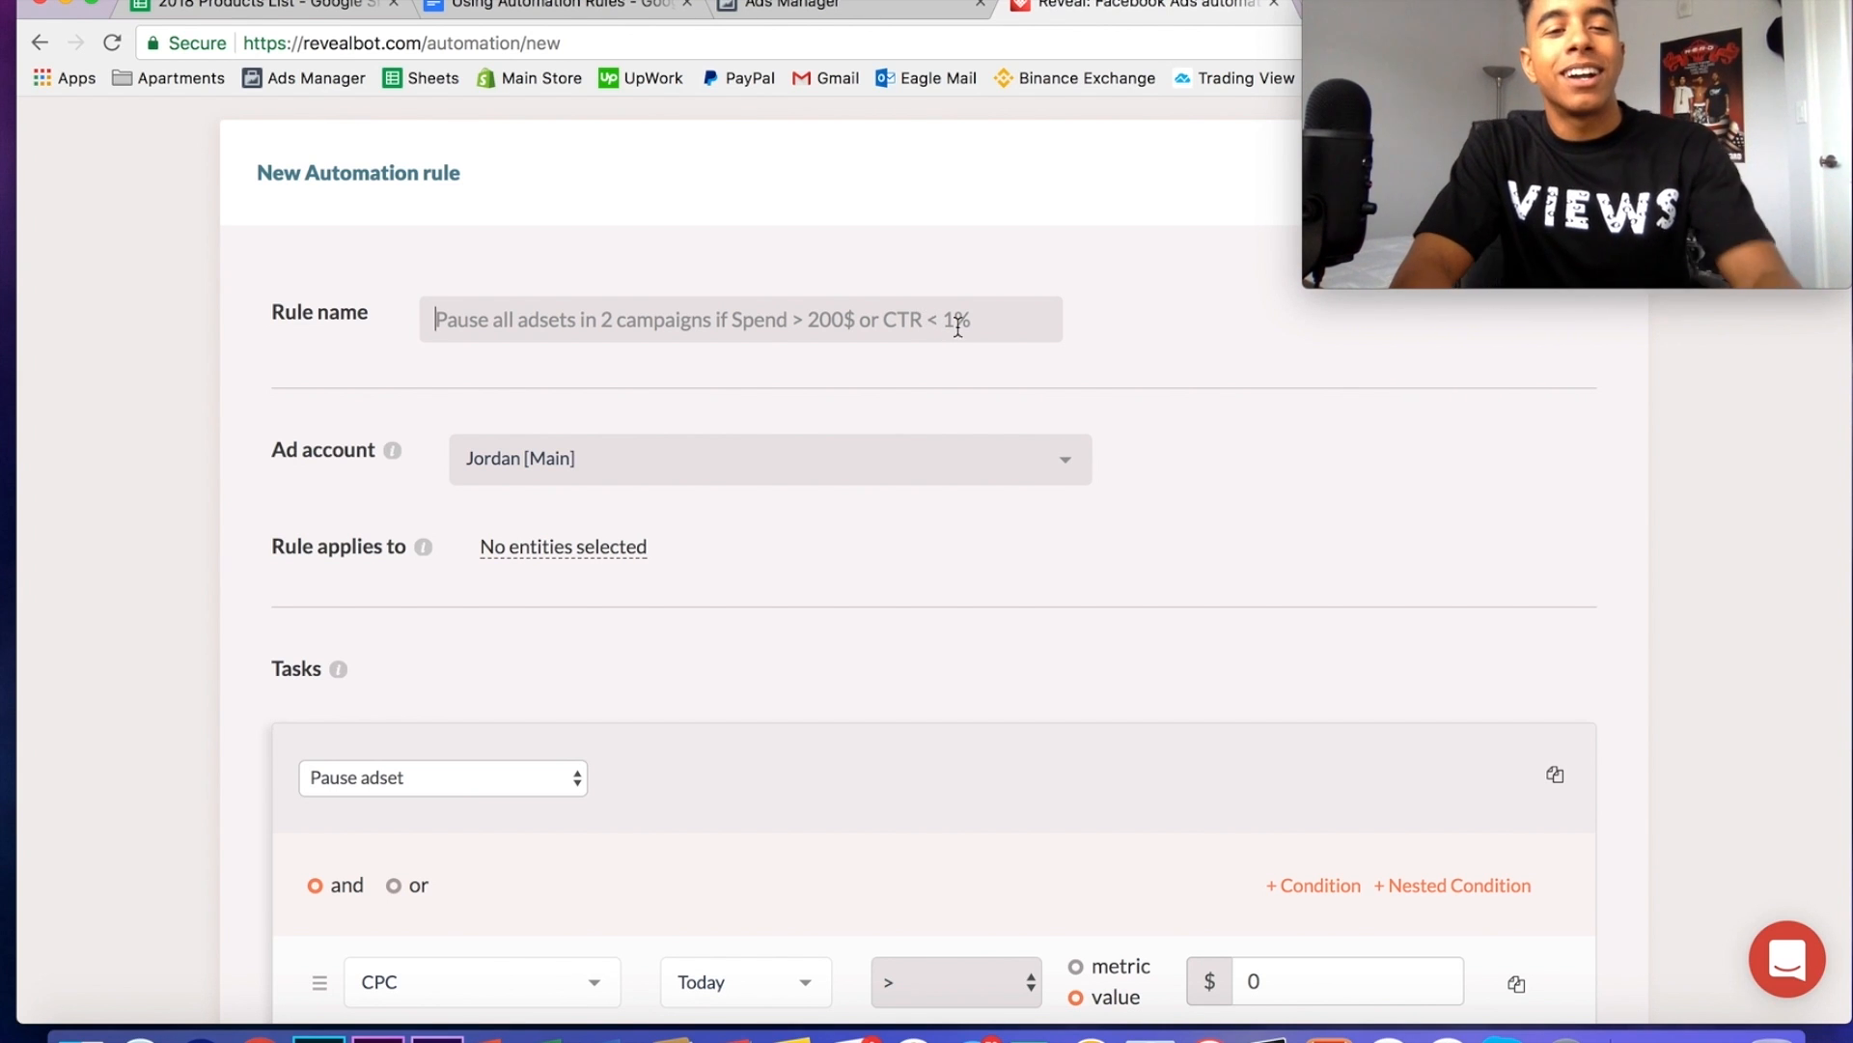
text(Increase)
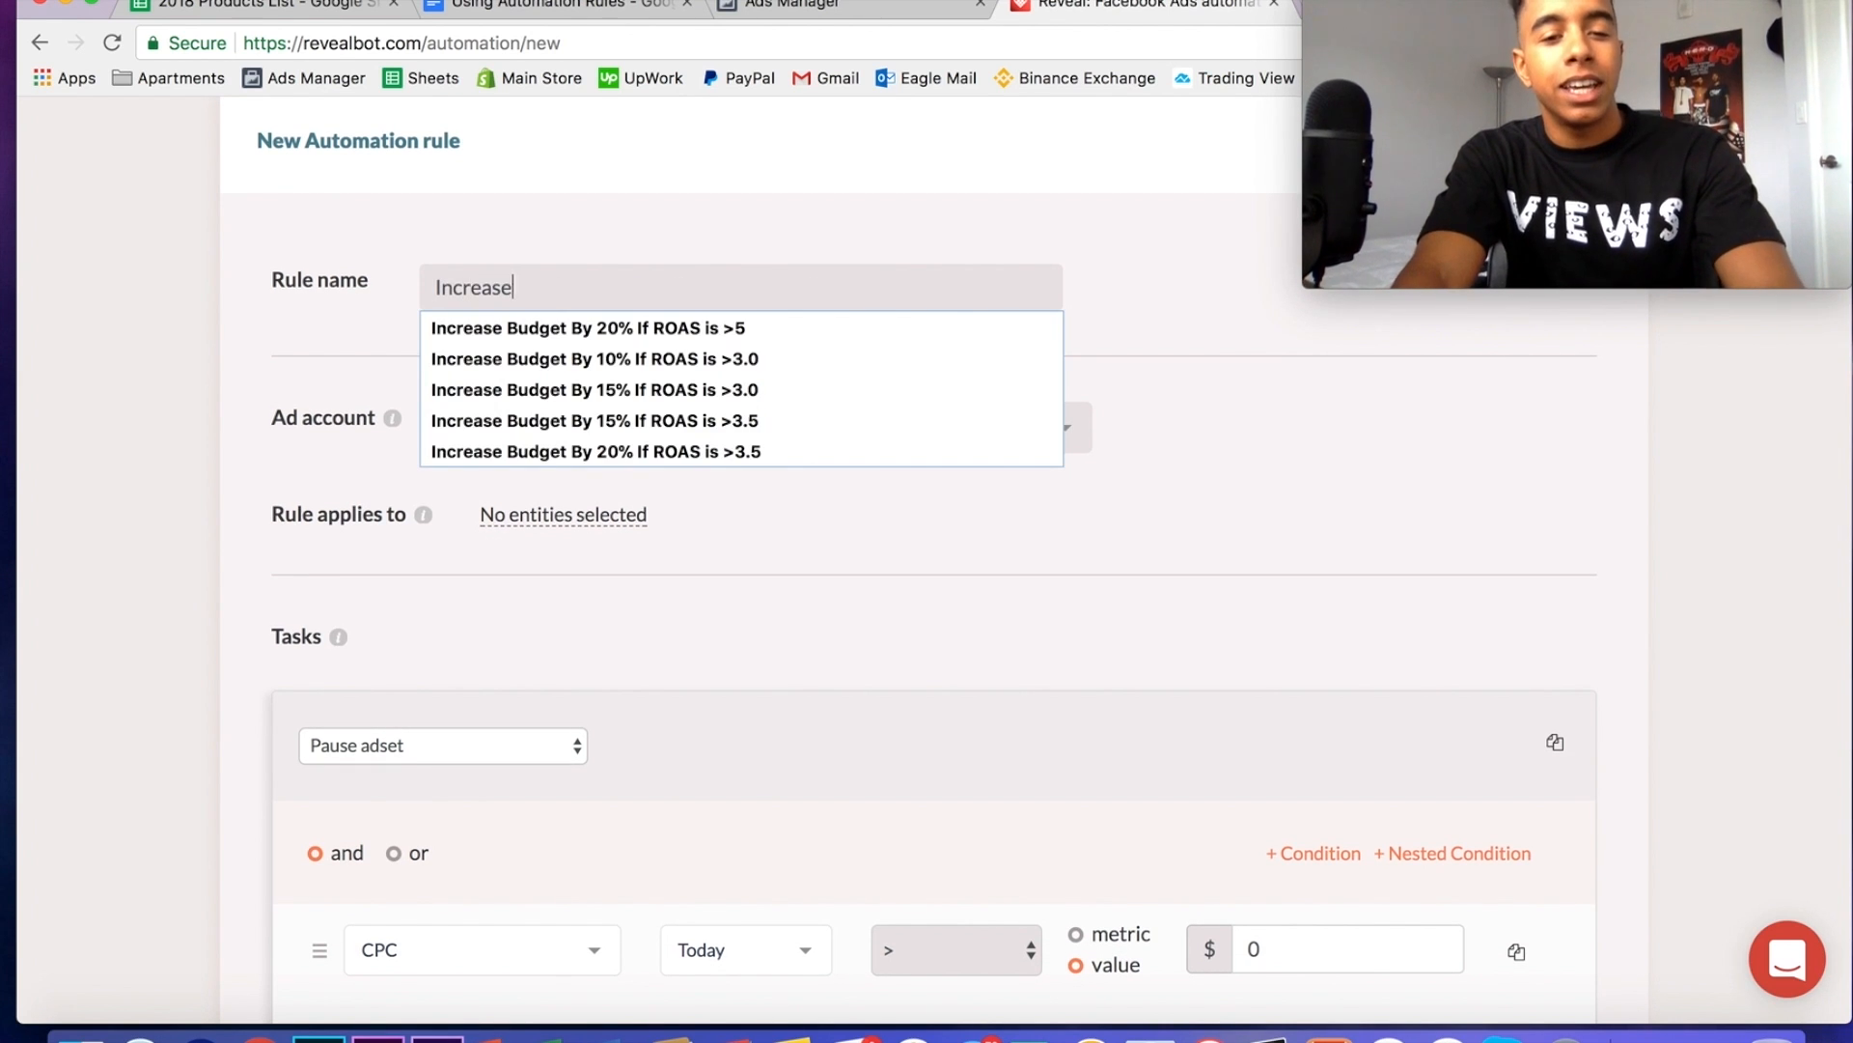
text(Budget if ROAS)
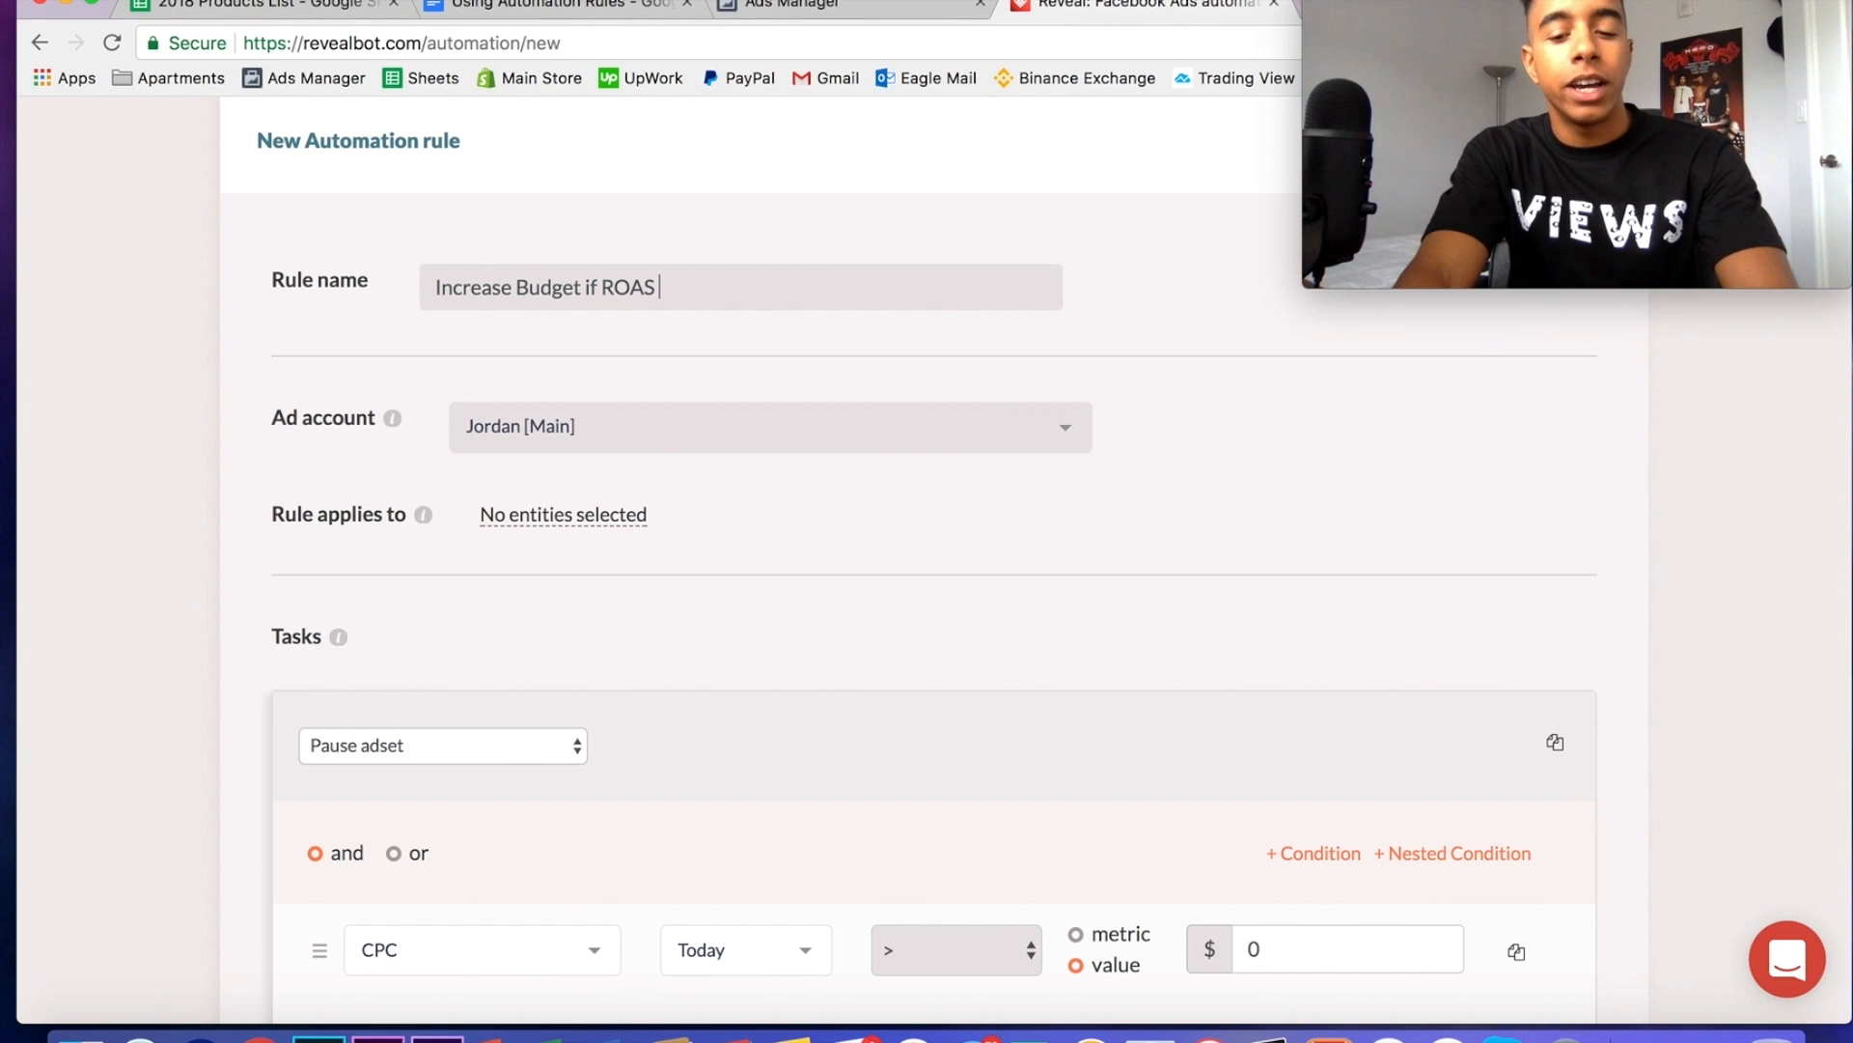
text(>)
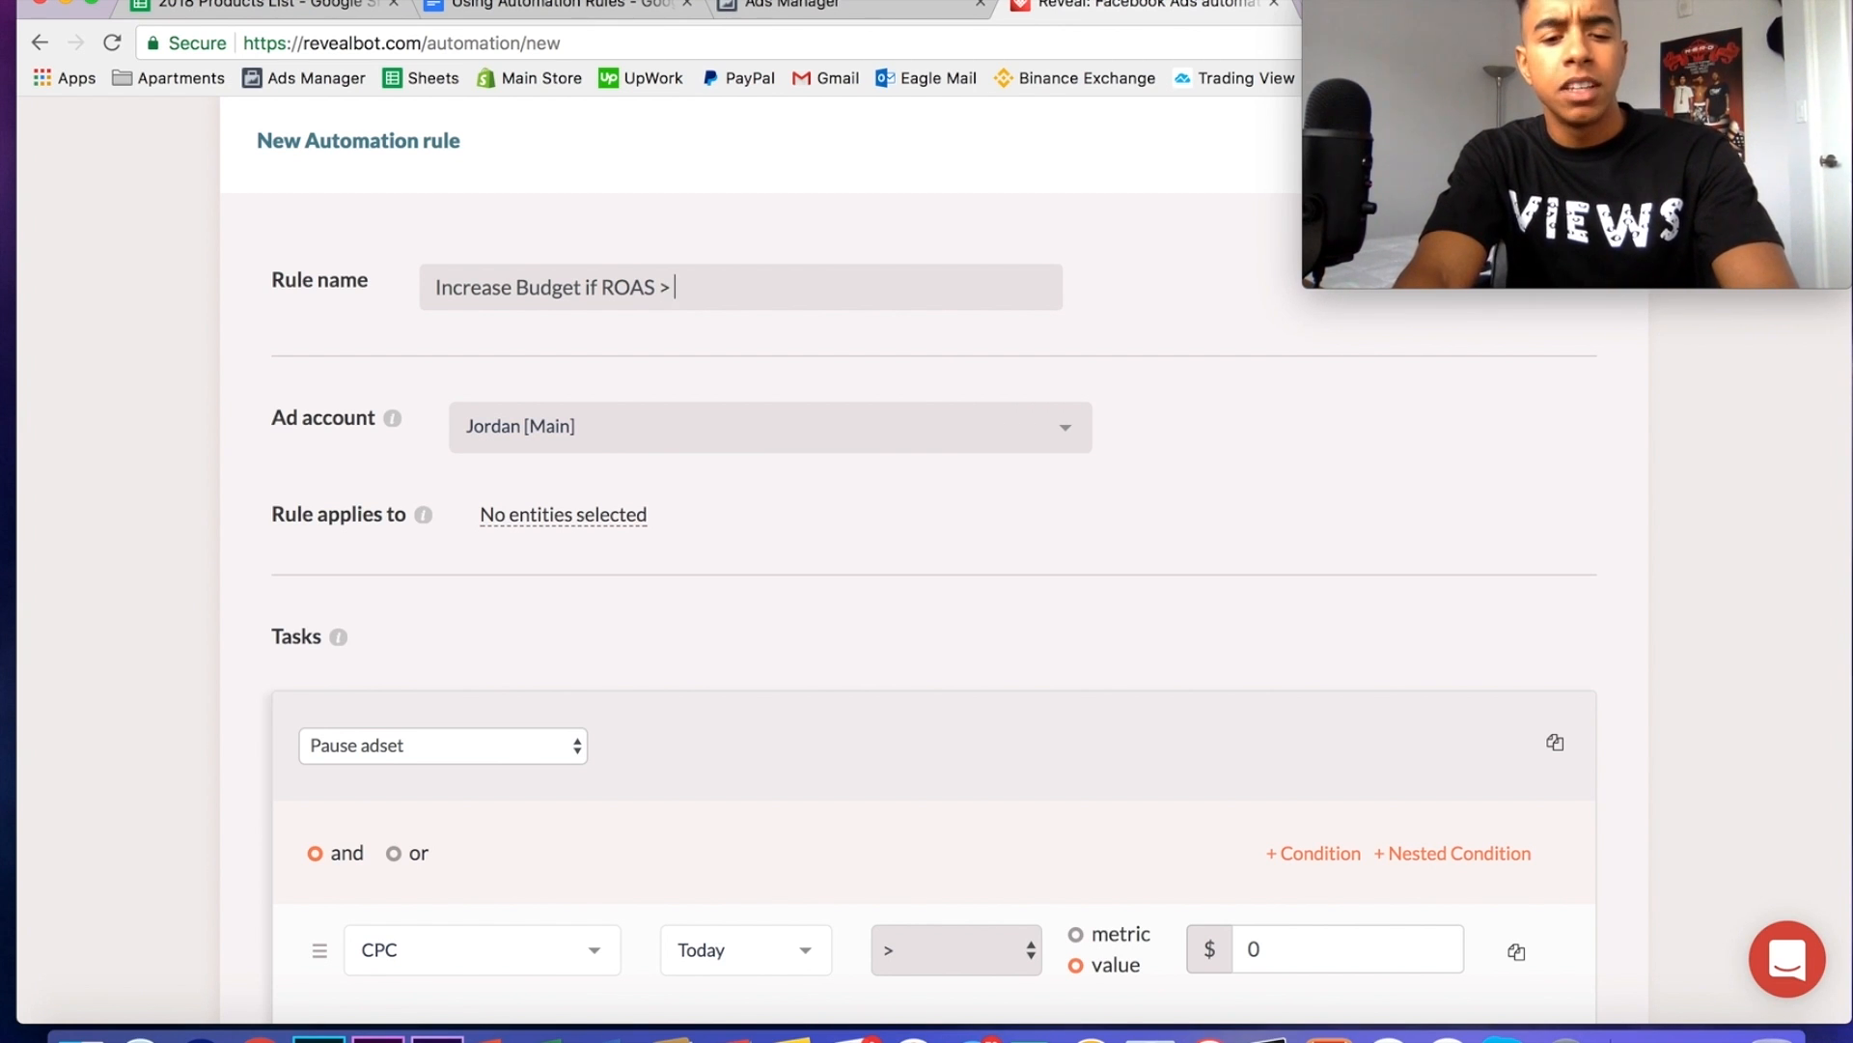
text(3.5)
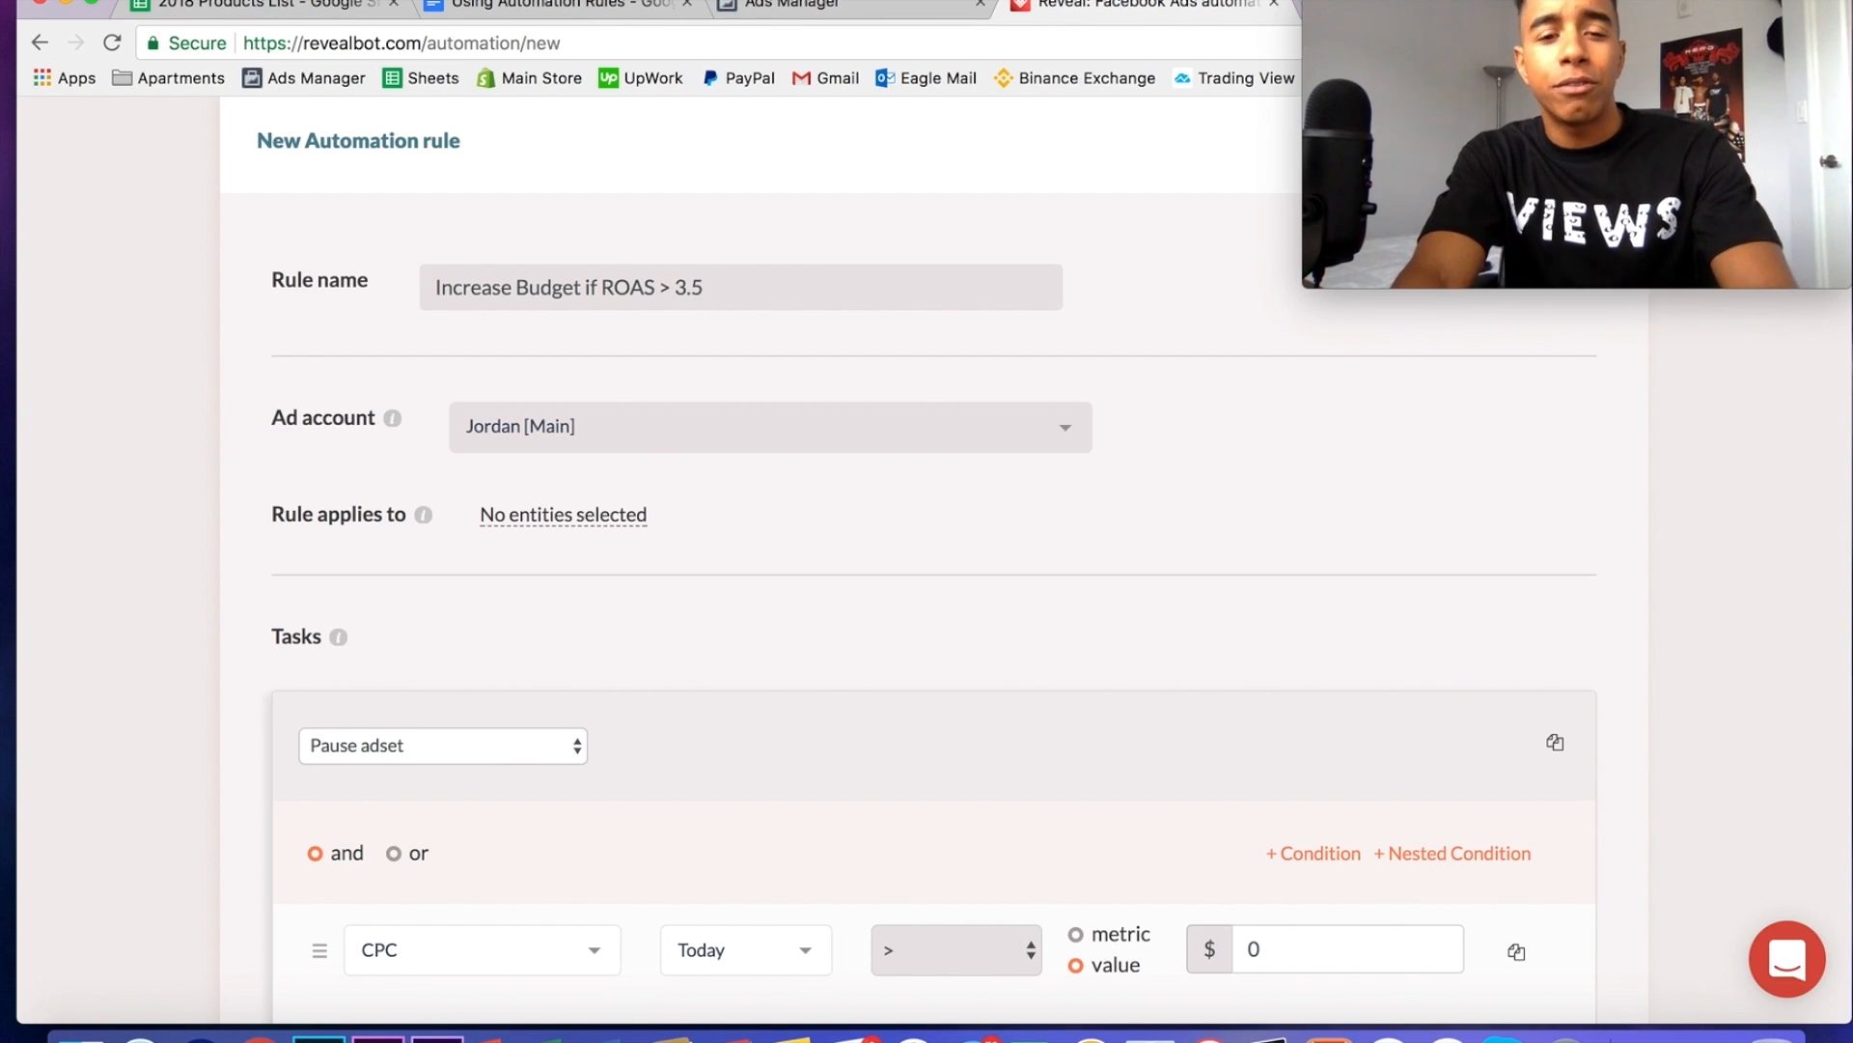
scroll(down, 3)
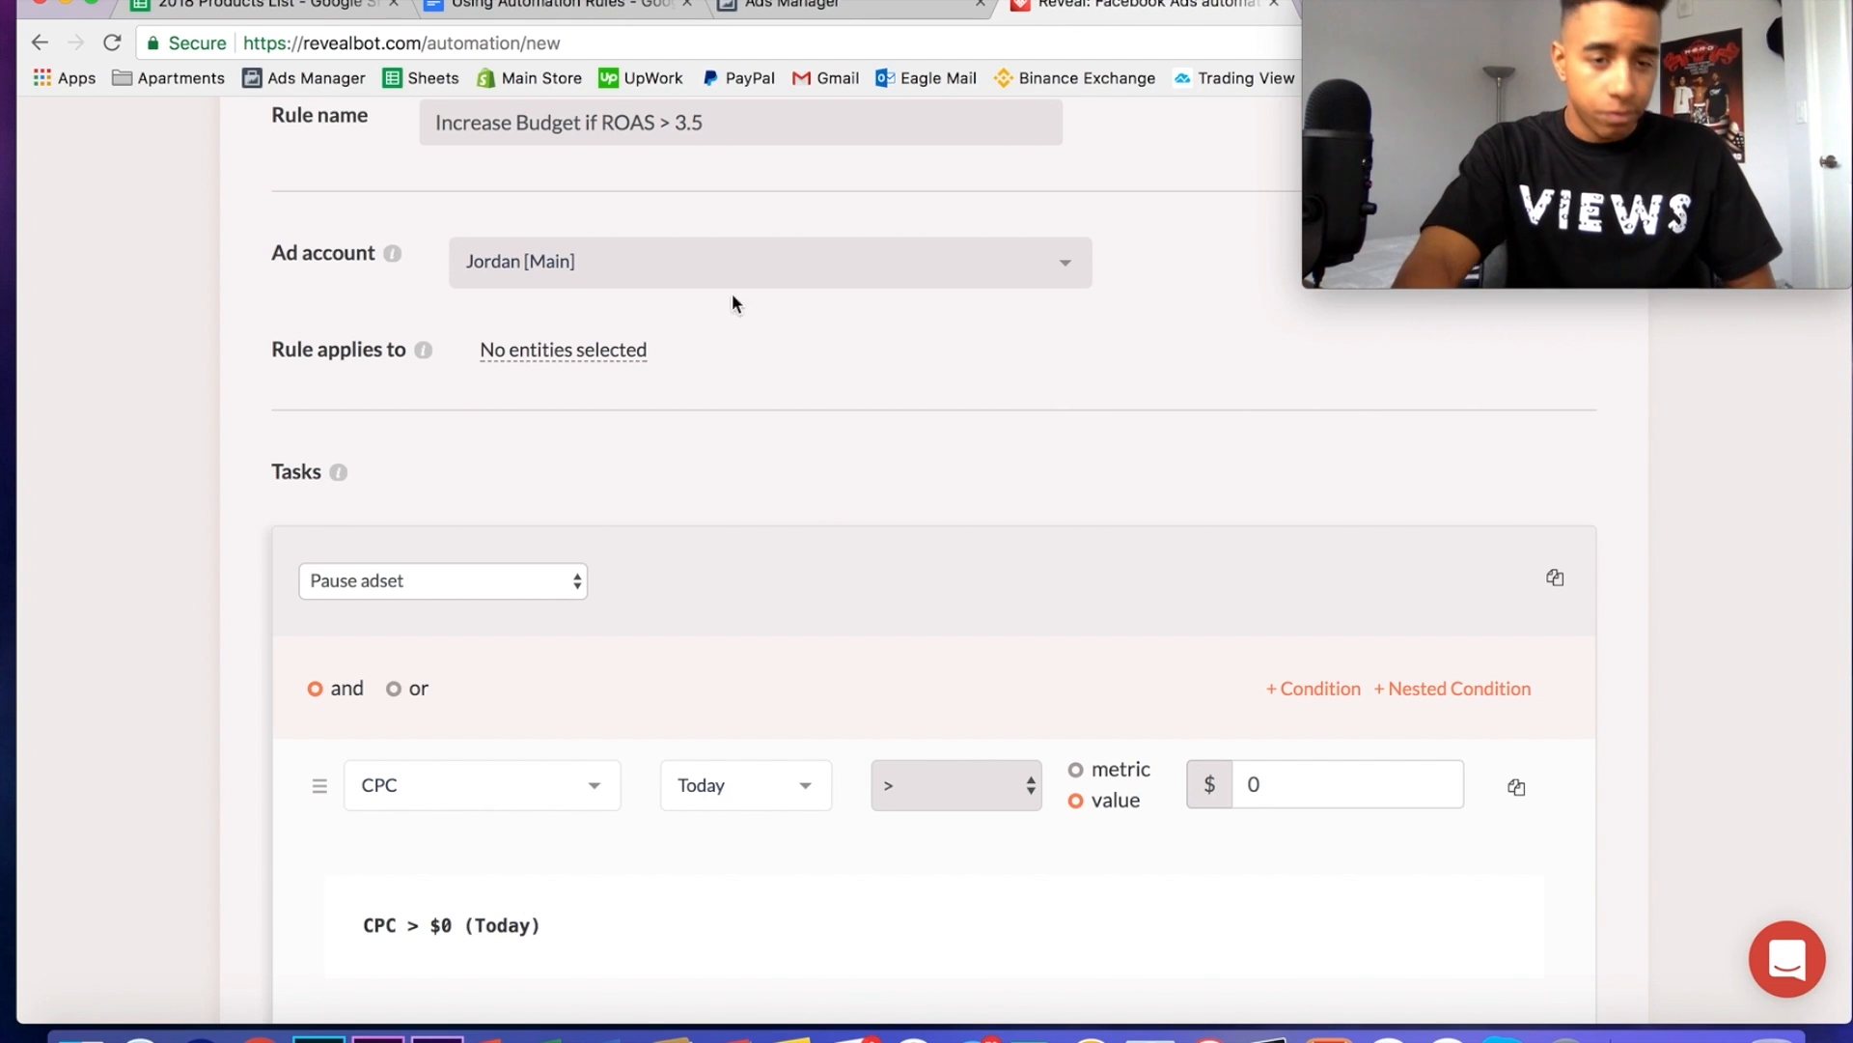
click(443, 581)
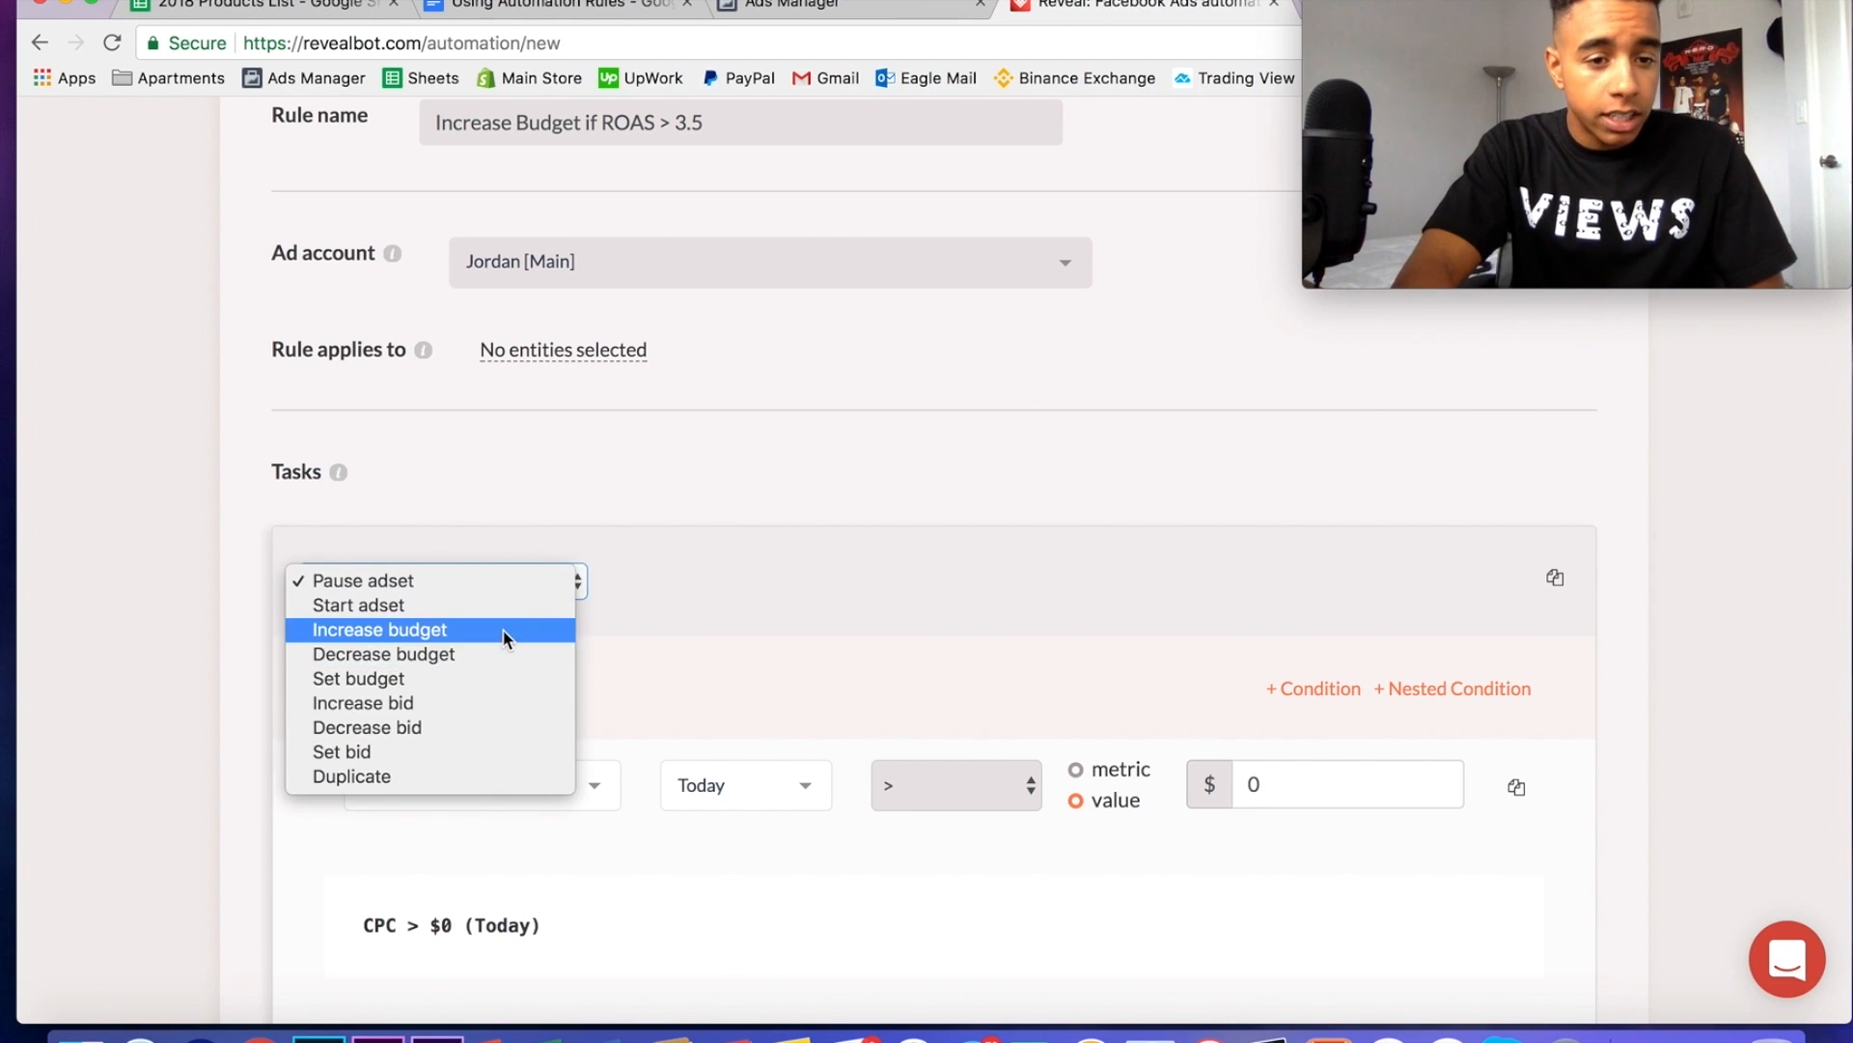
- Set the action to increase budget 15% when pixel purchase ROAS exceeds 3.5
click(379, 629)
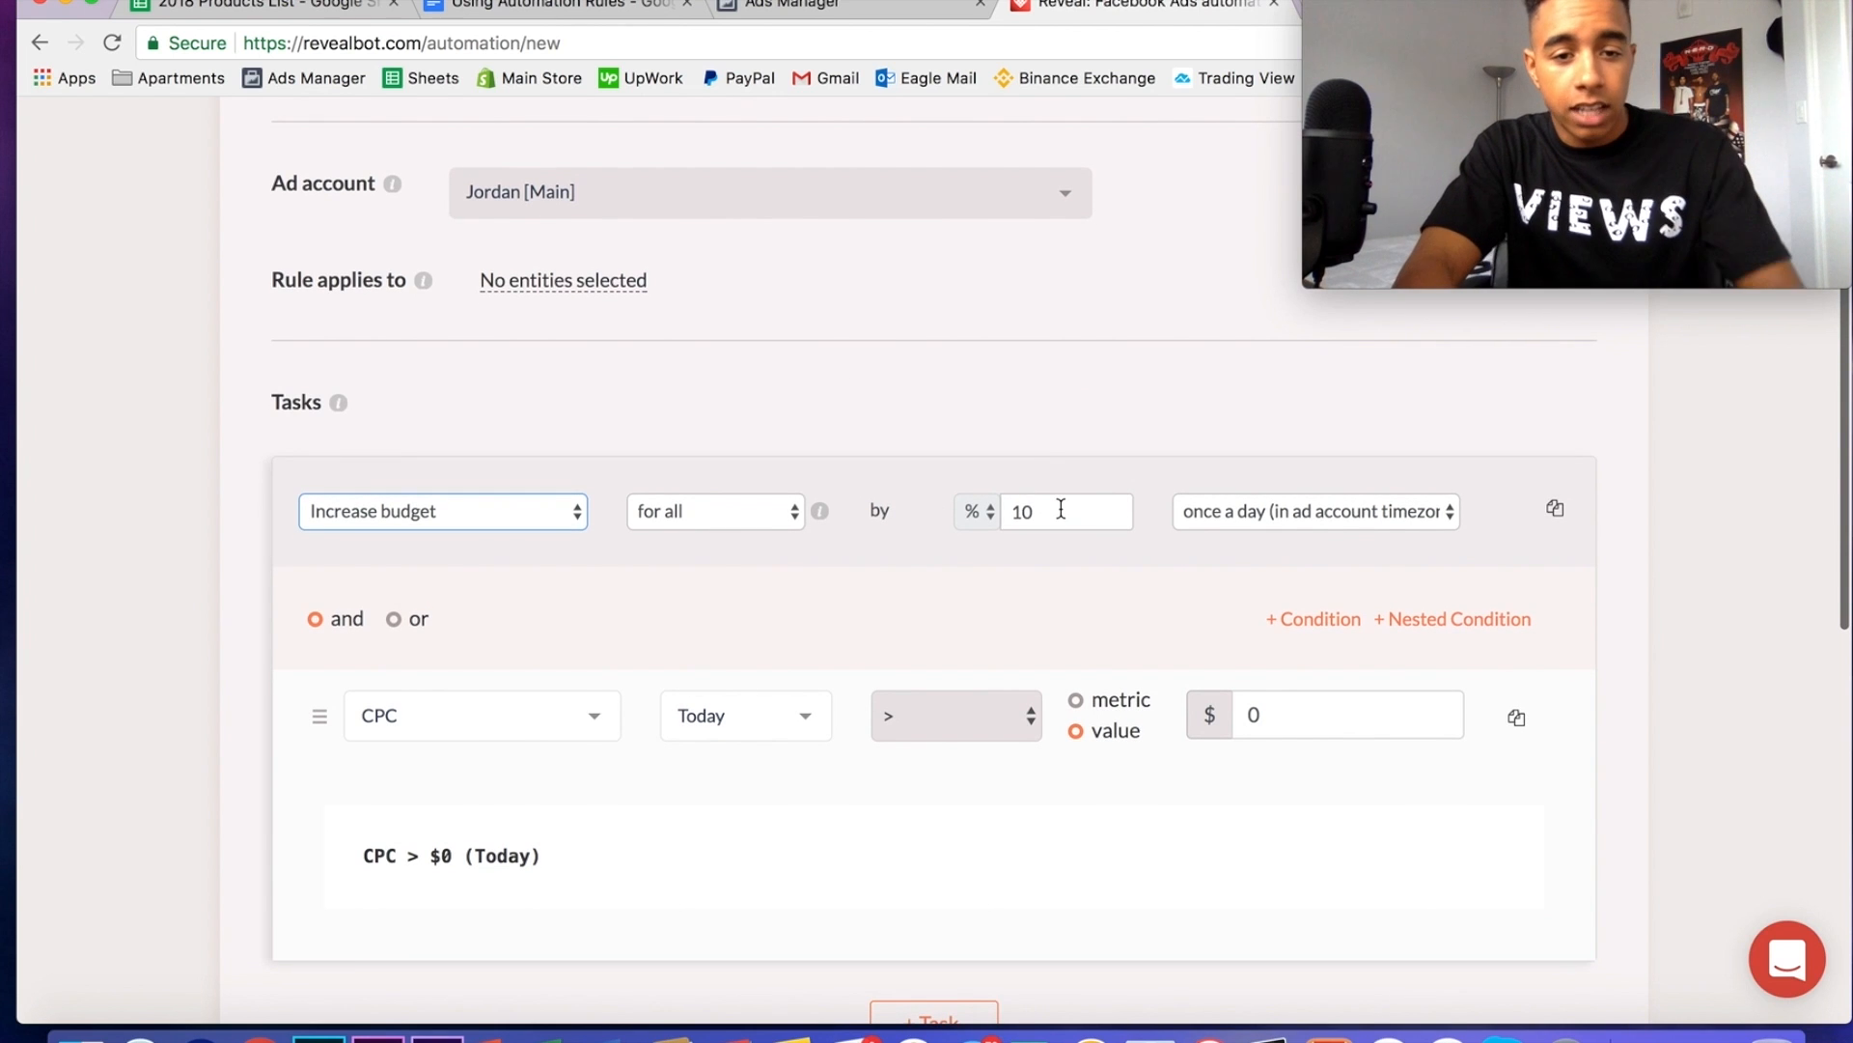
text(15)
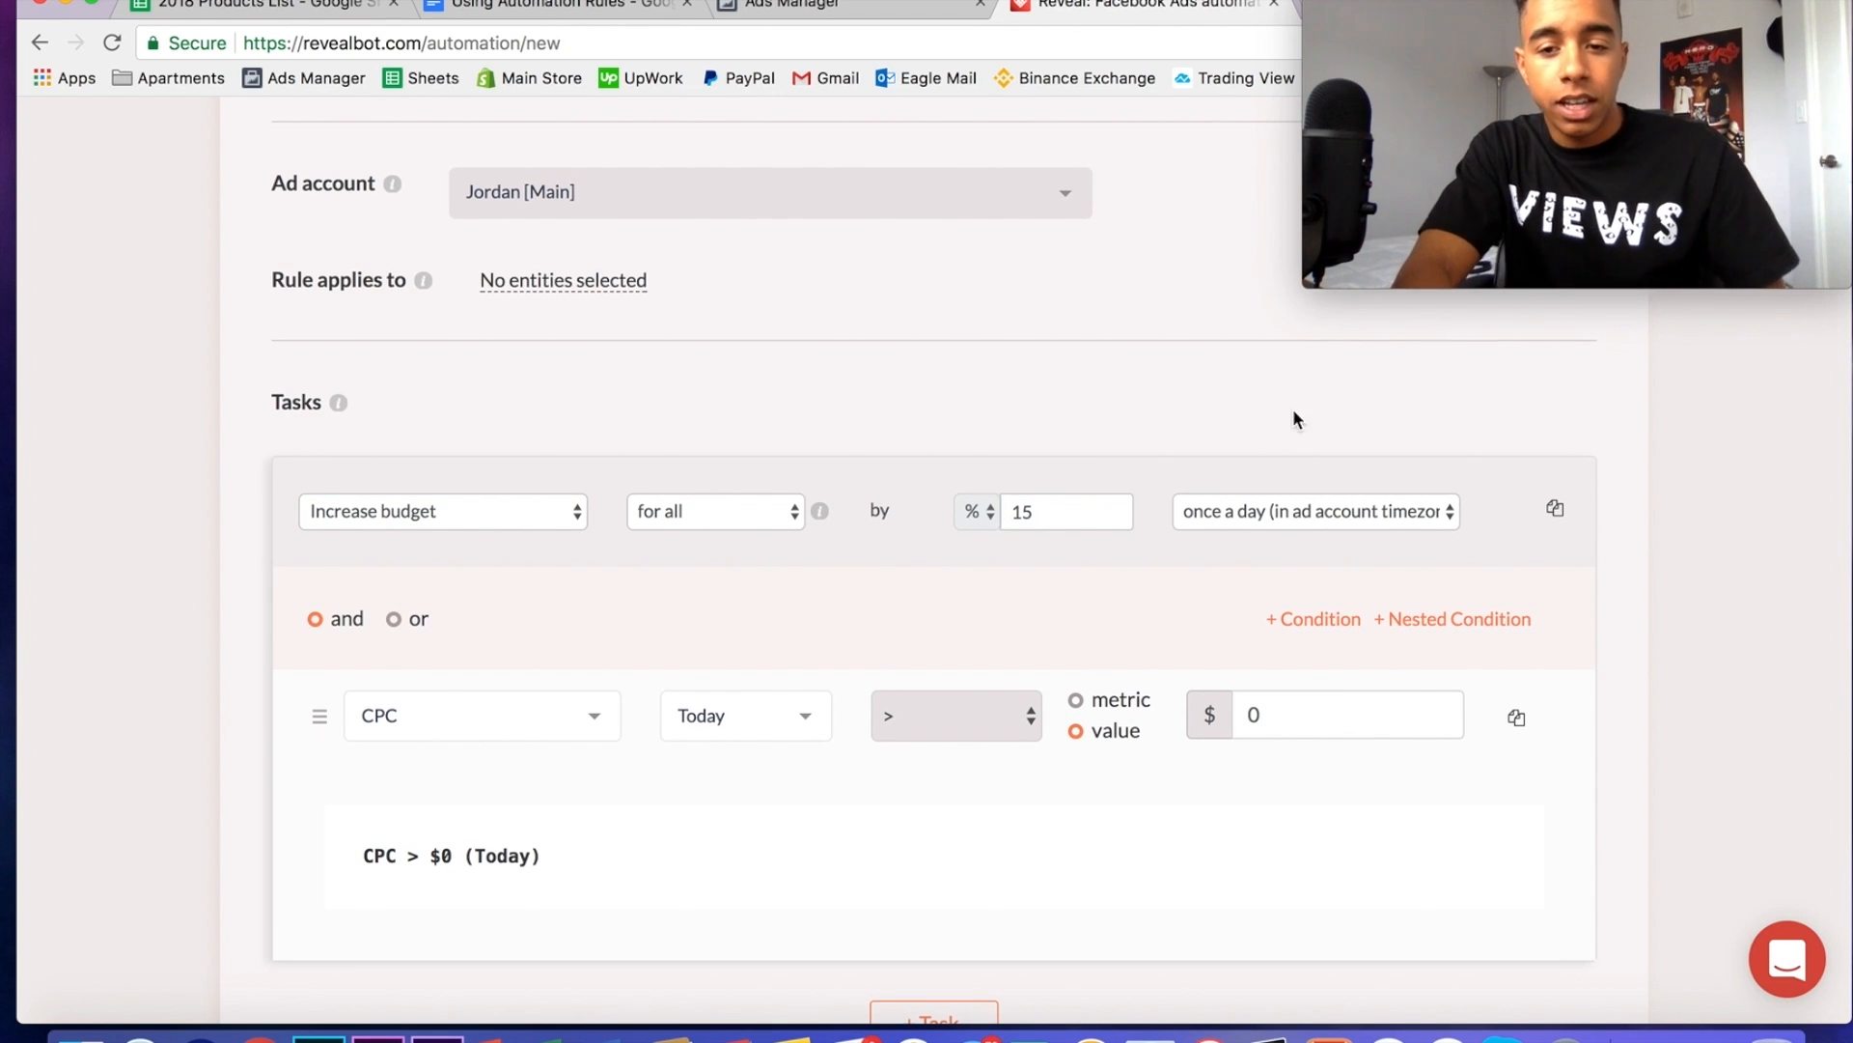
mouse_move(1045, 647)
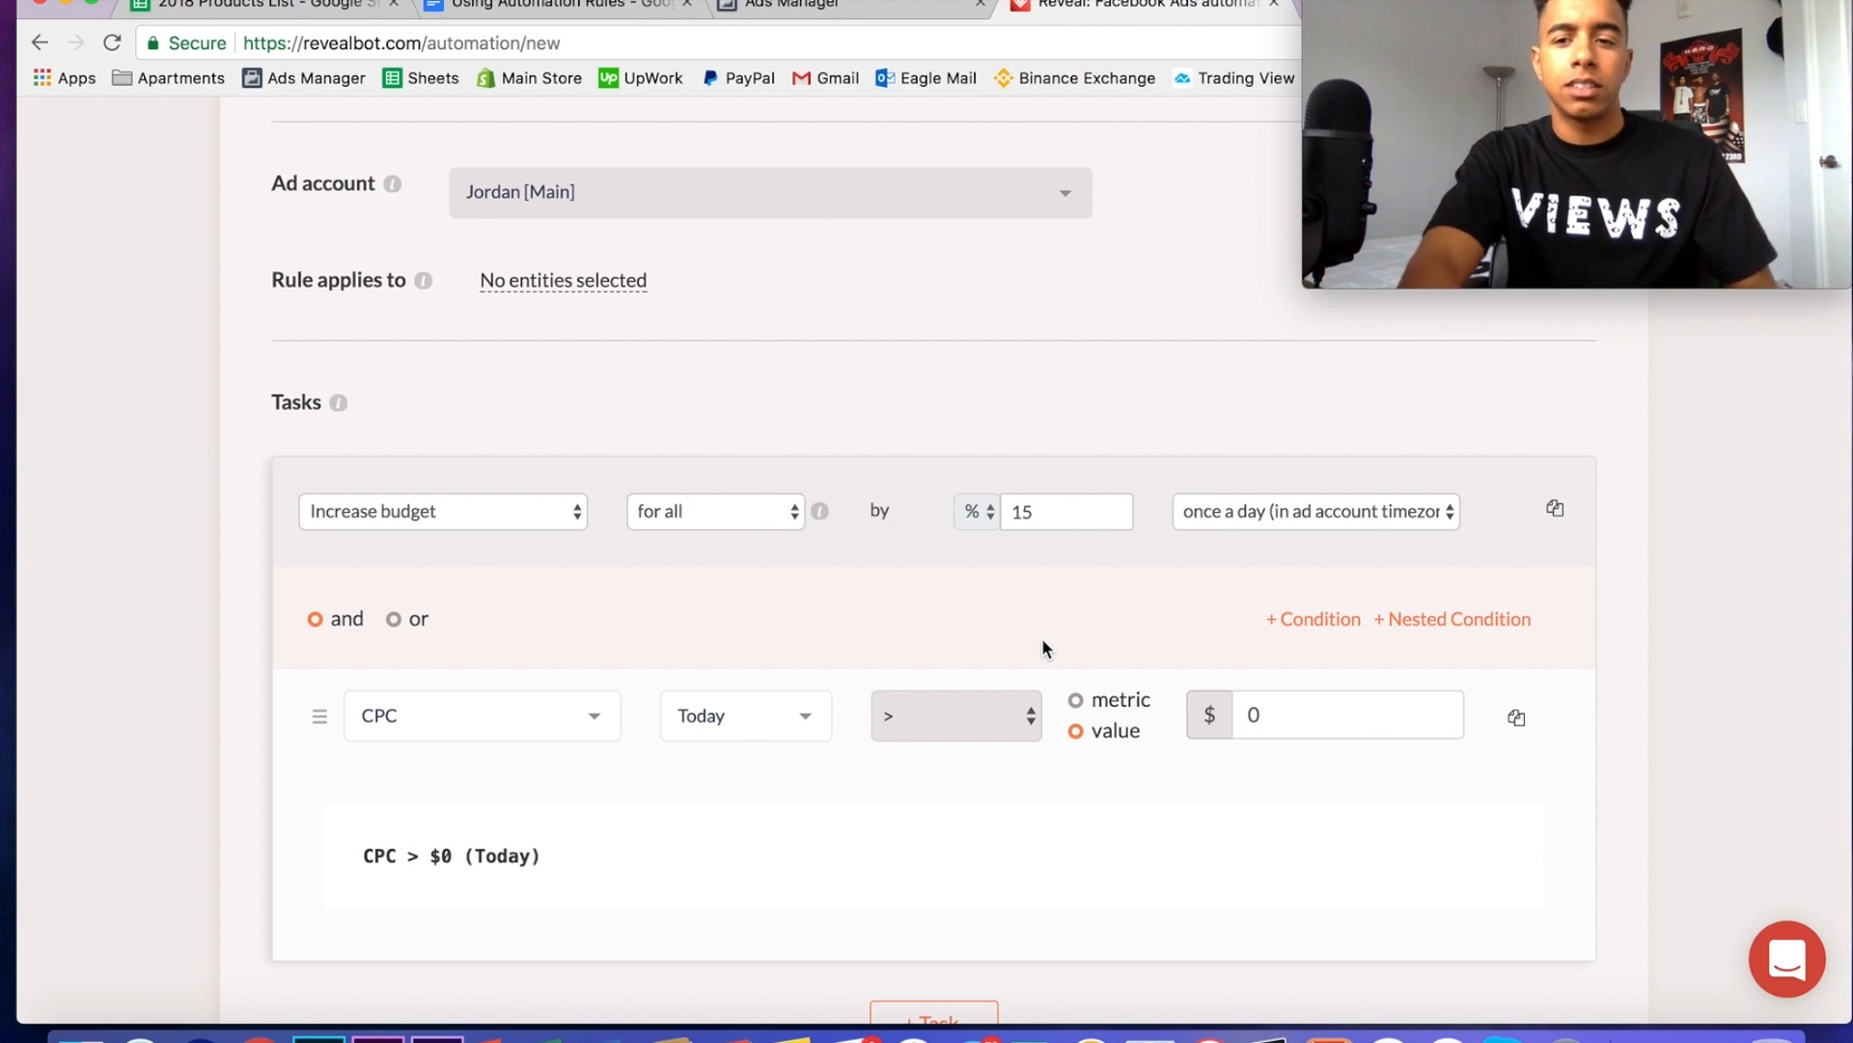
click(481, 716)
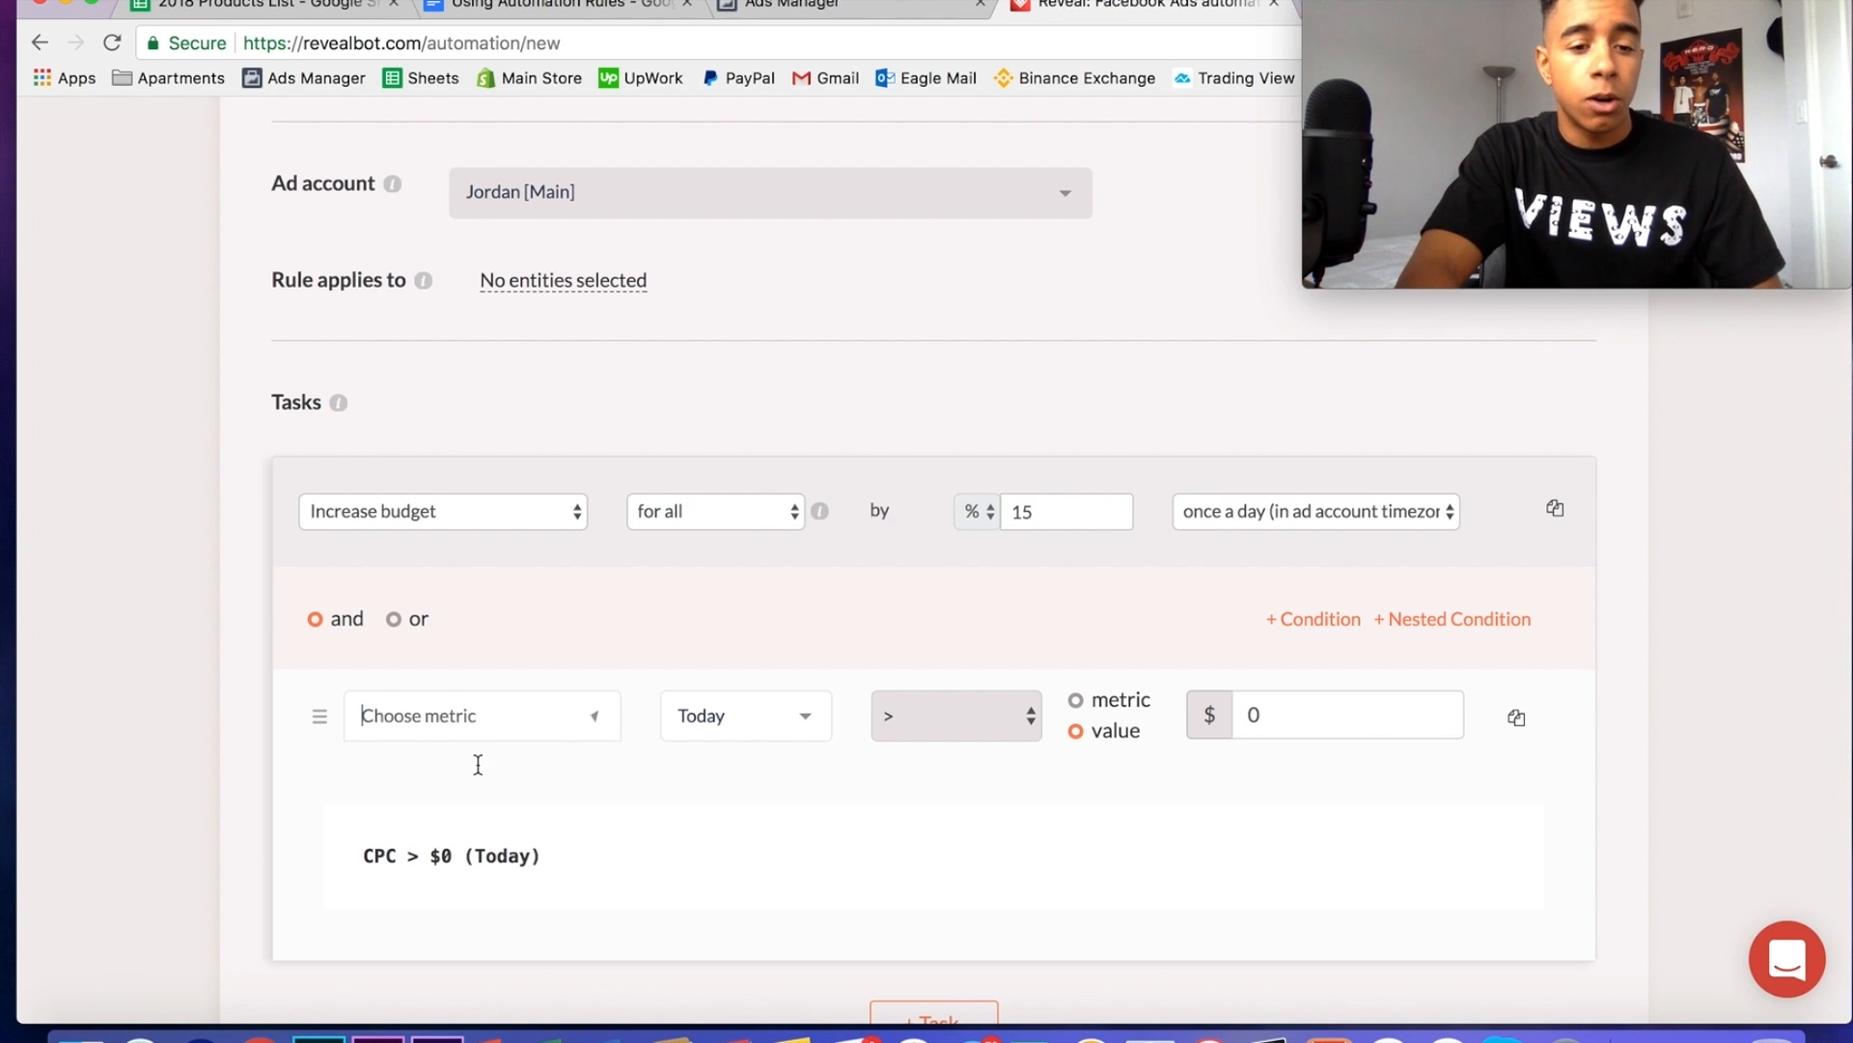
click(481, 716)
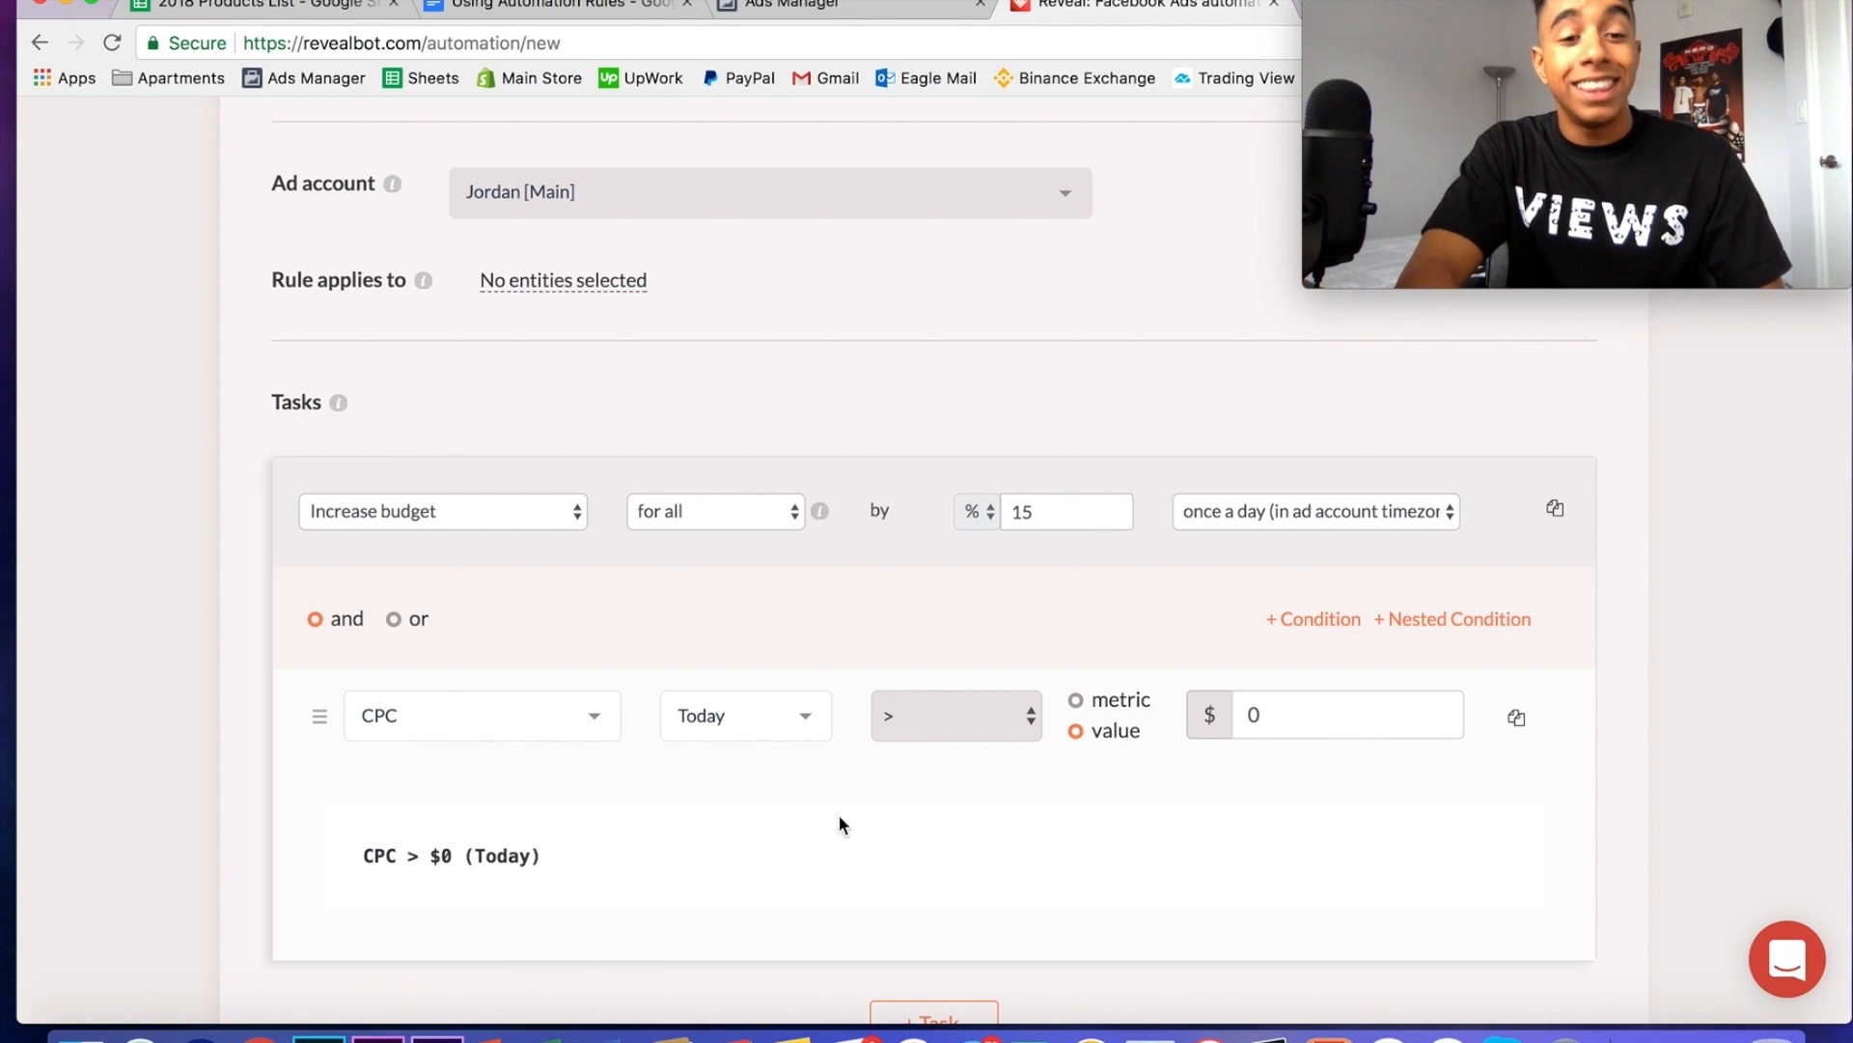
click(481, 716)
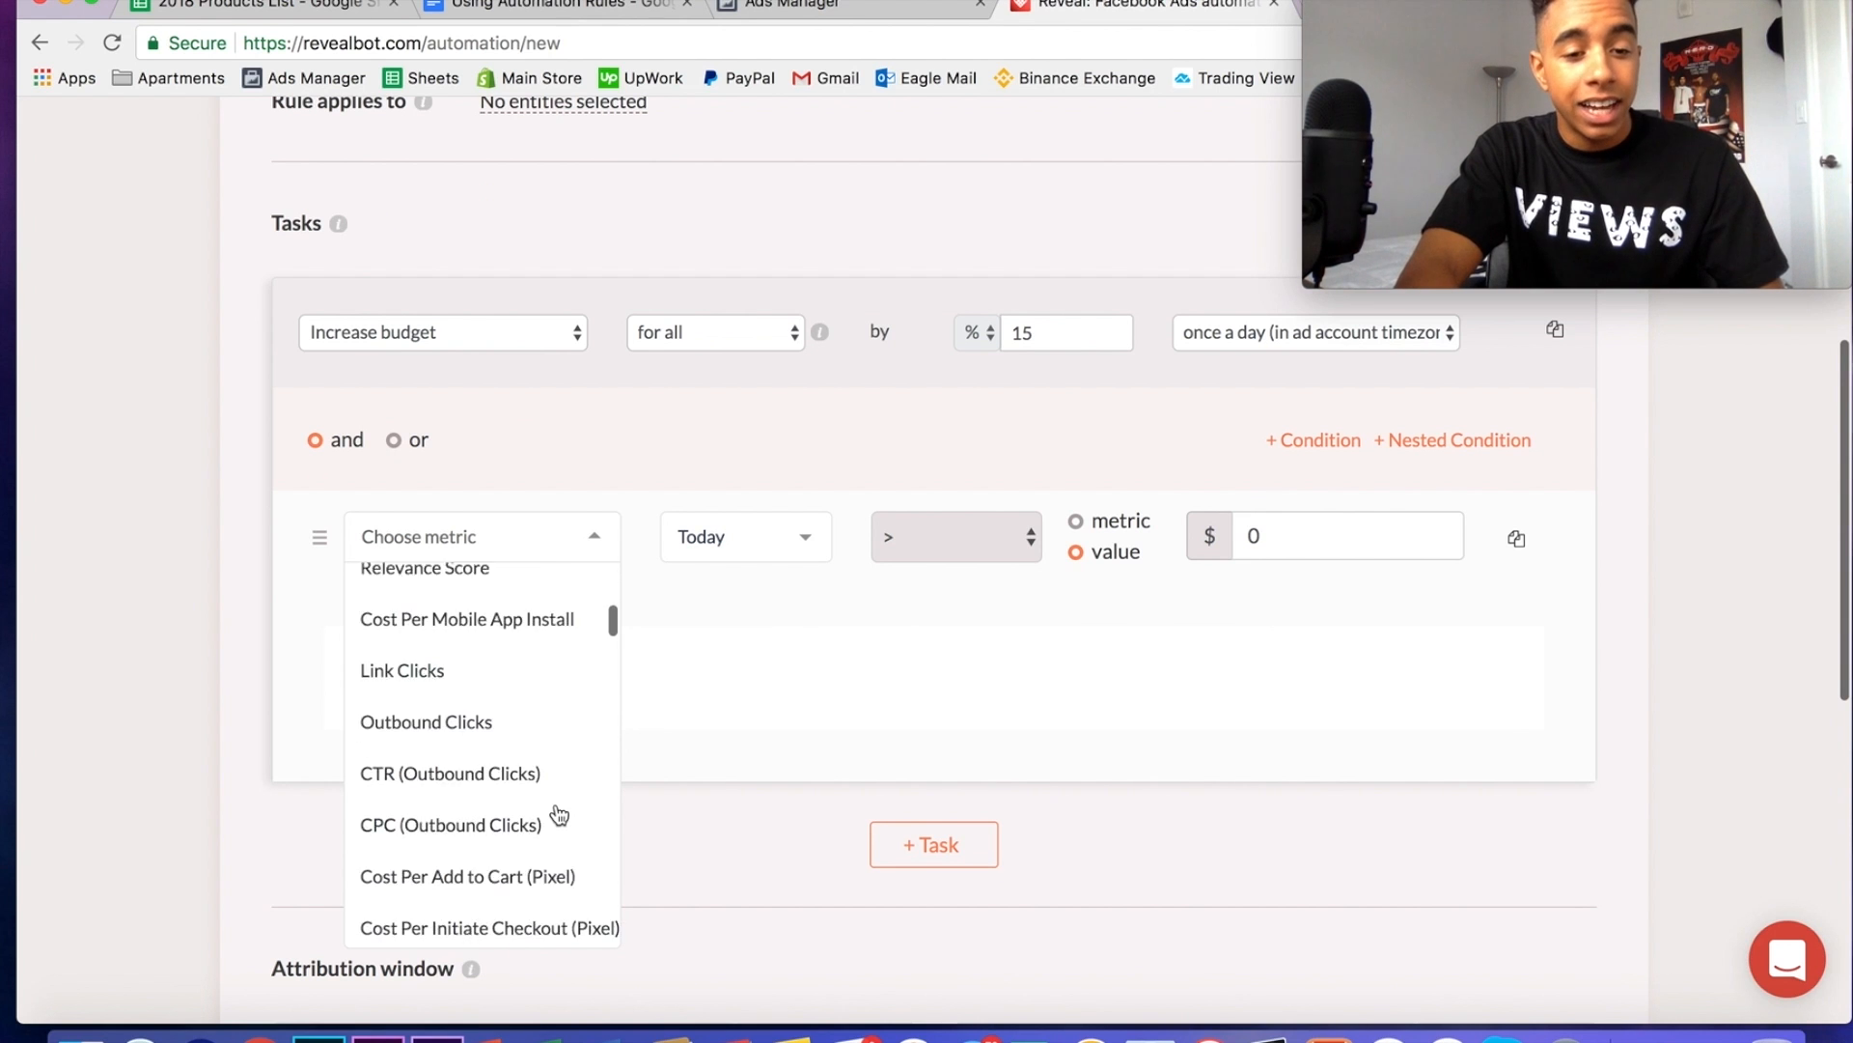
scroll(down, 3)
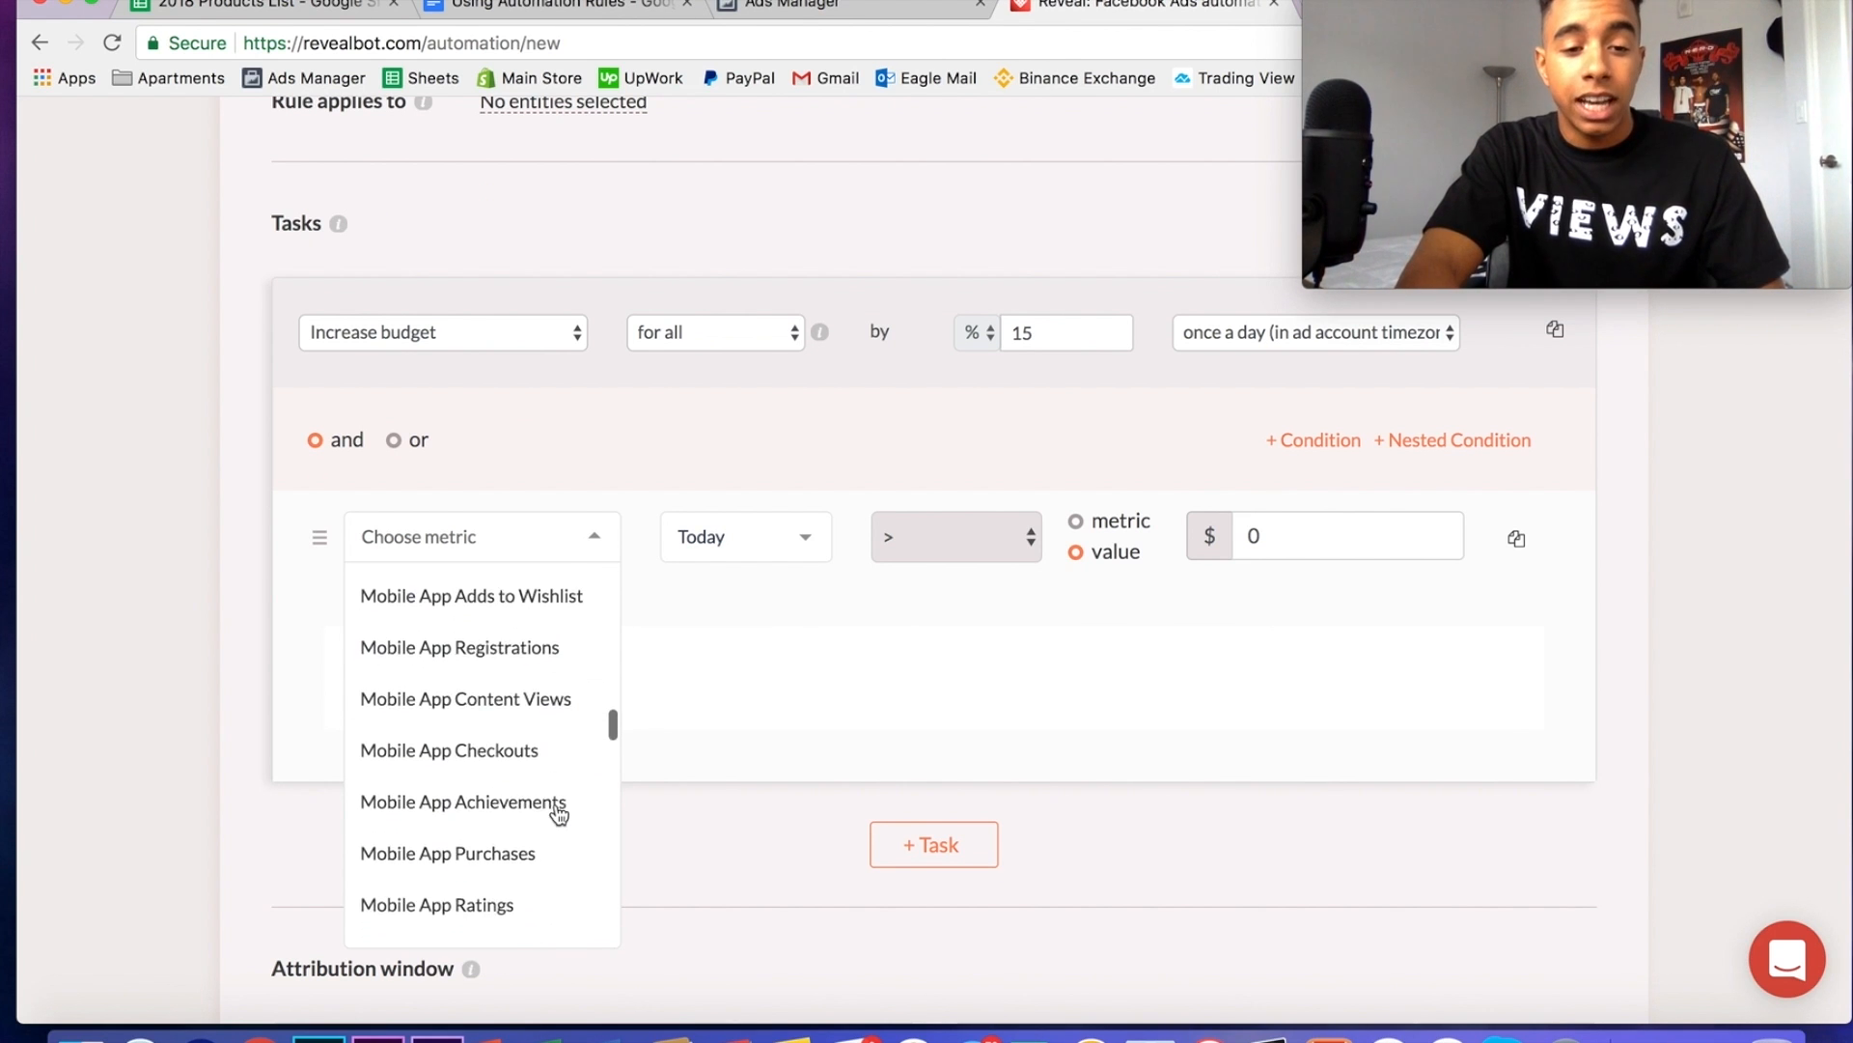
scroll(down, 3)
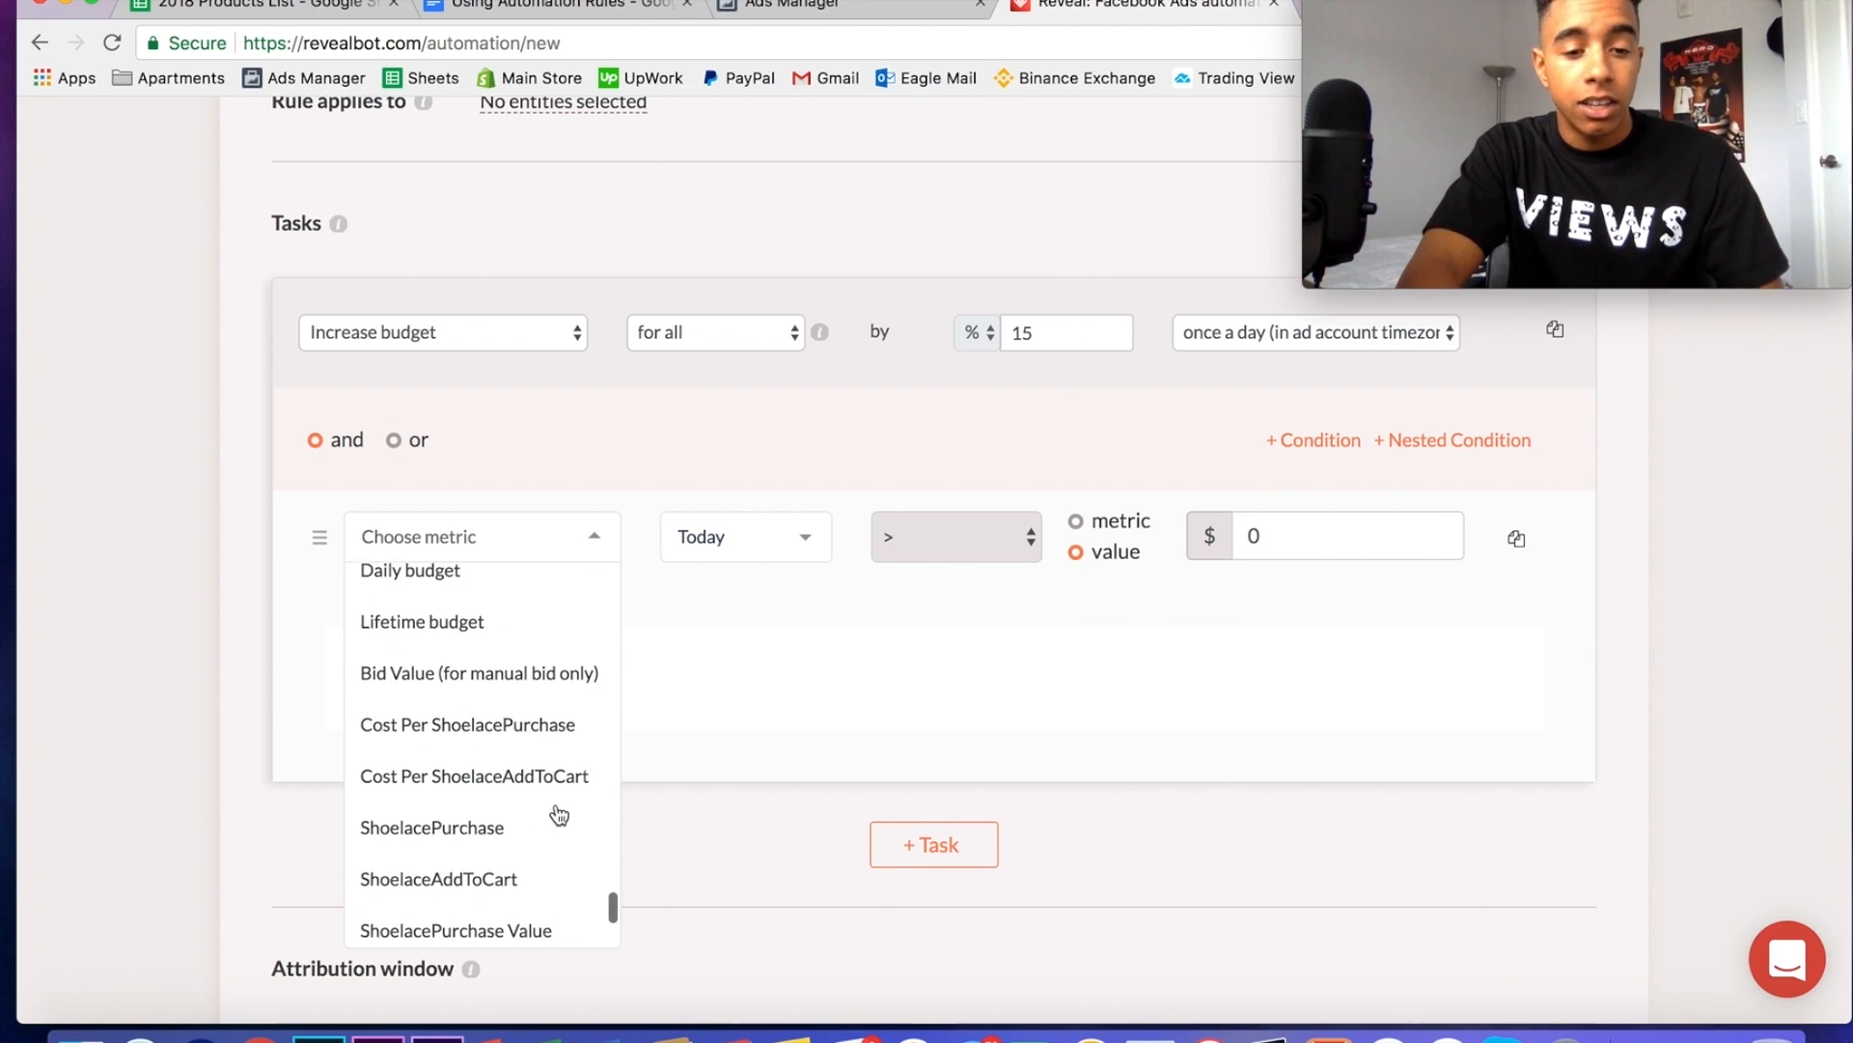
scroll(down, 3)
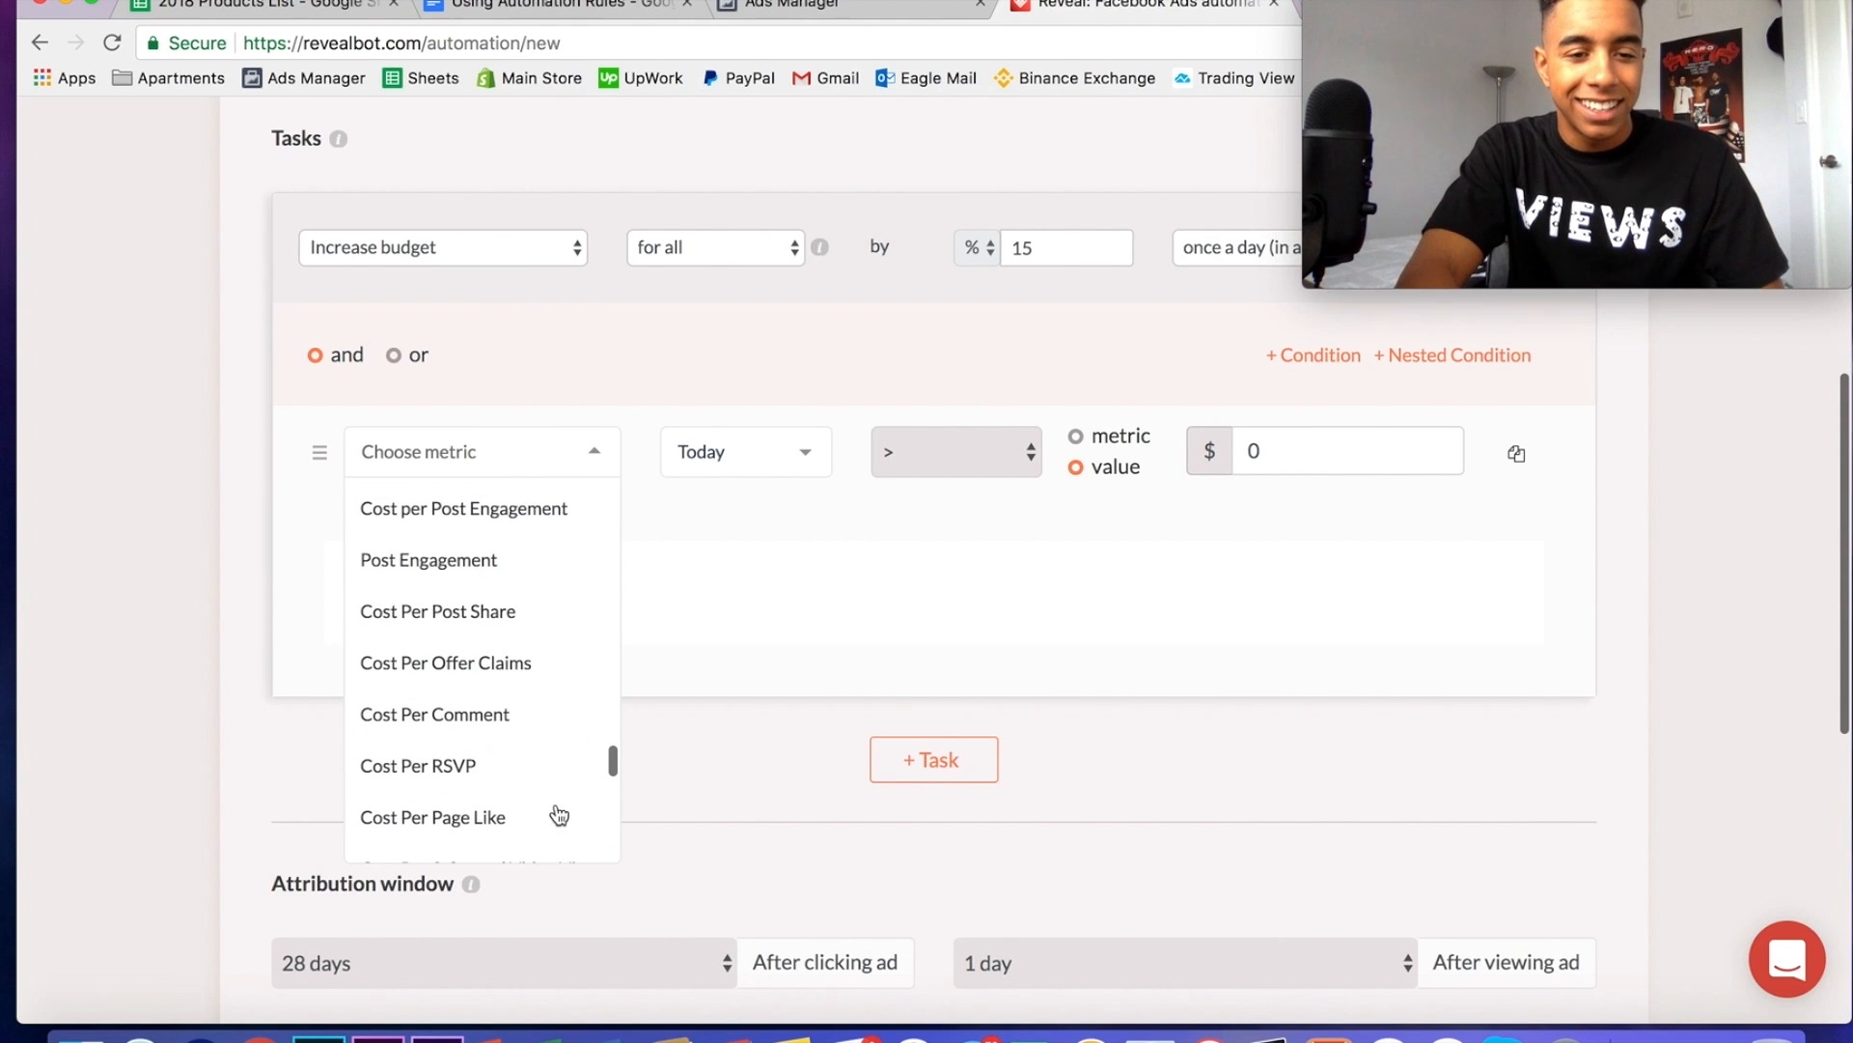
scroll(down, 3)
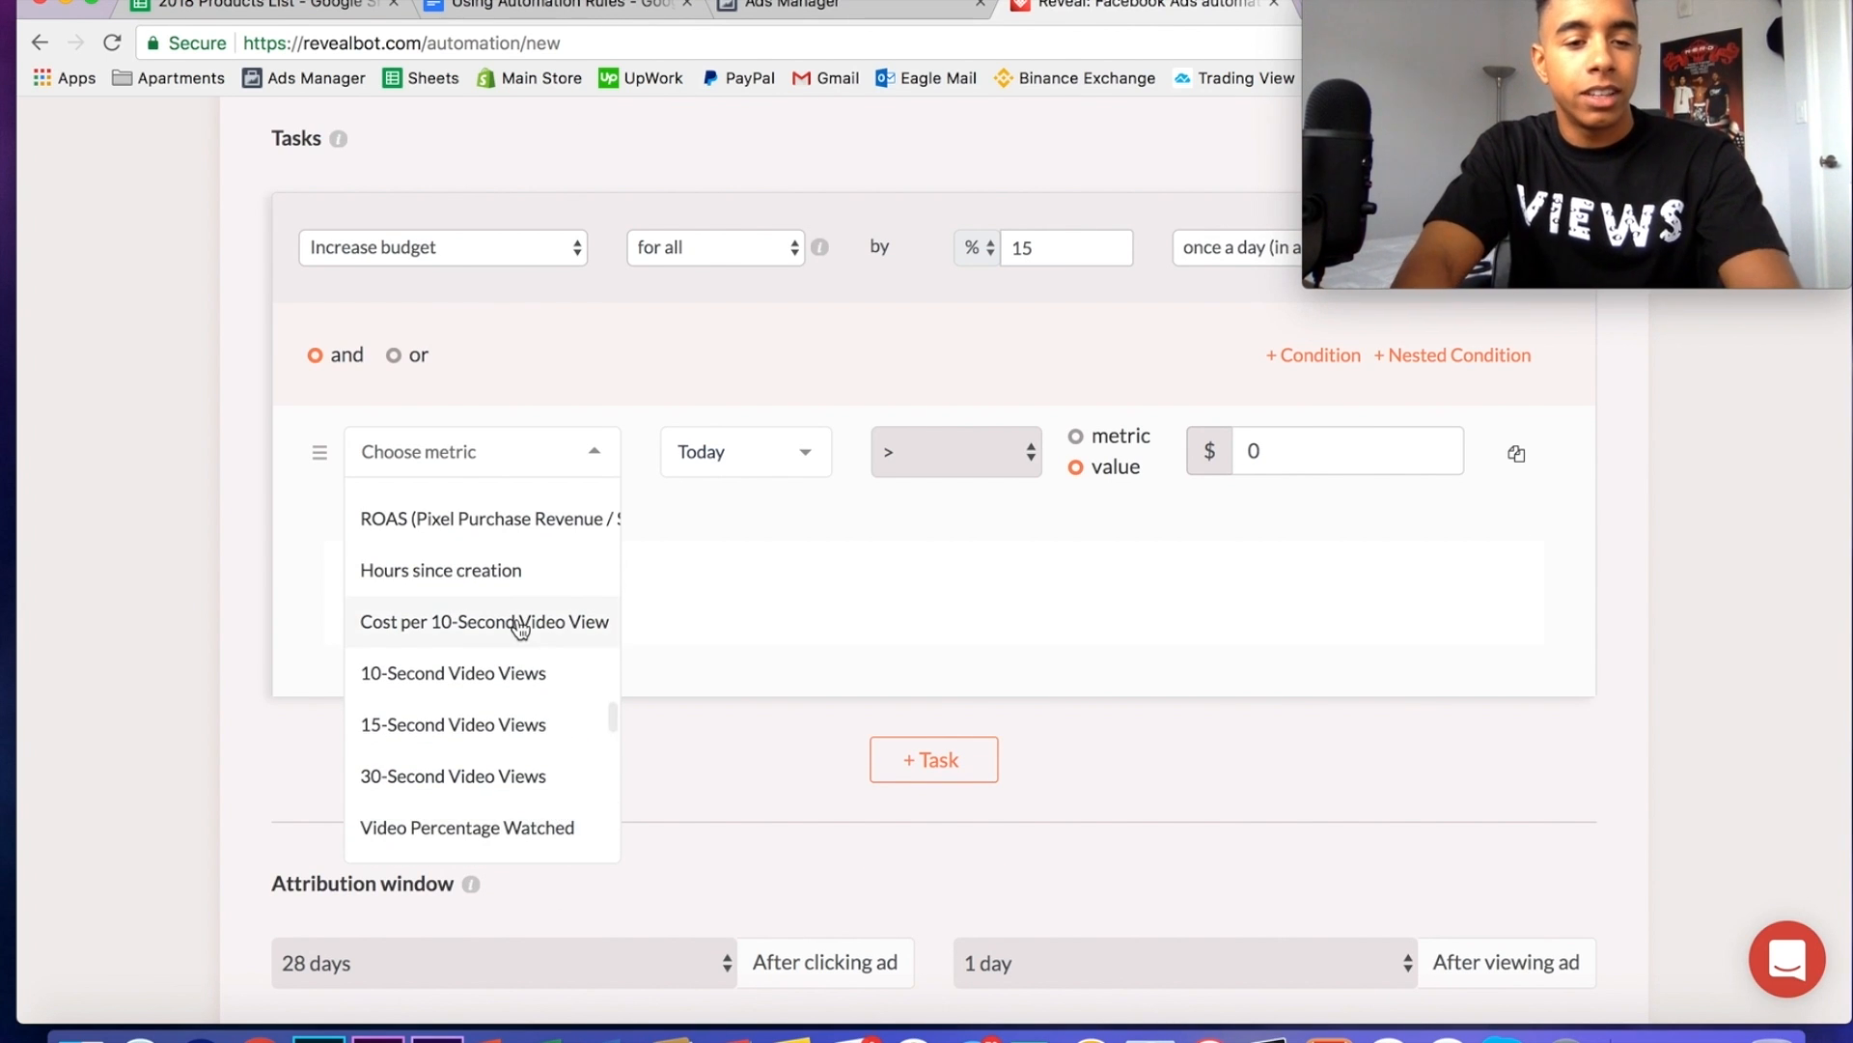
click(492, 518)
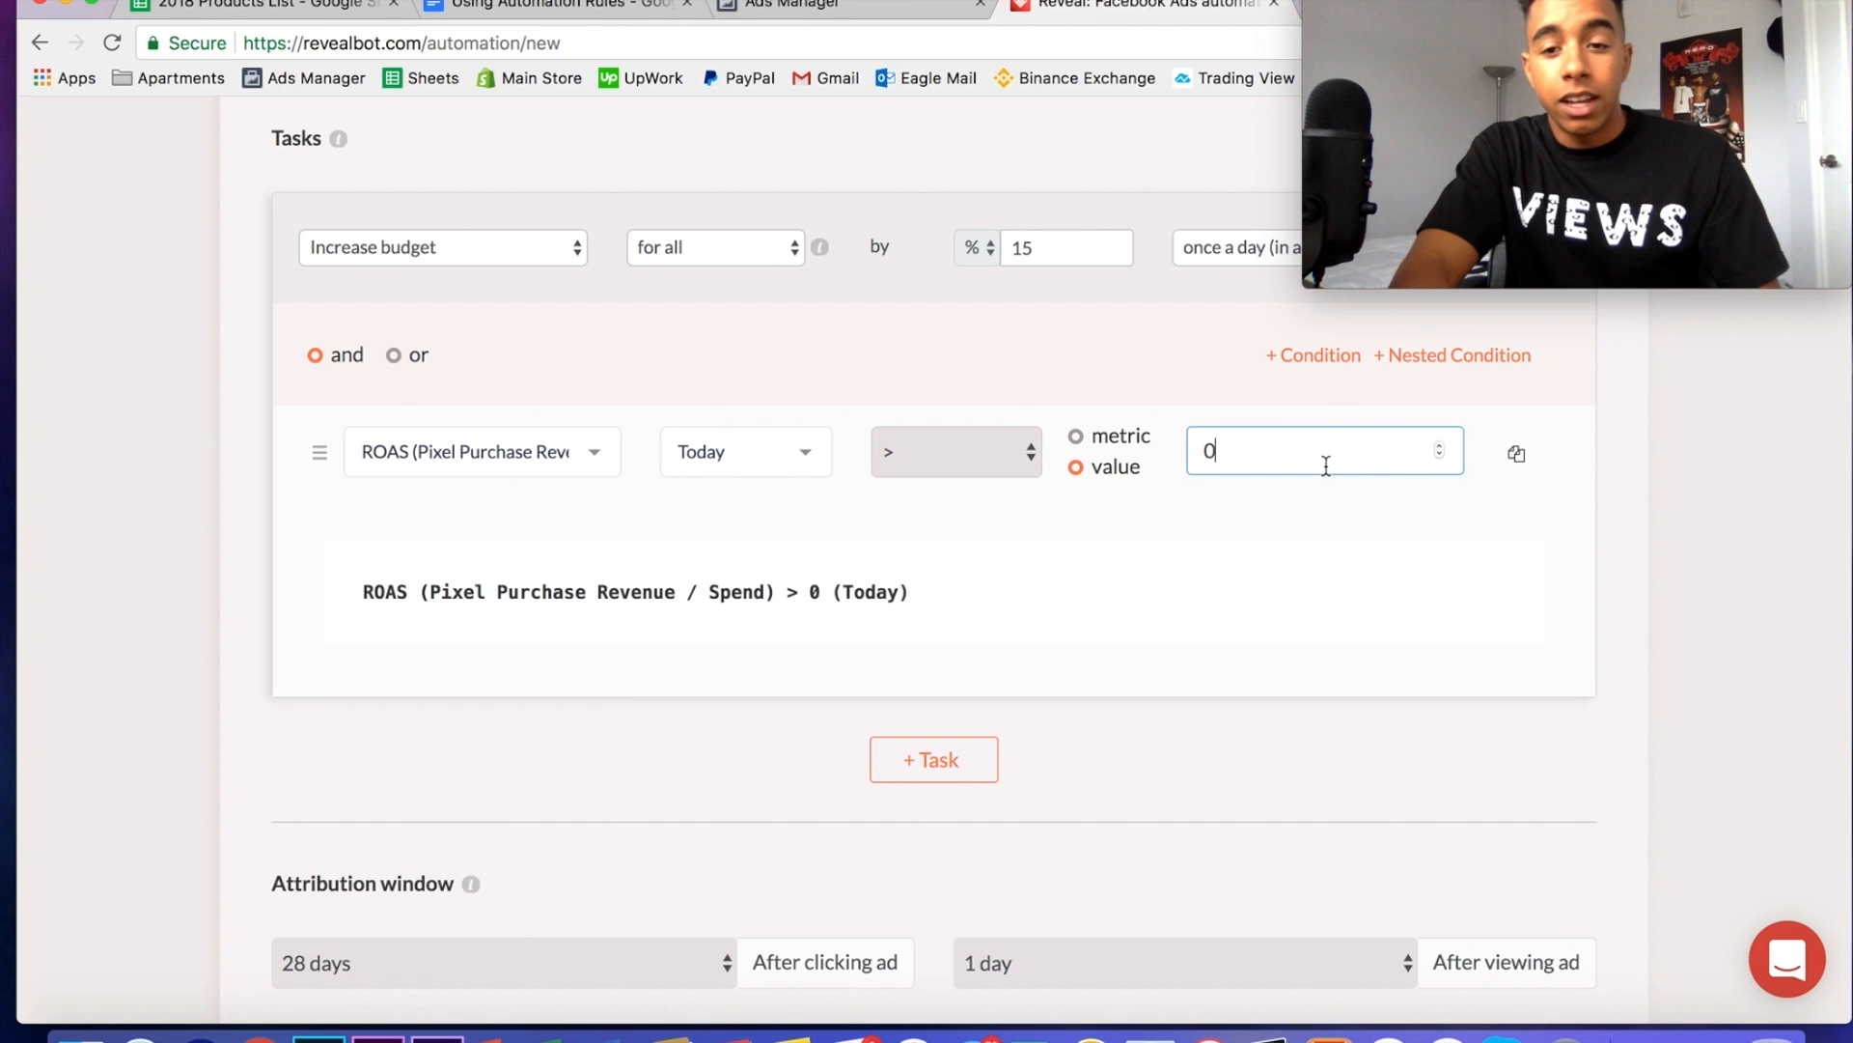
double_click(1209, 450)
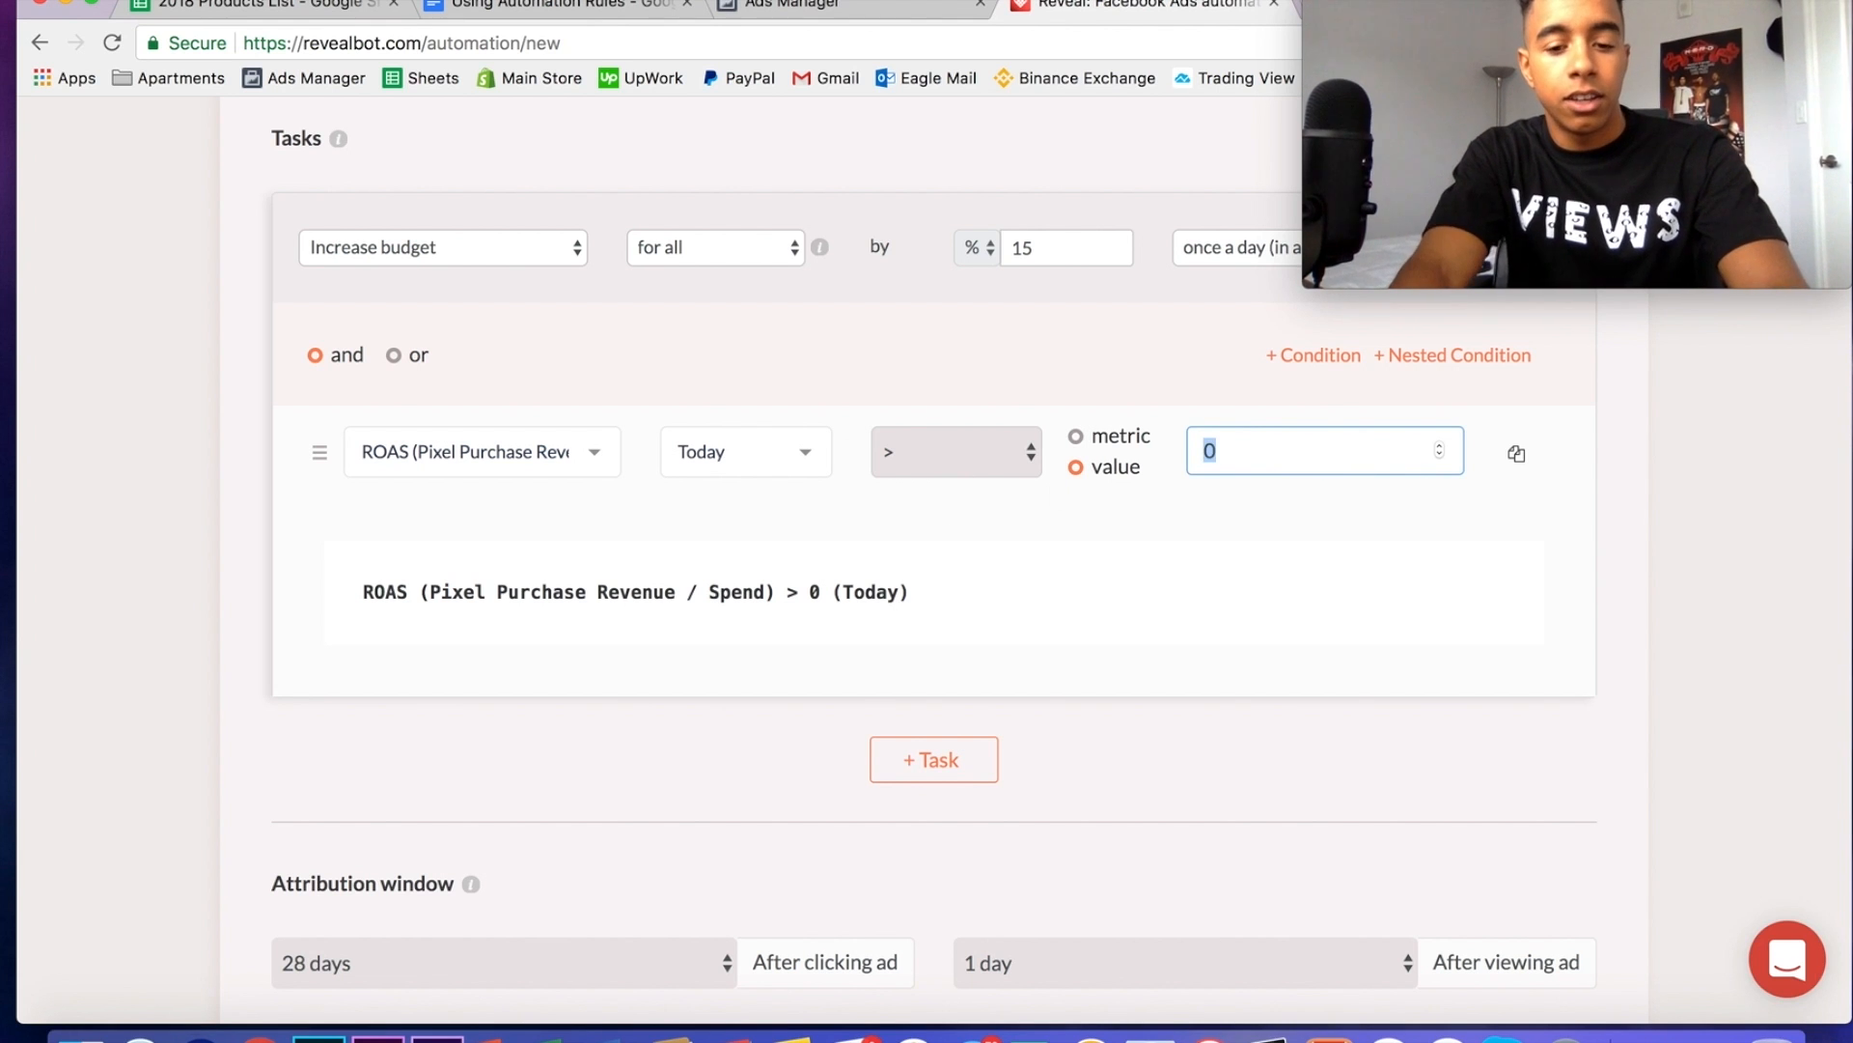
text(3.5)
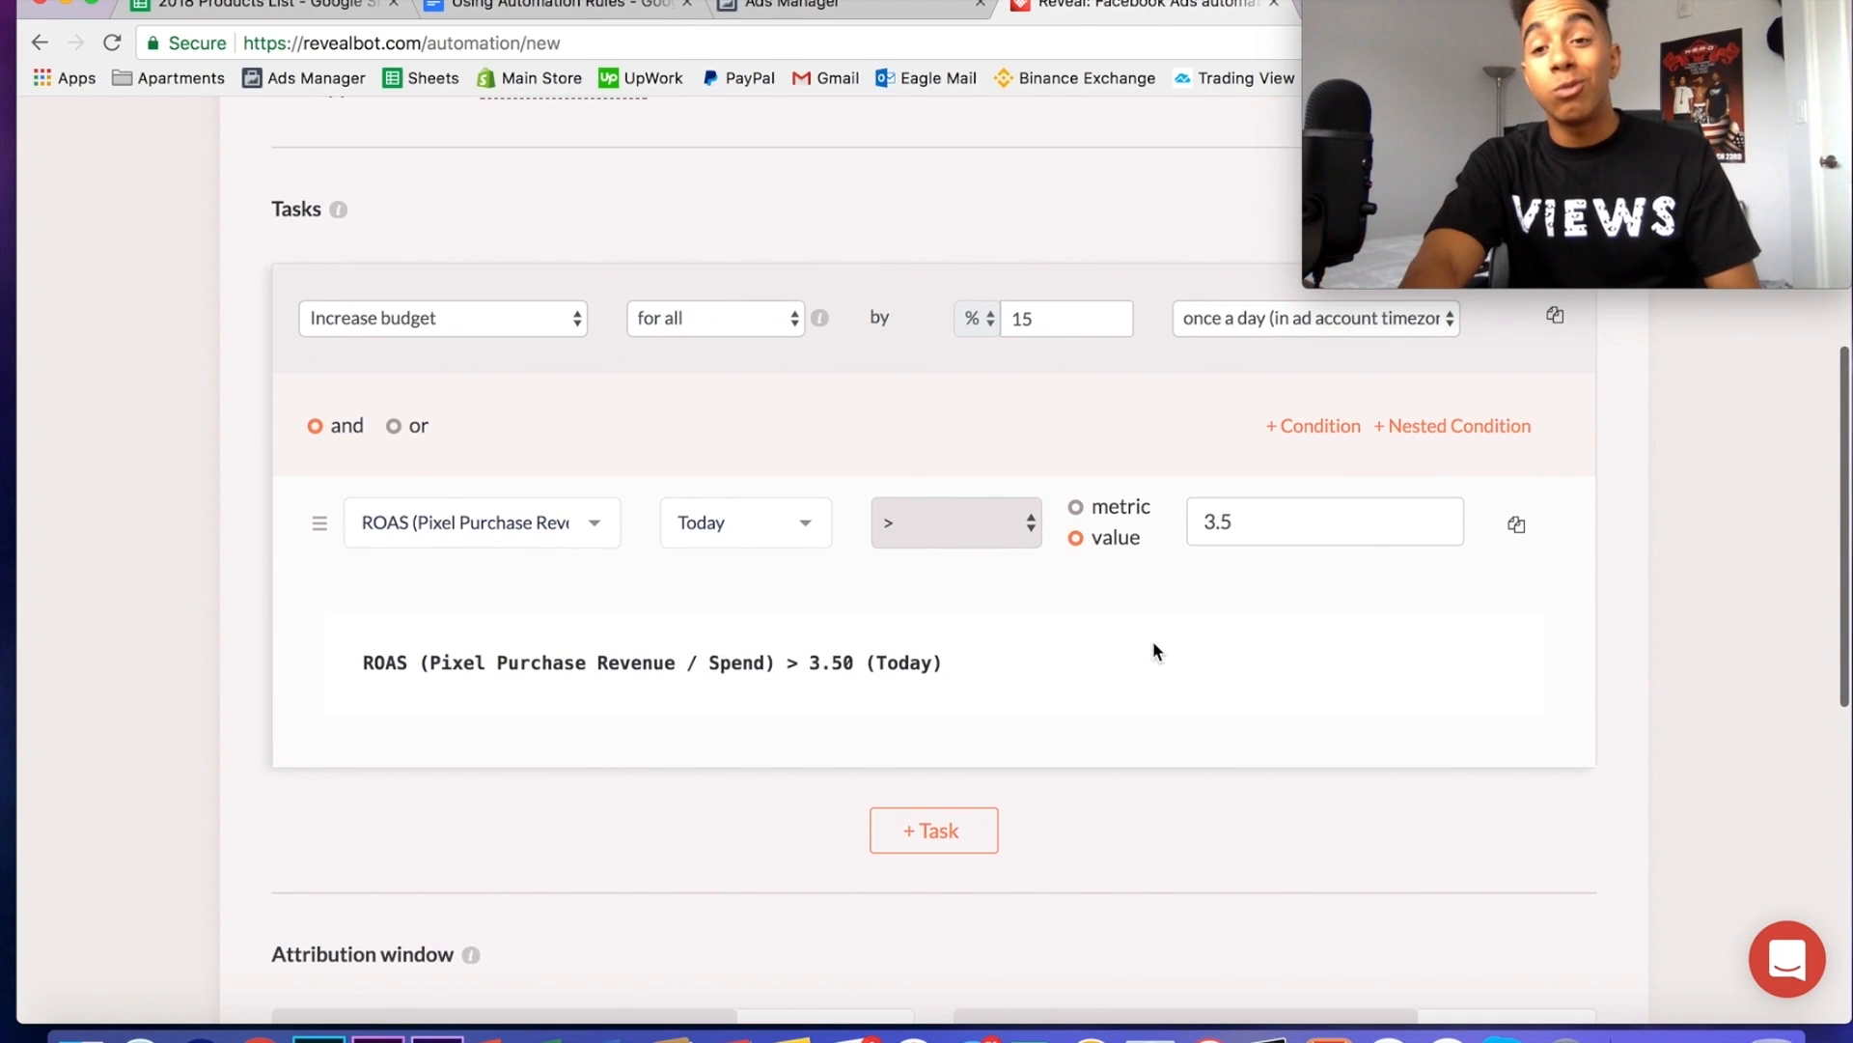
- Review the unsaved ROAS rule, then switch back to the Using Automation Rules document
scroll(up, 3)
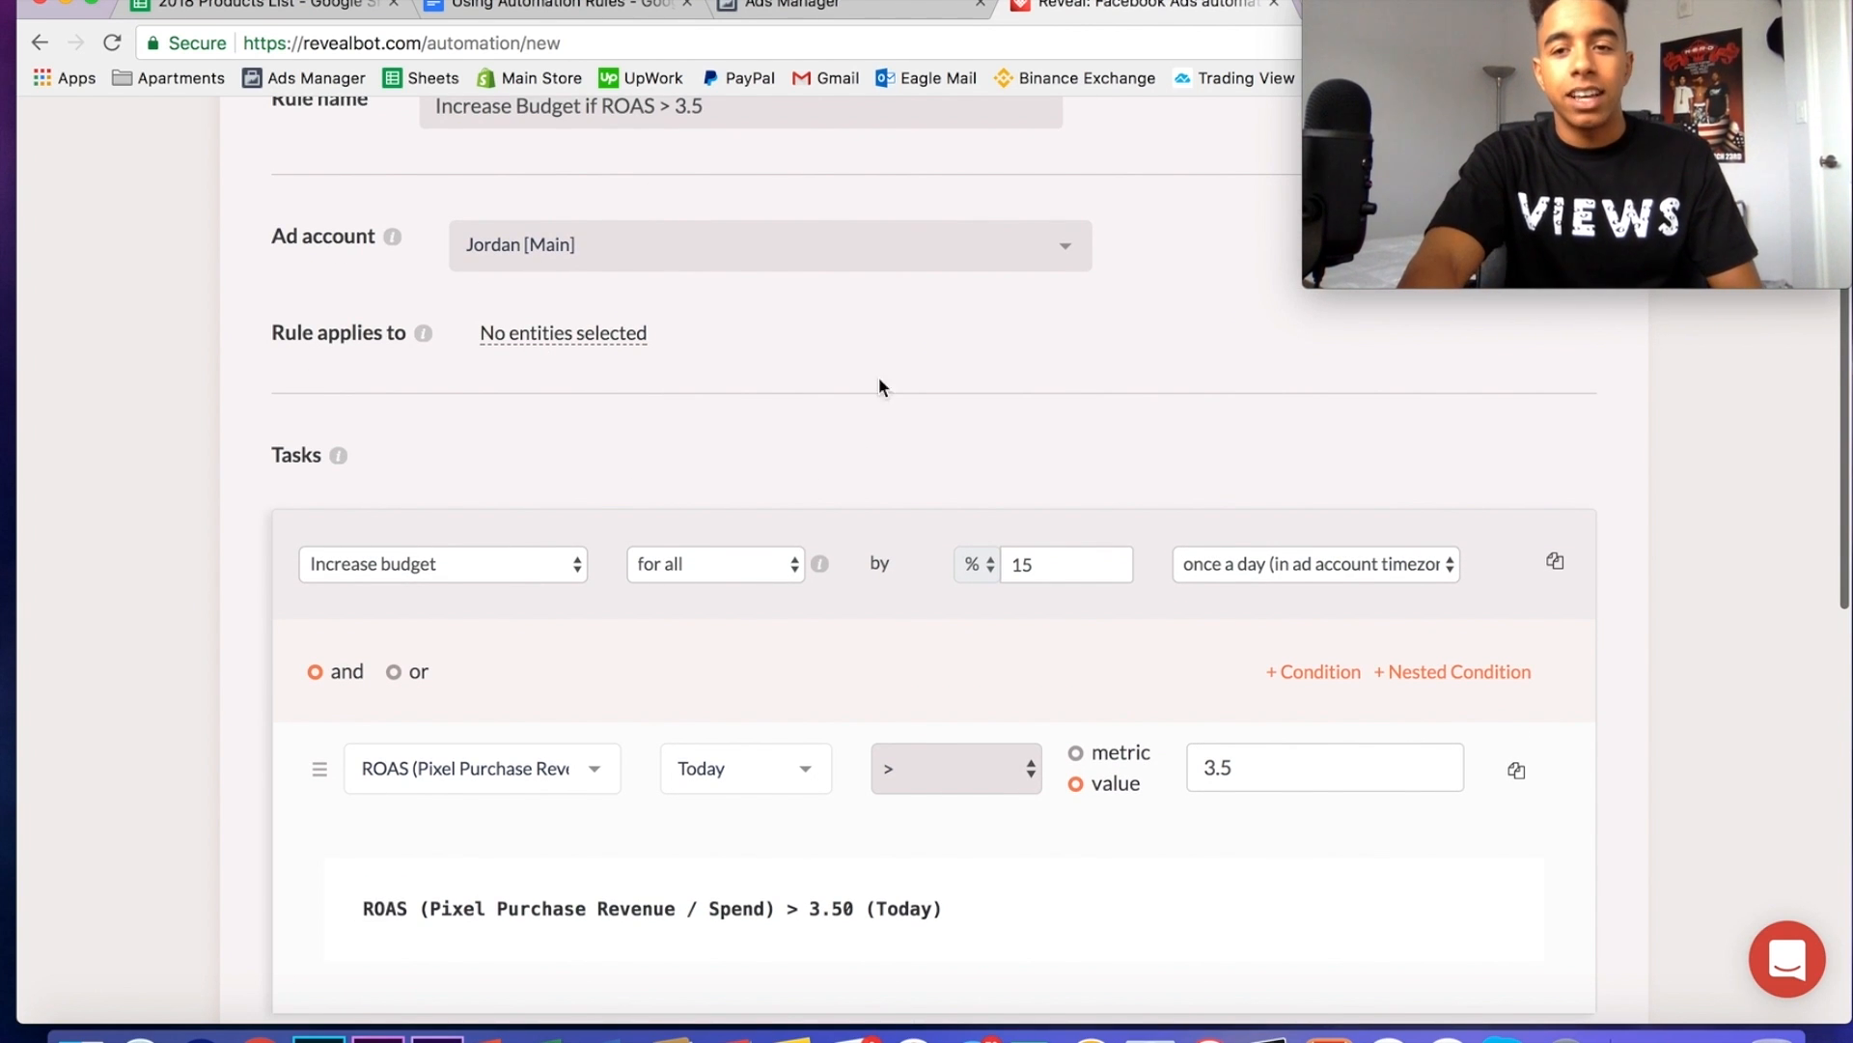
scroll(down, 3)
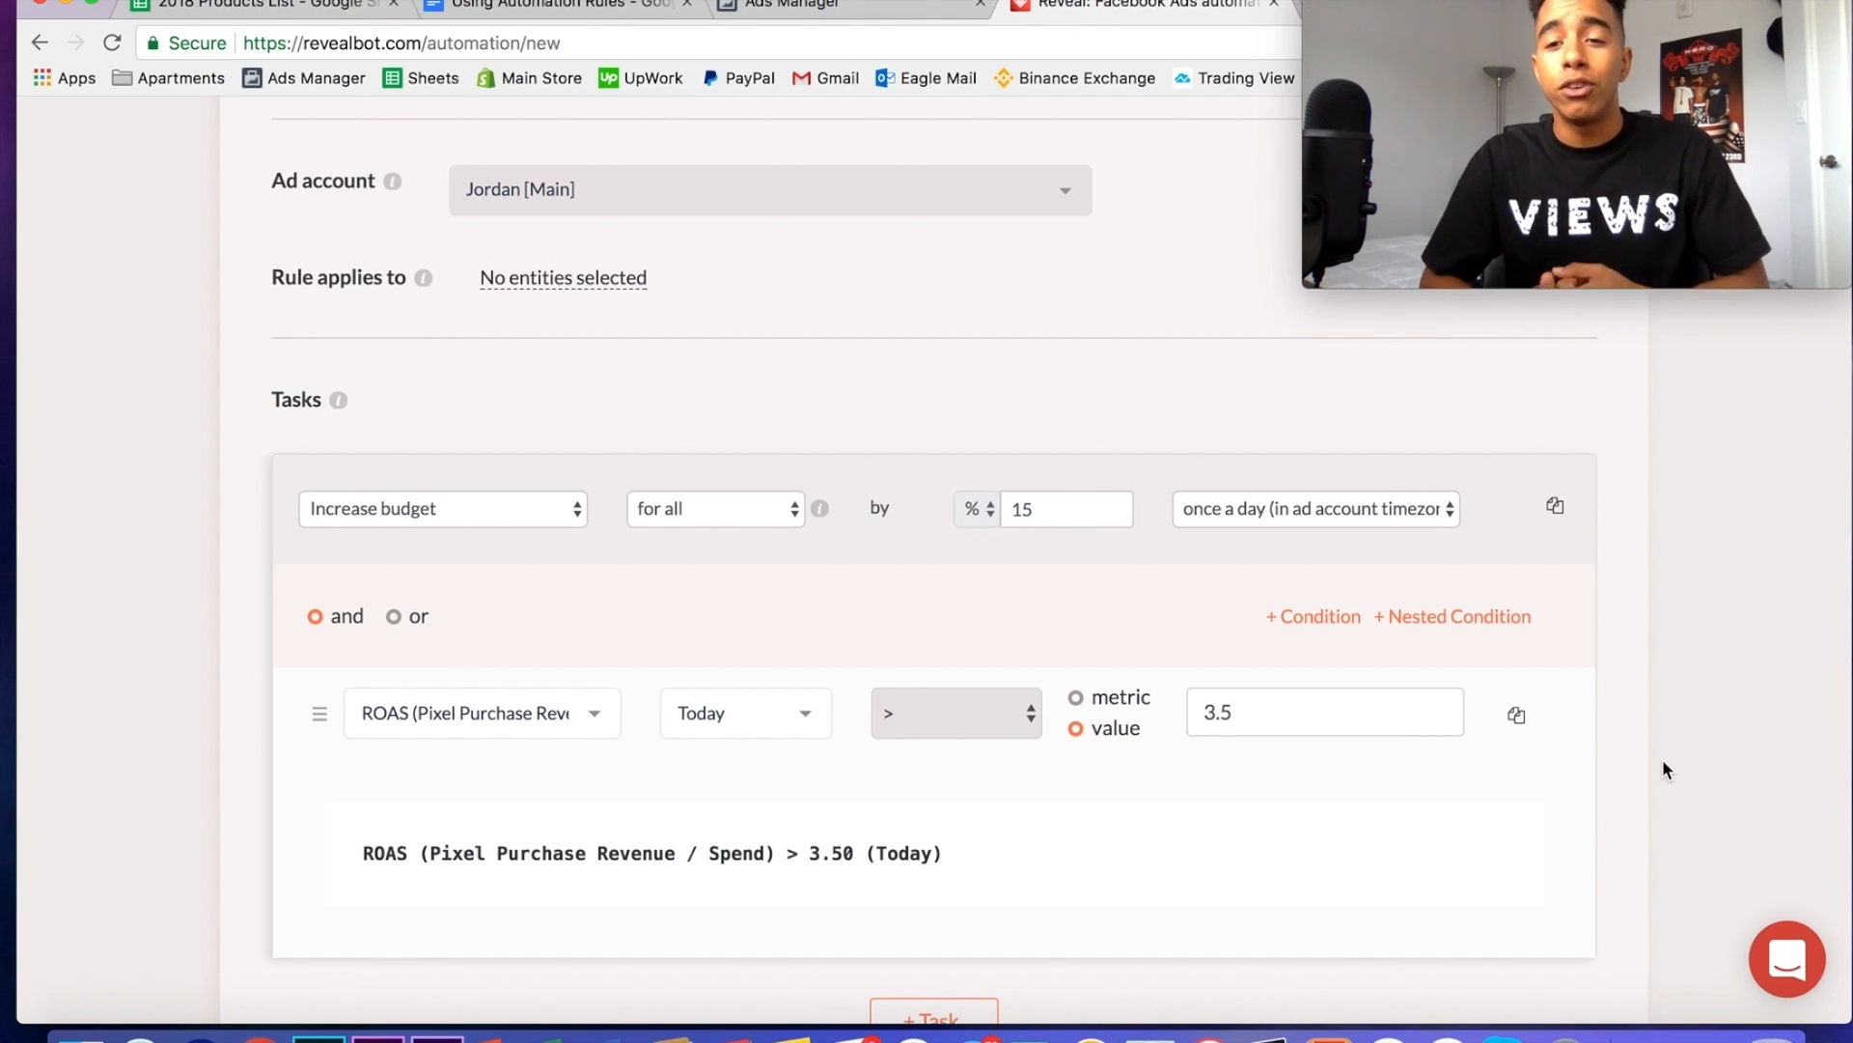
mouse_move(610, 132)
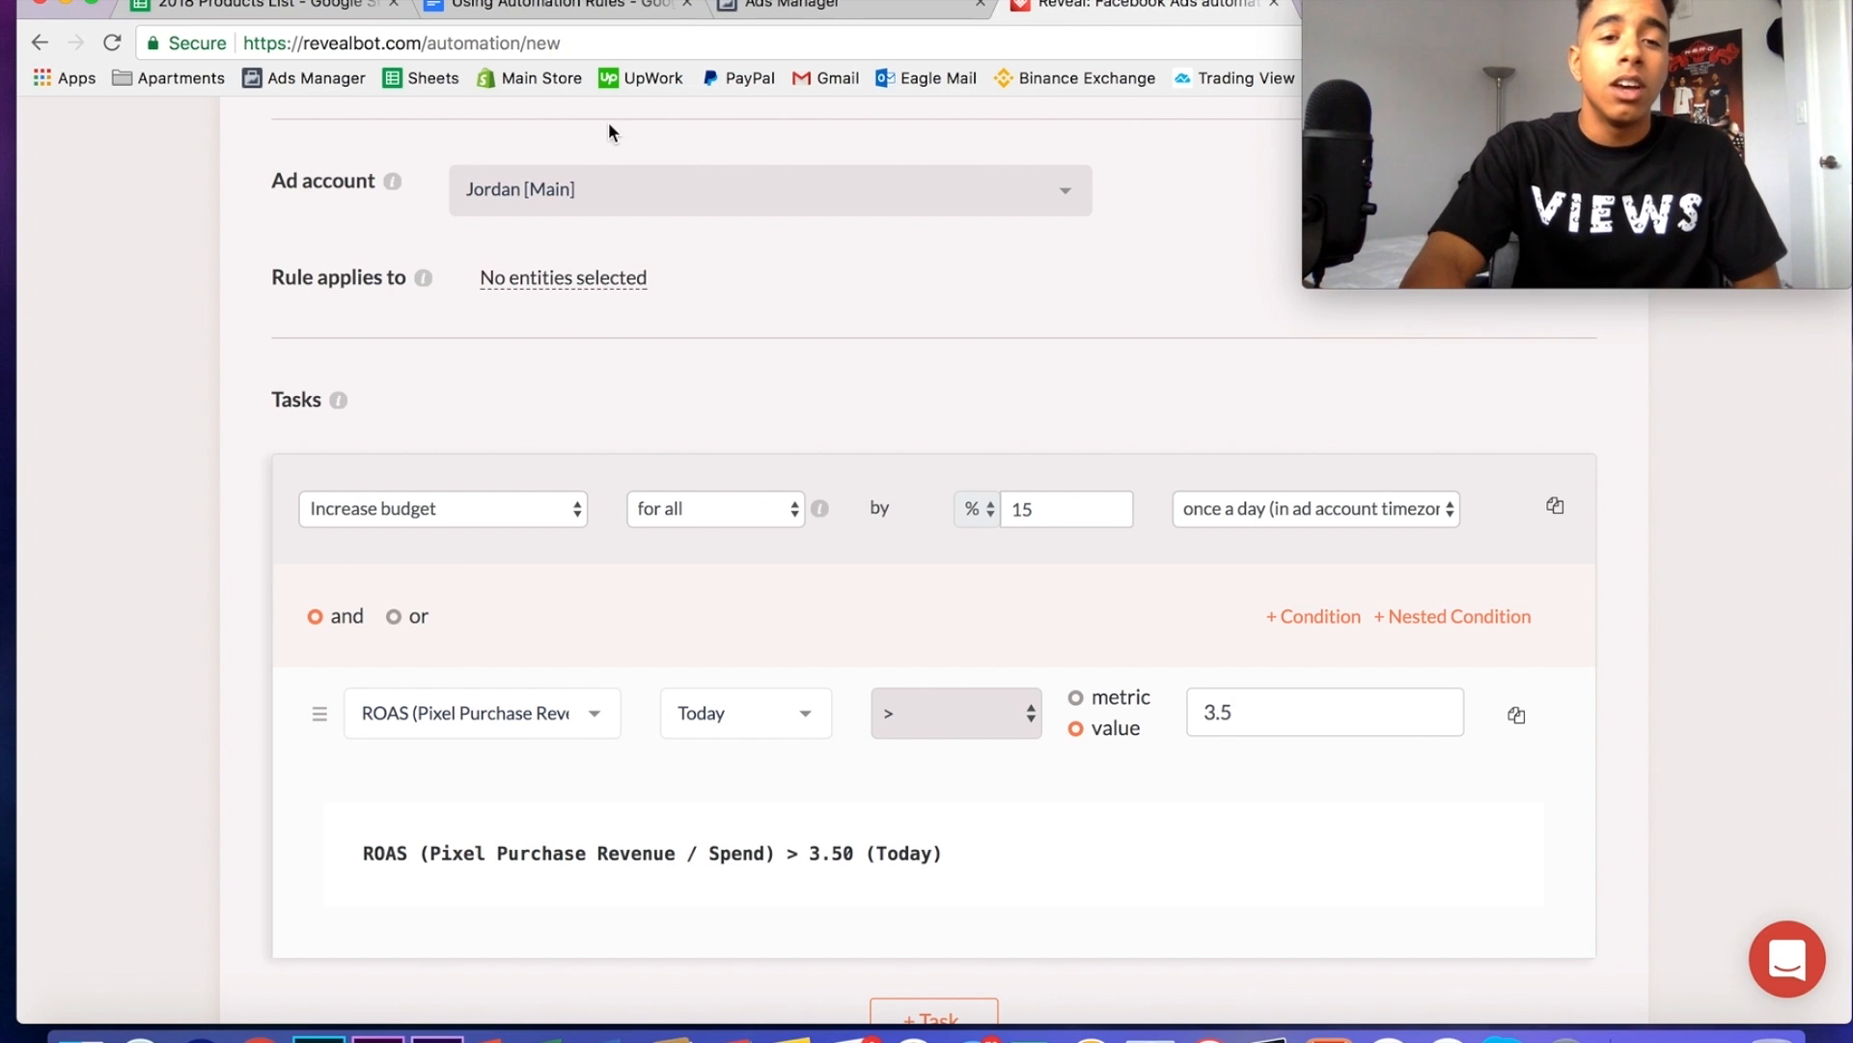
click(565, 6)
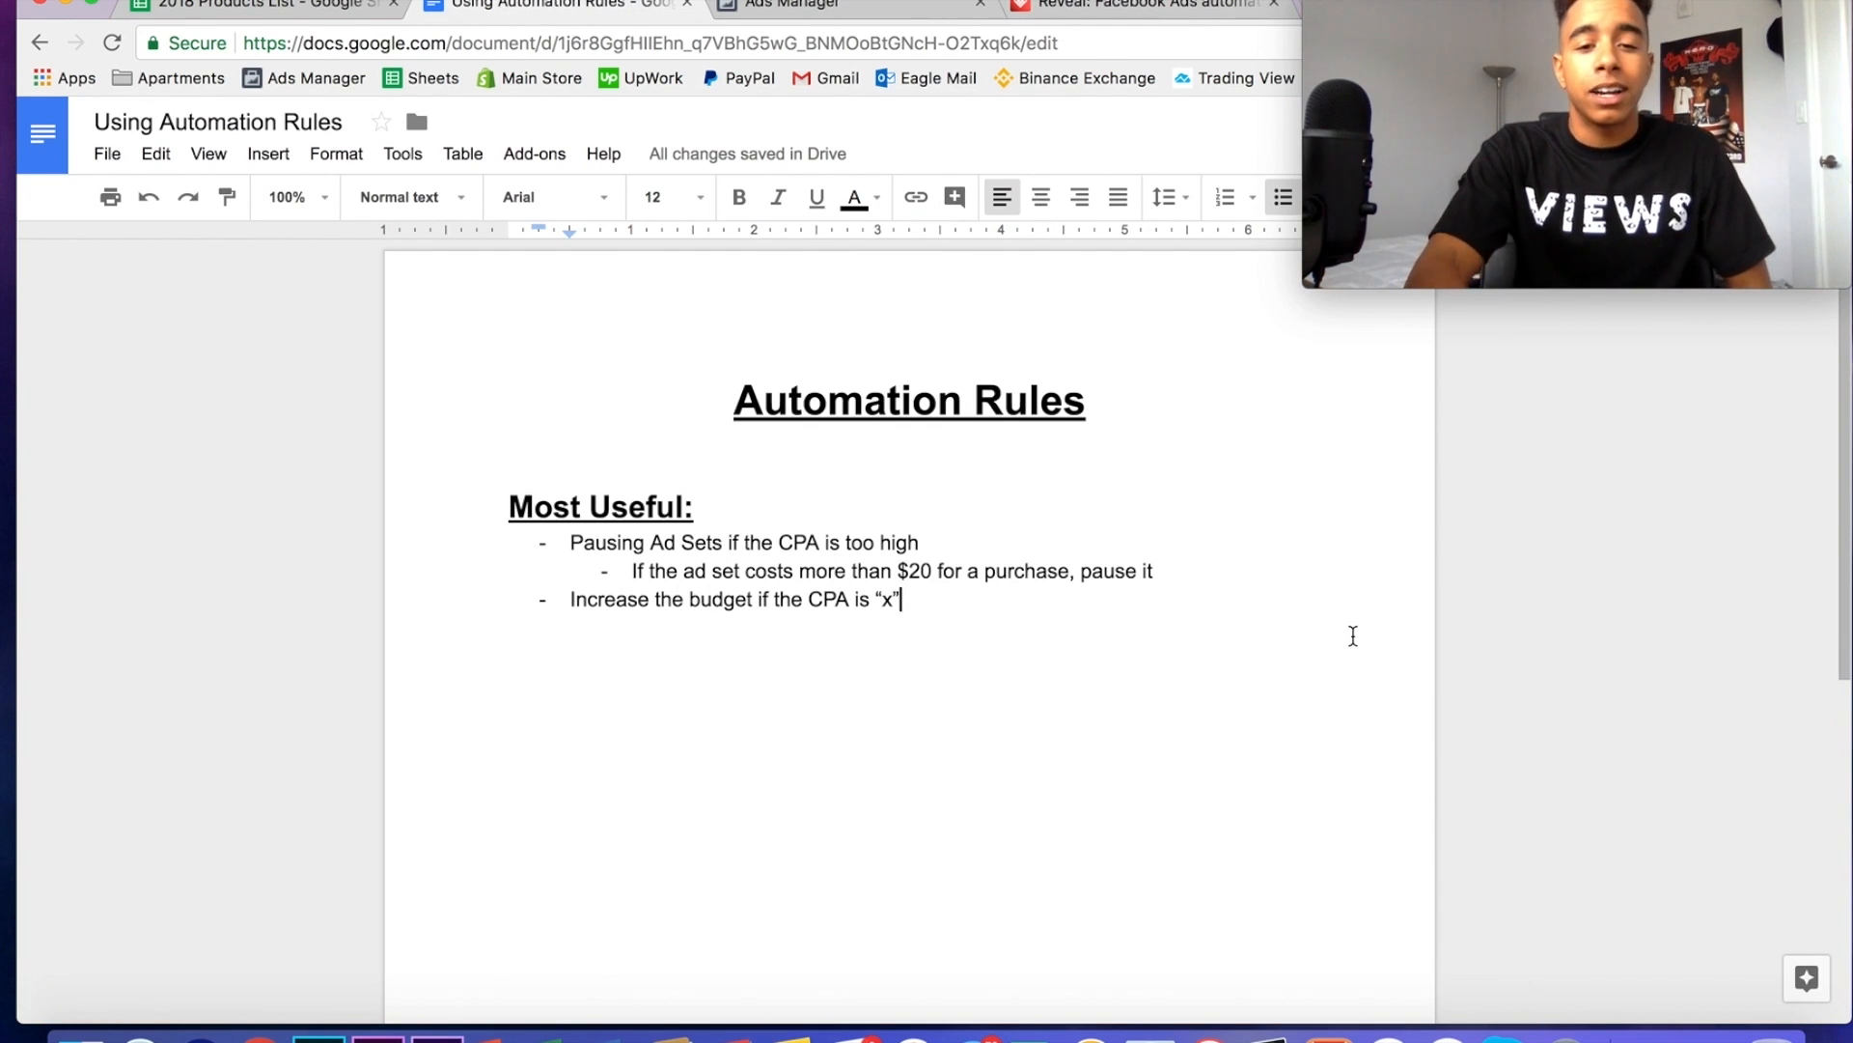